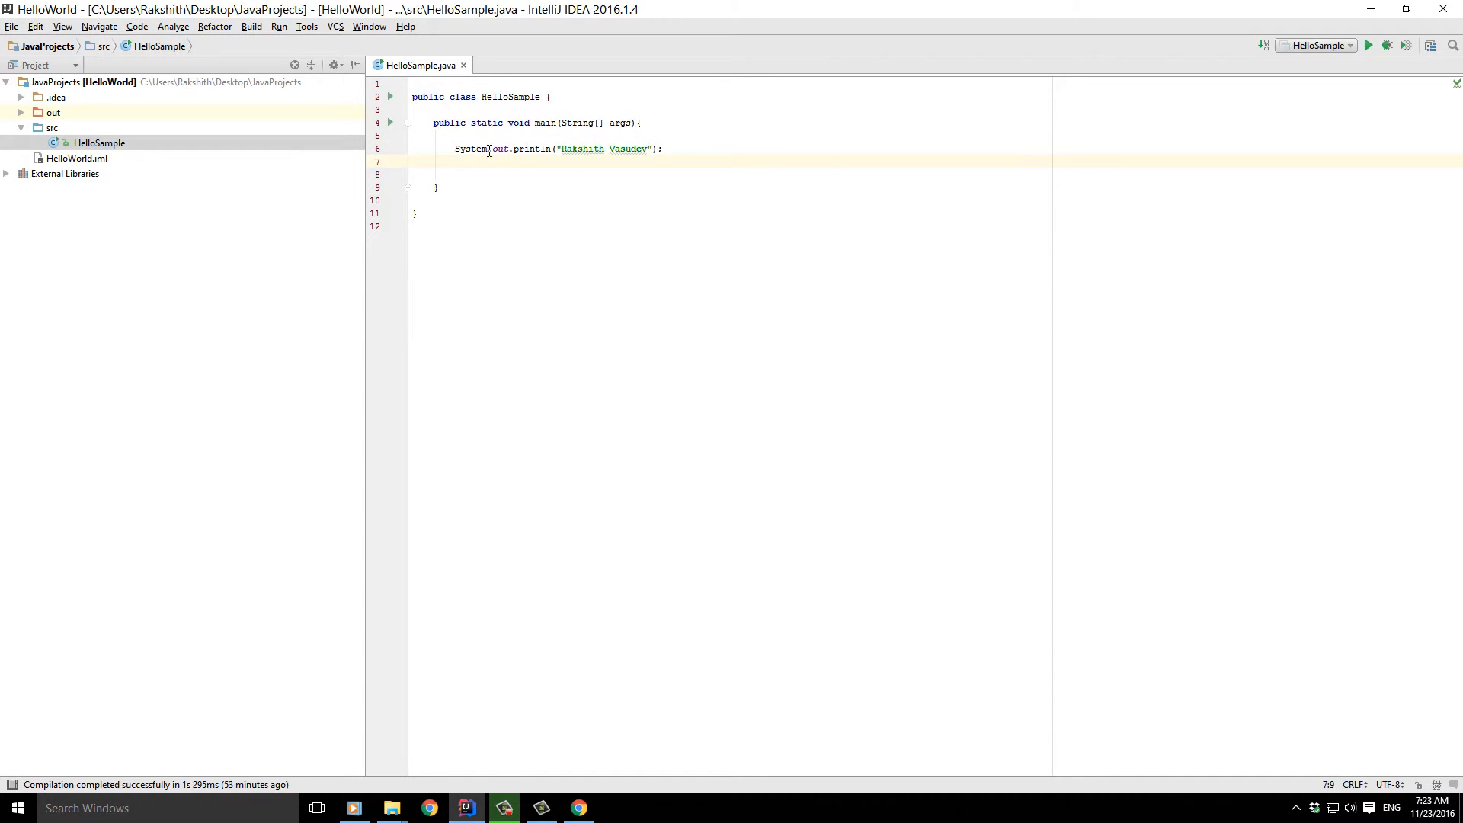
pyautogui.moveTo(738, 153)
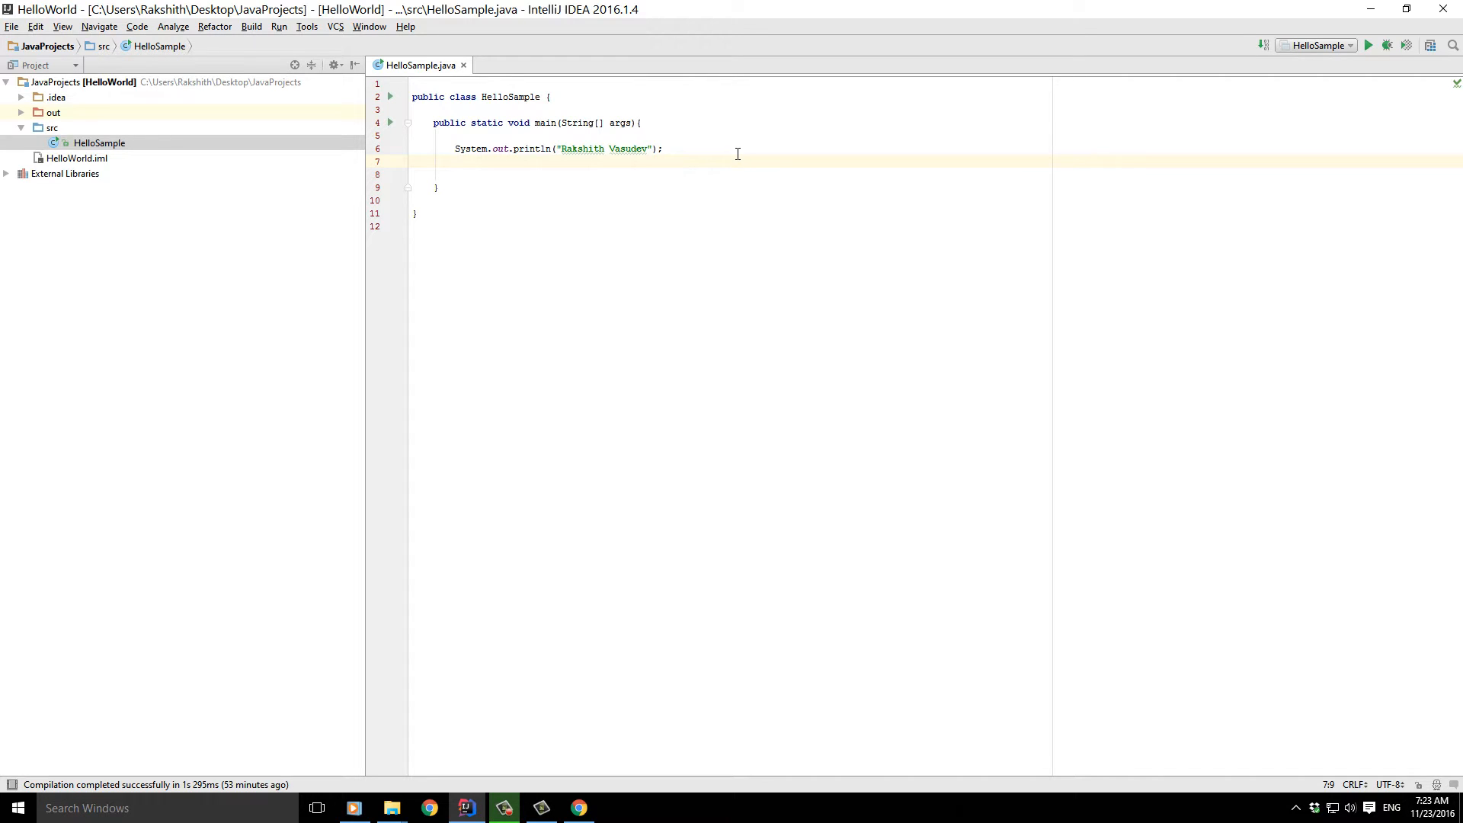
# - Delete the existing System.out.println line, leaving main's body empty with blank lines
pyautogui.press('Return')
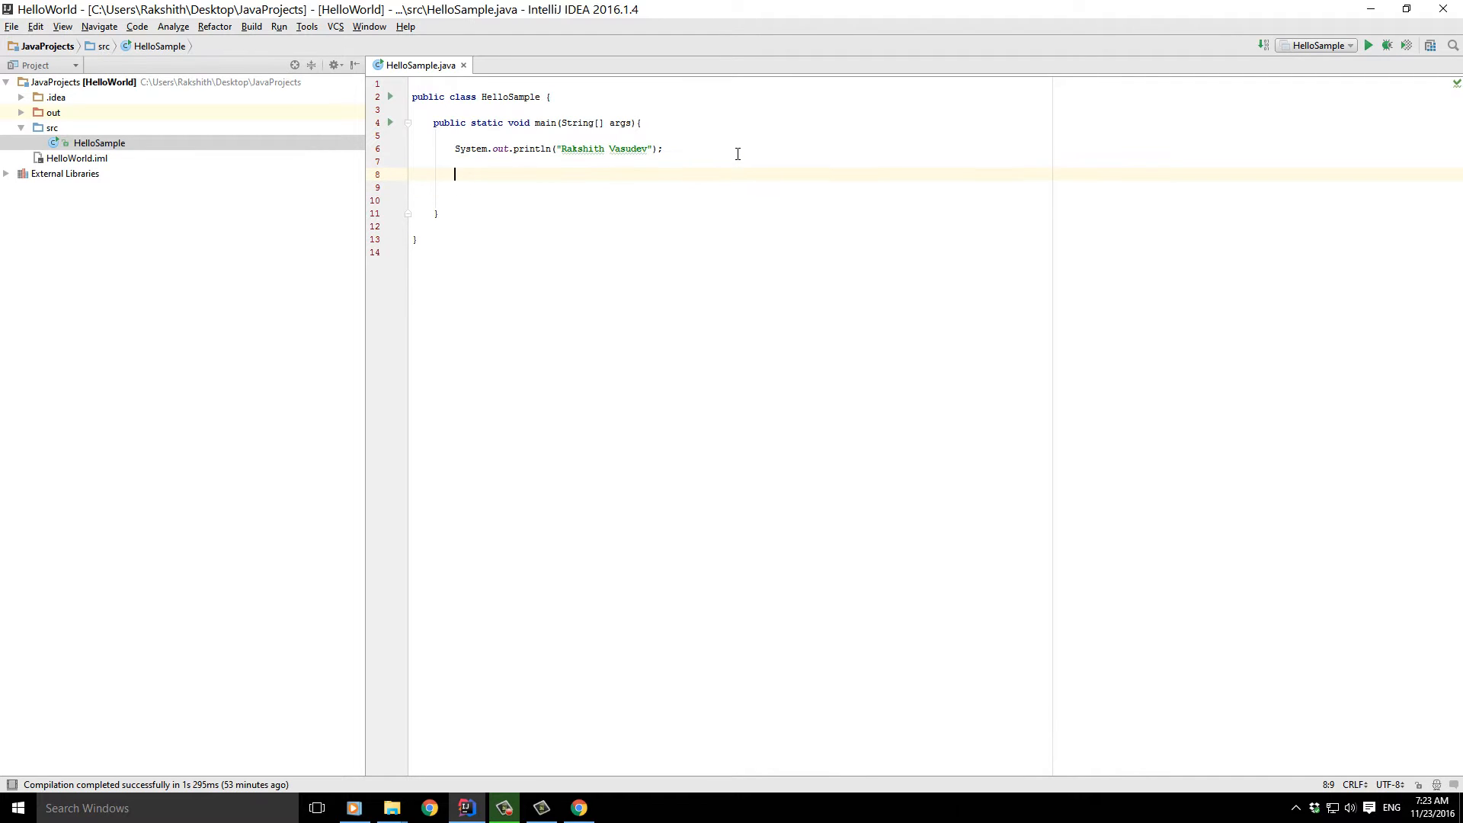
pyautogui.press('Enter')
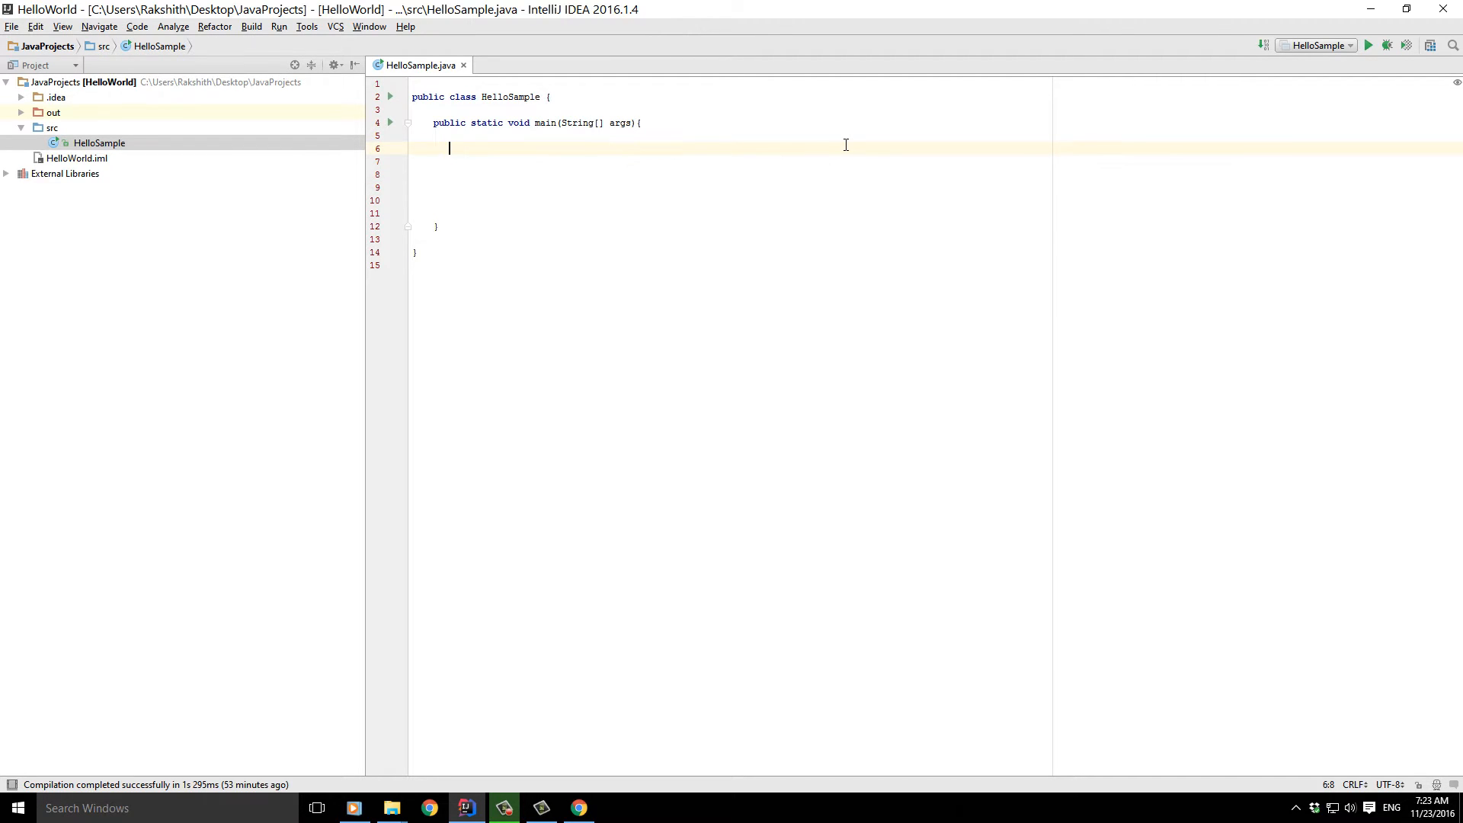
# - Write System.out.println(5+10); in main and run HelloSample.main() to print 15
pyautogui.write('System.')
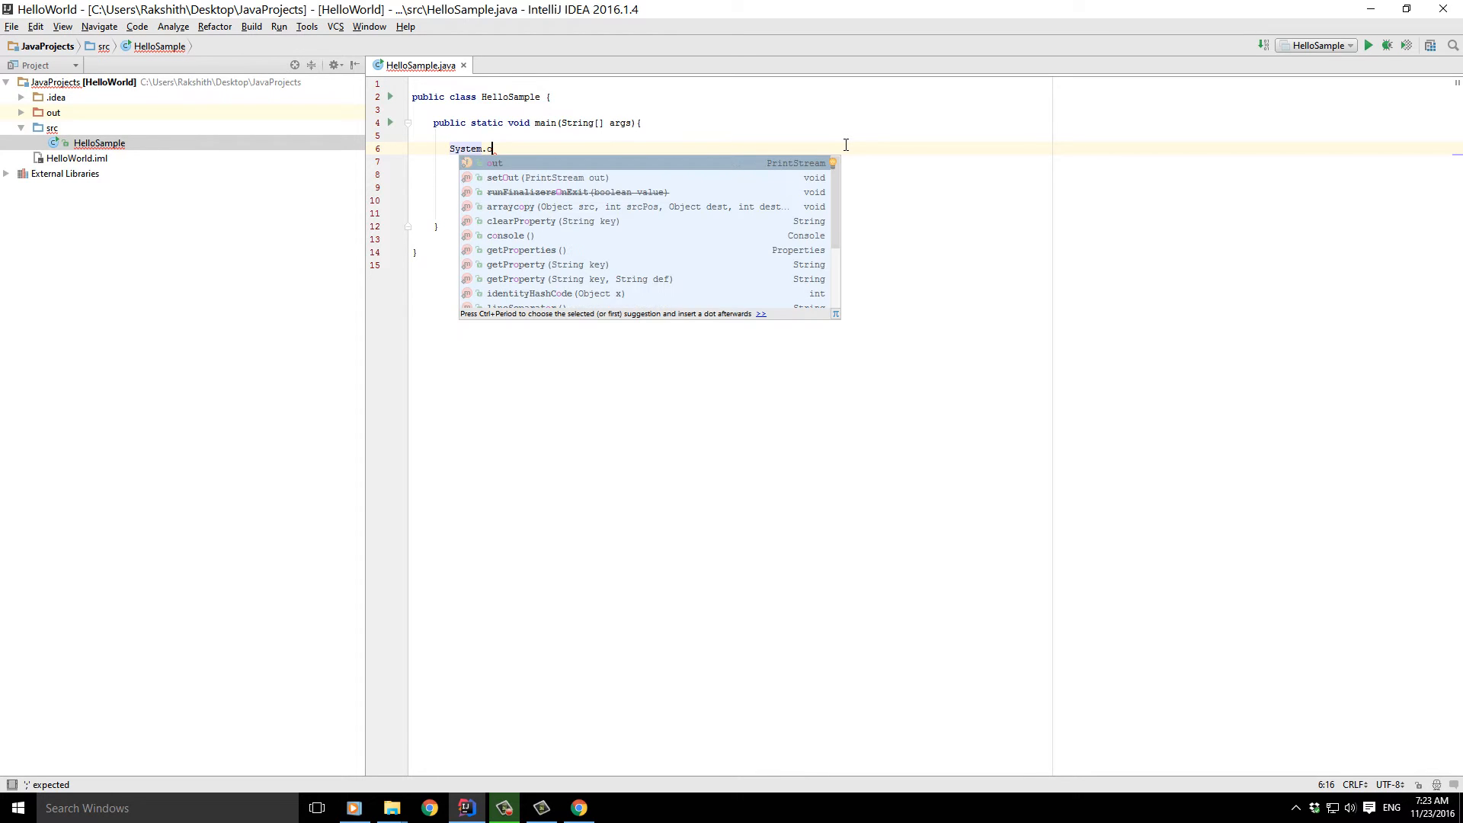
pyautogui.write('out.')
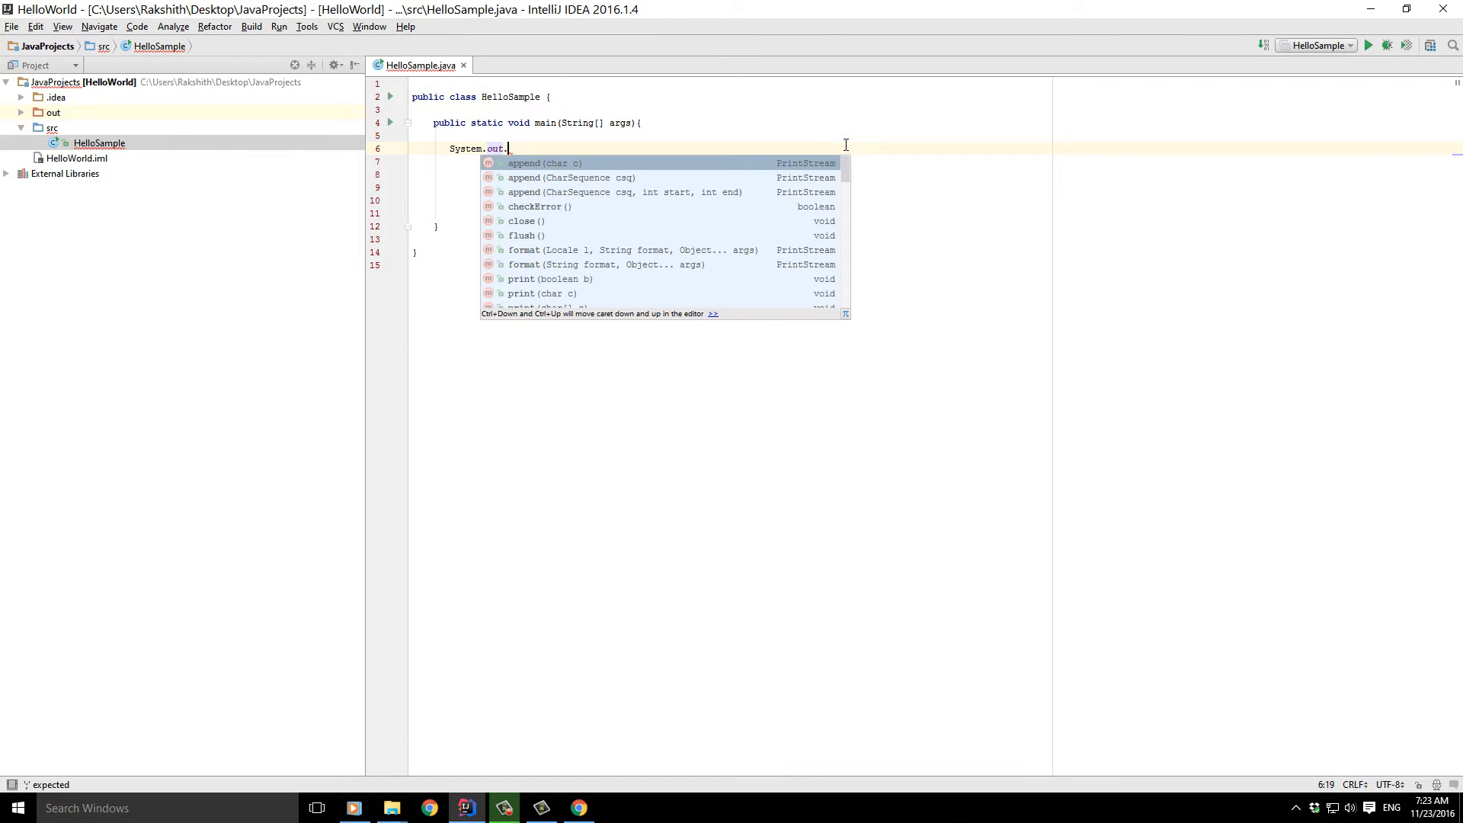
pyautogui.write('prin')
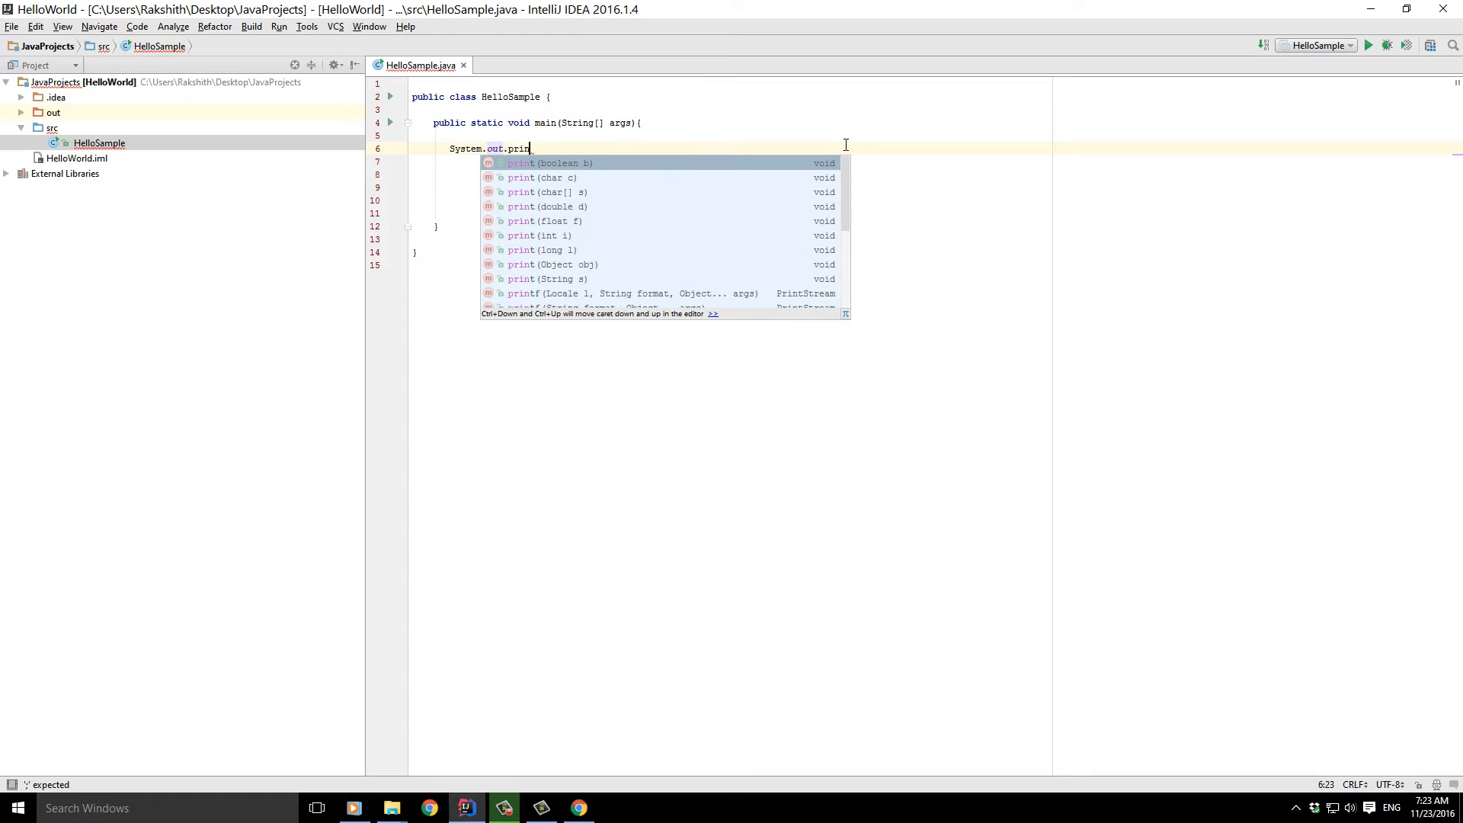
pyautogui.write('t')
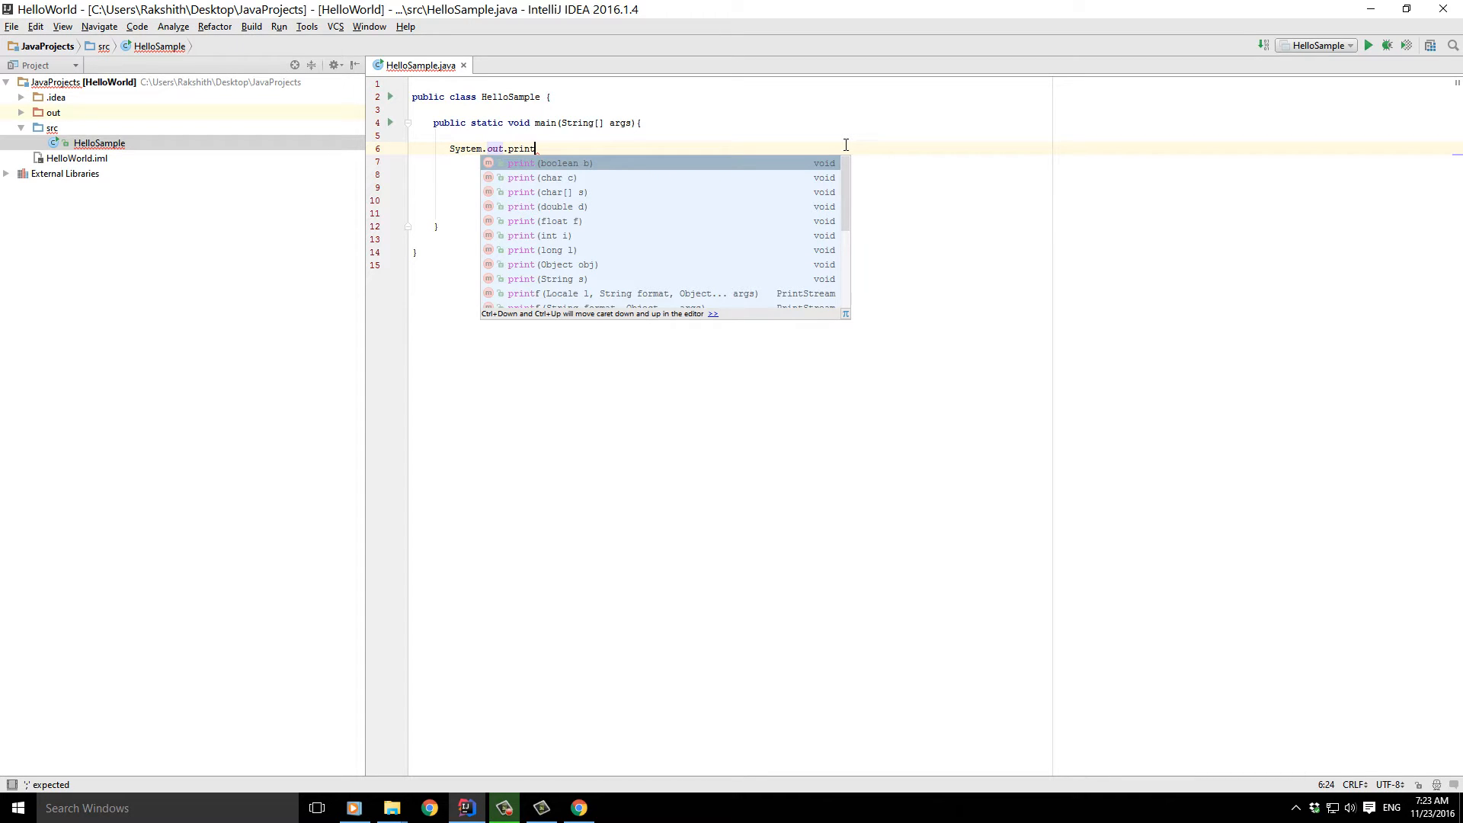
pyautogui.write('ln();')
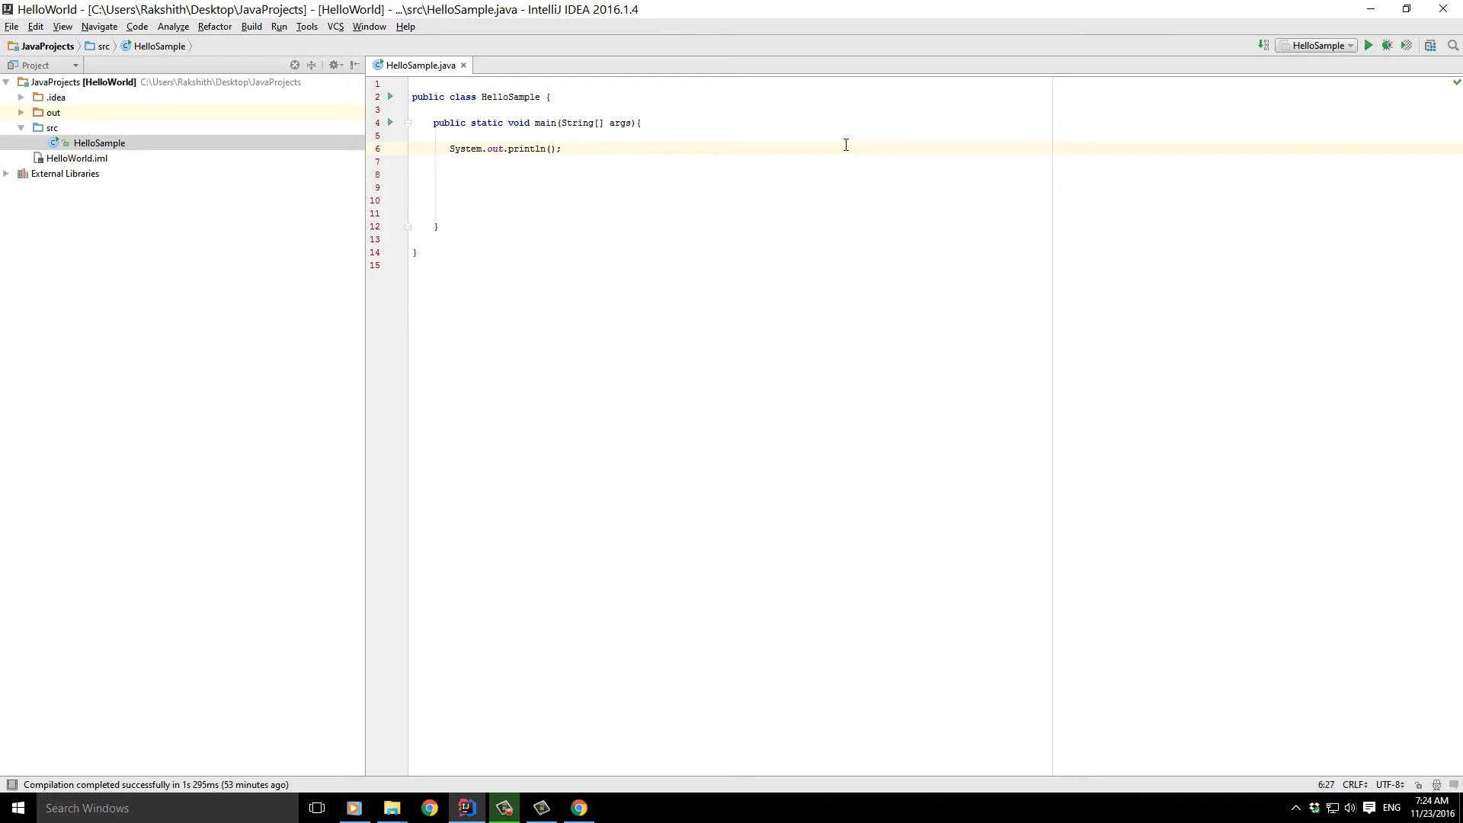
pyautogui.write('5+')
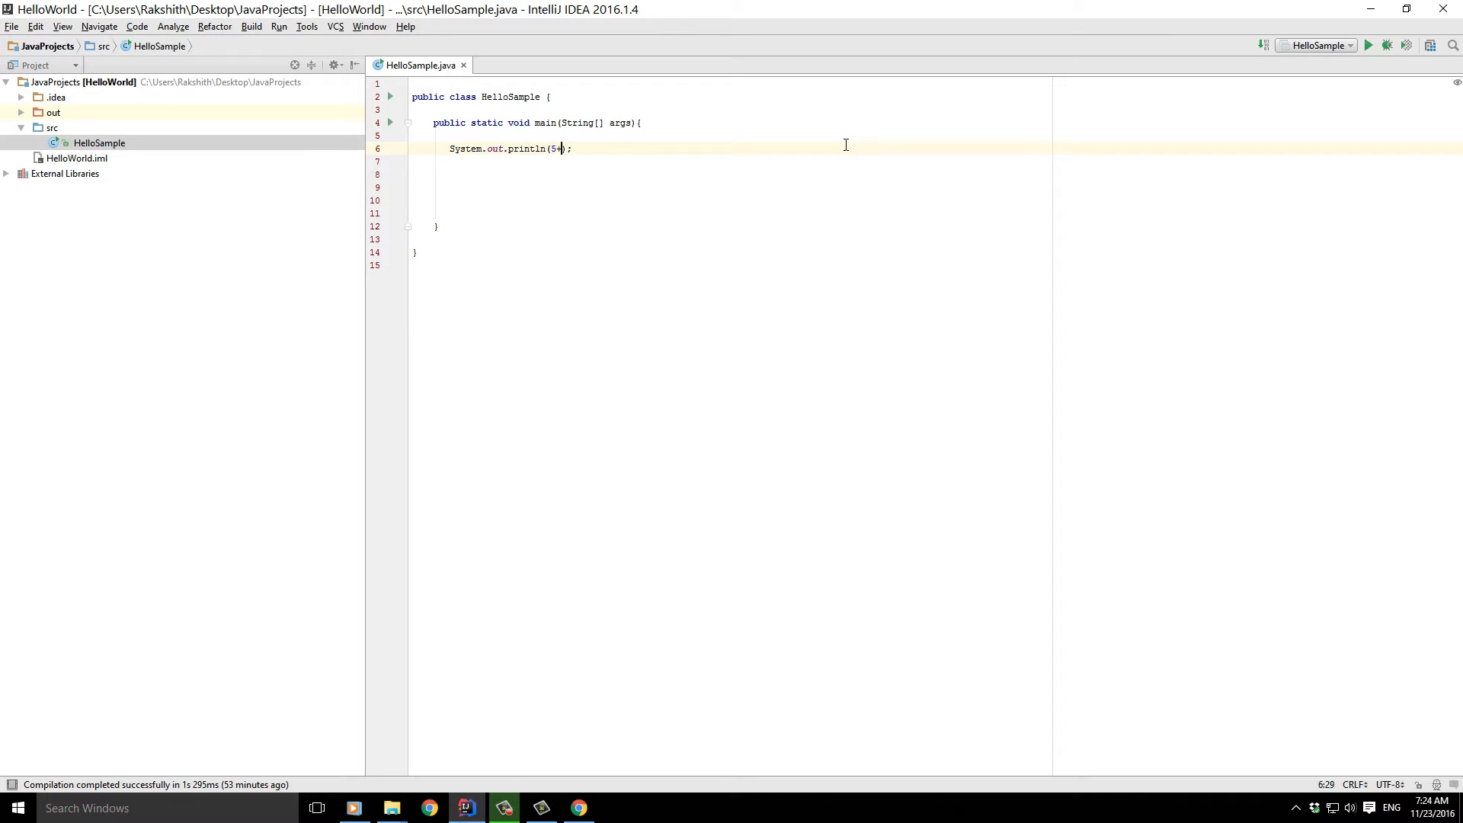
pyautogui.write('+10')
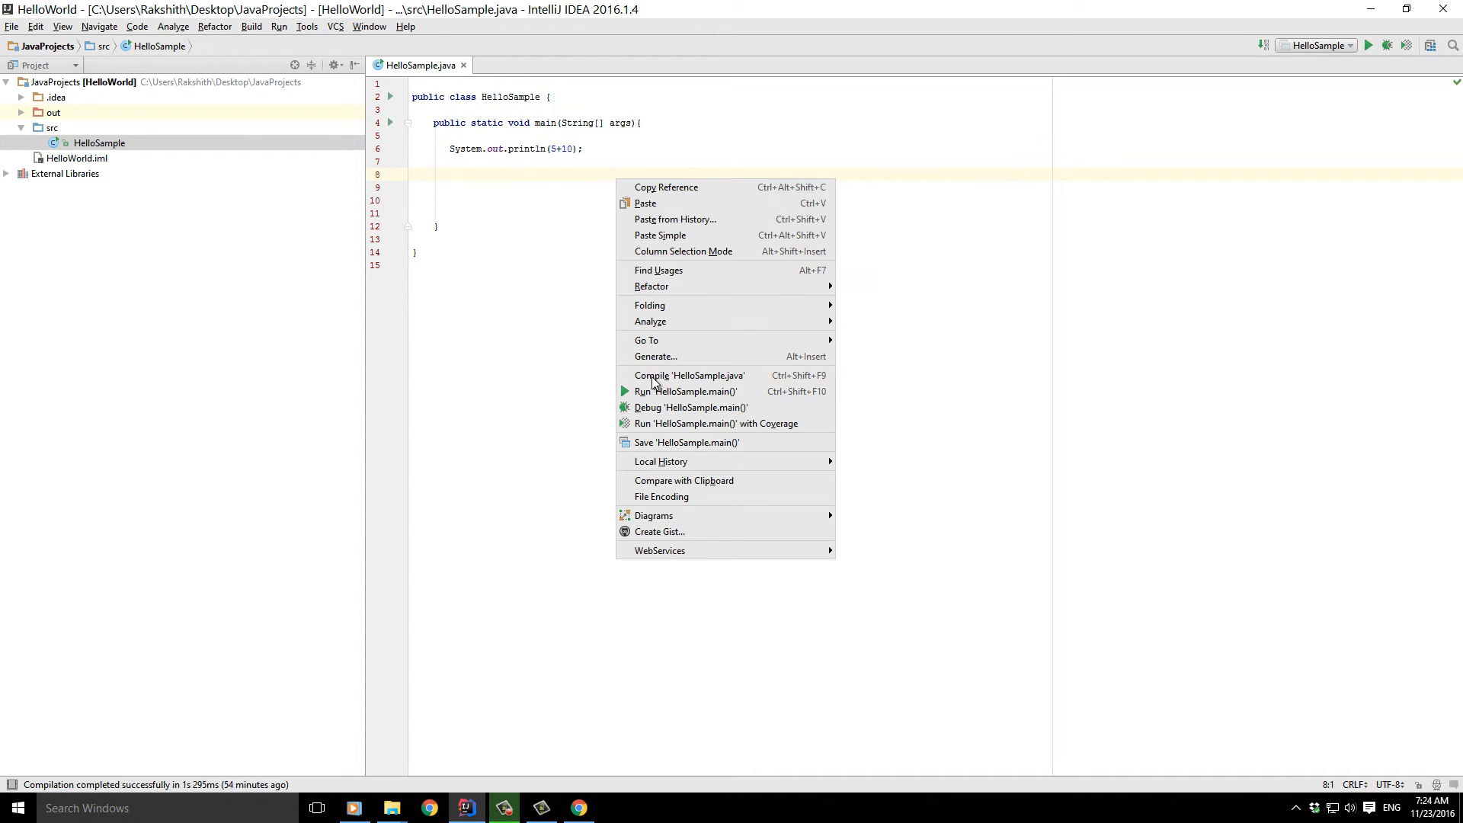
pyautogui.moveTo(686, 392)
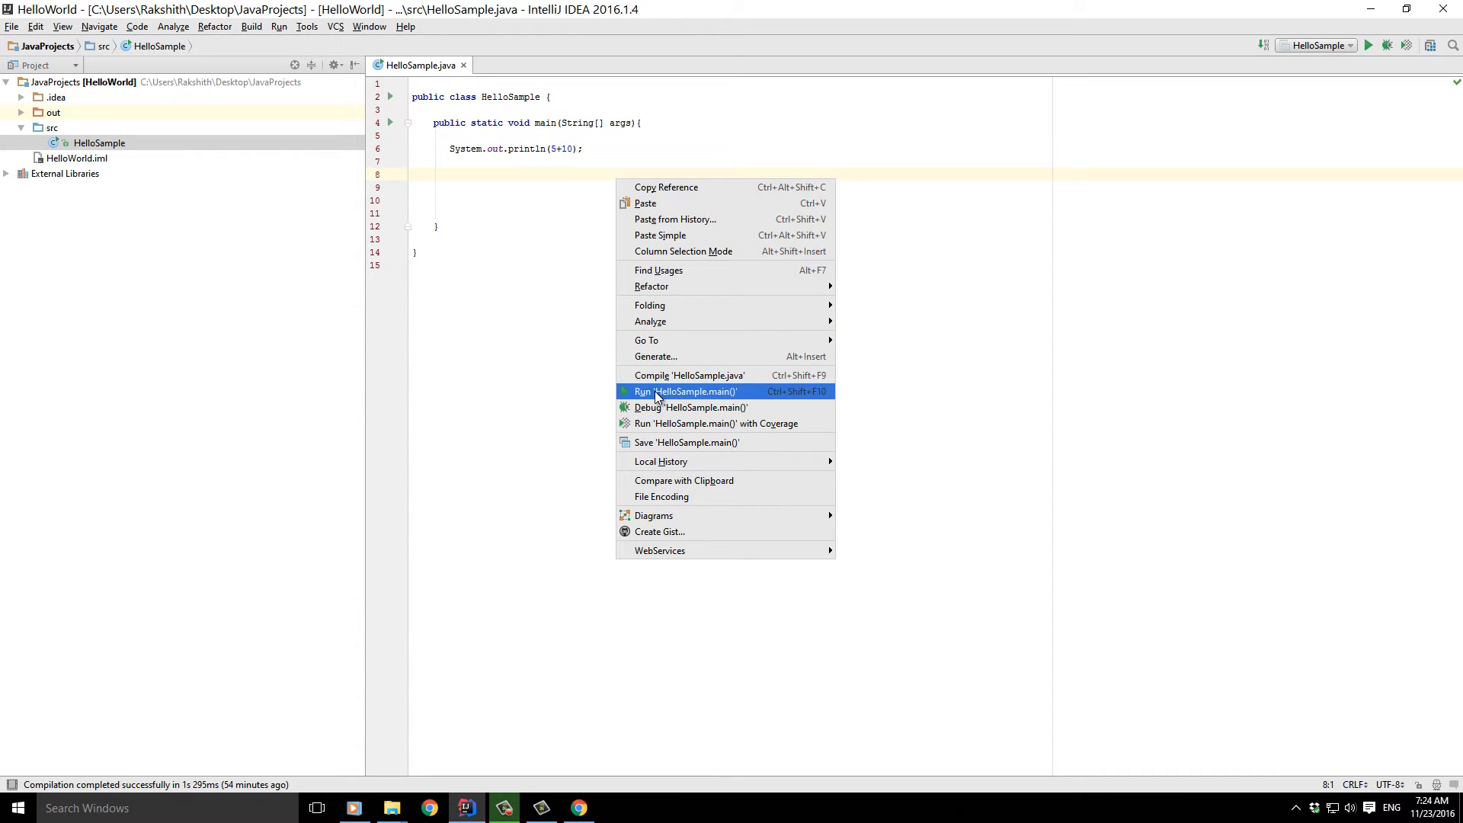
pyautogui.click(686, 392)
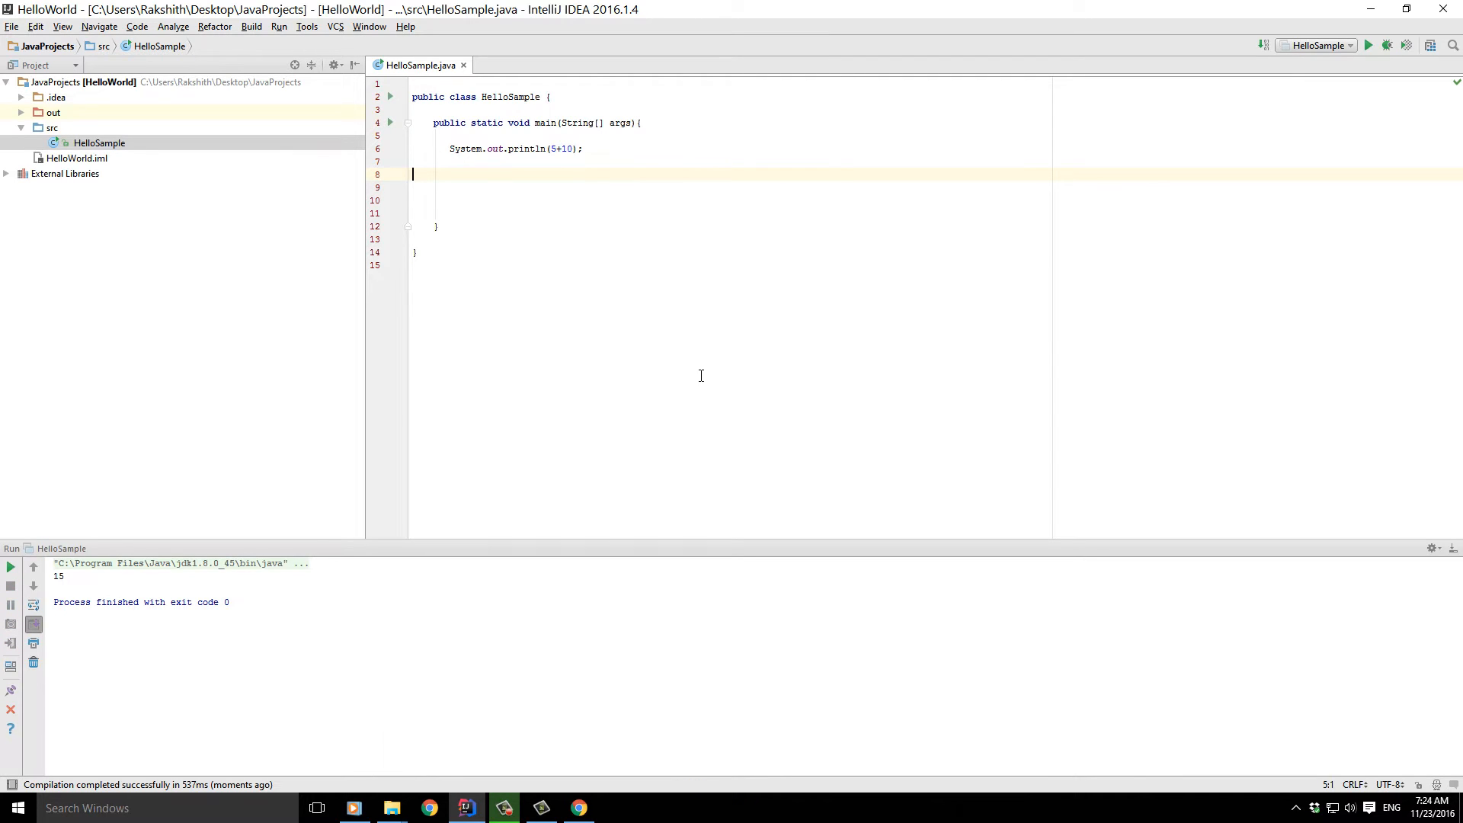
# - Close the Run window showing 15, Save All from the File menu, and add a blank line in main
pyautogui.doubleClick(58, 577)
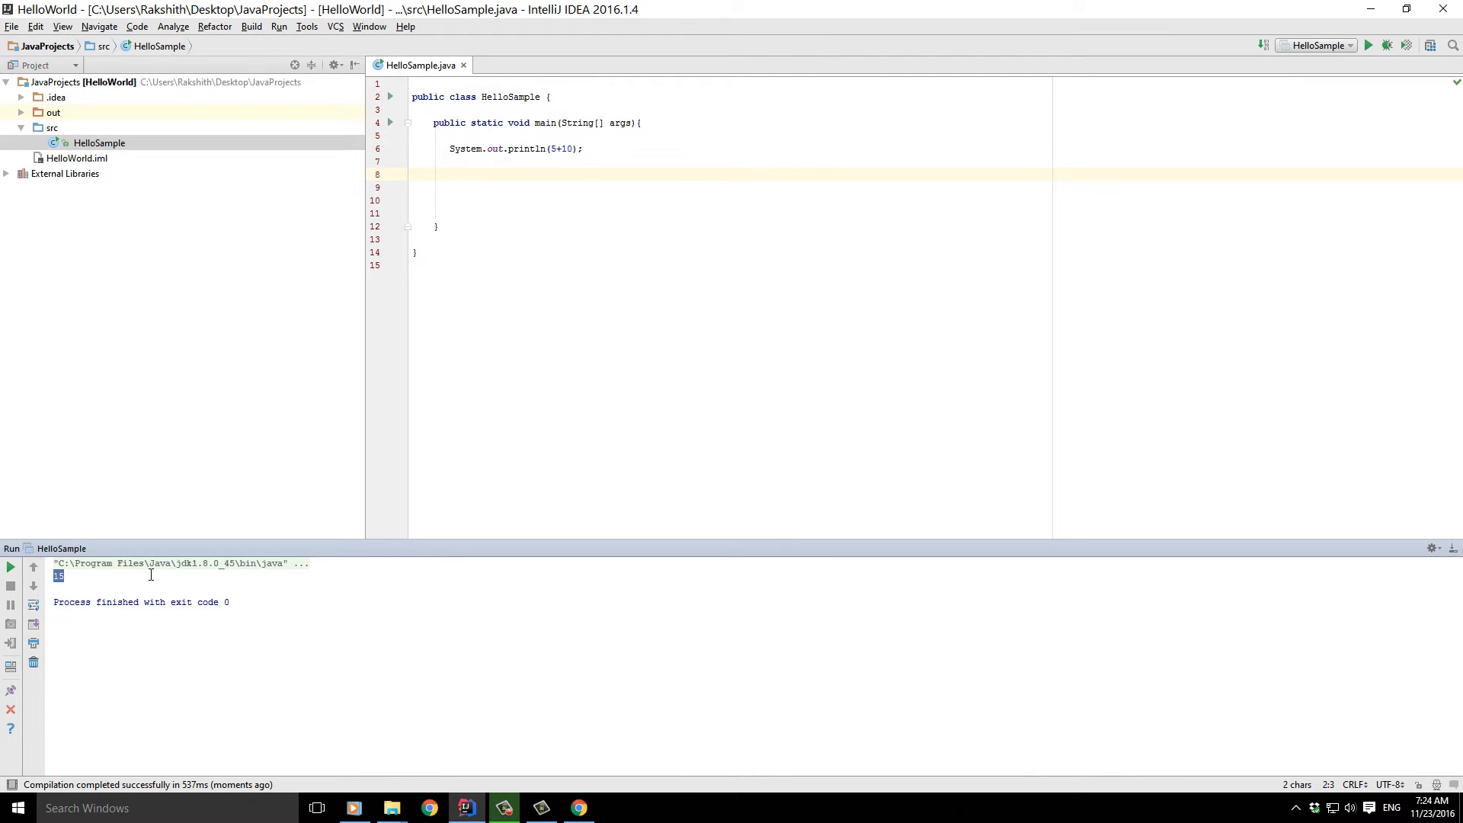
pyautogui.click(550, 174)
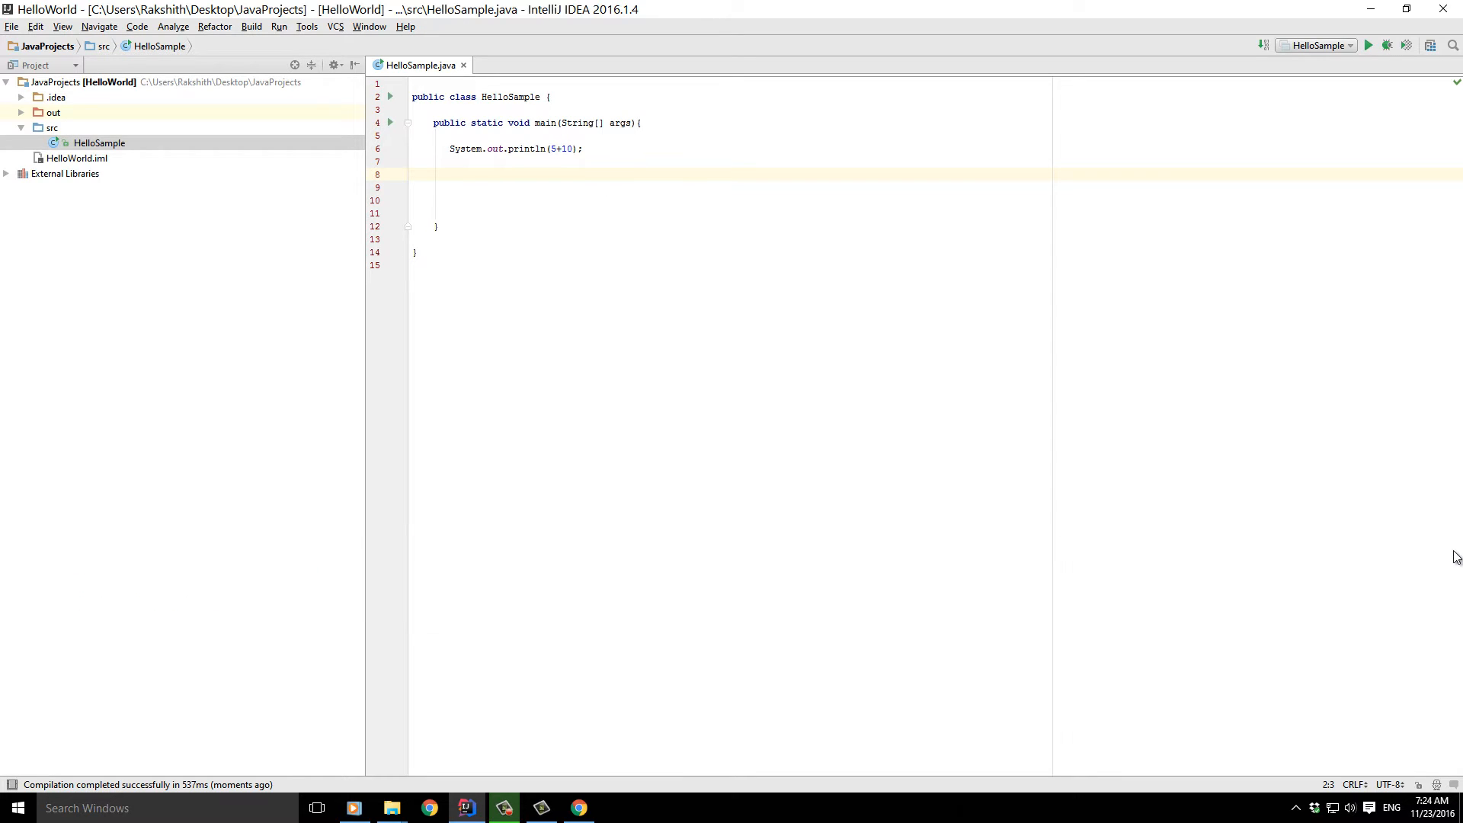
pyautogui.moveTo(793, 259)
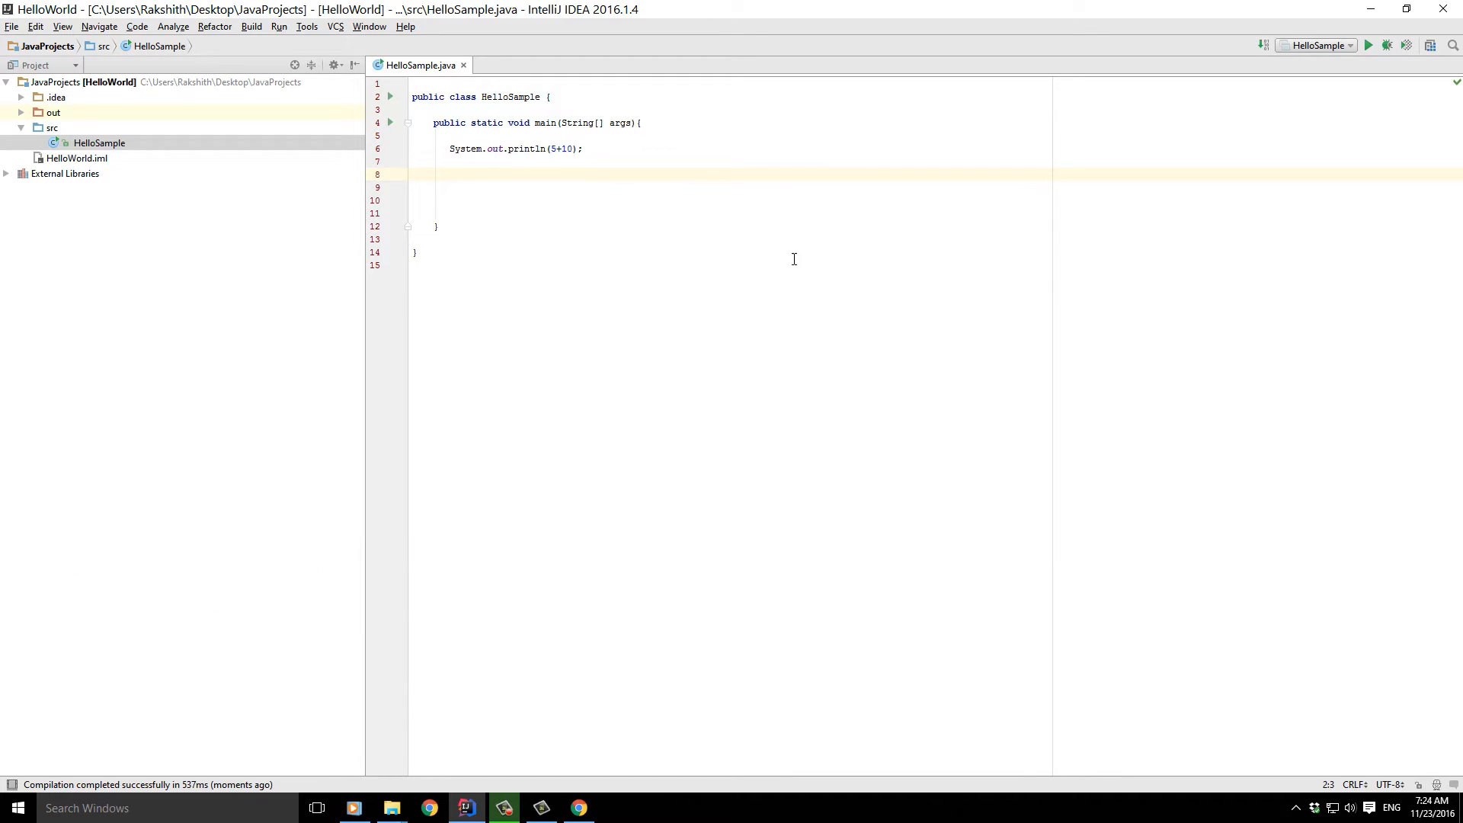
pyautogui.moveTo(621, 170)
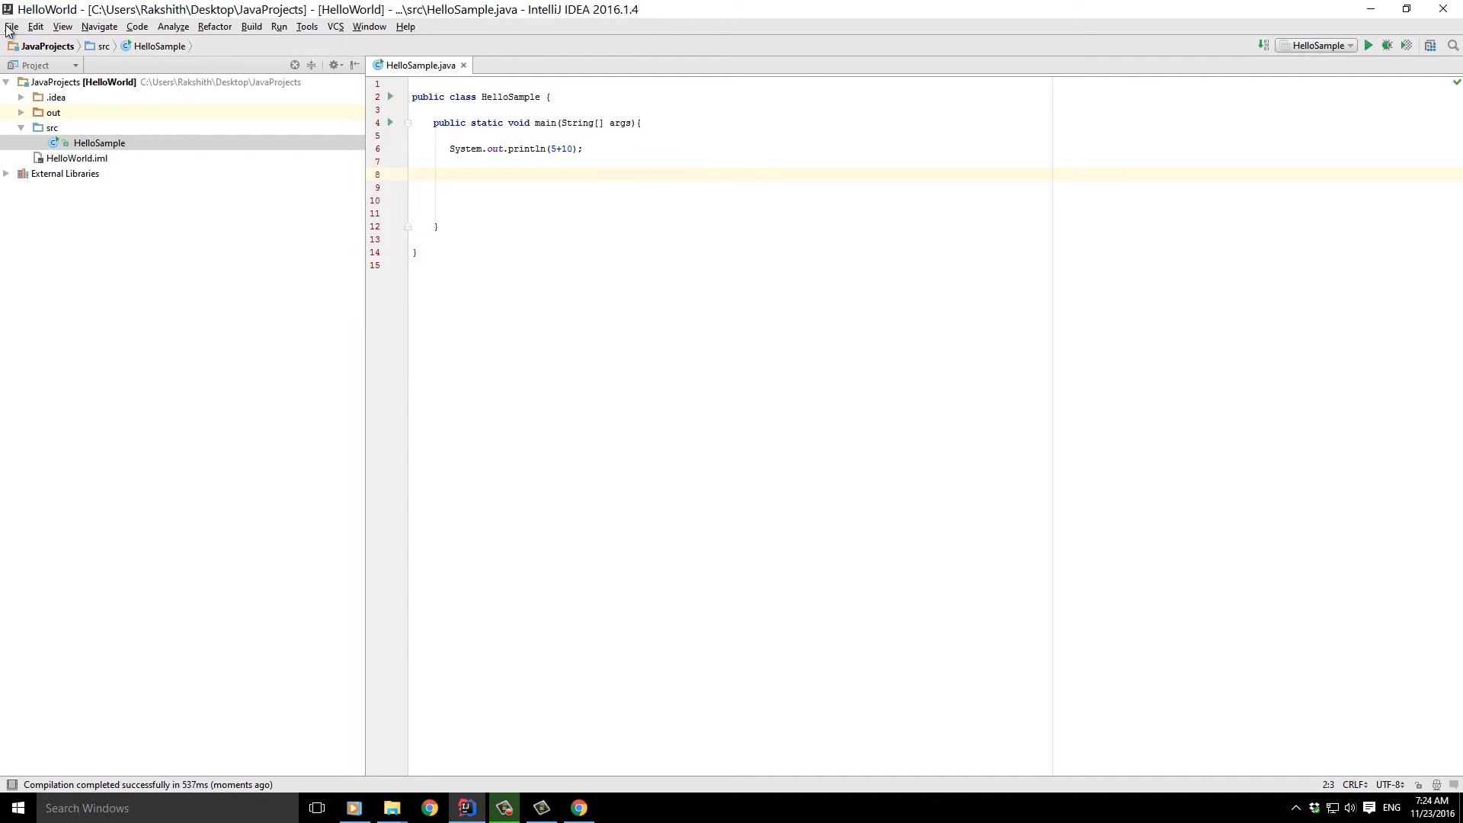
pyautogui.click(11, 26)
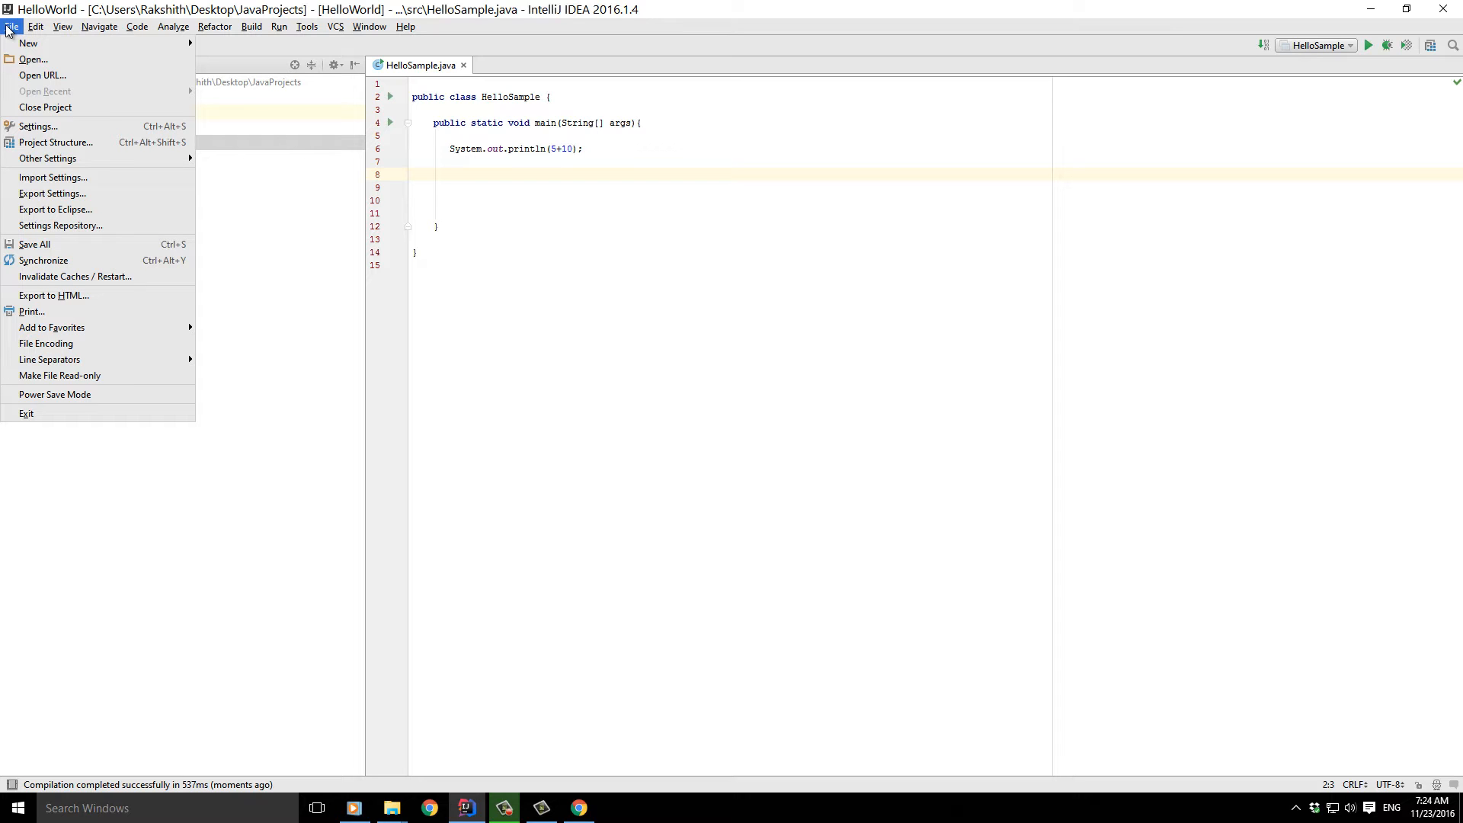
pyautogui.moveTo(19, 101)
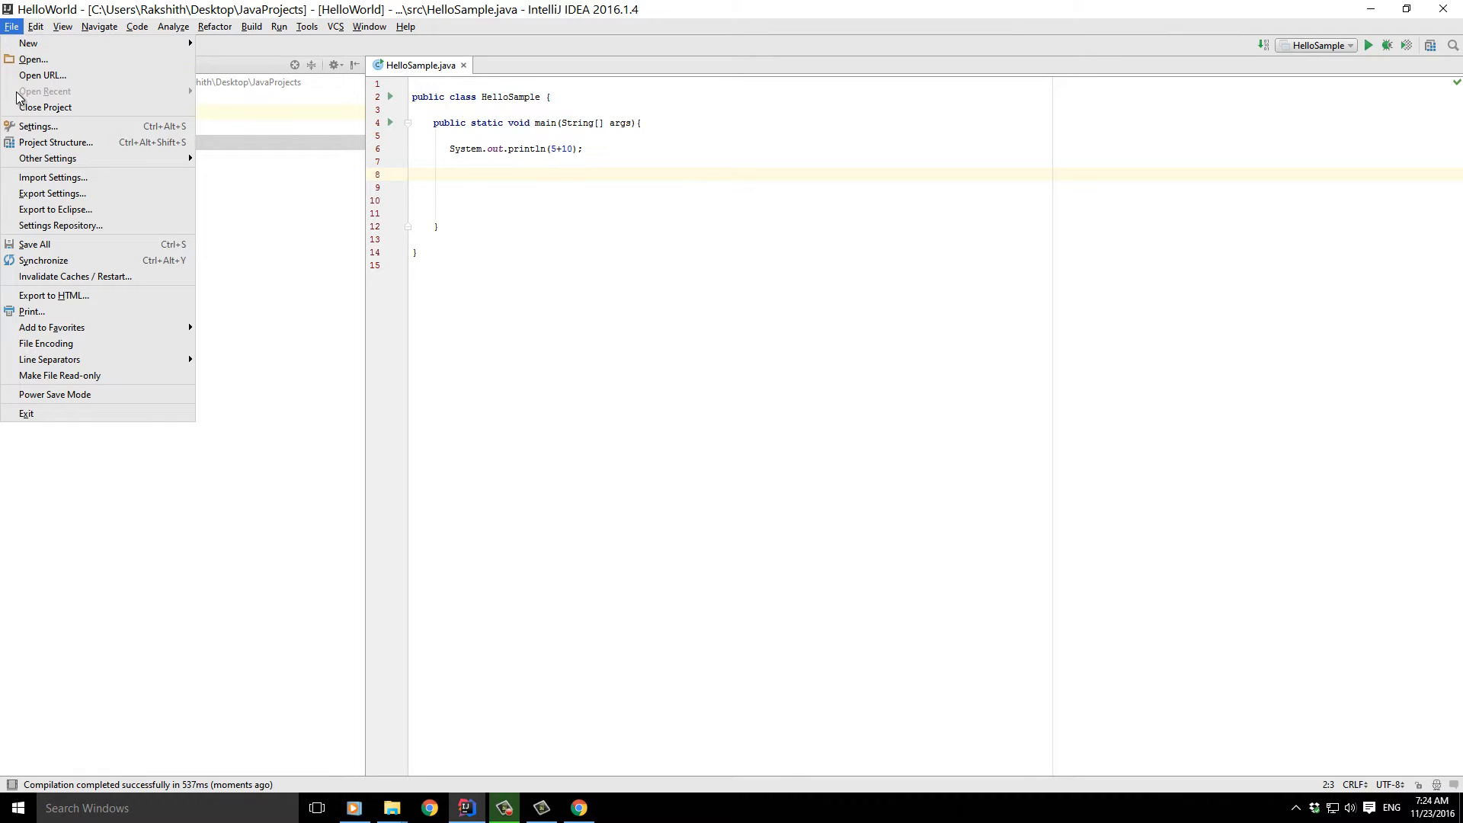
pyautogui.moveTo(75, 276)
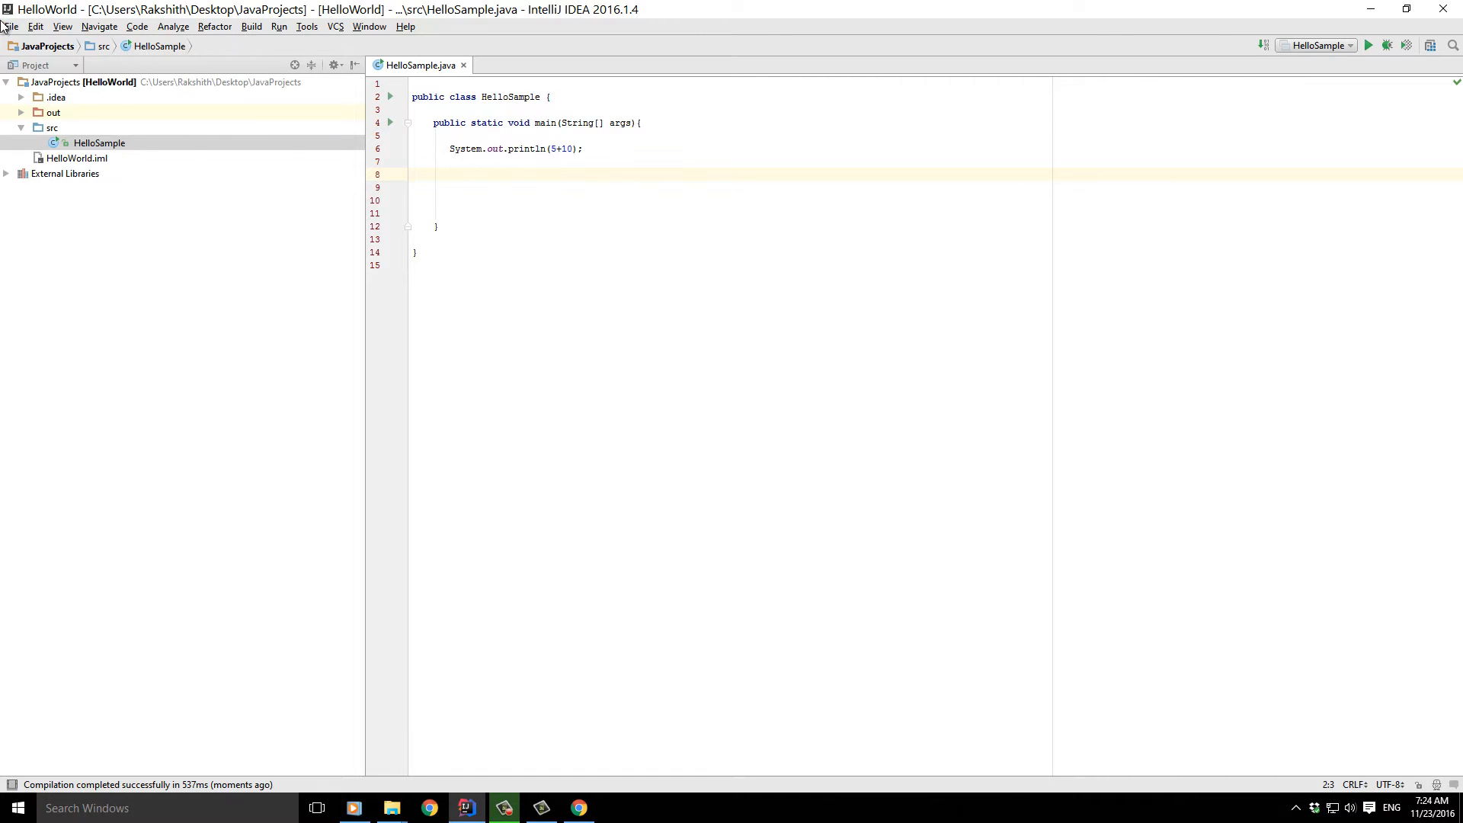
pyautogui.click(10, 26)
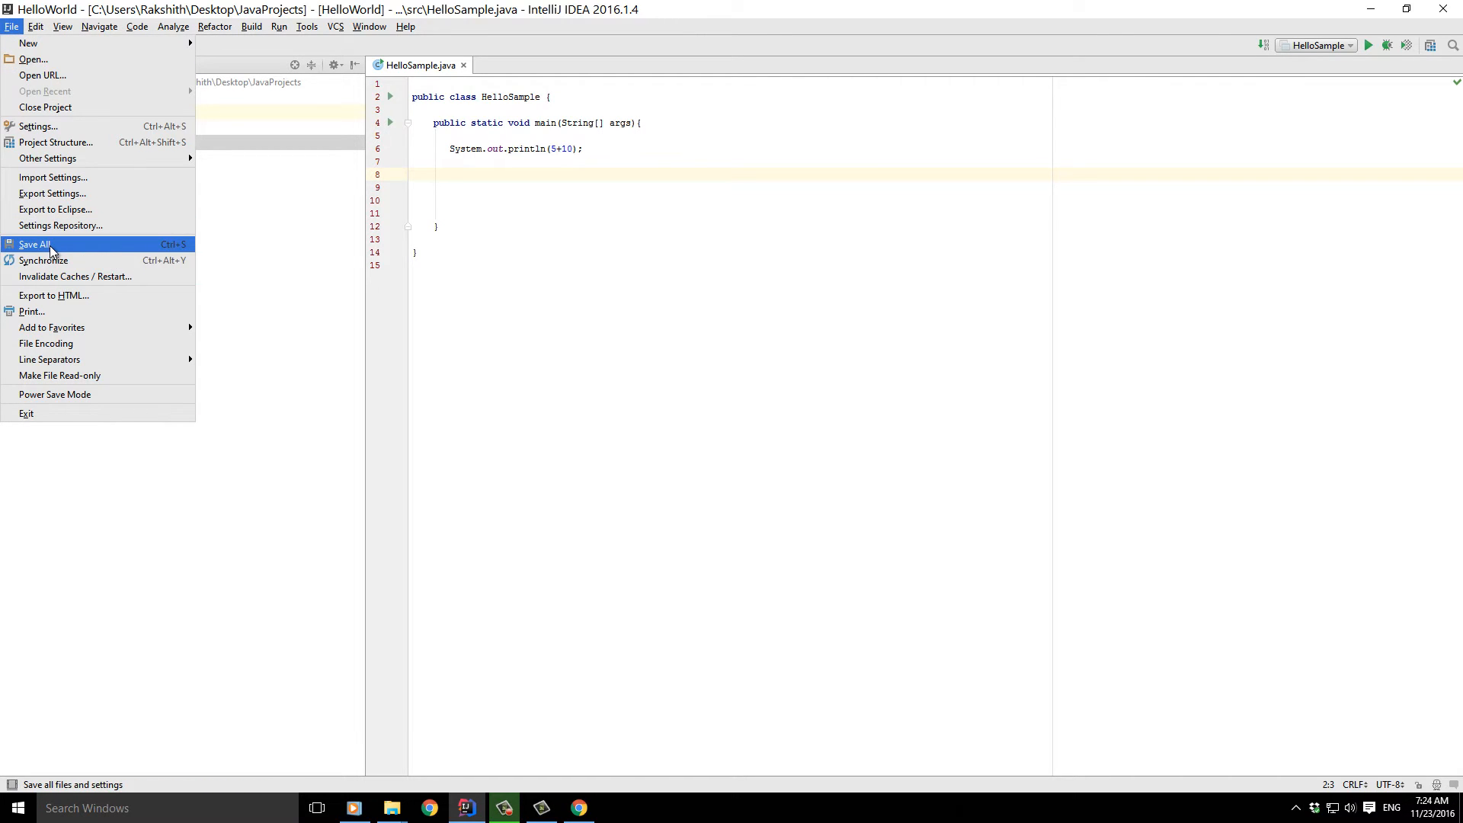
pyautogui.click(35, 244)
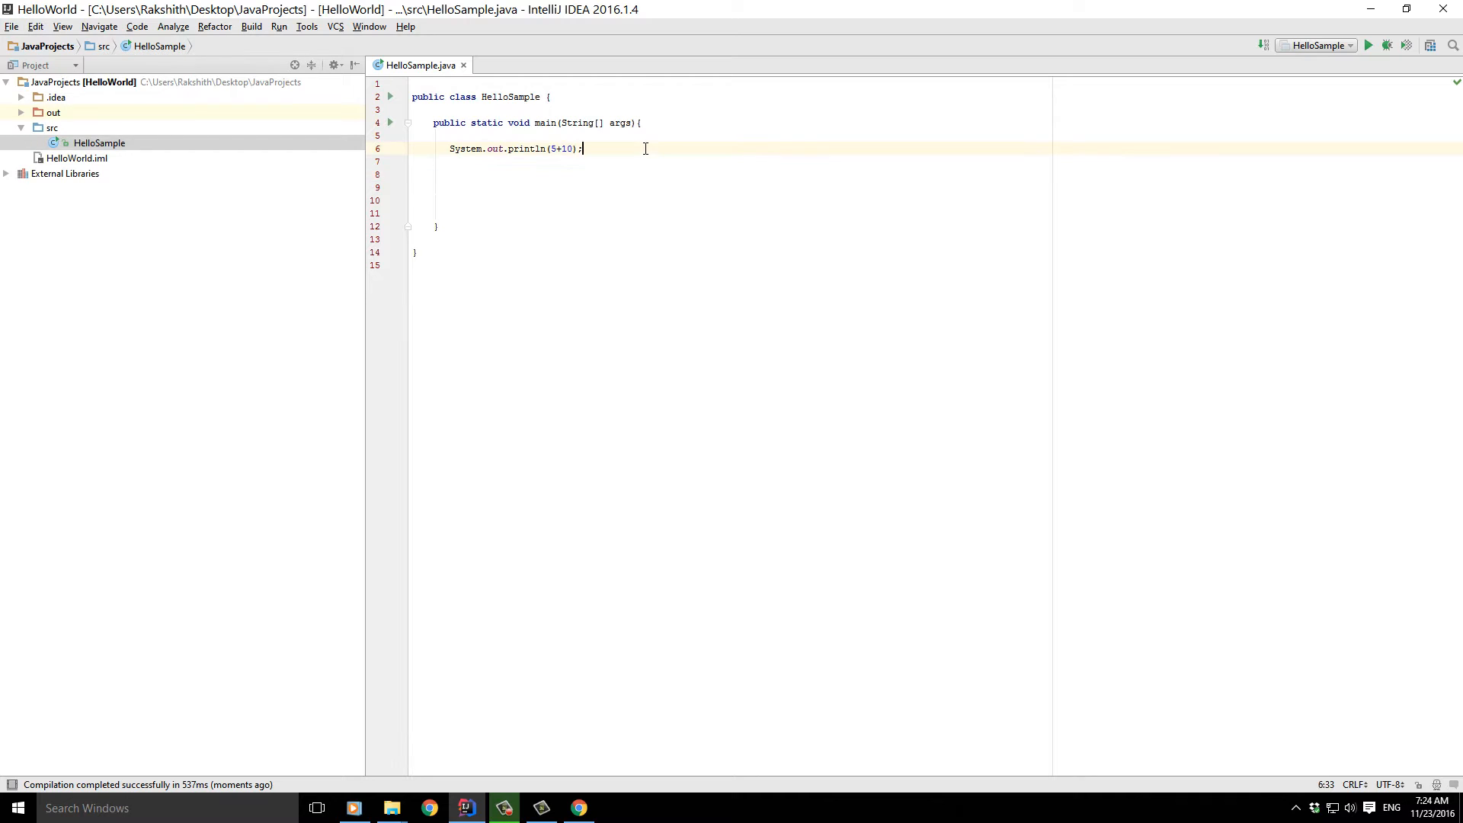
pyautogui.press('Return')
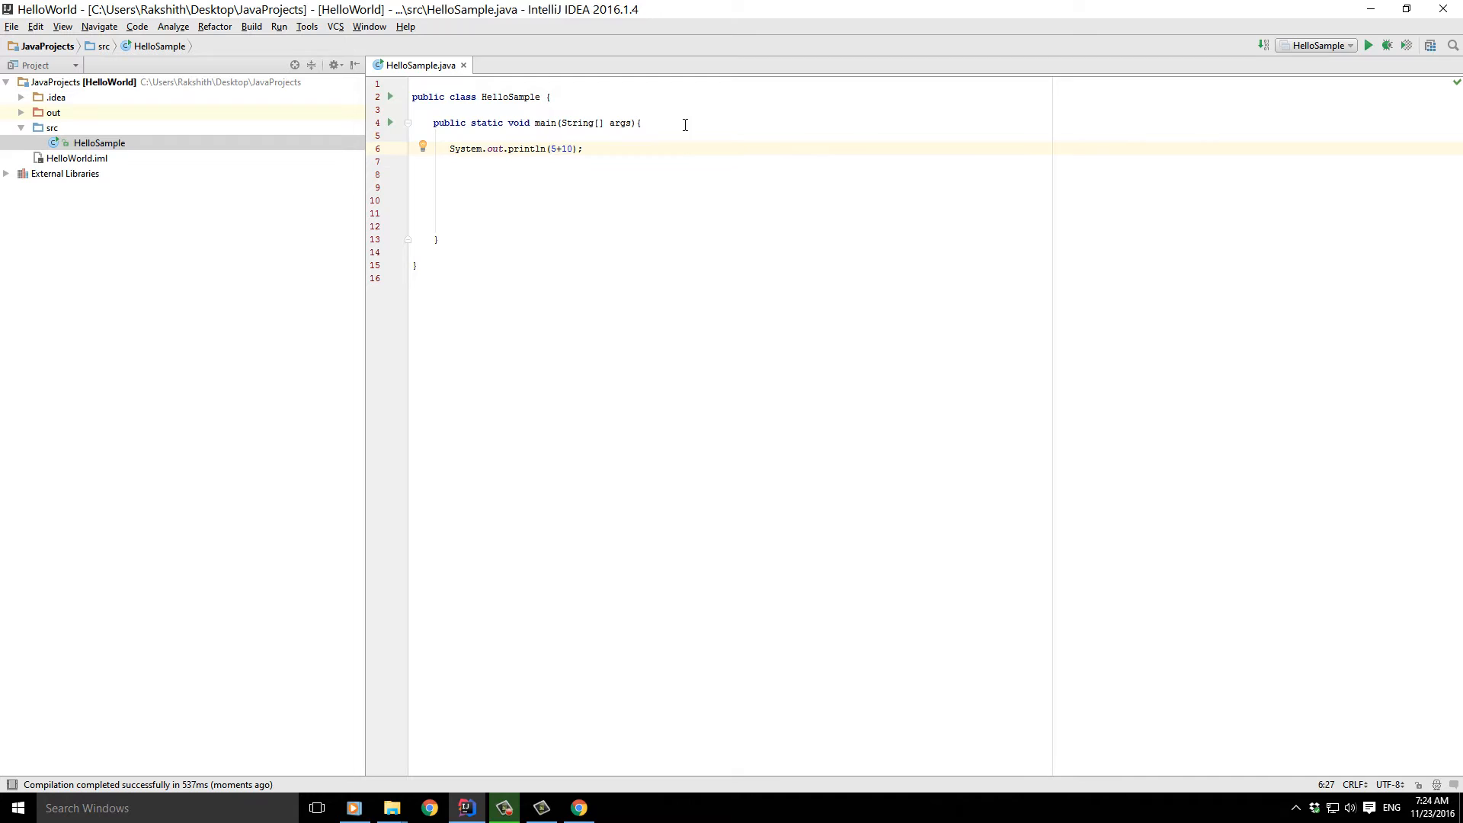
# - Edit the println argument toward 300+5 with the larger operand and run the program
pyautogui.click(414, 278)
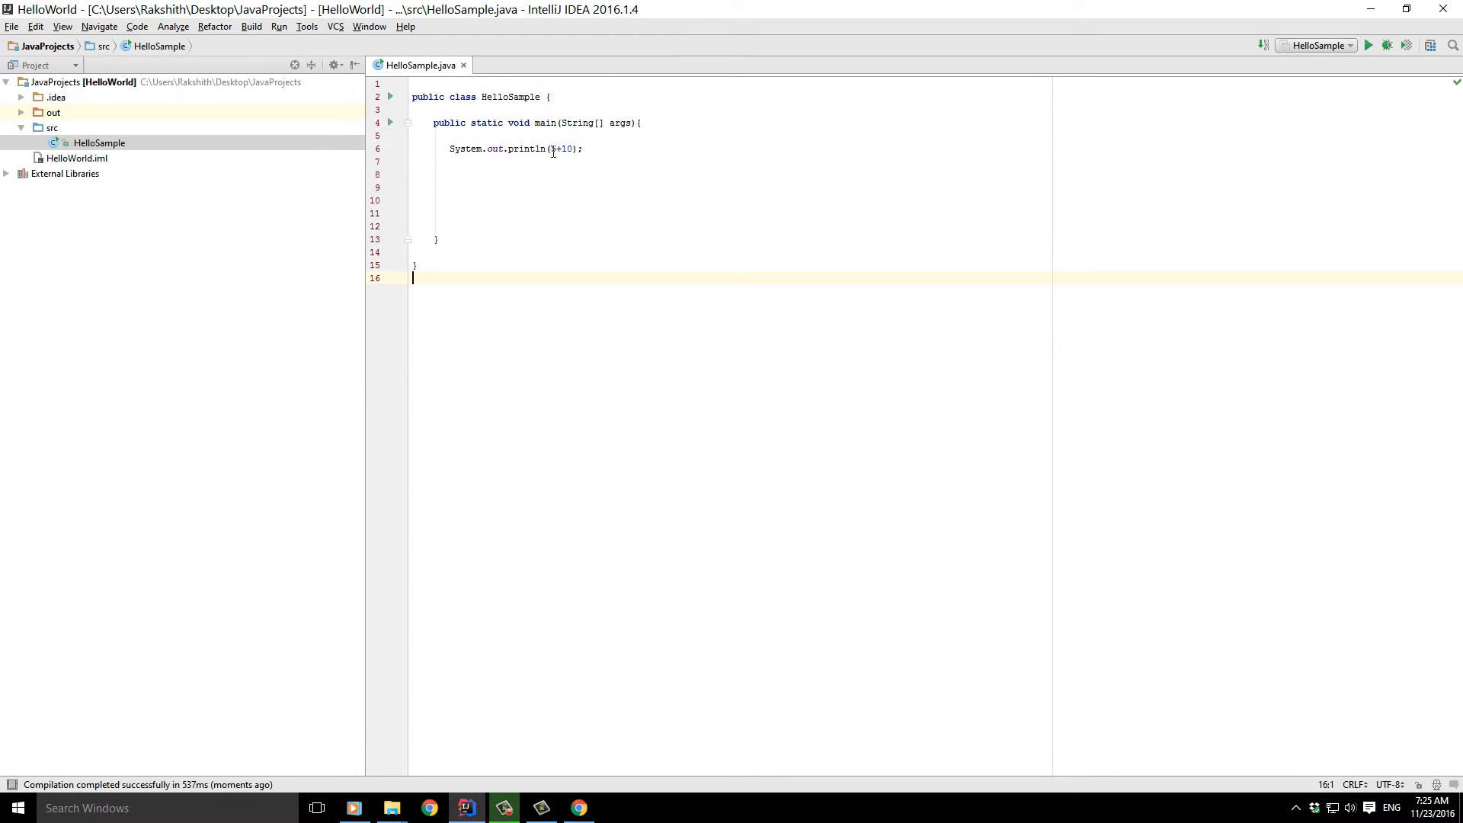
pyautogui.click(552, 148)
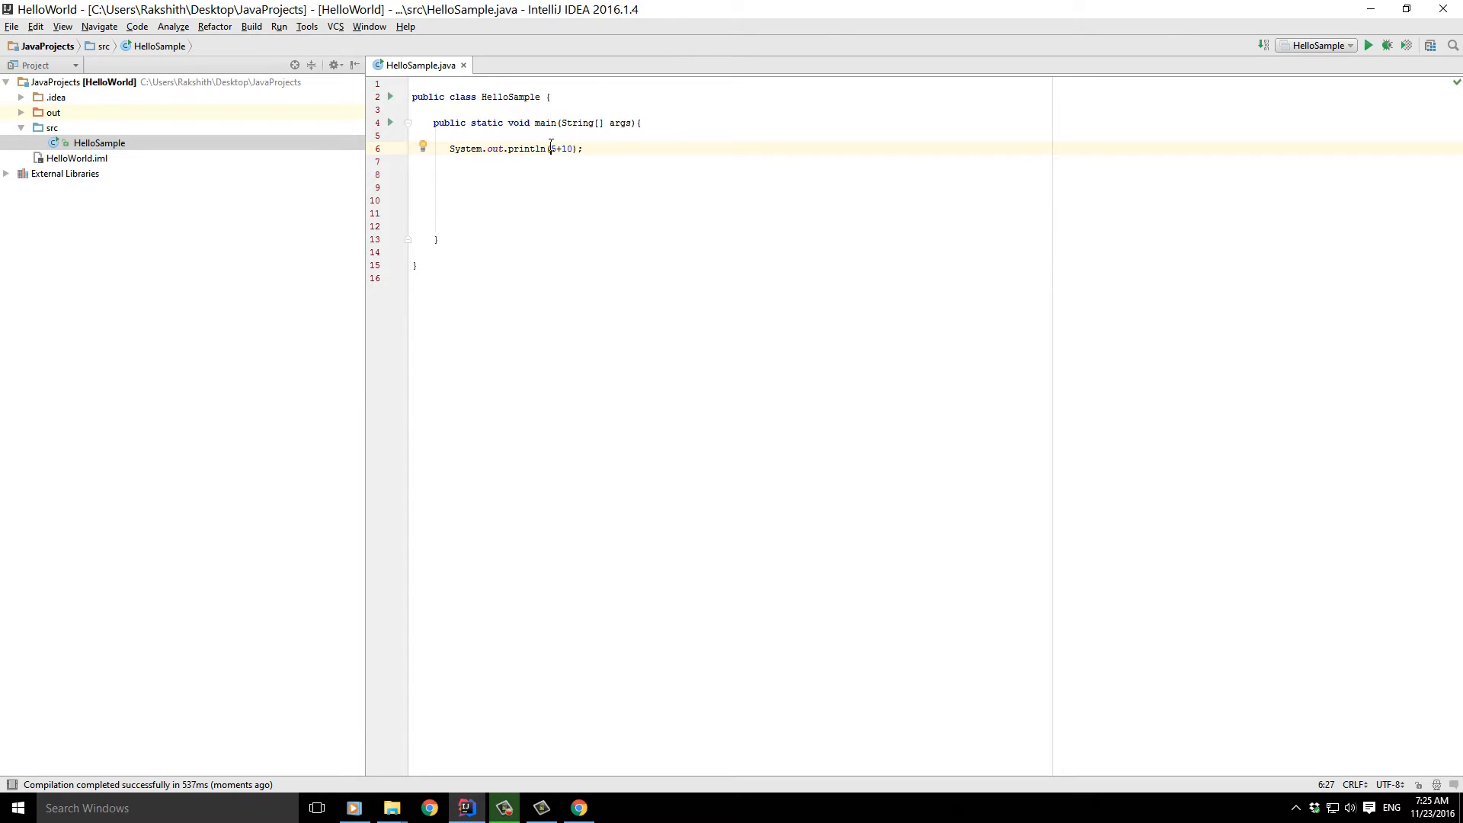
pyautogui.write('20')
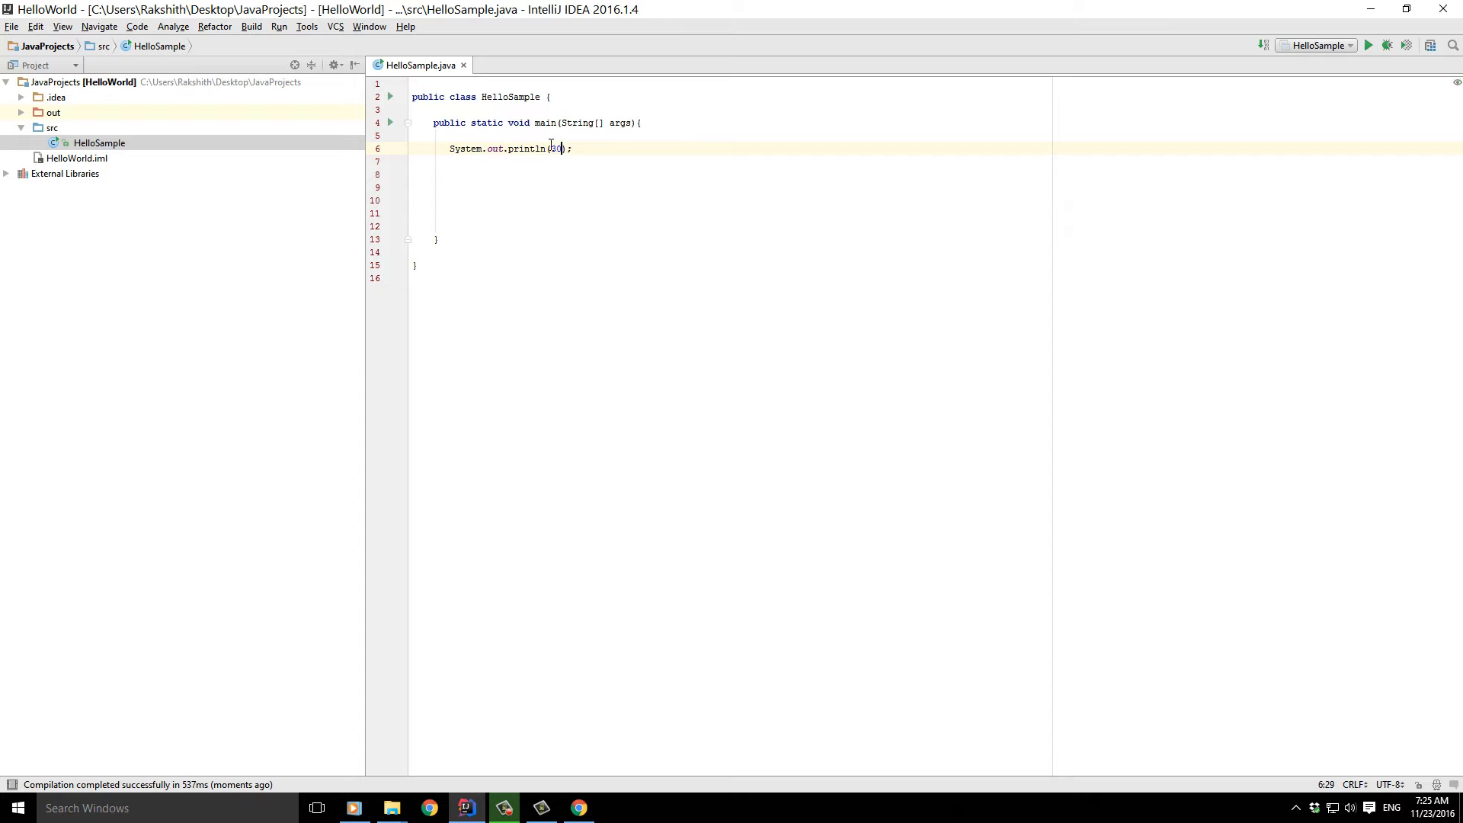
pyautogui.write('300+5')
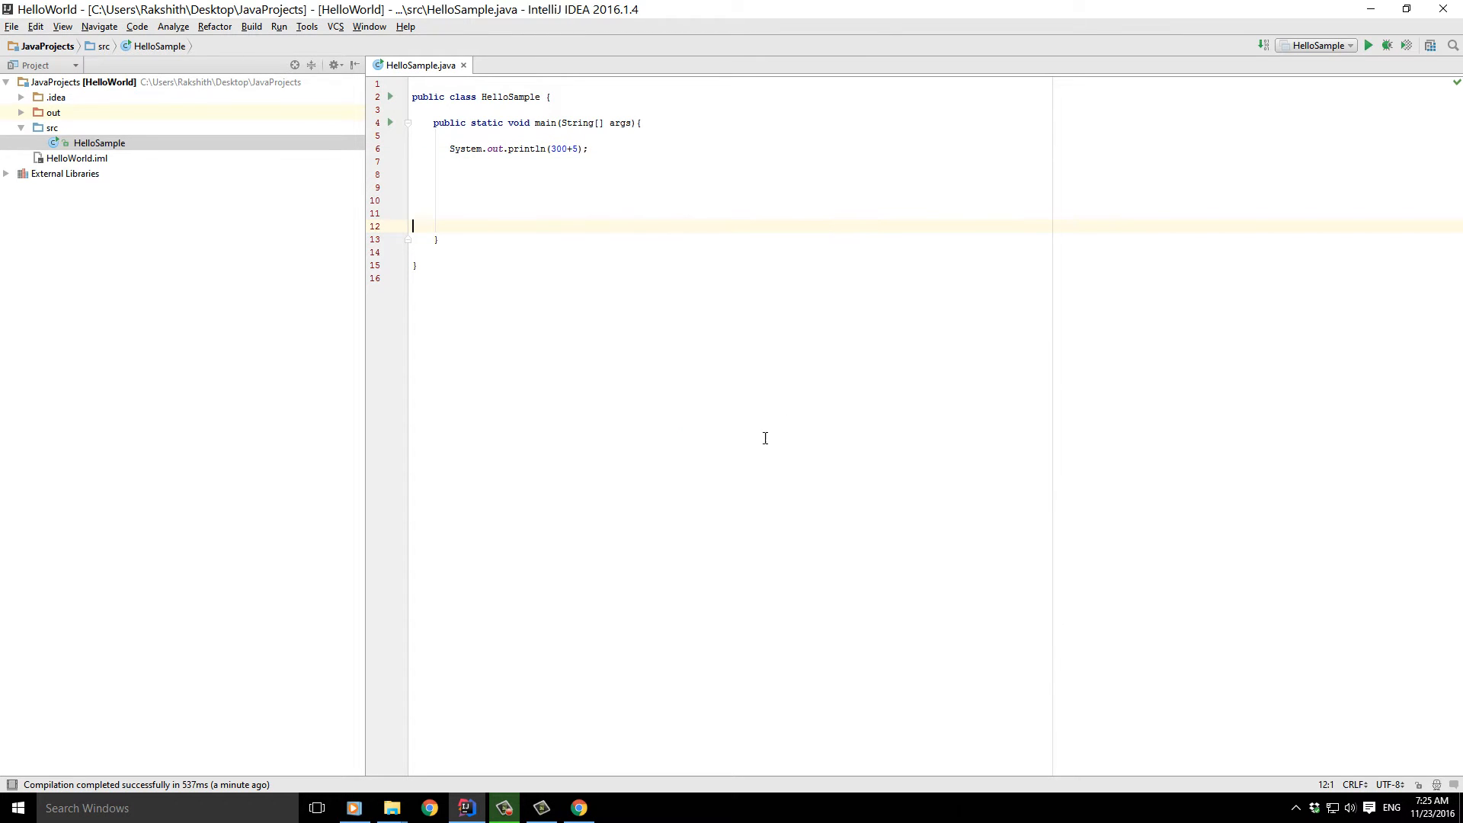
pyautogui.click(1369, 44)
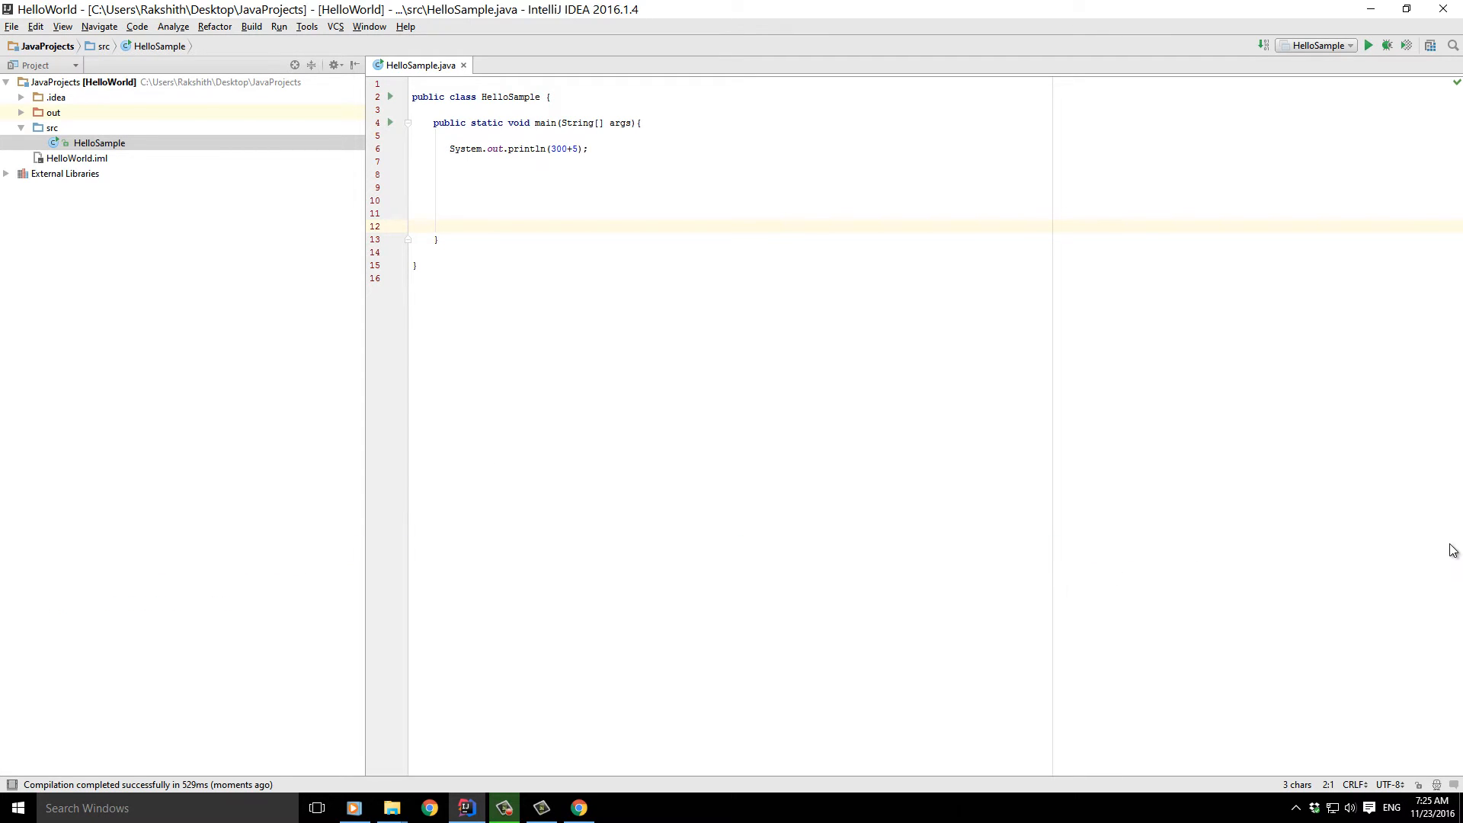
pyautogui.click(550, 148)
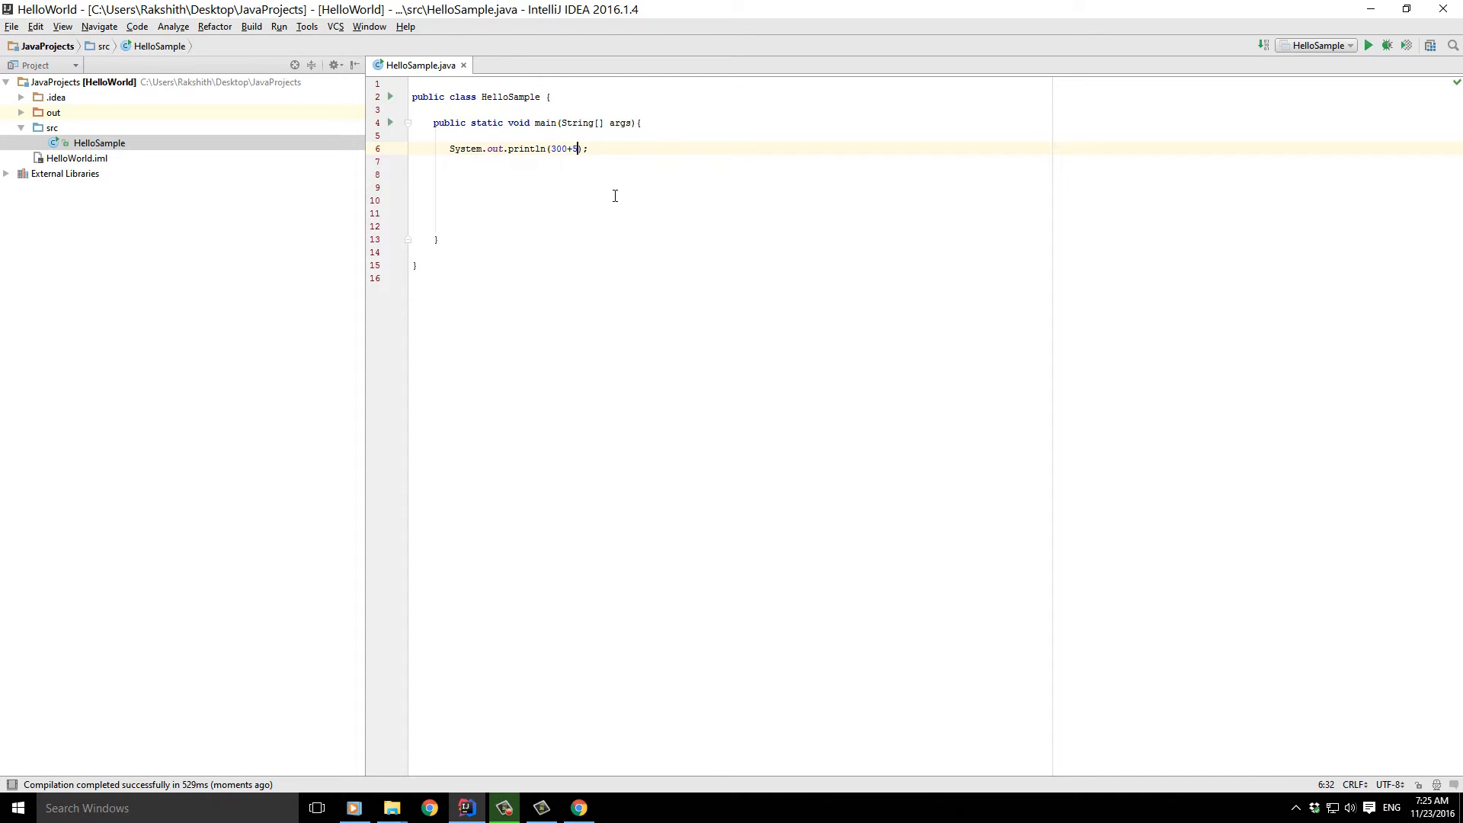
# - Complete the expression 300+5+12022100 and run it so the output shows 12022405
pyautogui.write('+12022100')
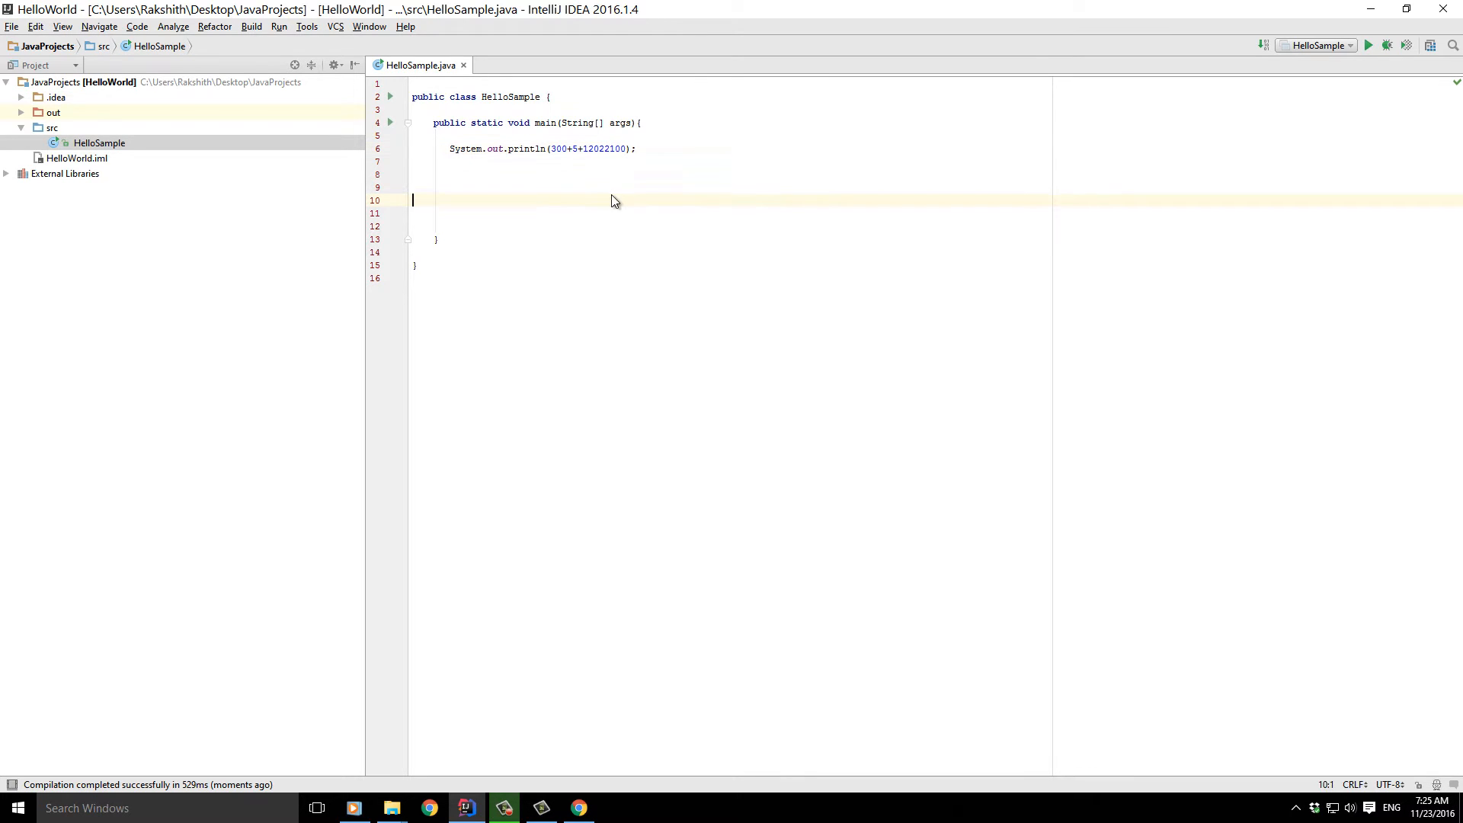
pyautogui.click(1369, 45)
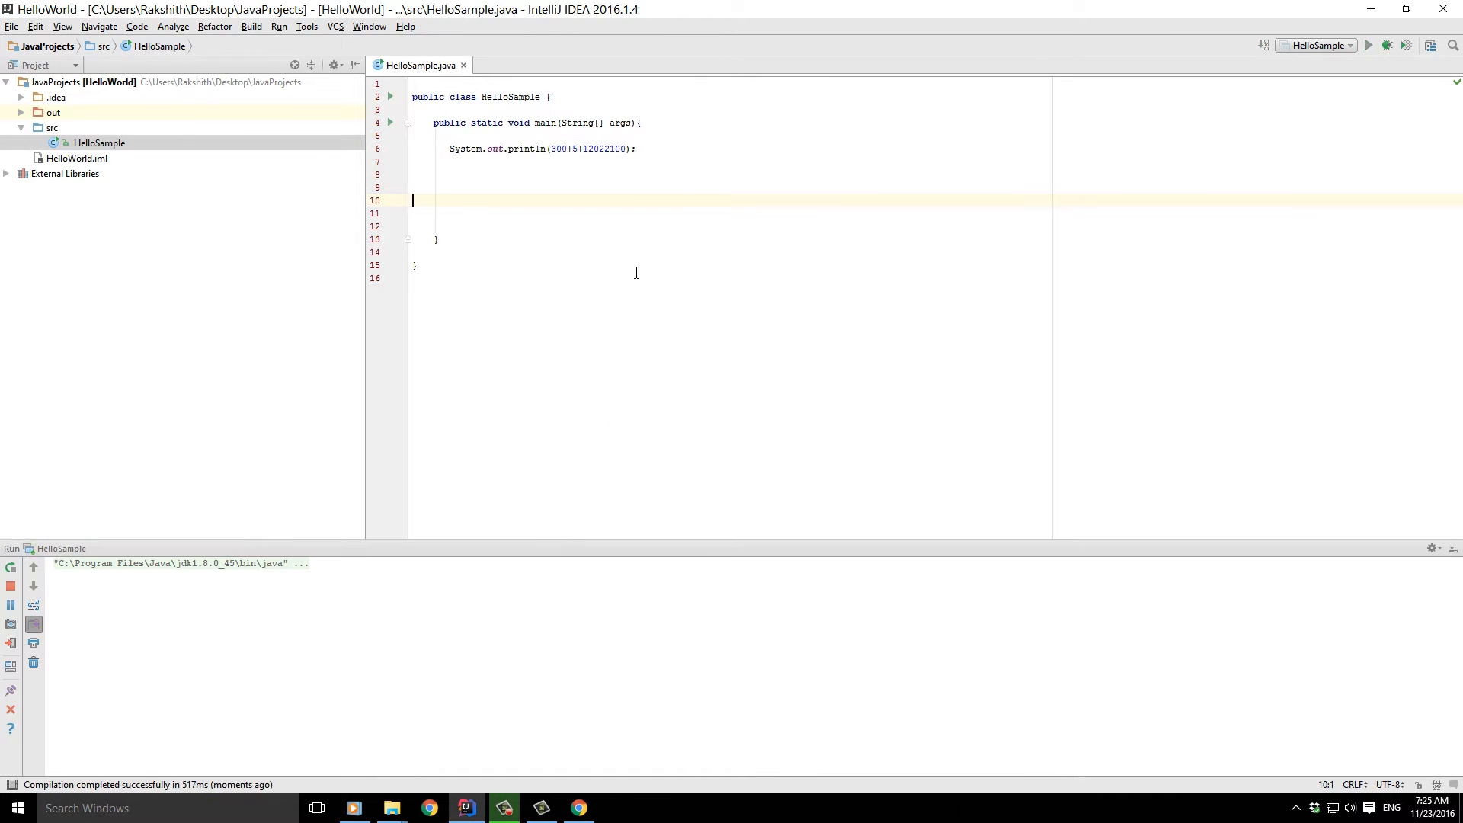
pyautogui.click(1369, 44)
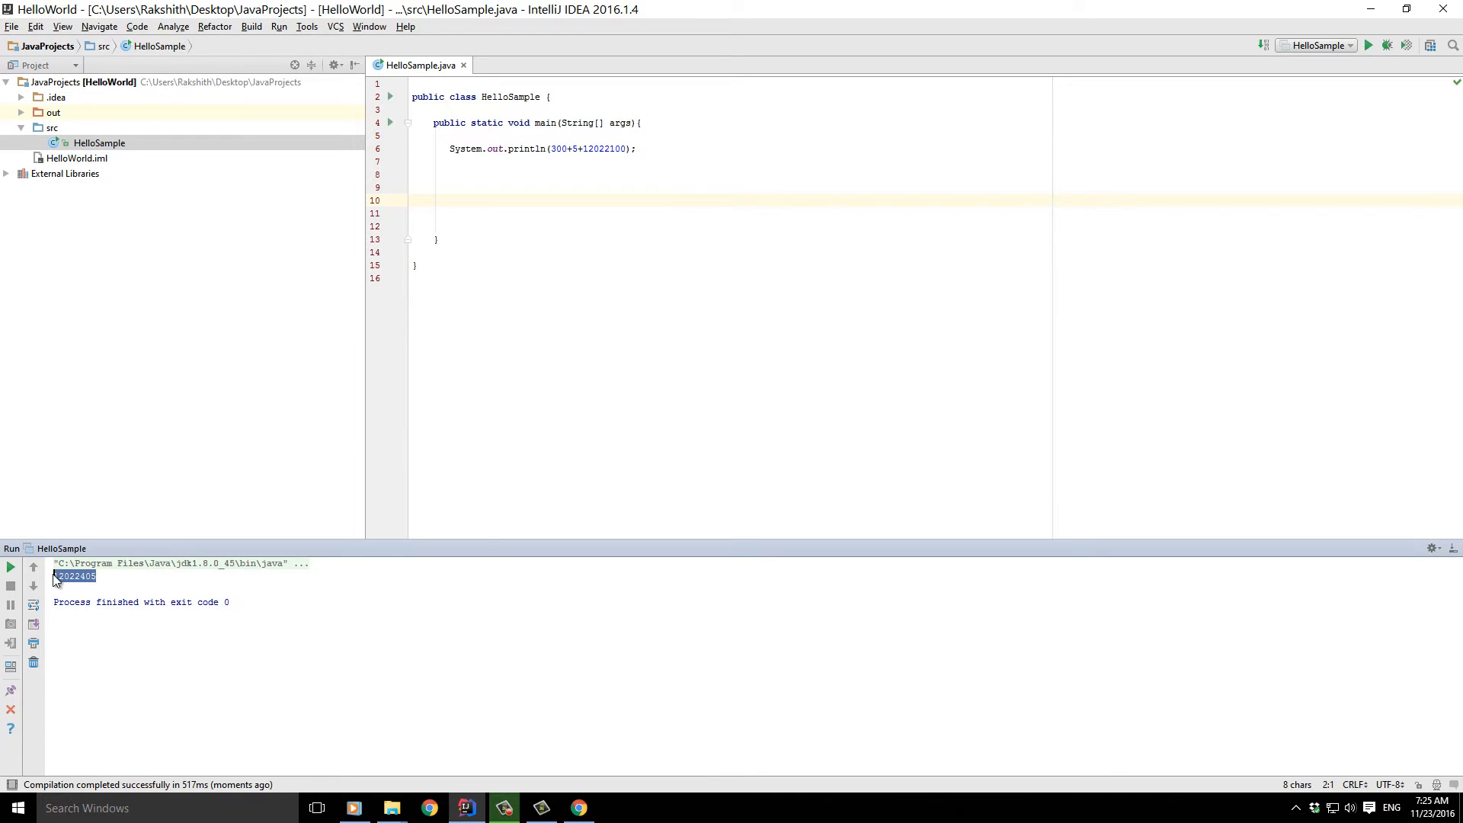
pyautogui.moveTo(293, 538)
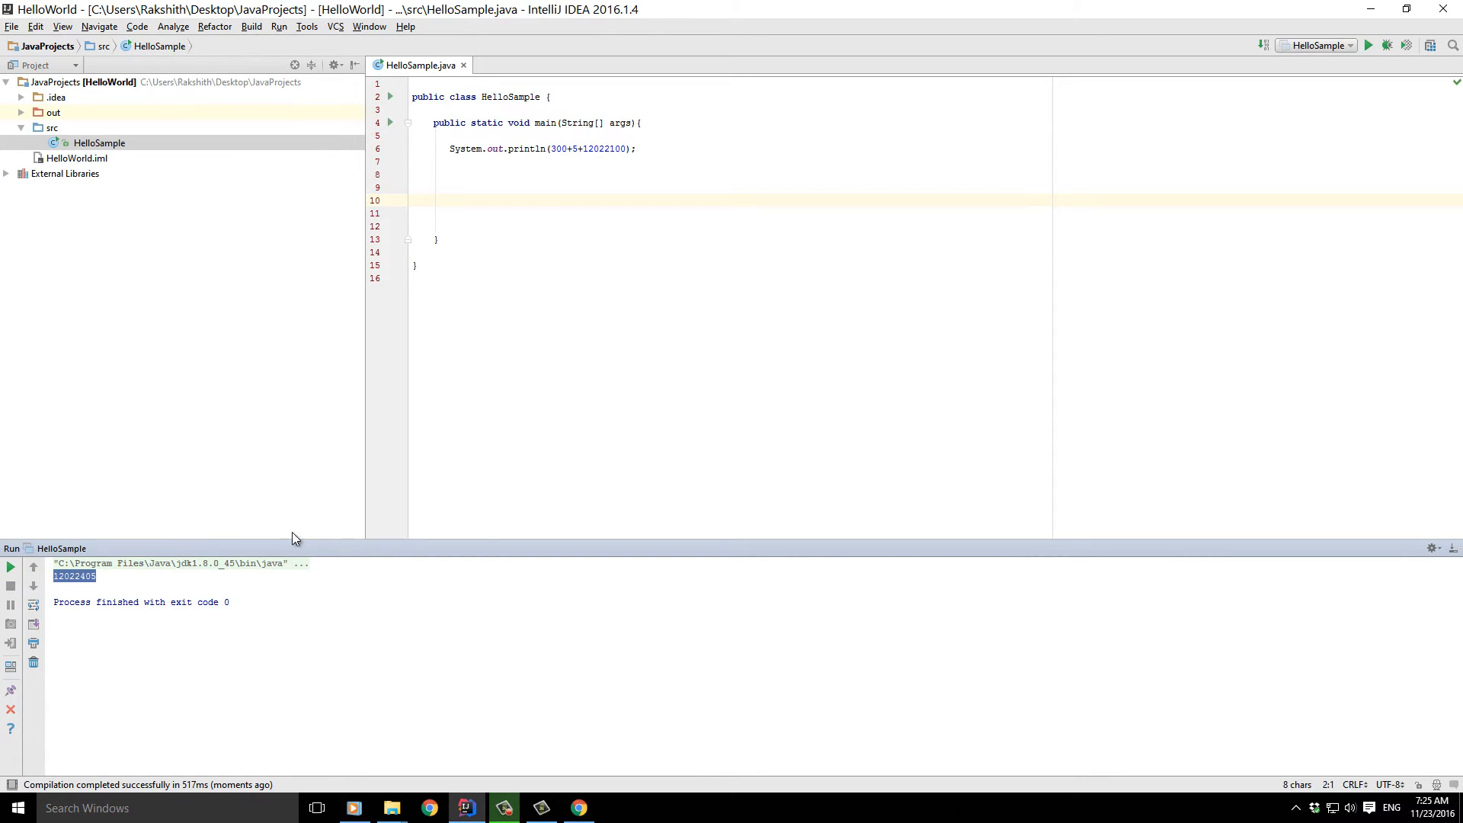
pyautogui.click(845, 157)
pyautogui.write('/')
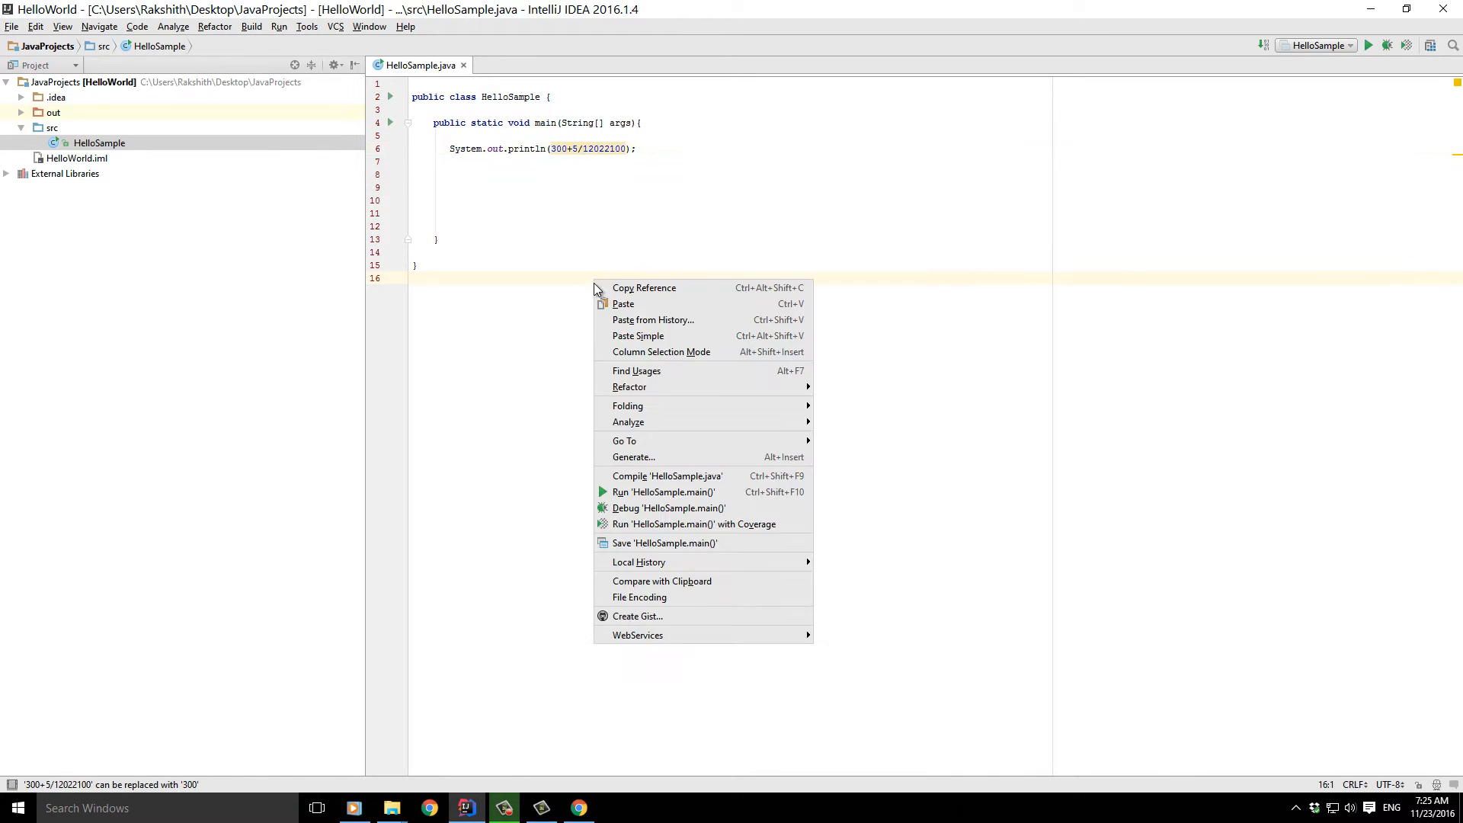
# - Run println with 300/25 (12), 300%25 (0) and 300*25, printing 7500
pyautogui.click(663, 493)
pyautogui.write('/2')
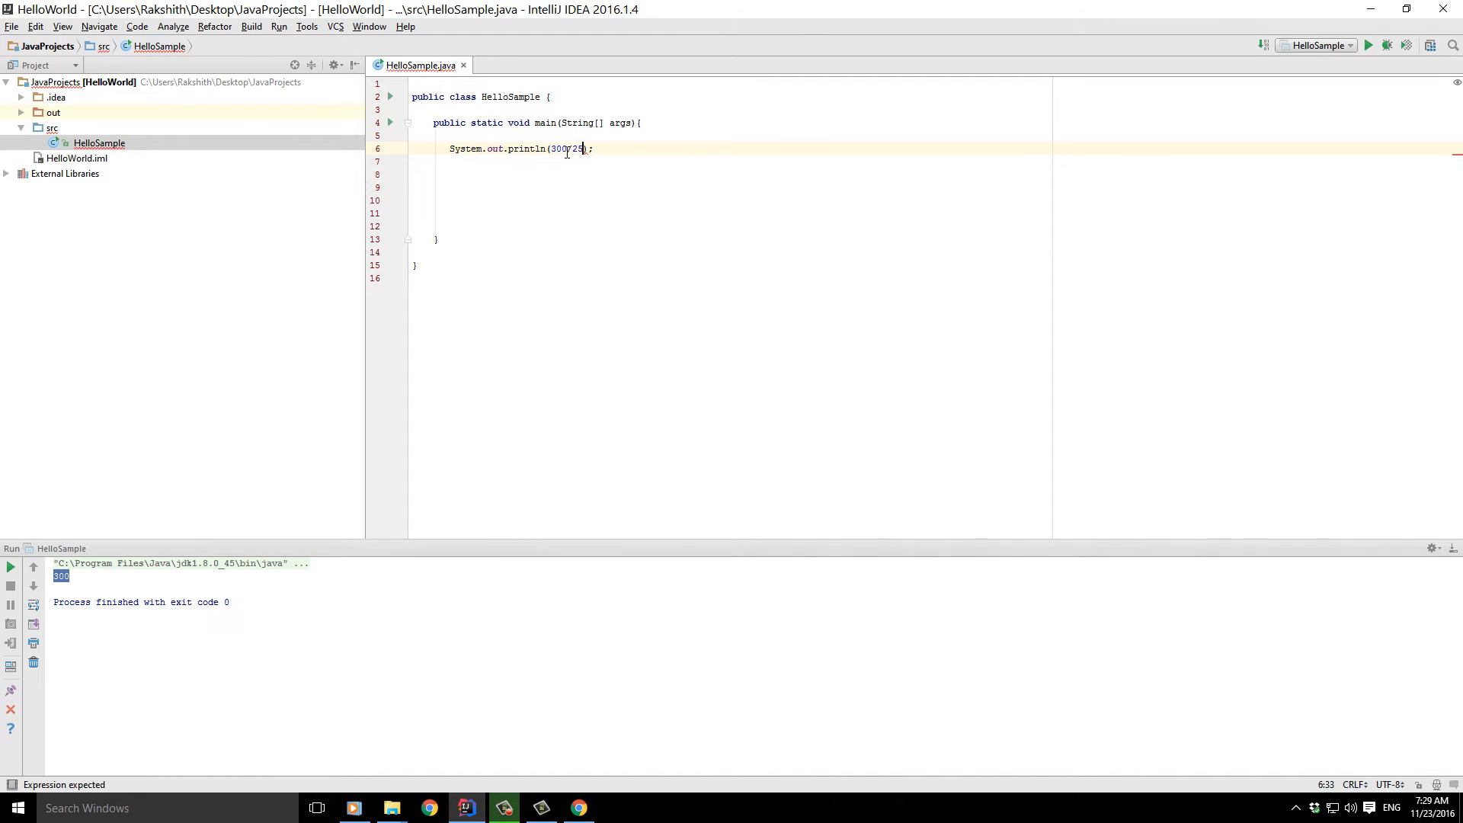
pyautogui.rightClick(559, 200)
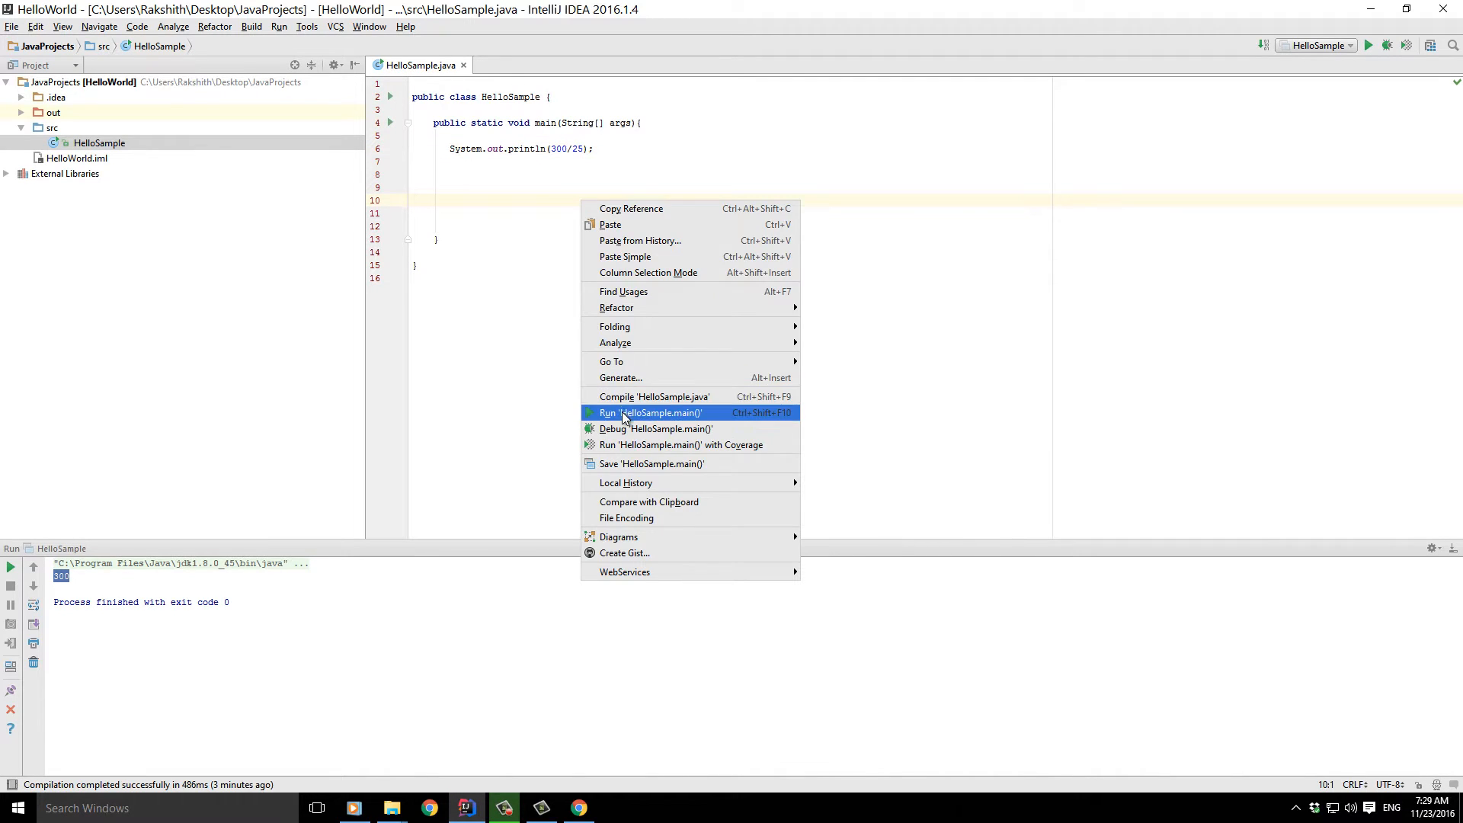
pyautogui.click(651, 413)
pyautogui.write('%')
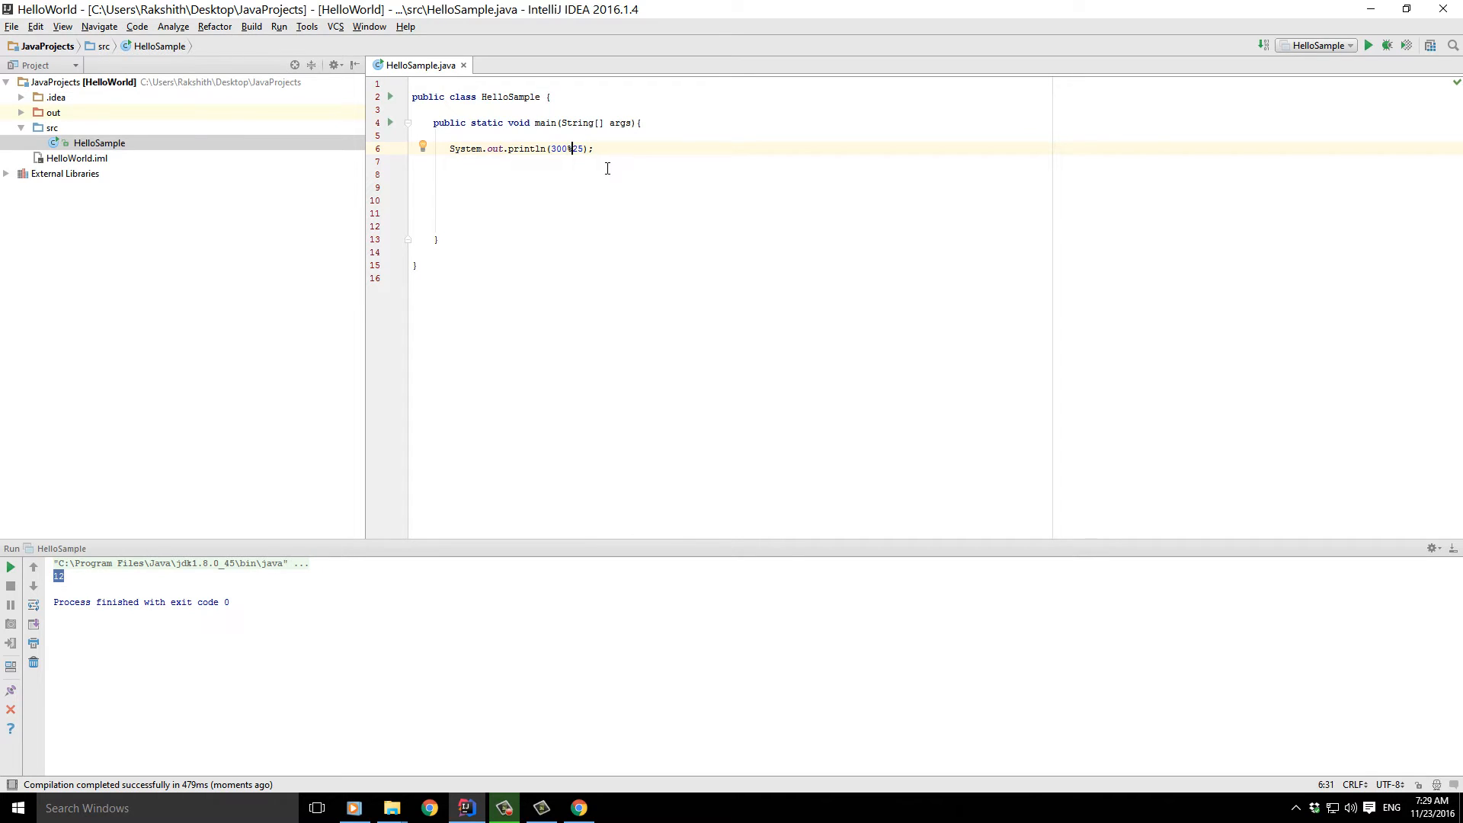
pyautogui.click(415, 213)
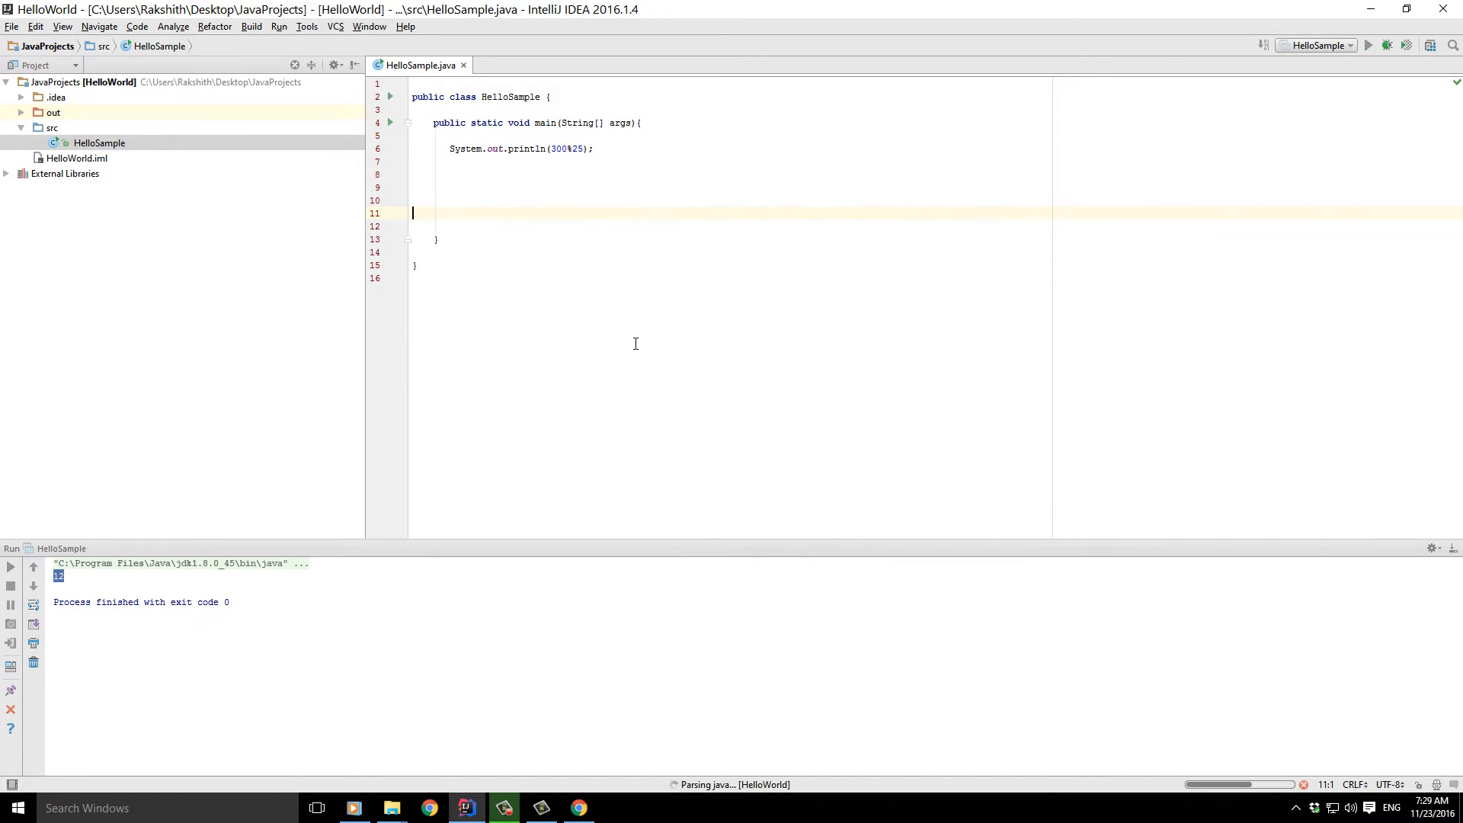
pyautogui.click(1368, 46)
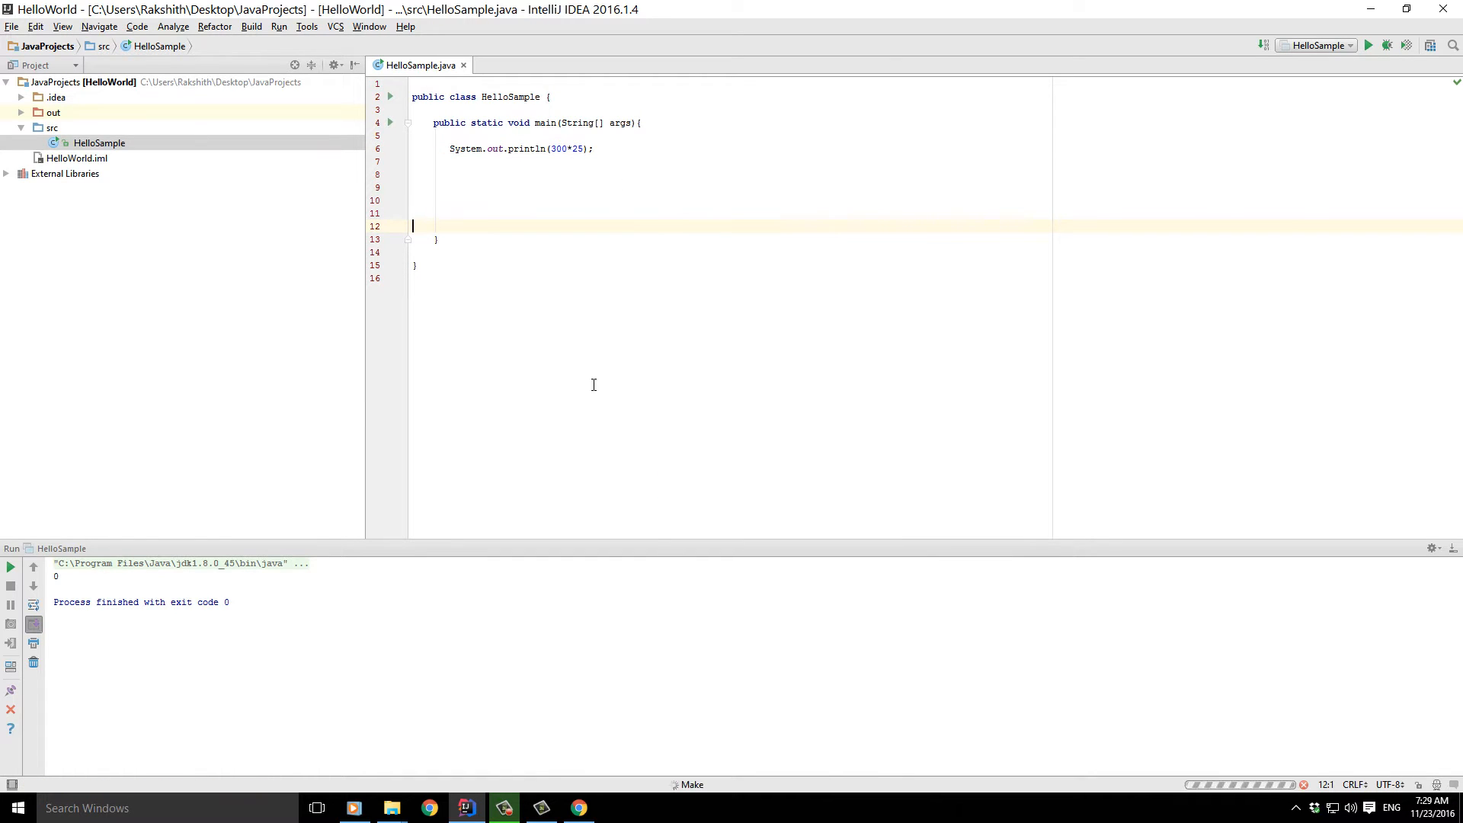
pyautogui.click(1369, 44)
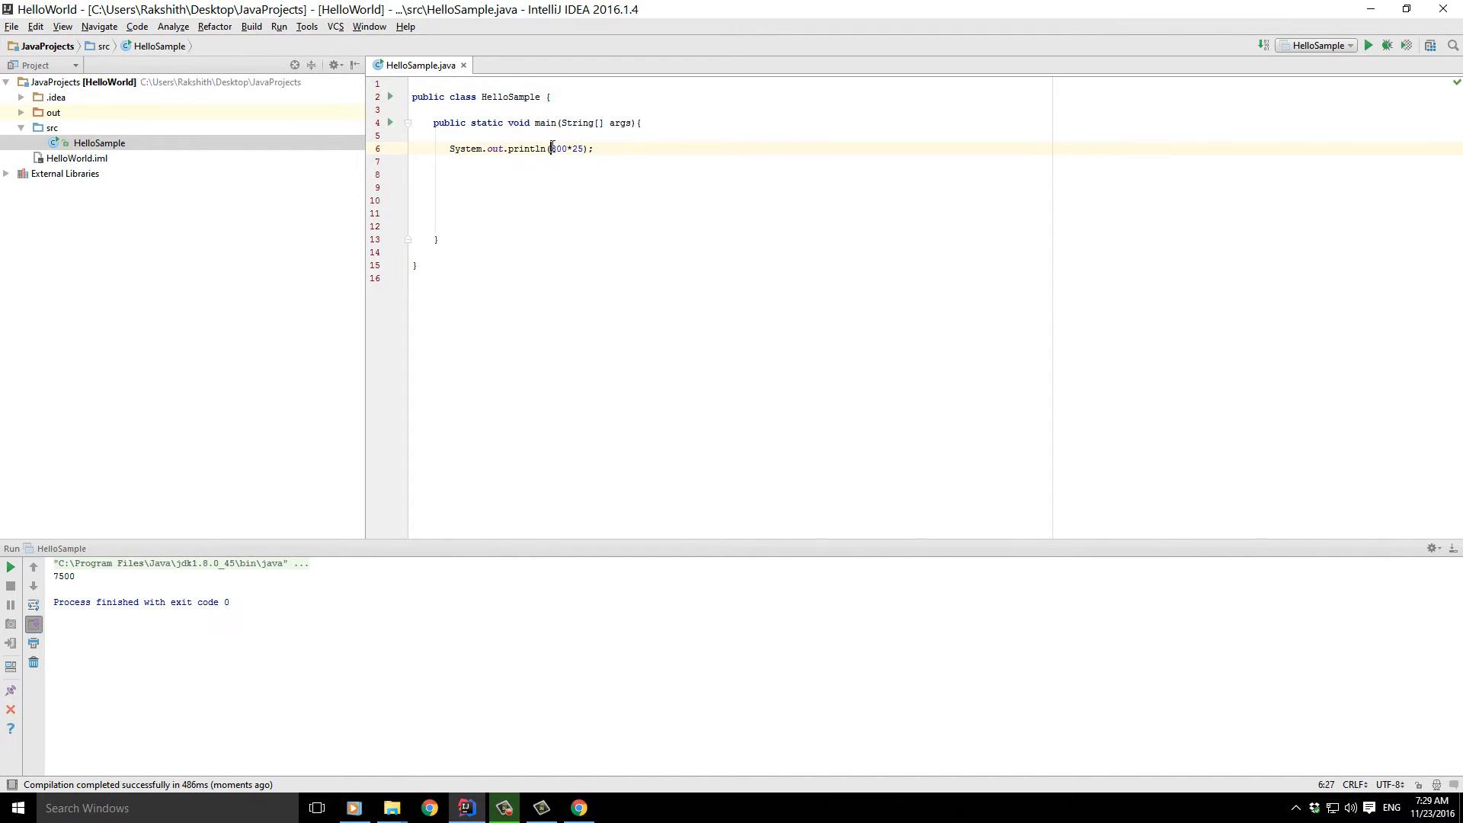
# - Delete the 300*25 expression, leaving an empty println() below a new blank line
pyautogui.doubleClick(567, 148)
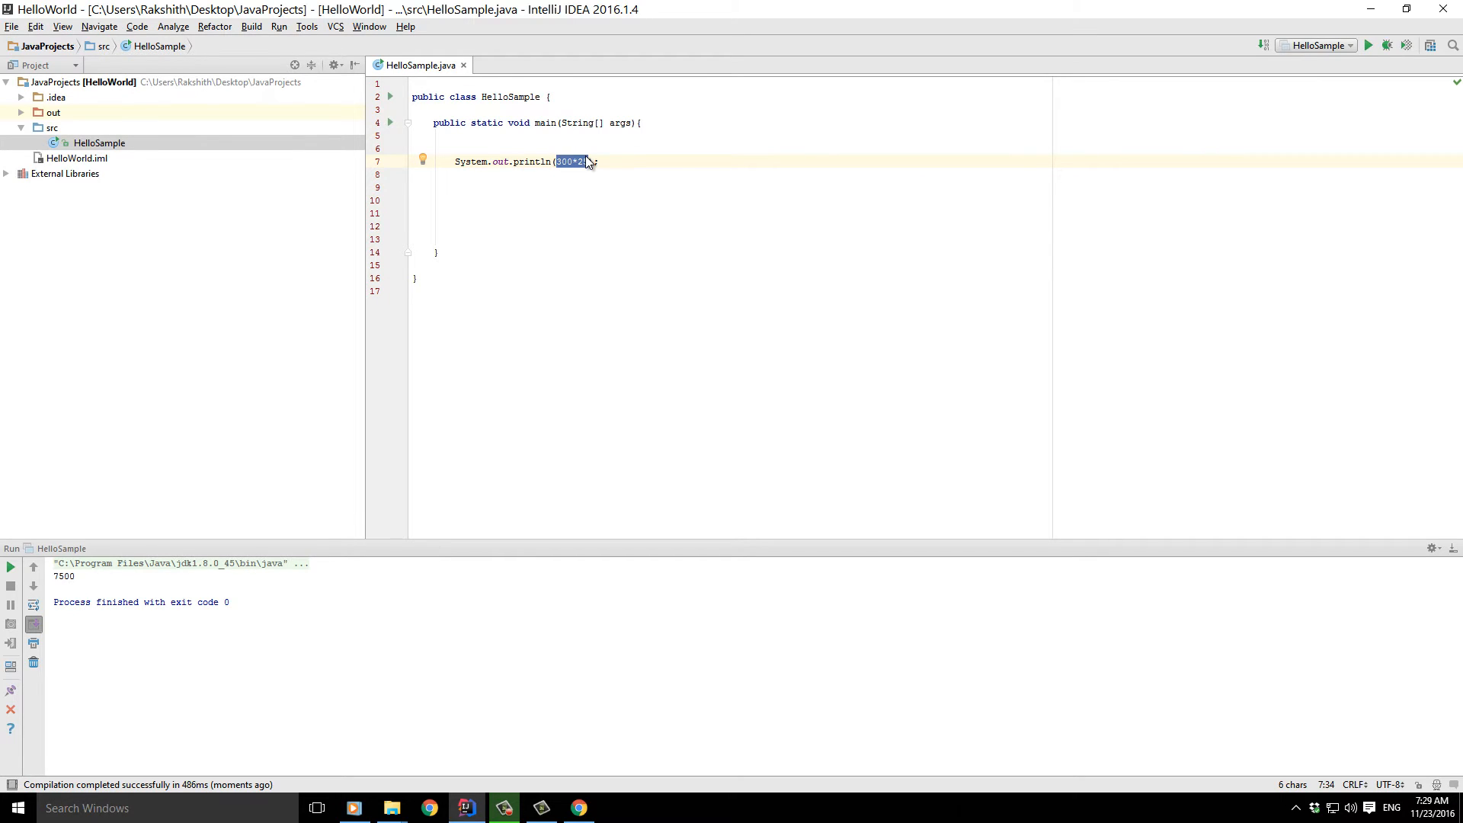
pyautogui.press('Delete')
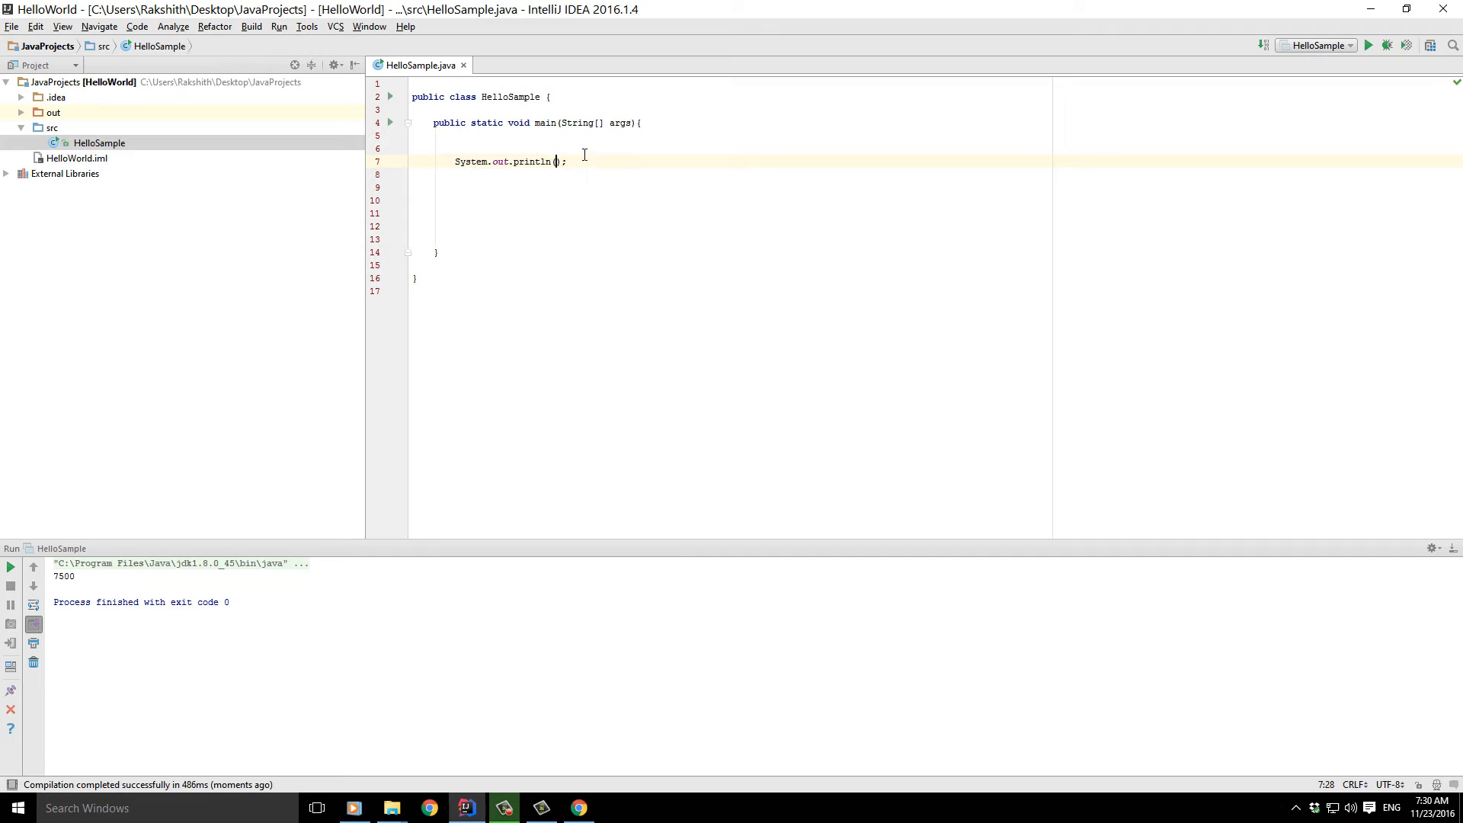
pyautogui.click(514, 148)
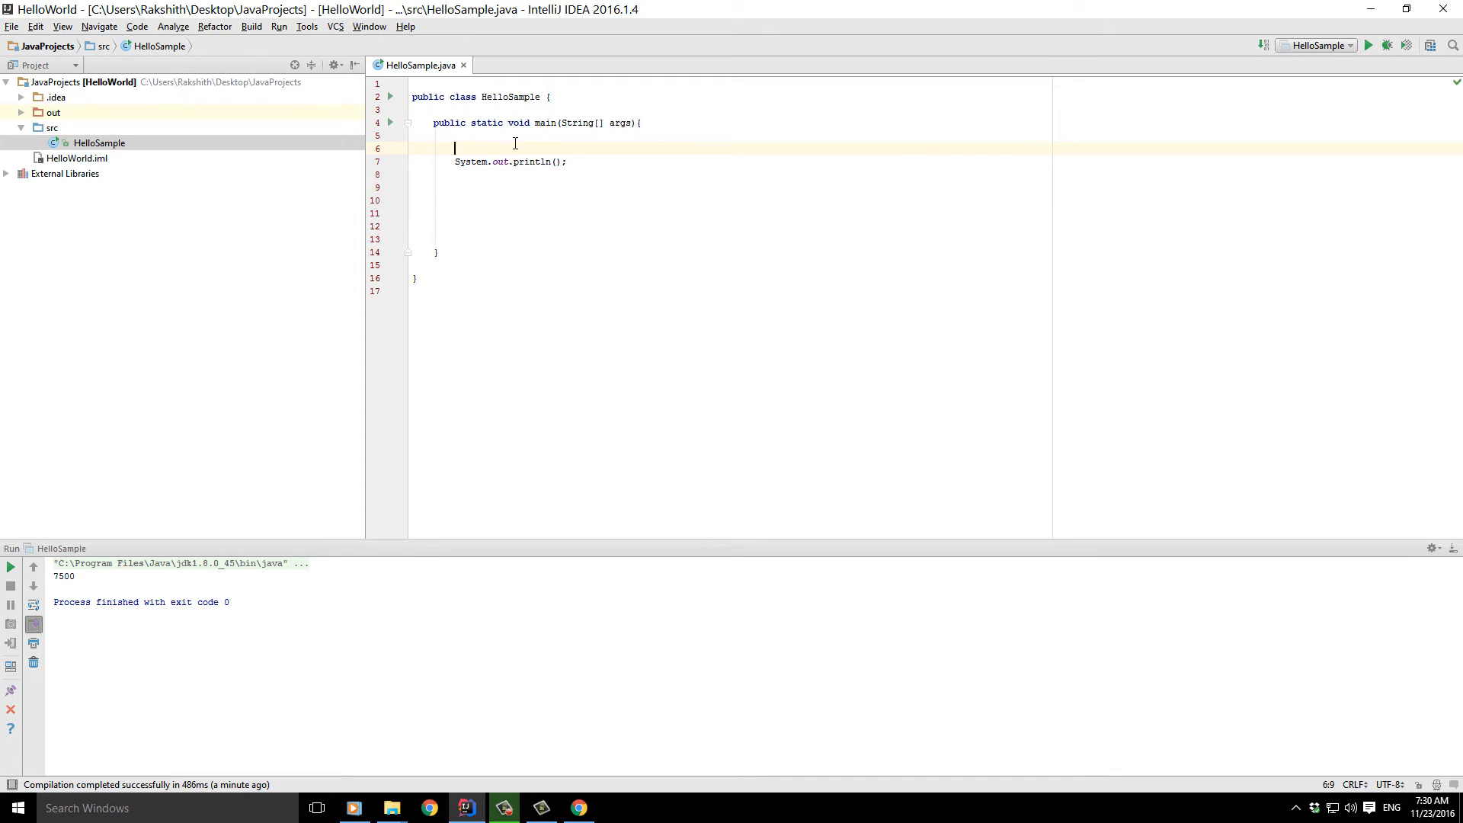
# - Declare int sum = 300+5; on the blank line above the empty println()
pyautogui.write('if')
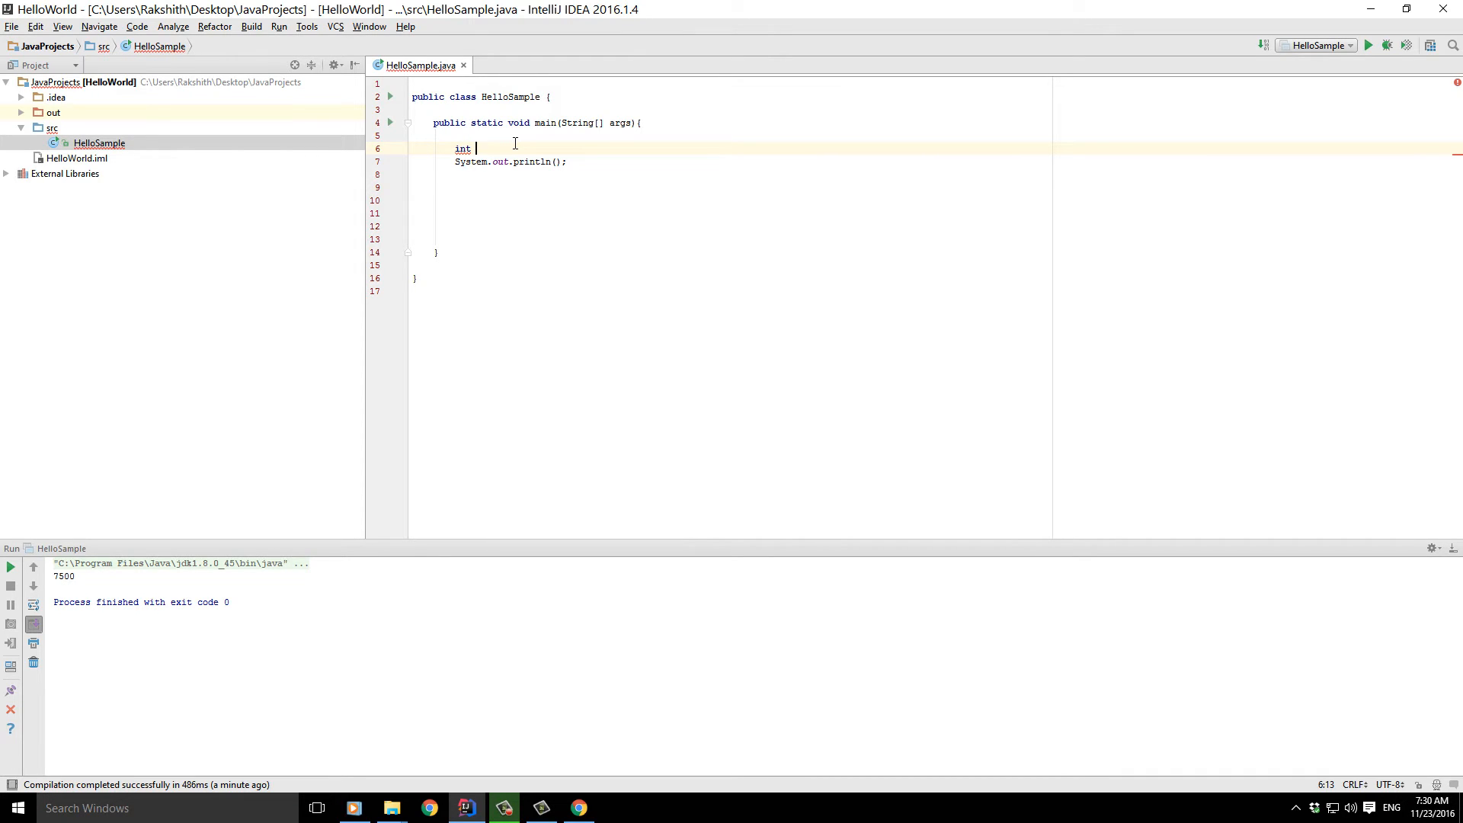
pyautogui.write('sum')
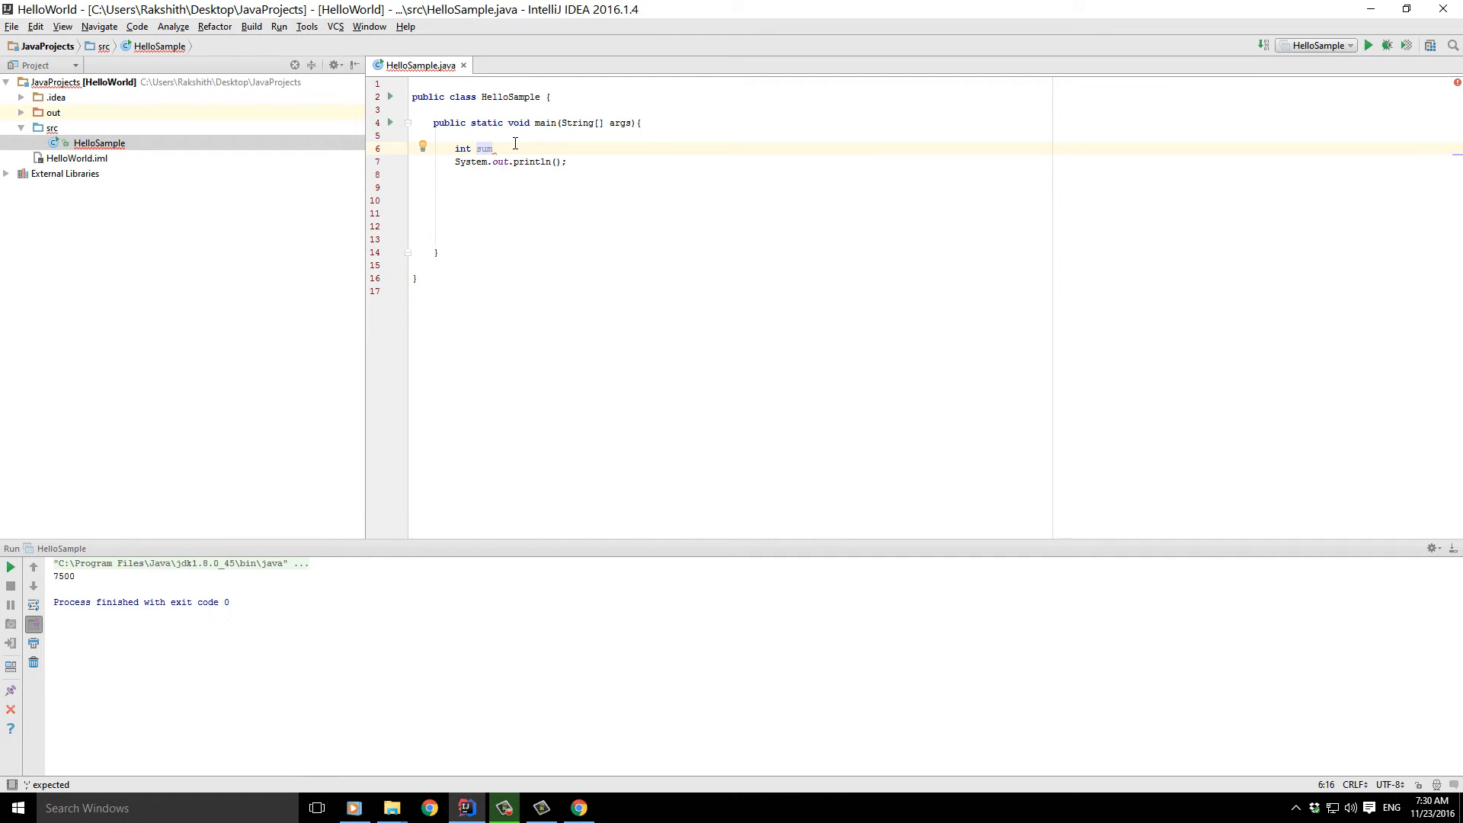
pyautogui.write('=')
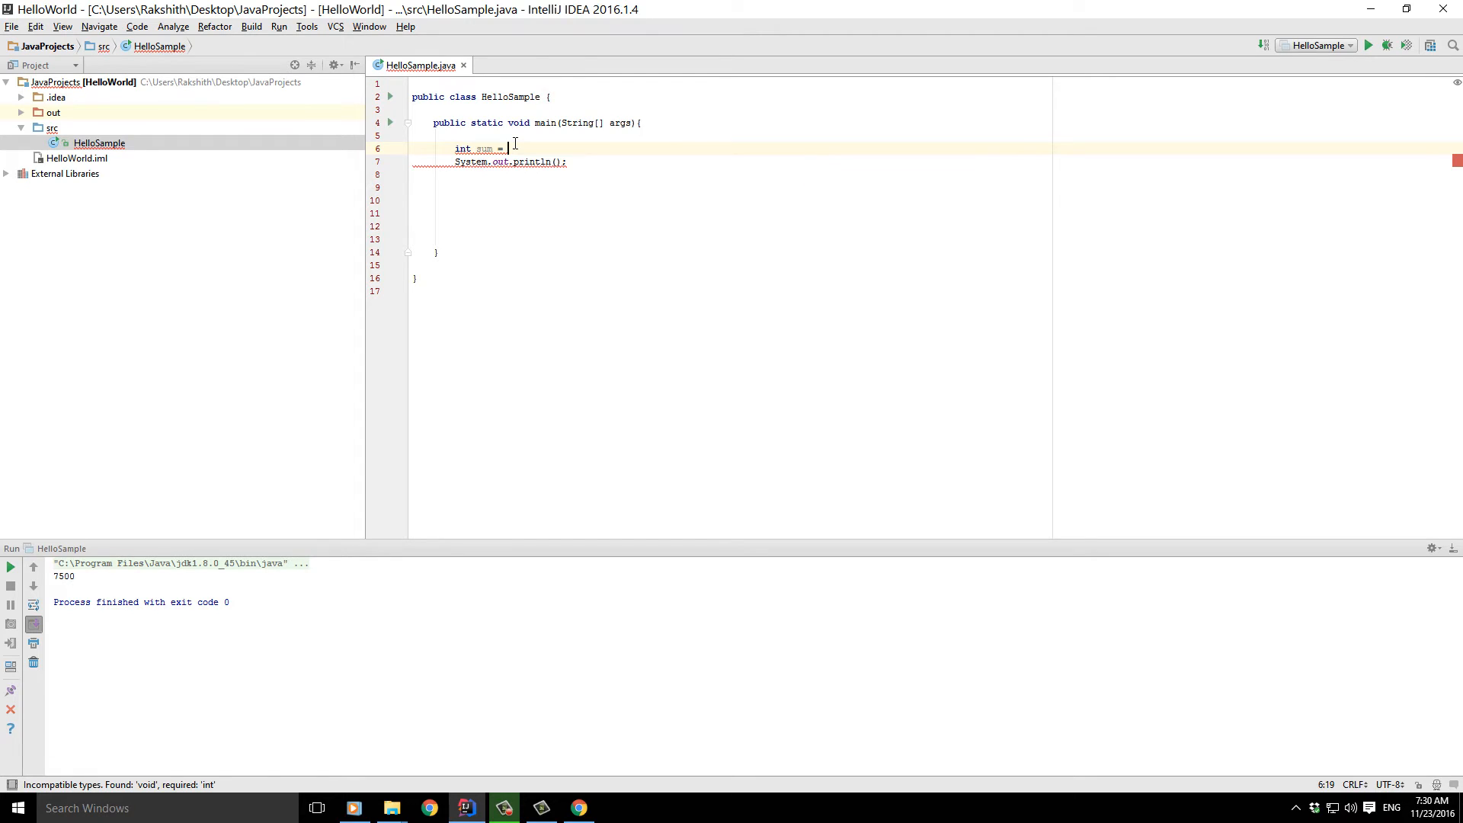
pyautogui.write('300+5;')
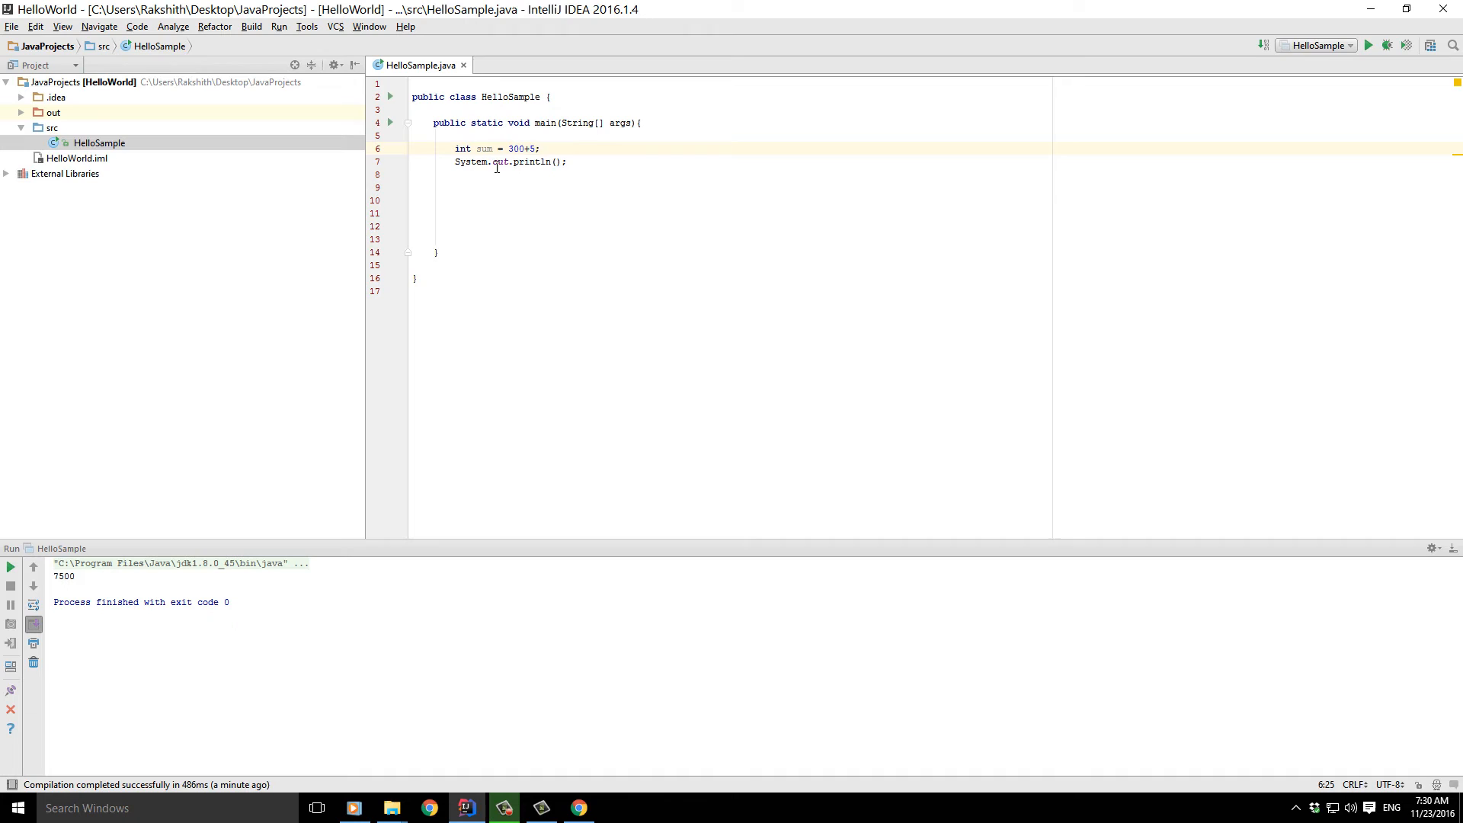
pyautogui.tripleClick(509, 162)
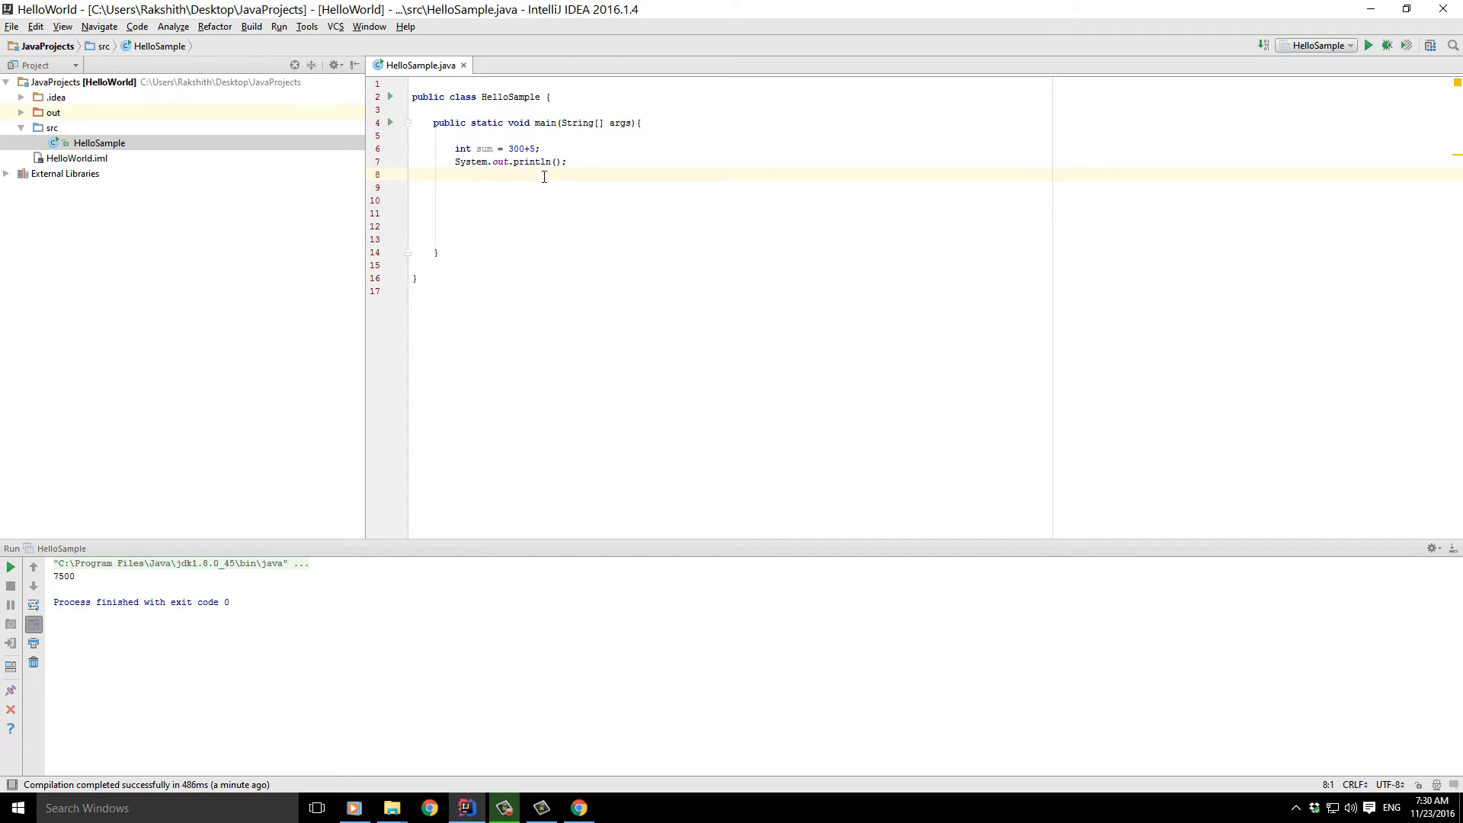
# - Put "sum" in the println call, run it, and see the literal word sum printed
pyautogui.click(555, 162)
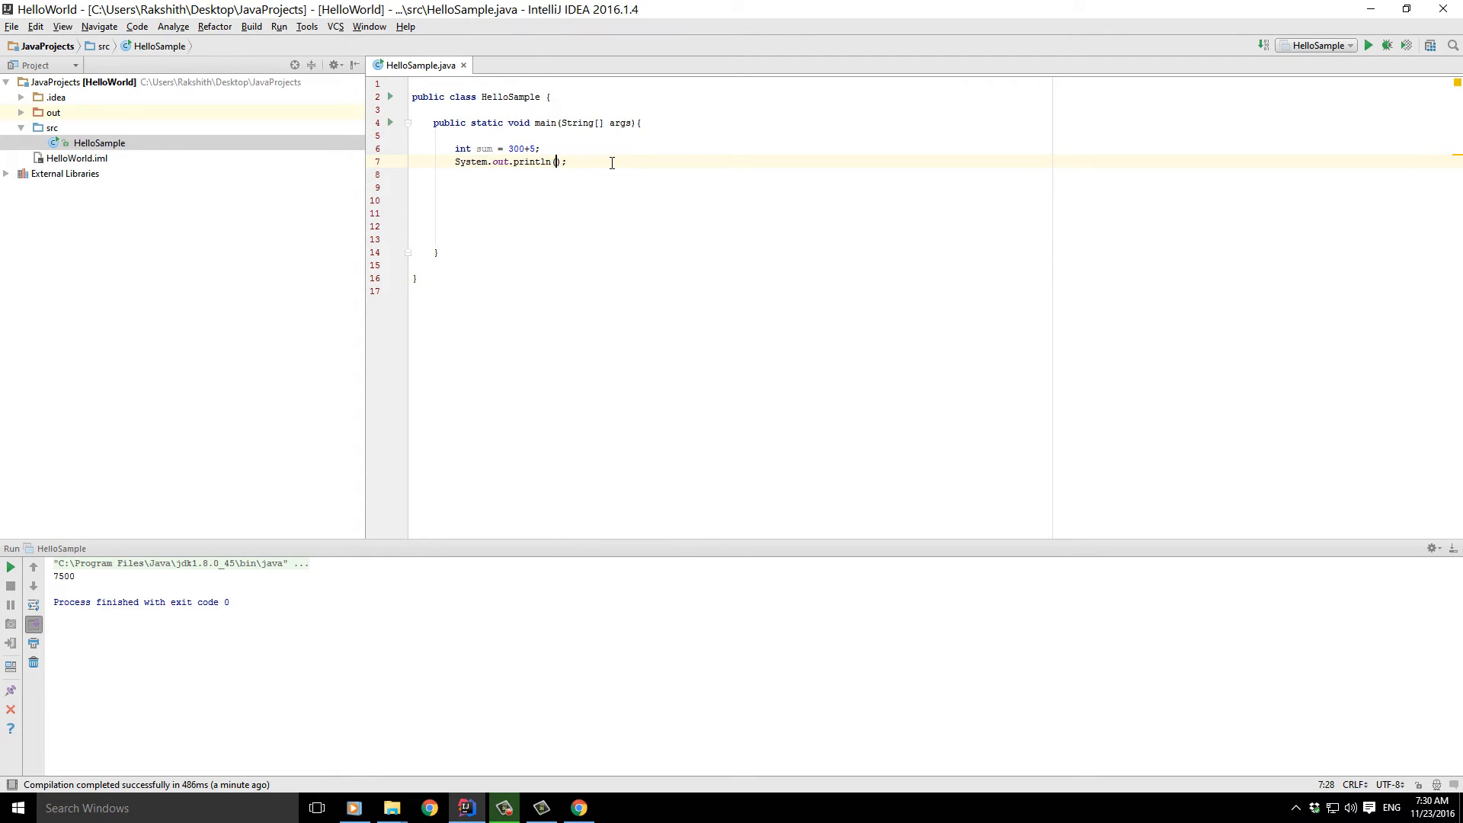
pyautogui.write('sum"')
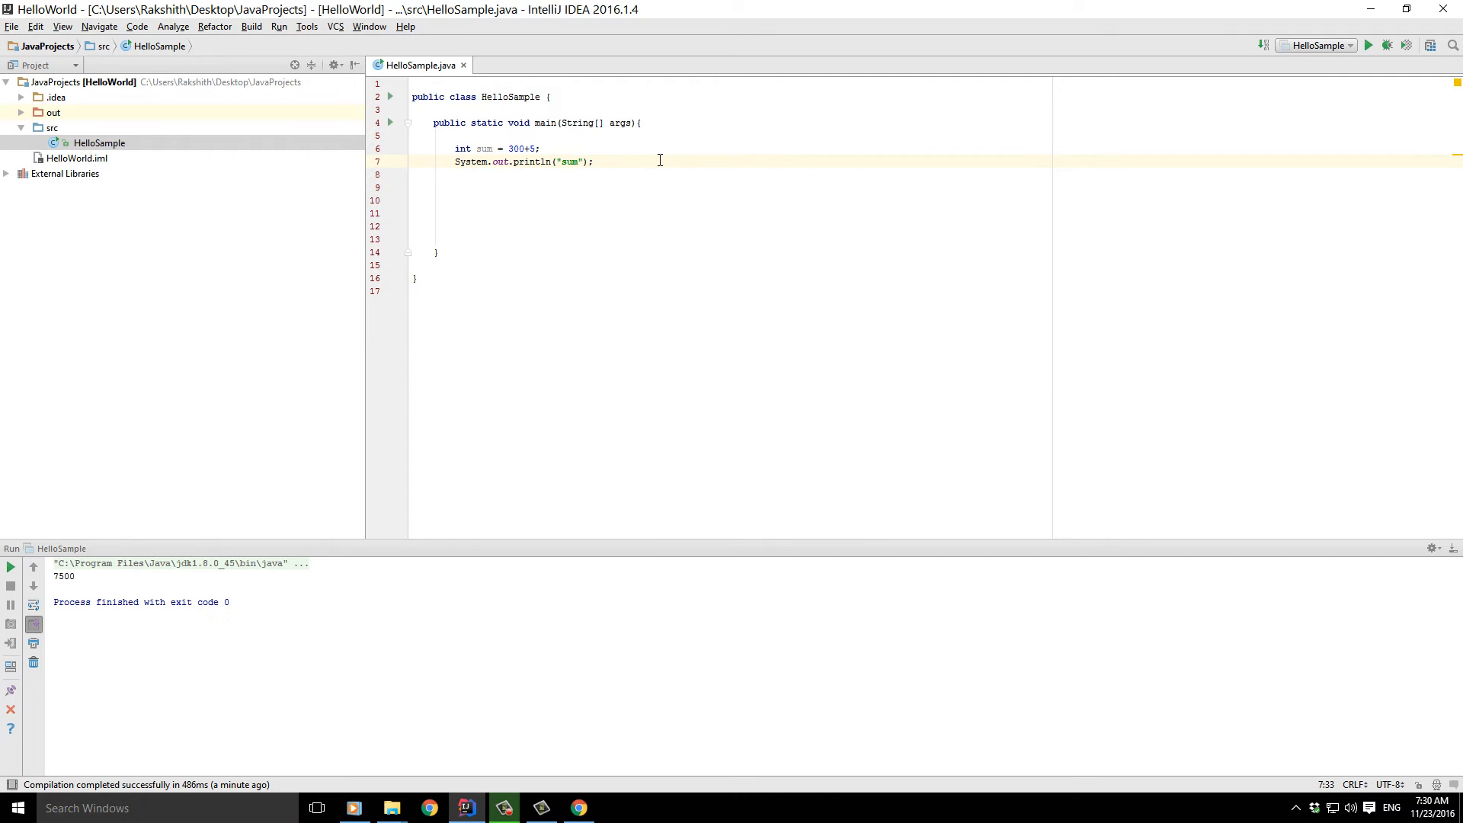
pyautogui.rightClick(631, 163)
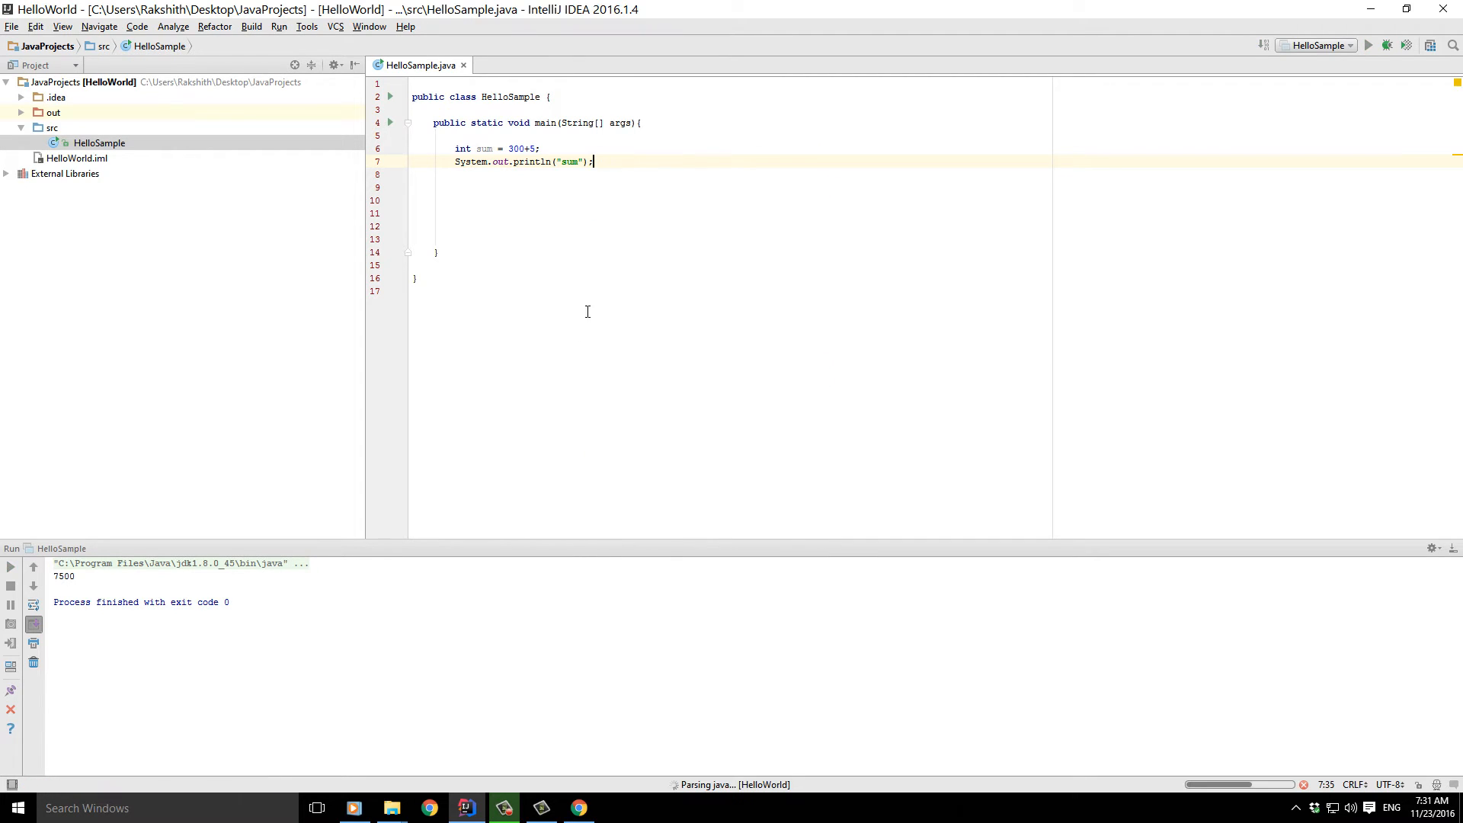
pyautogui.doubleClick(61, 576)
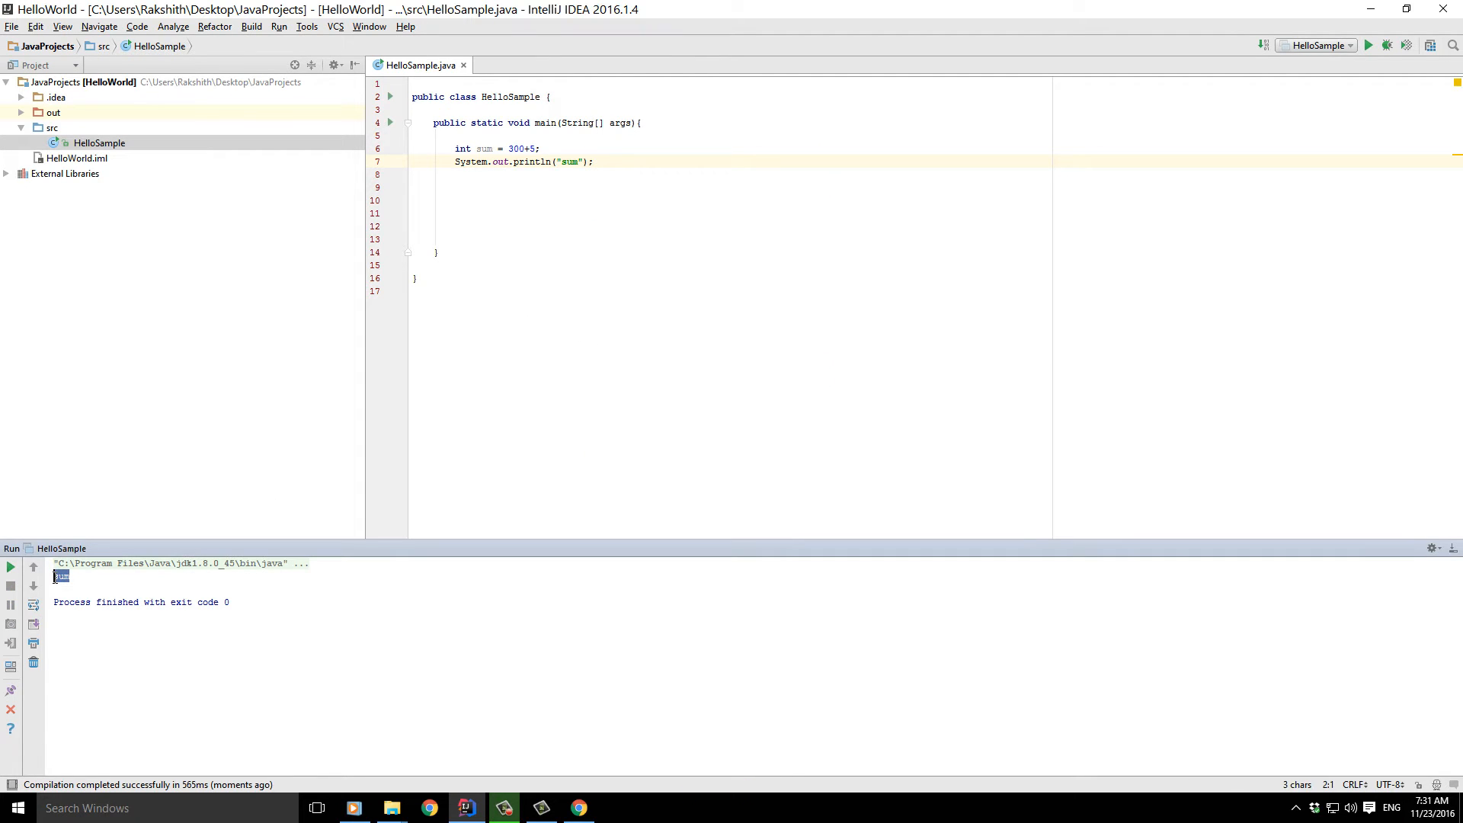
pyautogui.click(558, 162)
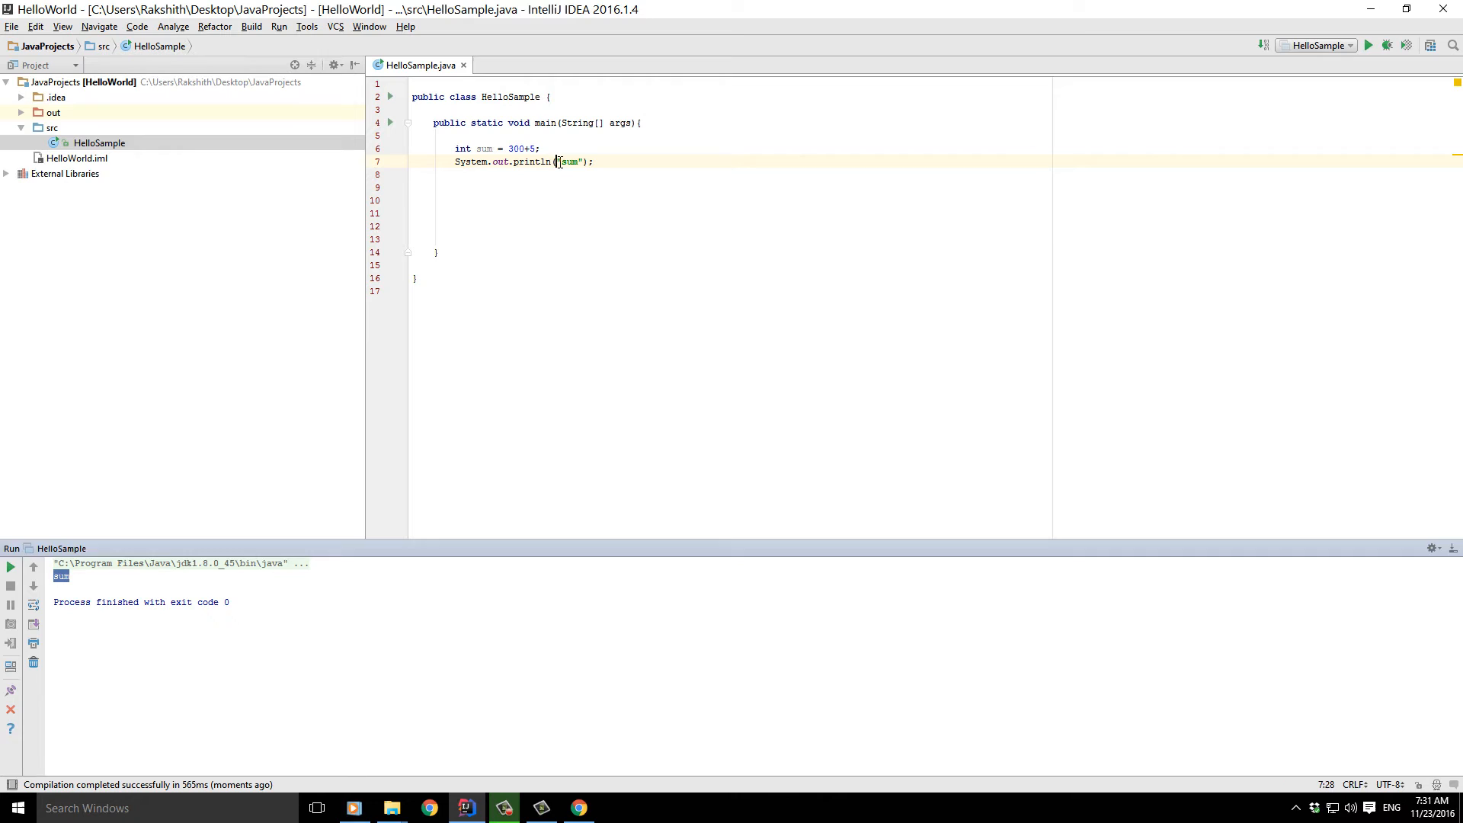
pyautogui.doubleClick(567, 161)
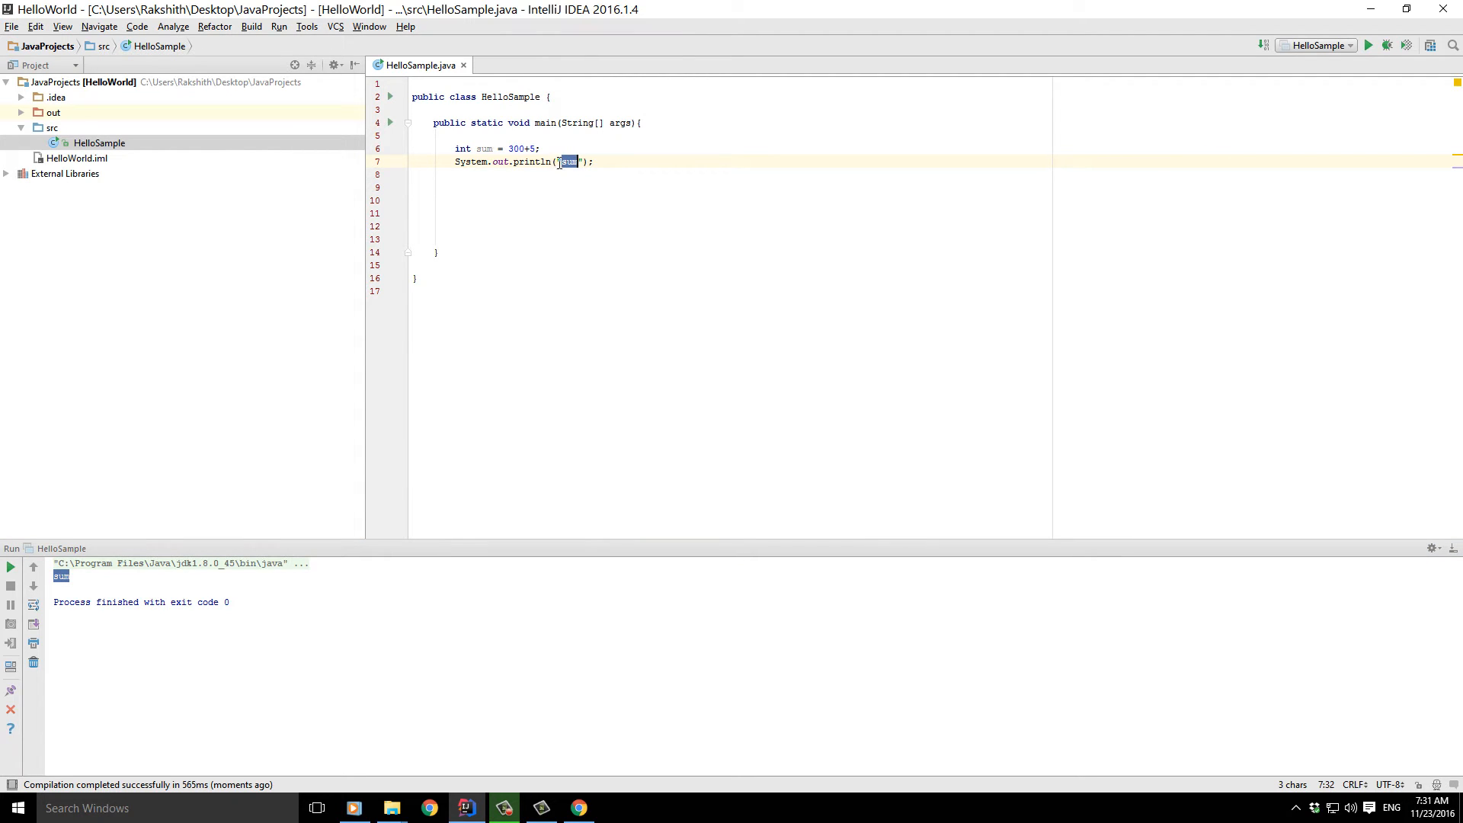
# - Change the println argument to the variable sum itself instead of the quoted string
pyautogui.click(482, 148)
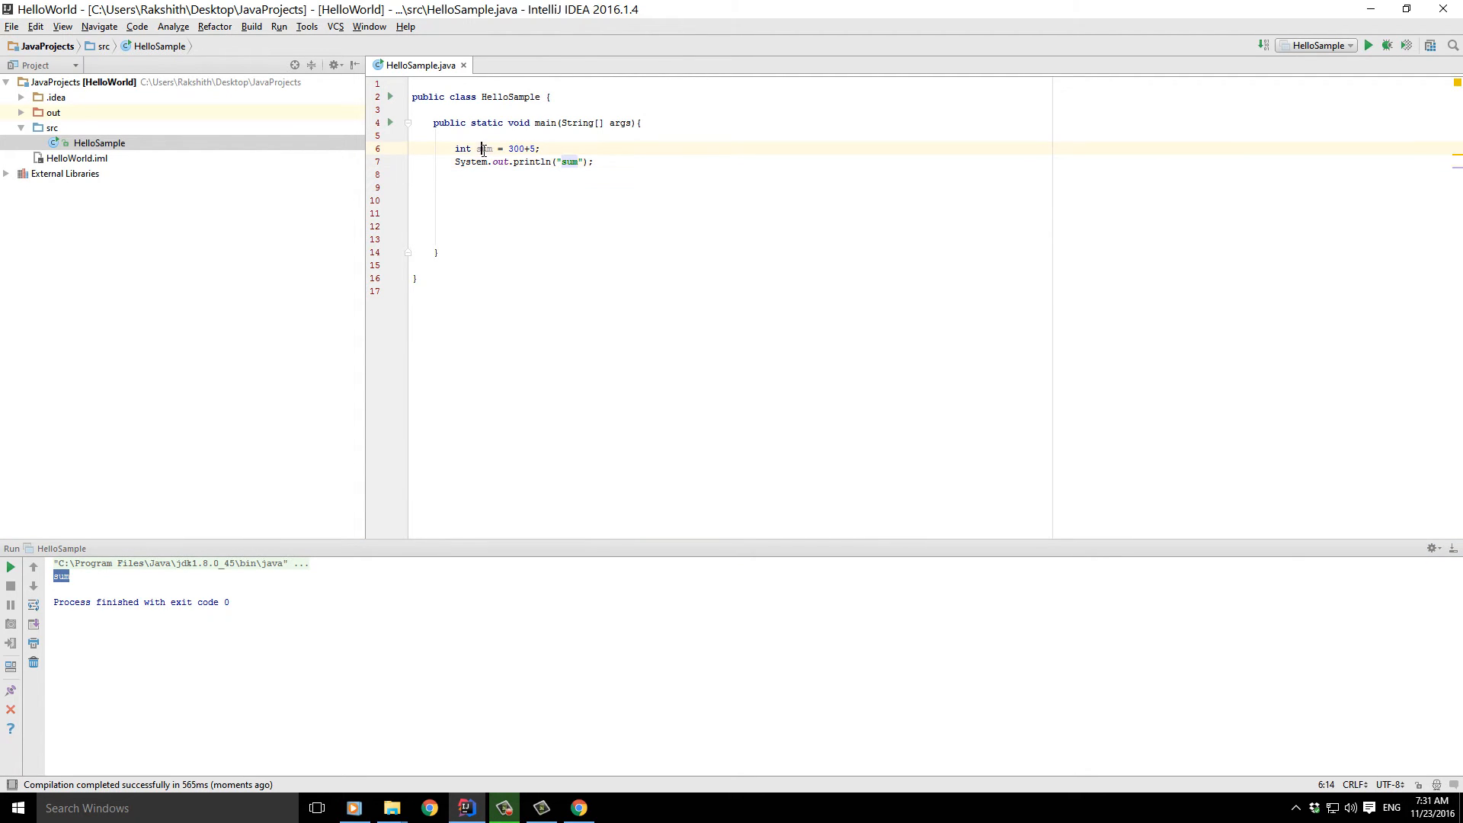
pyautogui.doubleClick(485, 148)
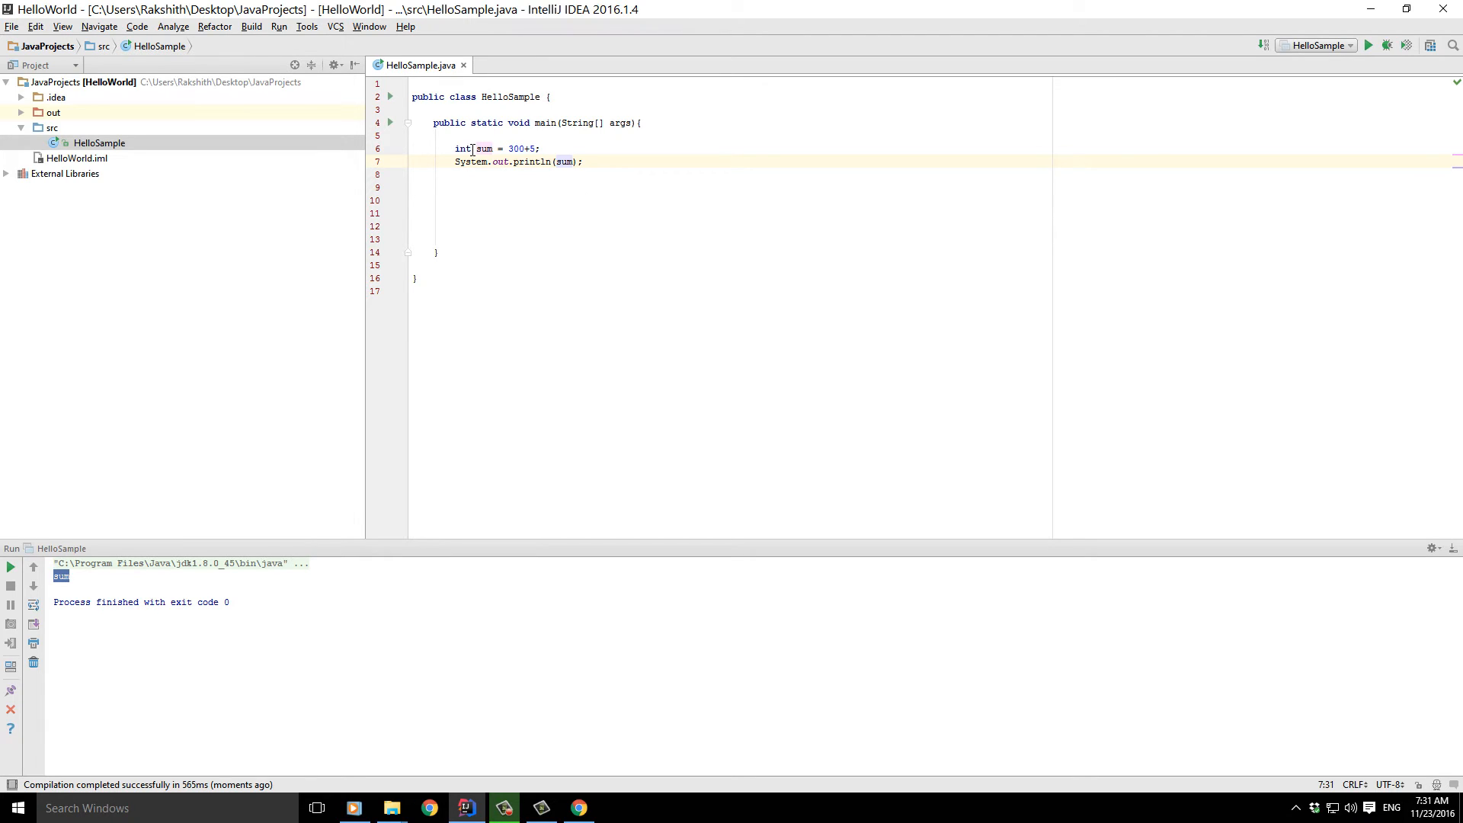
pyautogui.click(575, 161)
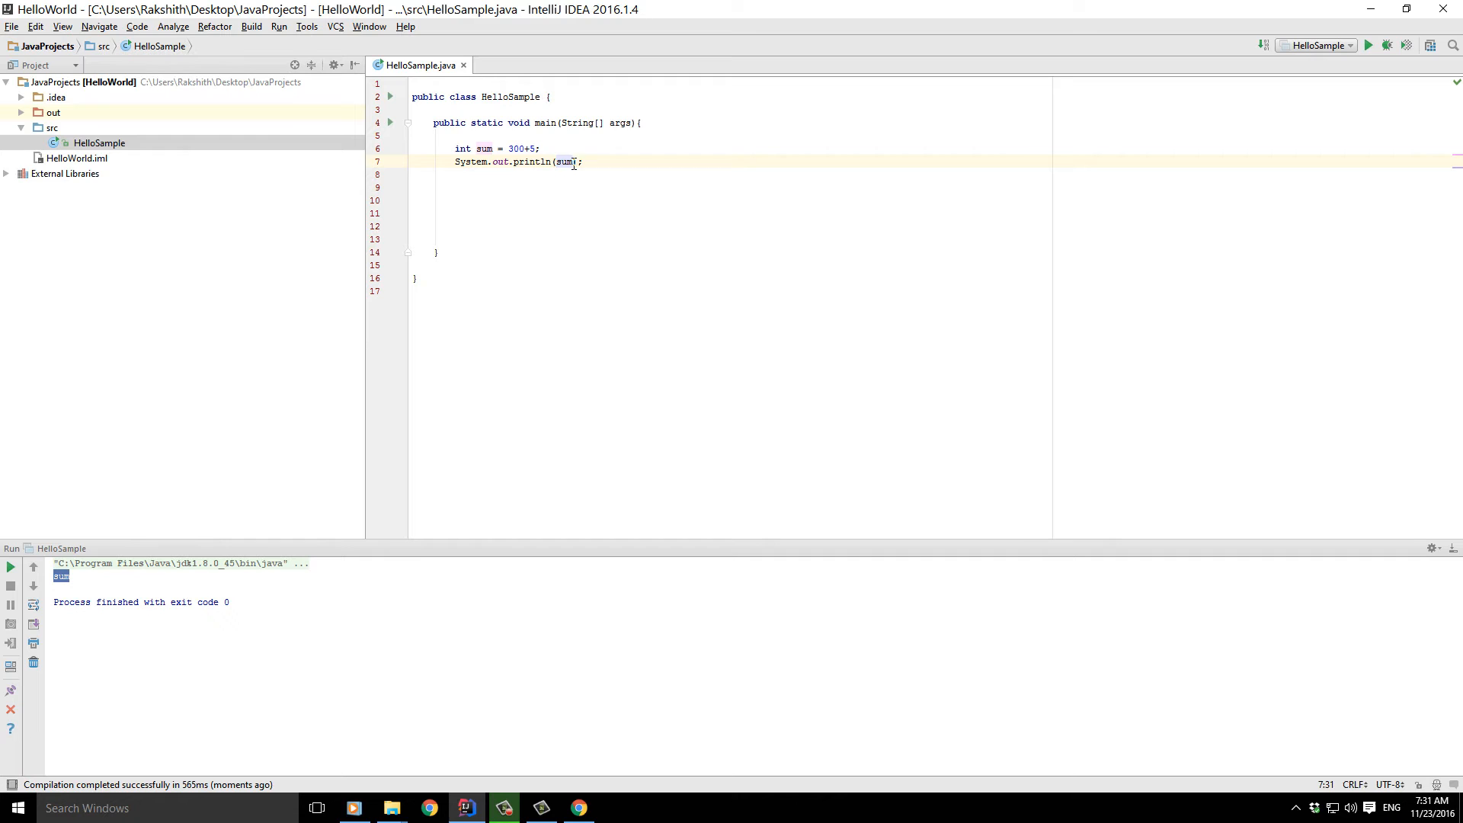
pyautogui.click(507, 148)
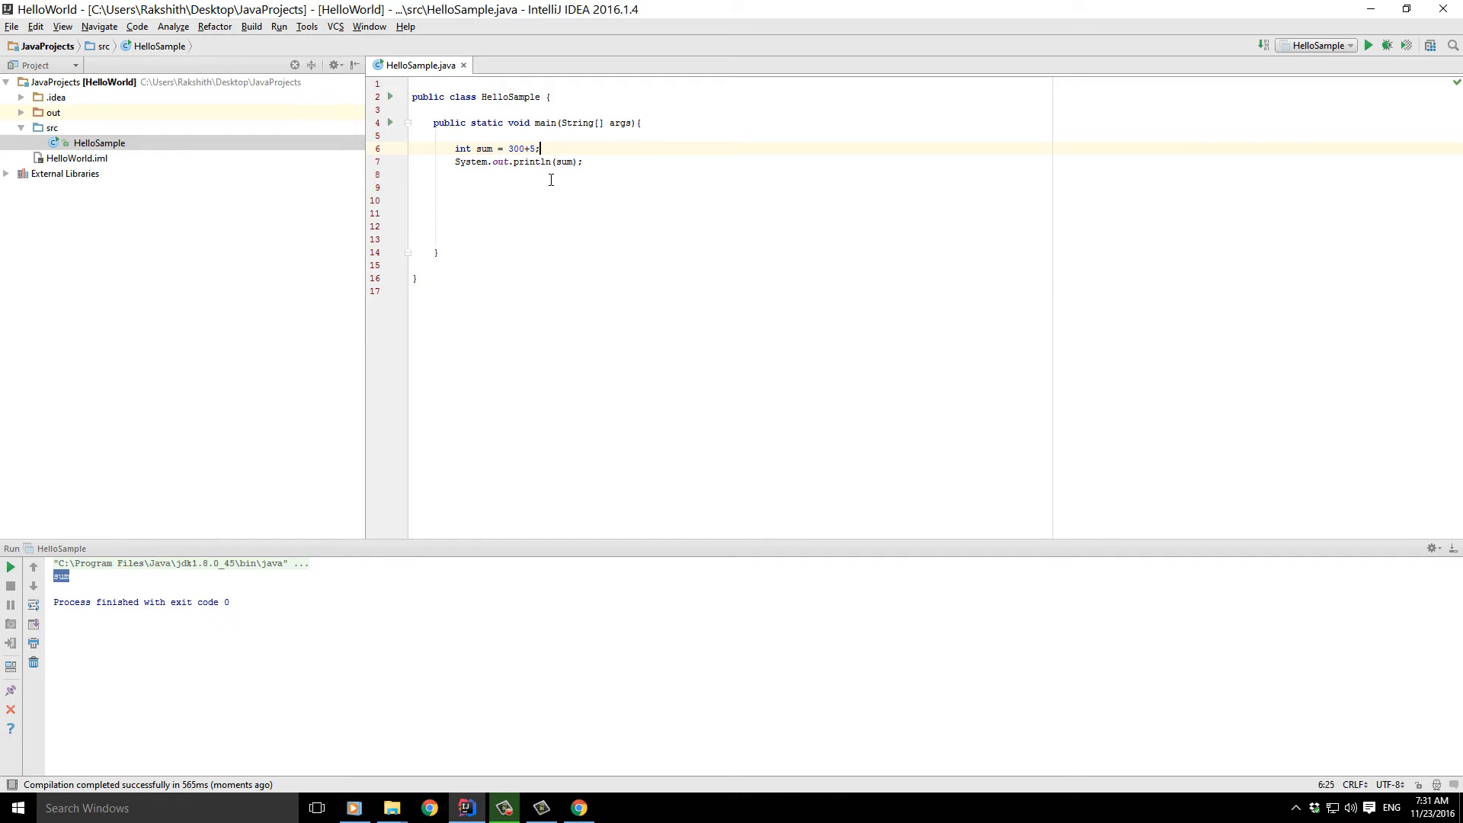
# - Run HelloSample.main() again so the console prints 305 from sum
pyautogui.rightClick(550, 196)
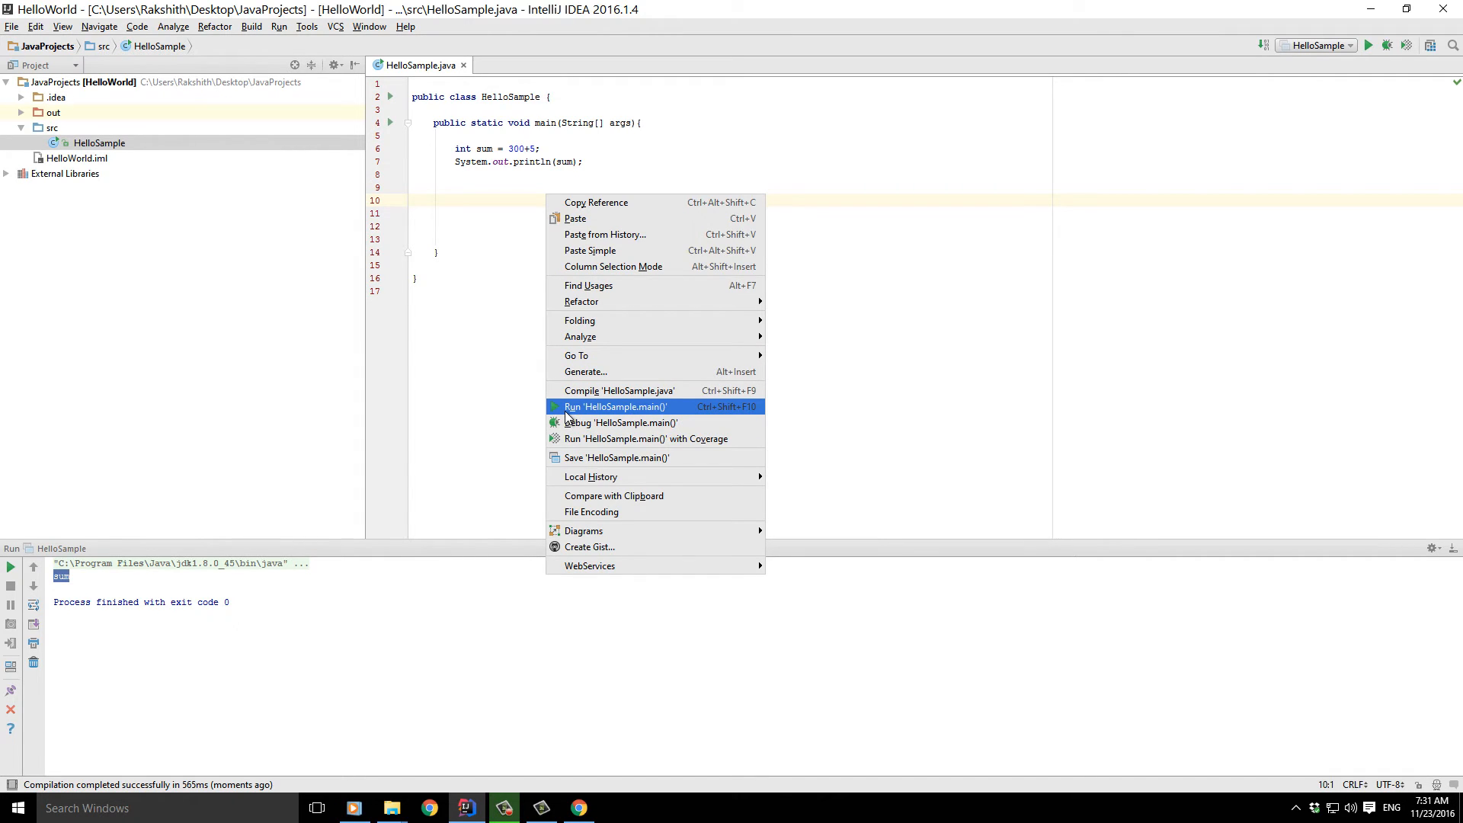
pyautogui.click(614, 405)
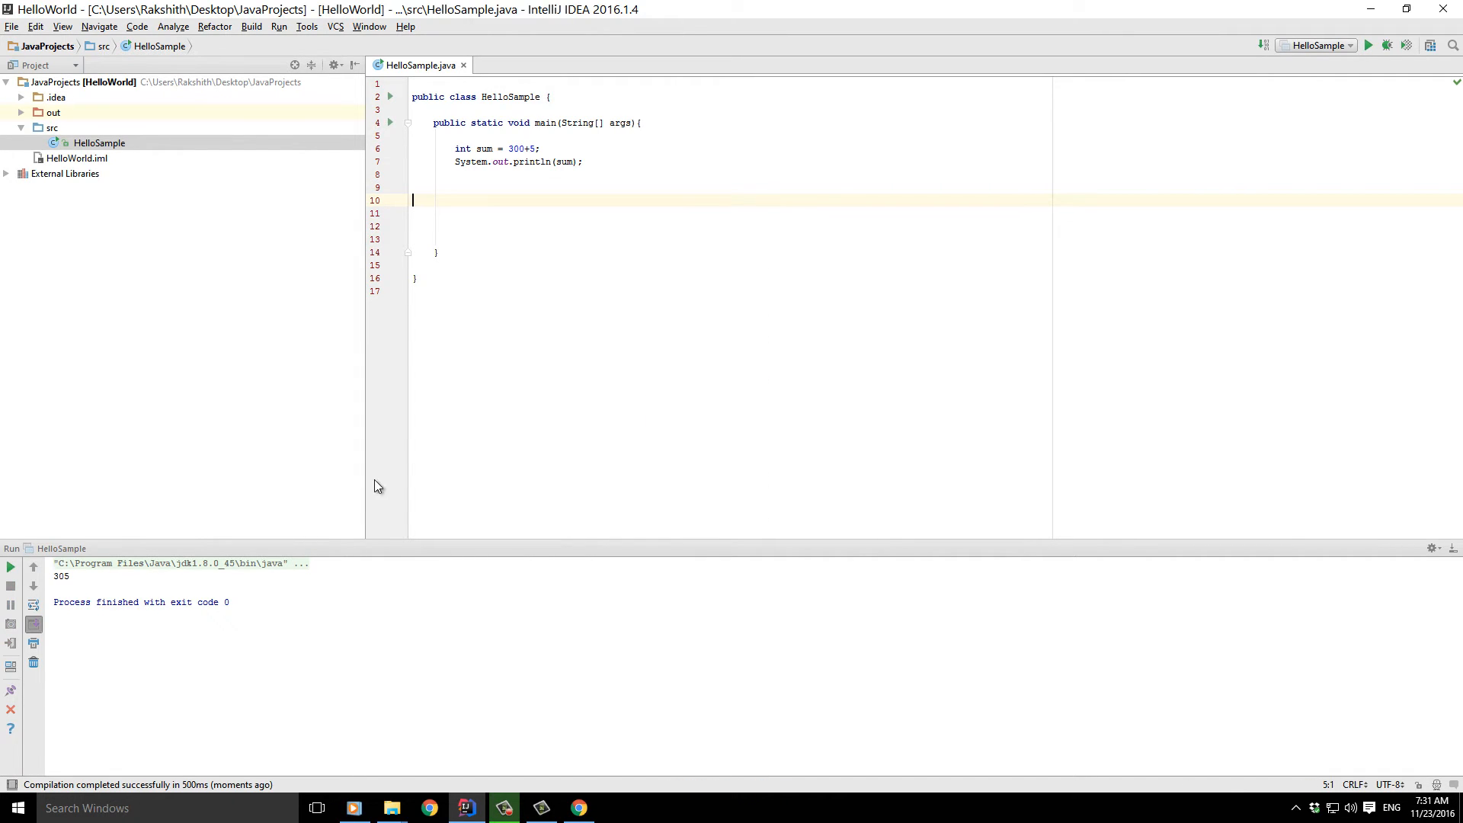
pyautogui.doubleClick(61, 577)
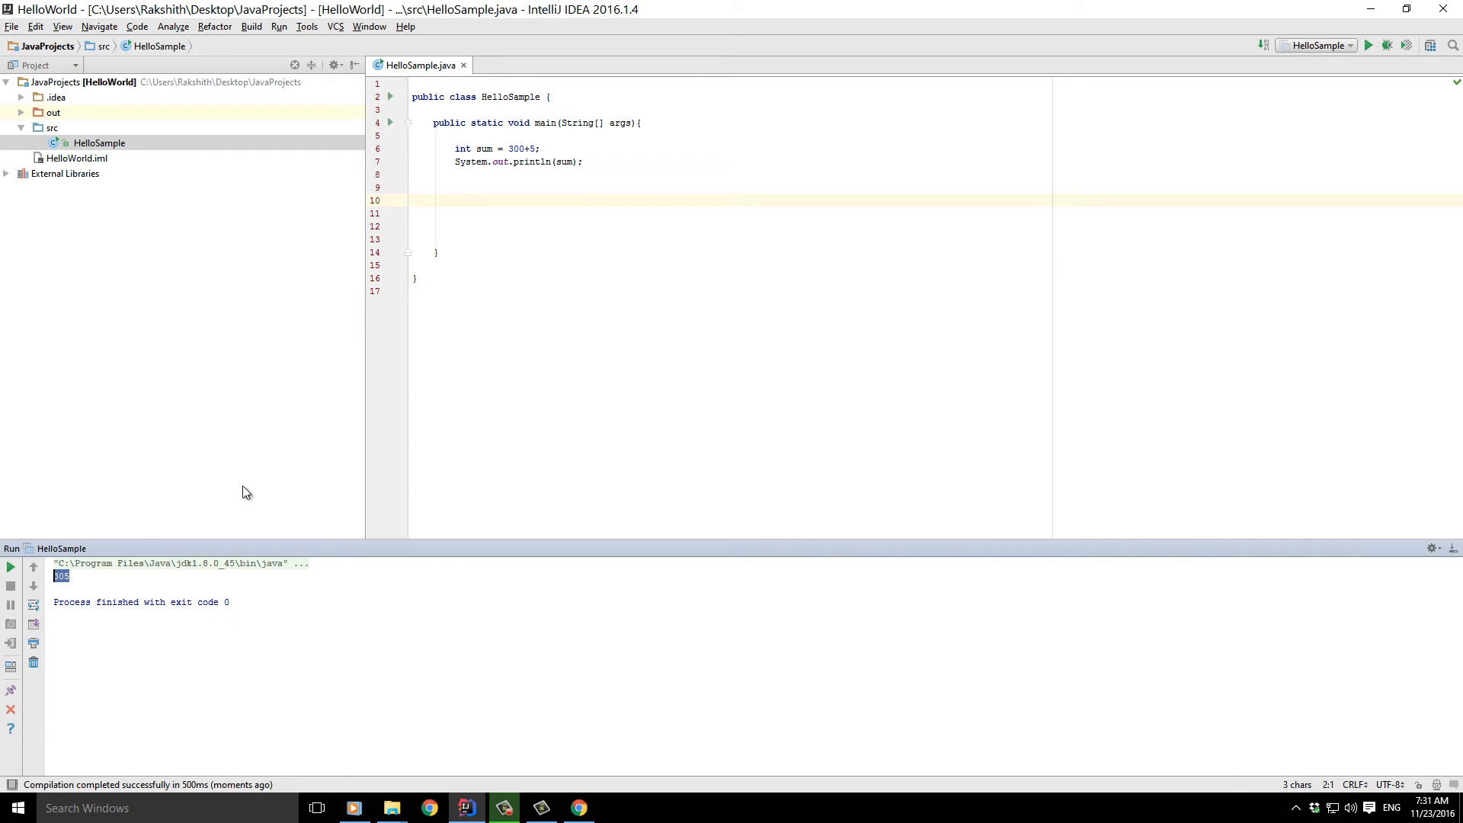
pyautogui.doubleClick(483, 148)
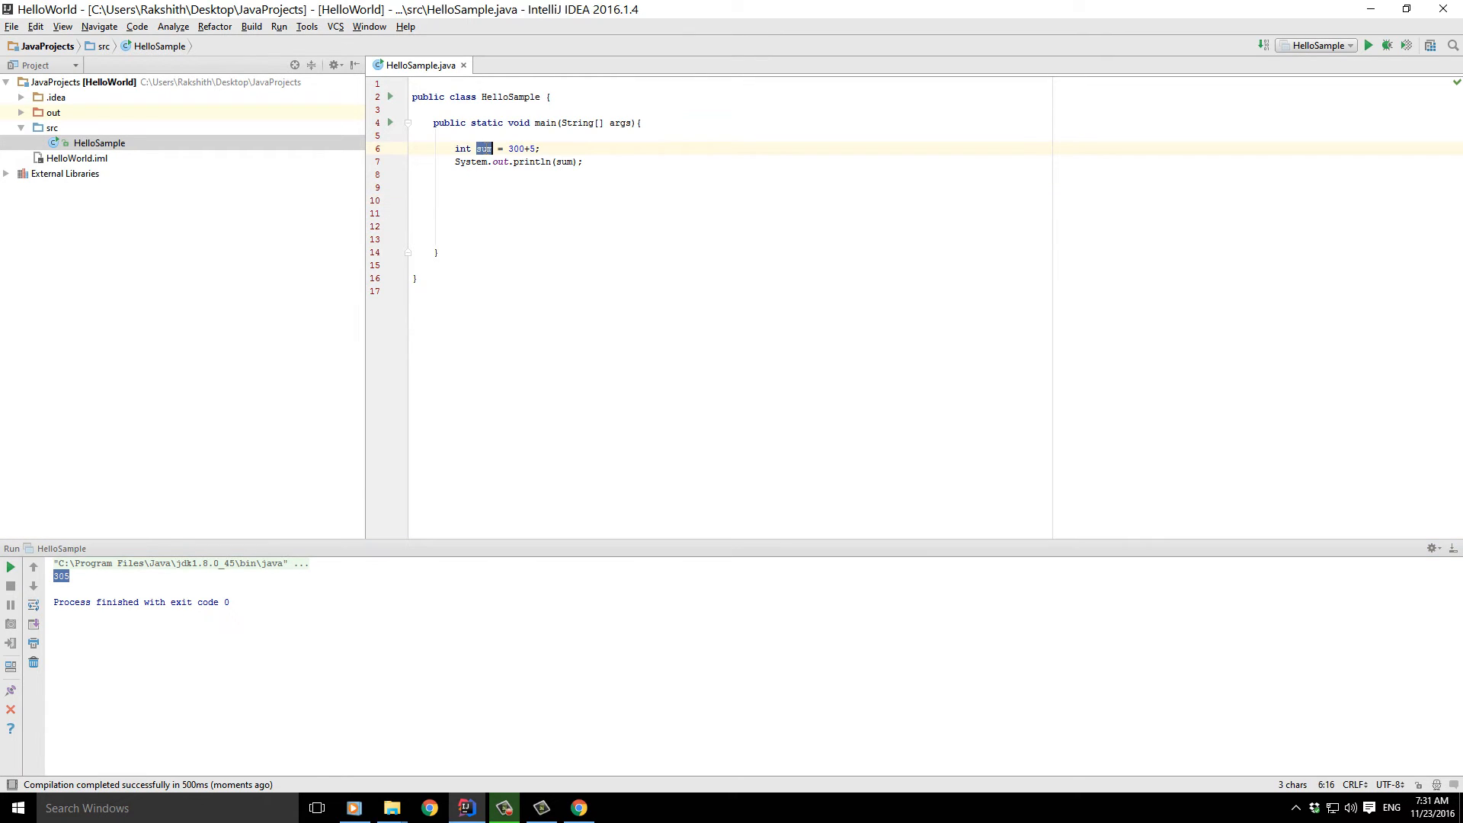
pyautogui.click(546, 148)
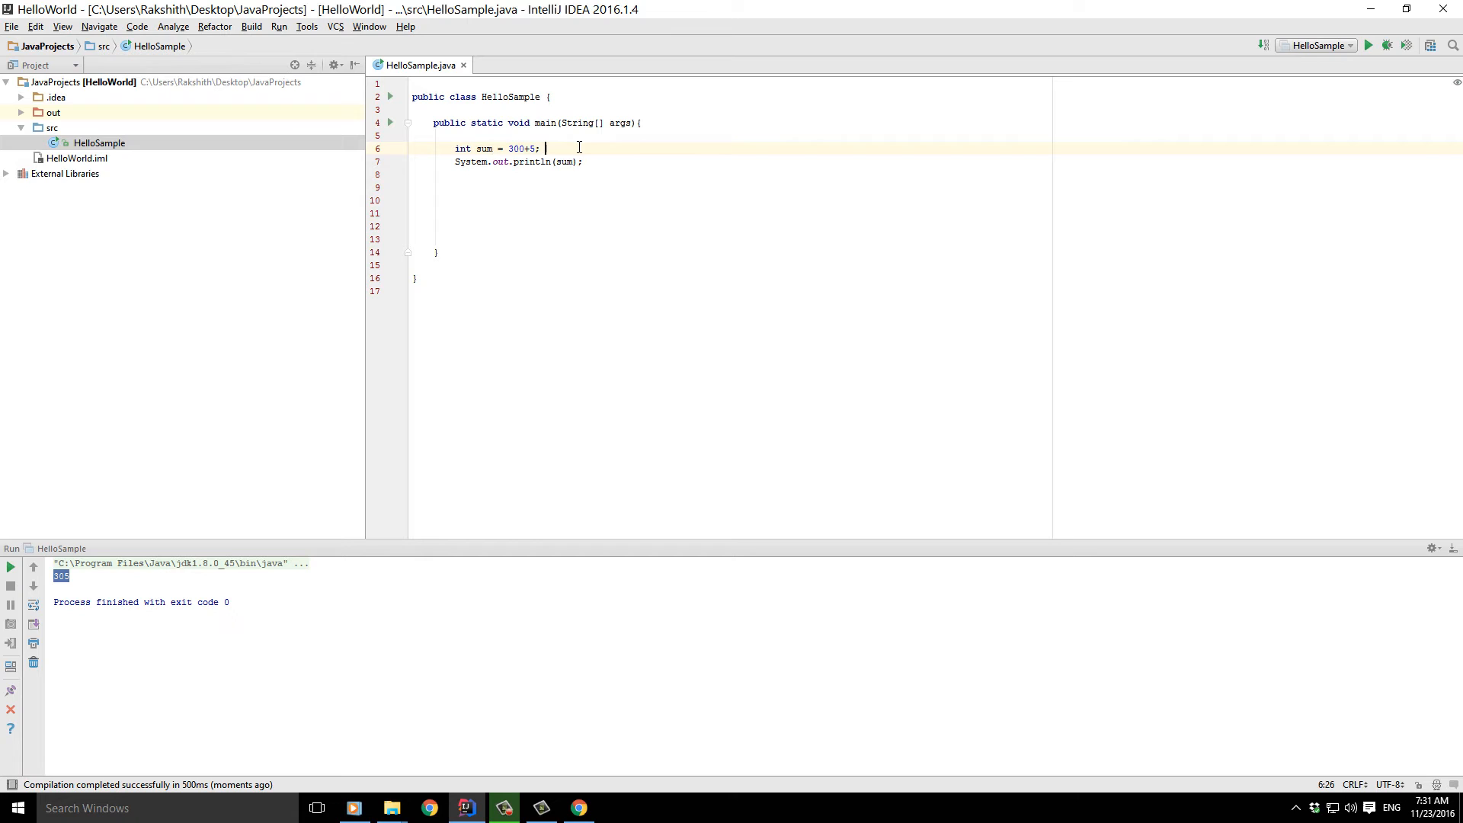
pyautogui.write('//')
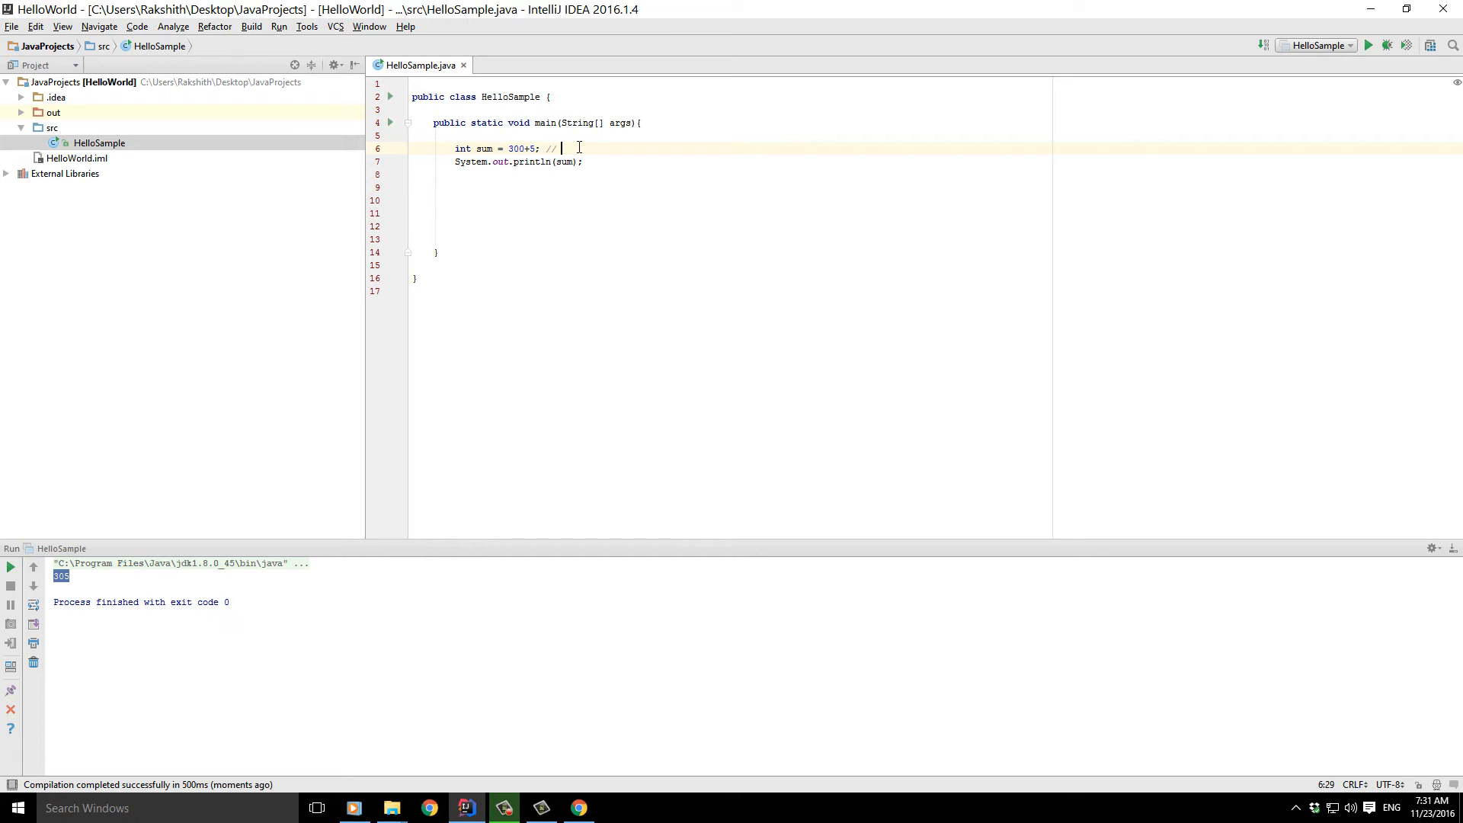
pyautogui.write('cal')
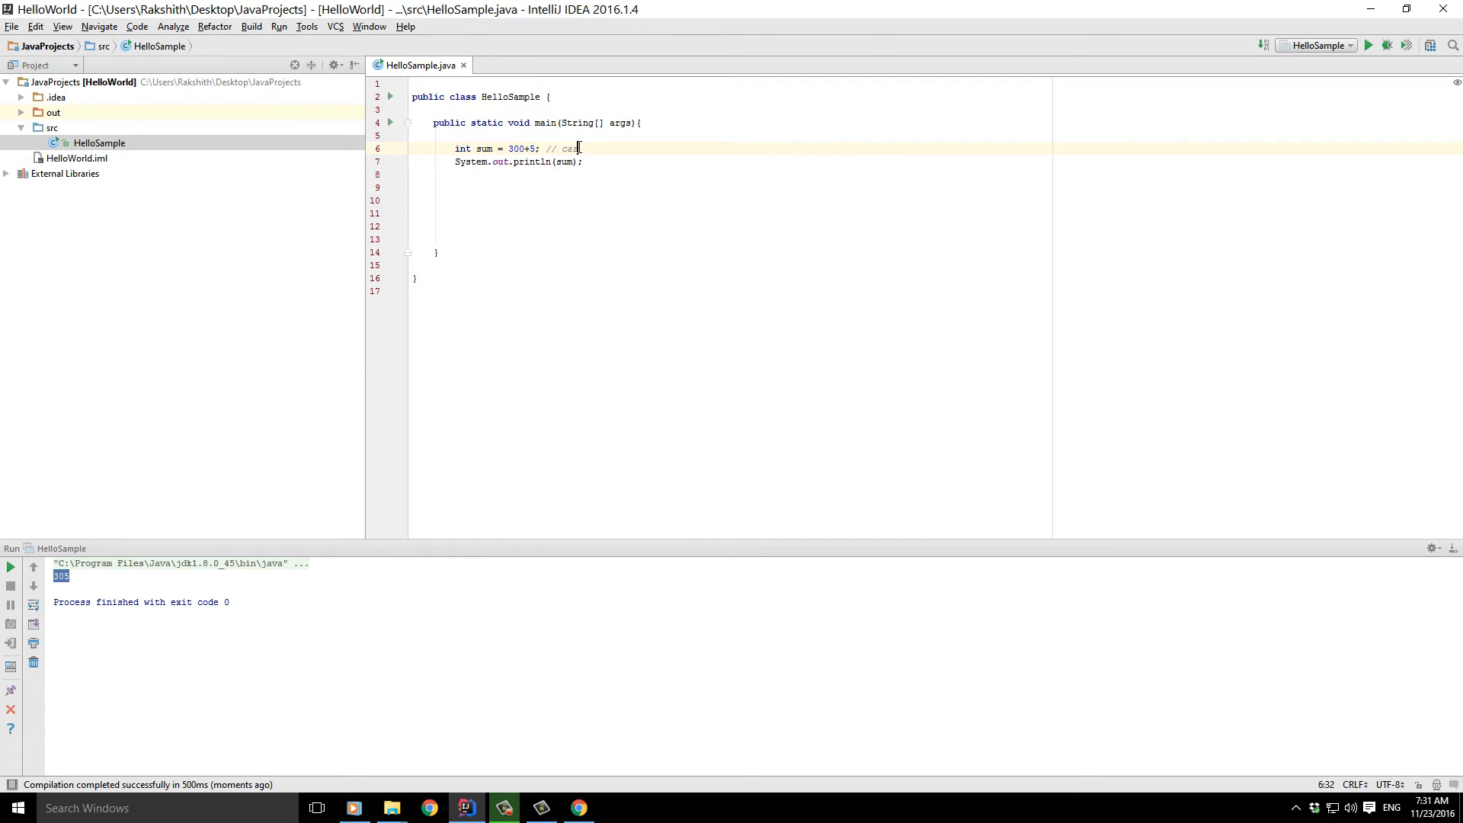
pyautogui.write('va')
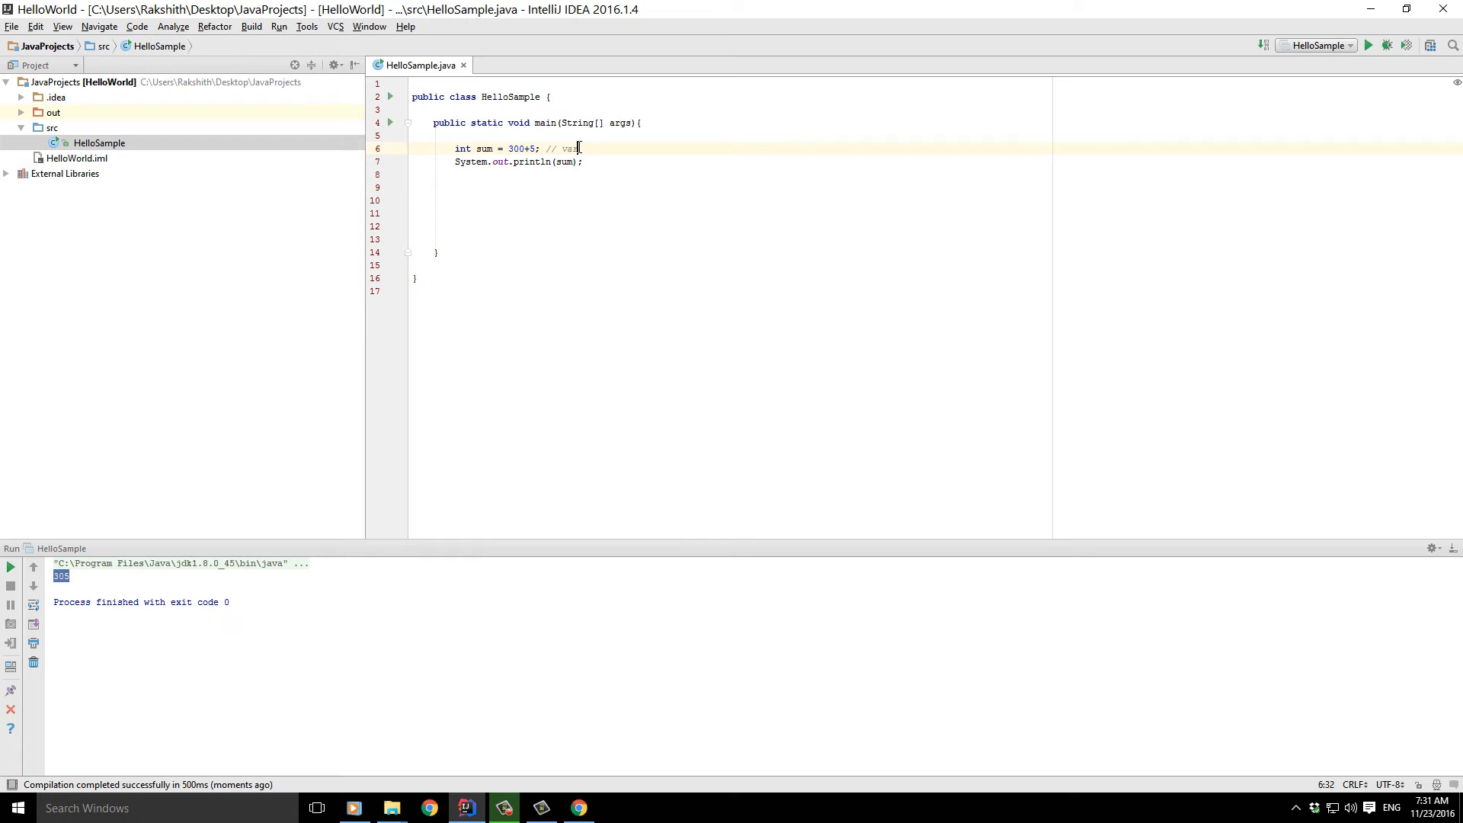
pyautogui.write('iables')
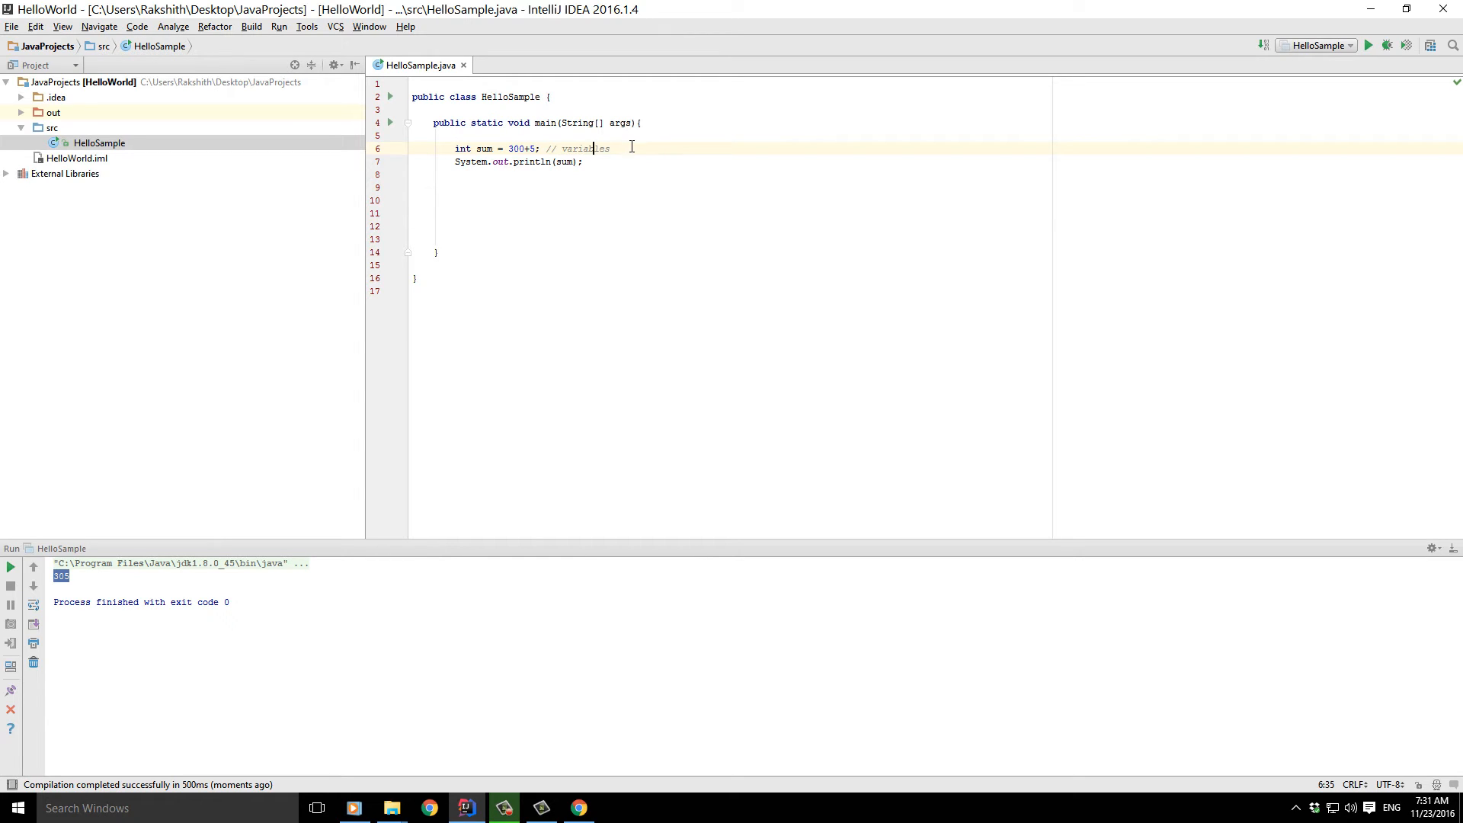
pyautogui.doubleClick(586, 147)
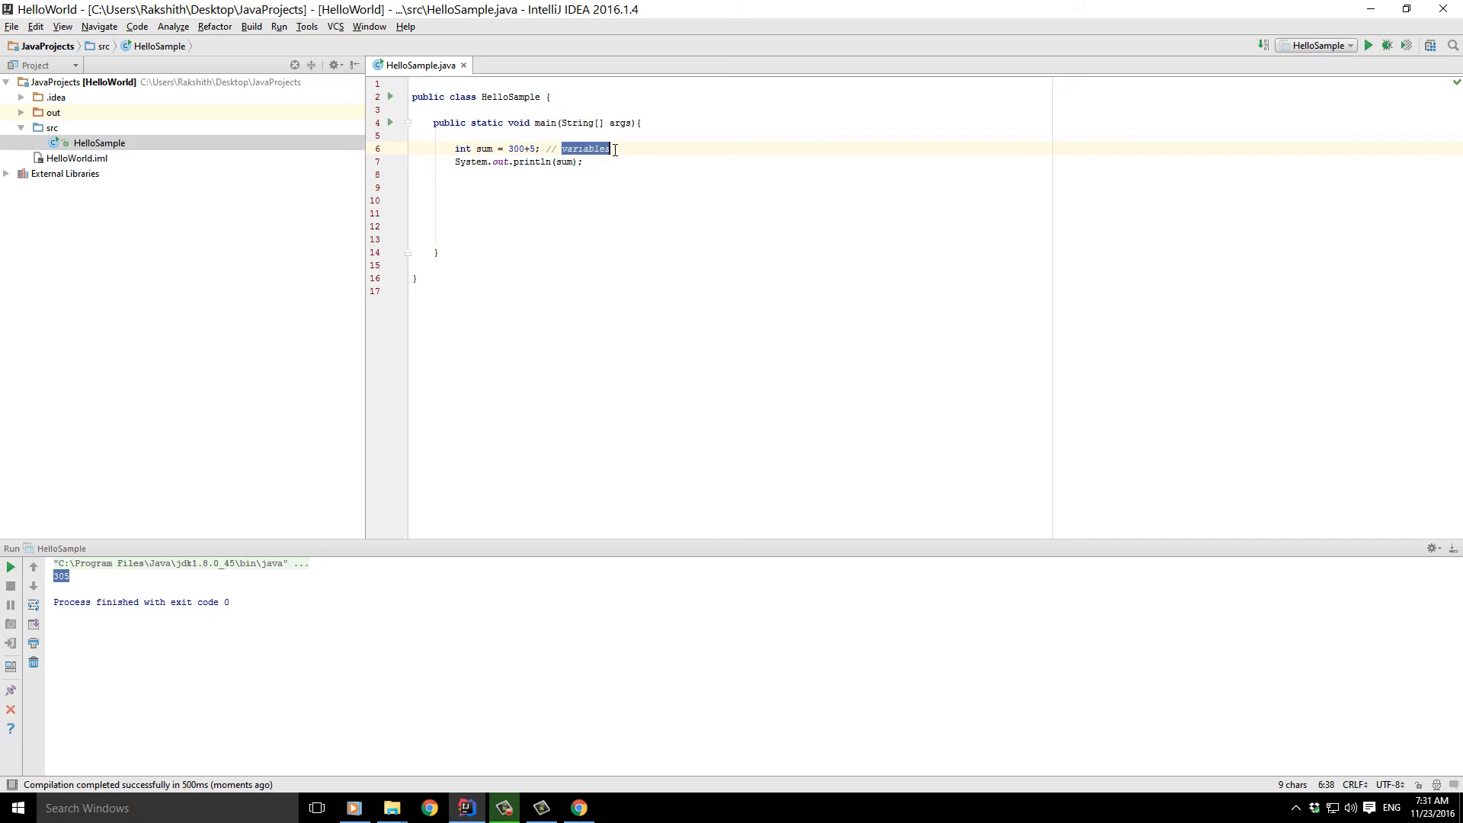
pyautogui.click(610, 148)
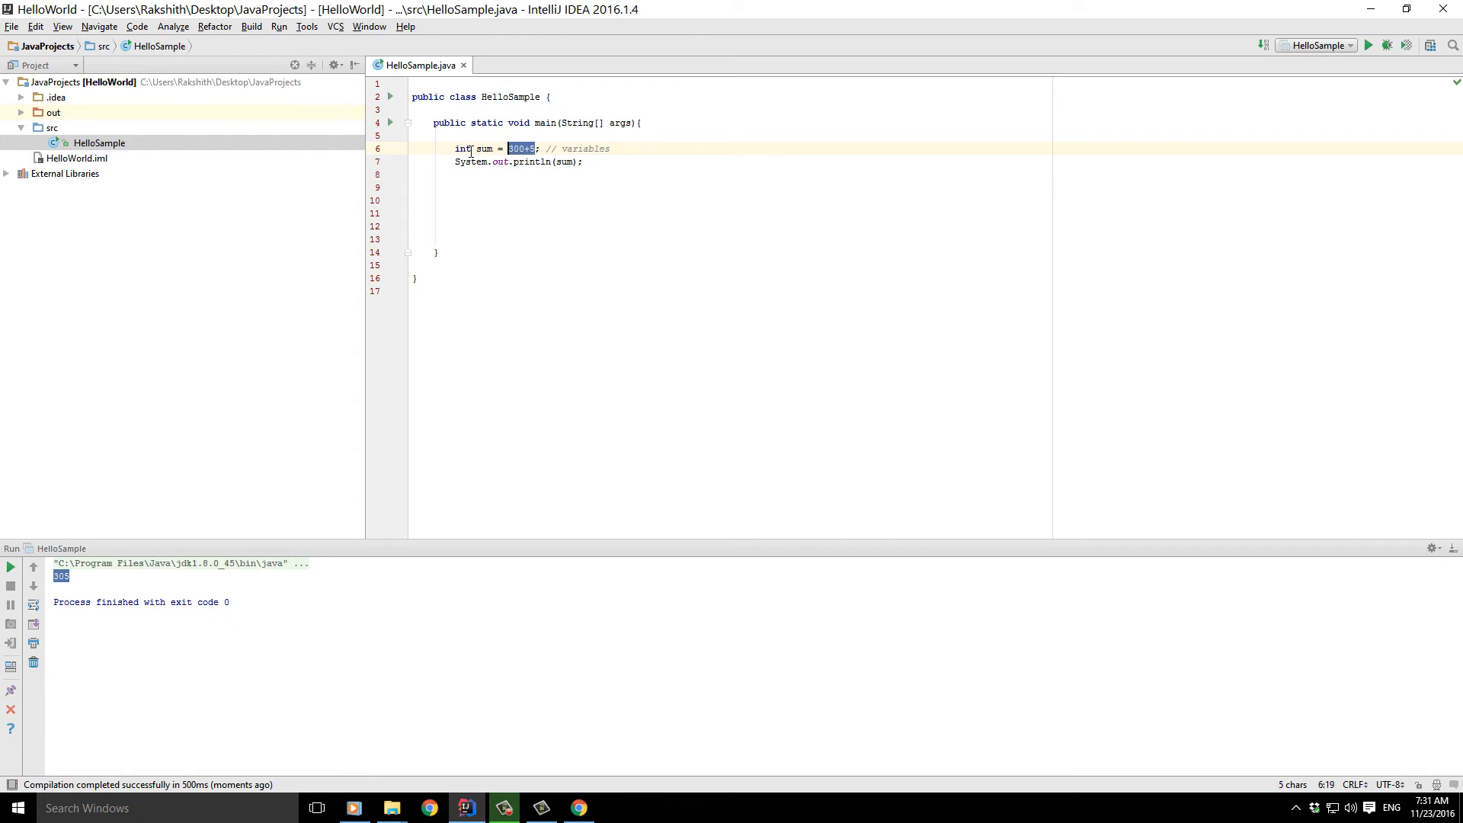
pyautogui.doubleClick(484, 147)
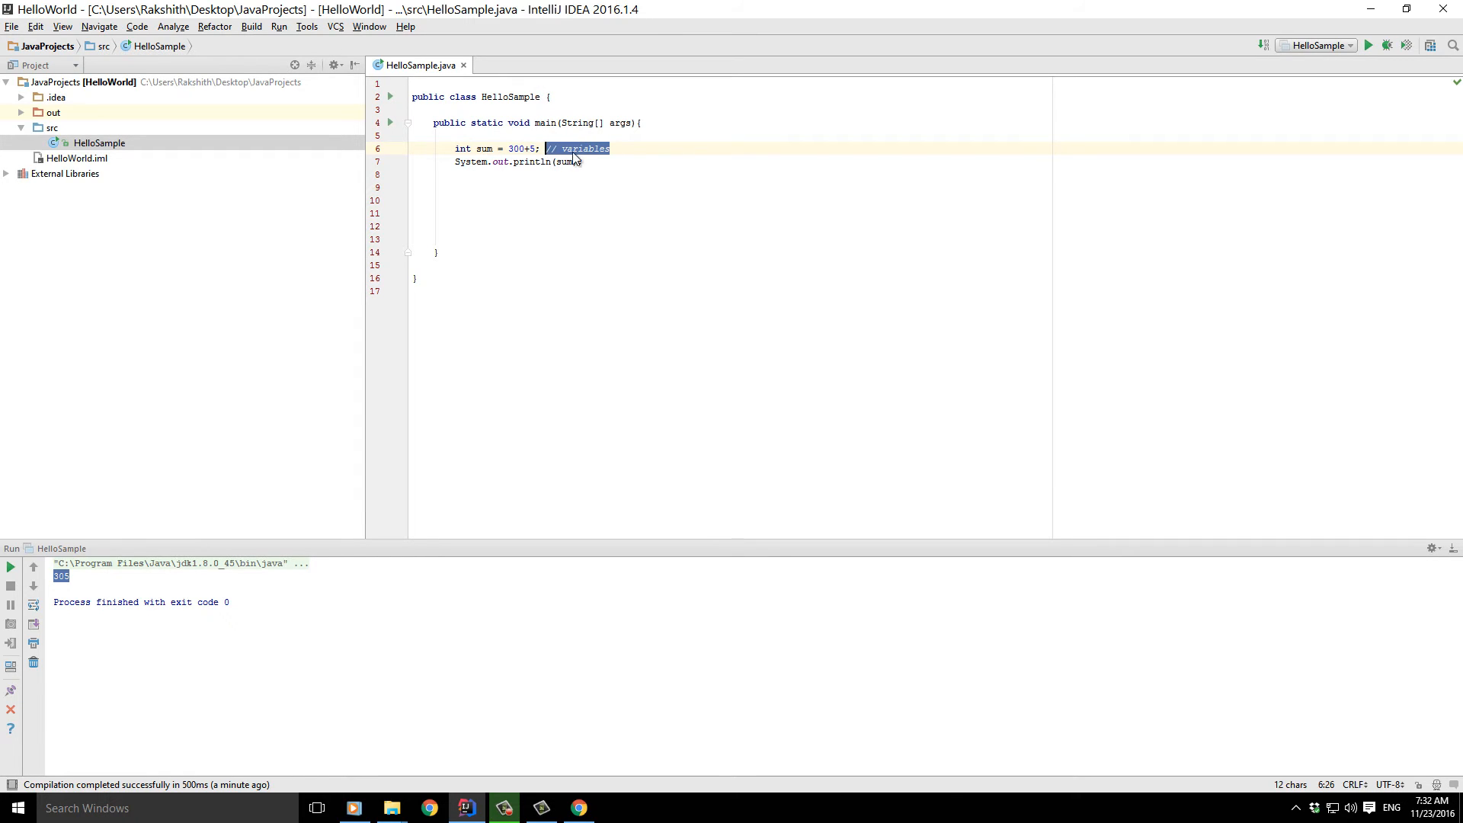
pyautogui.press('Delete')
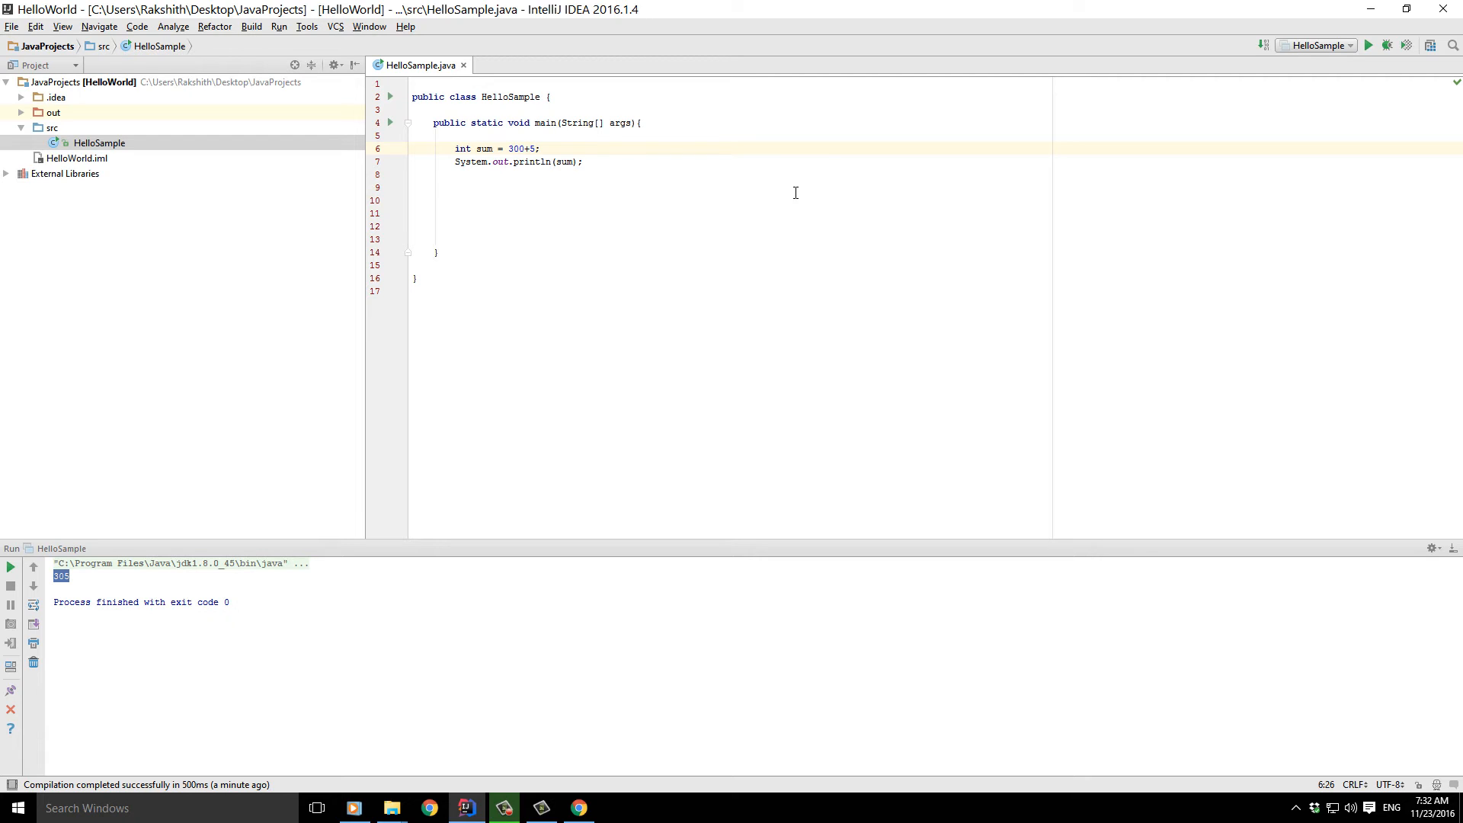
pyautogui.moveTo(597, 148)
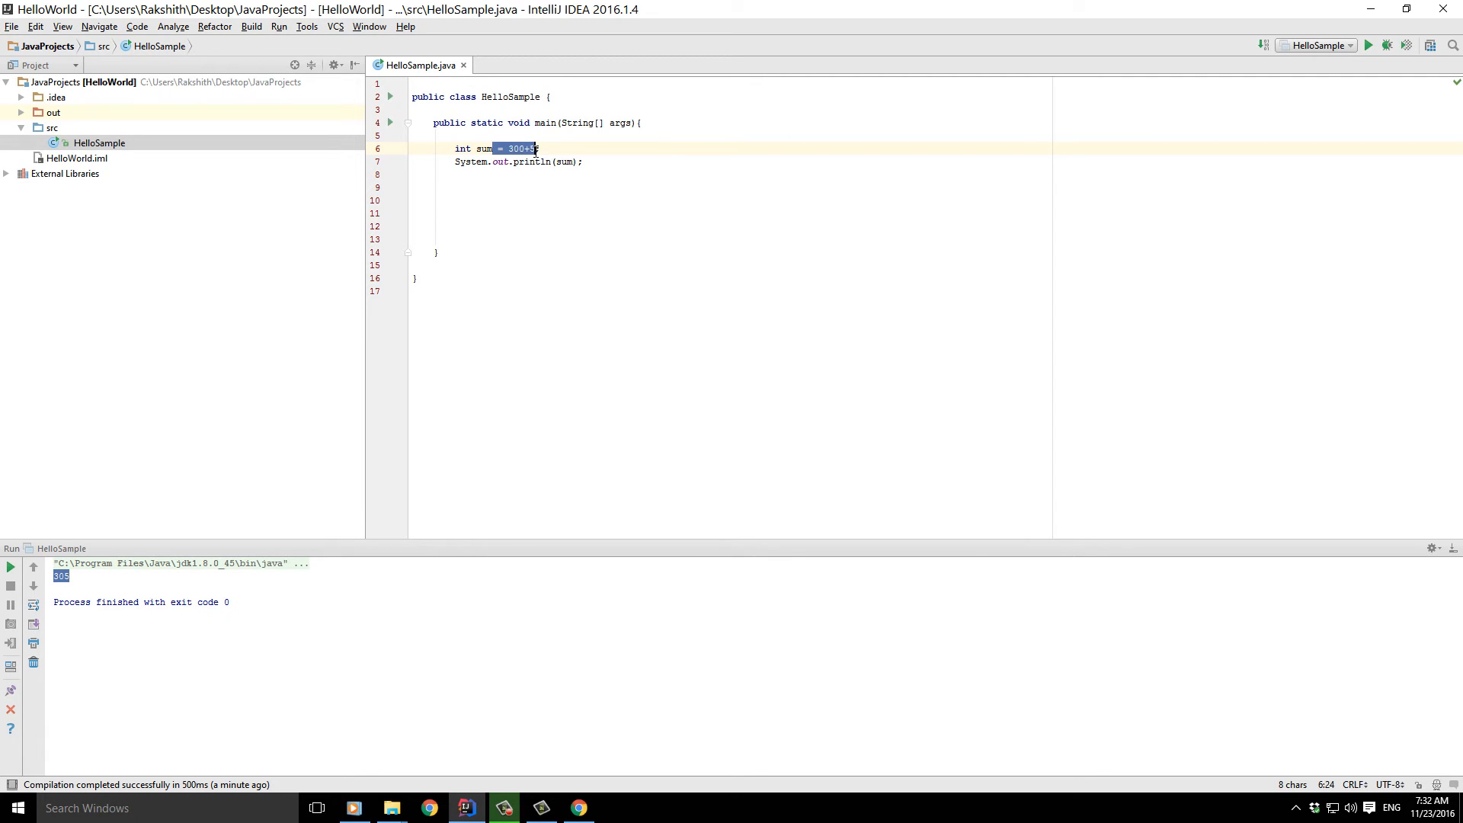
# - Change line 6 to int sum; and add sum = 800/22; with a // comment started after it
pyautogui.press('Delete')
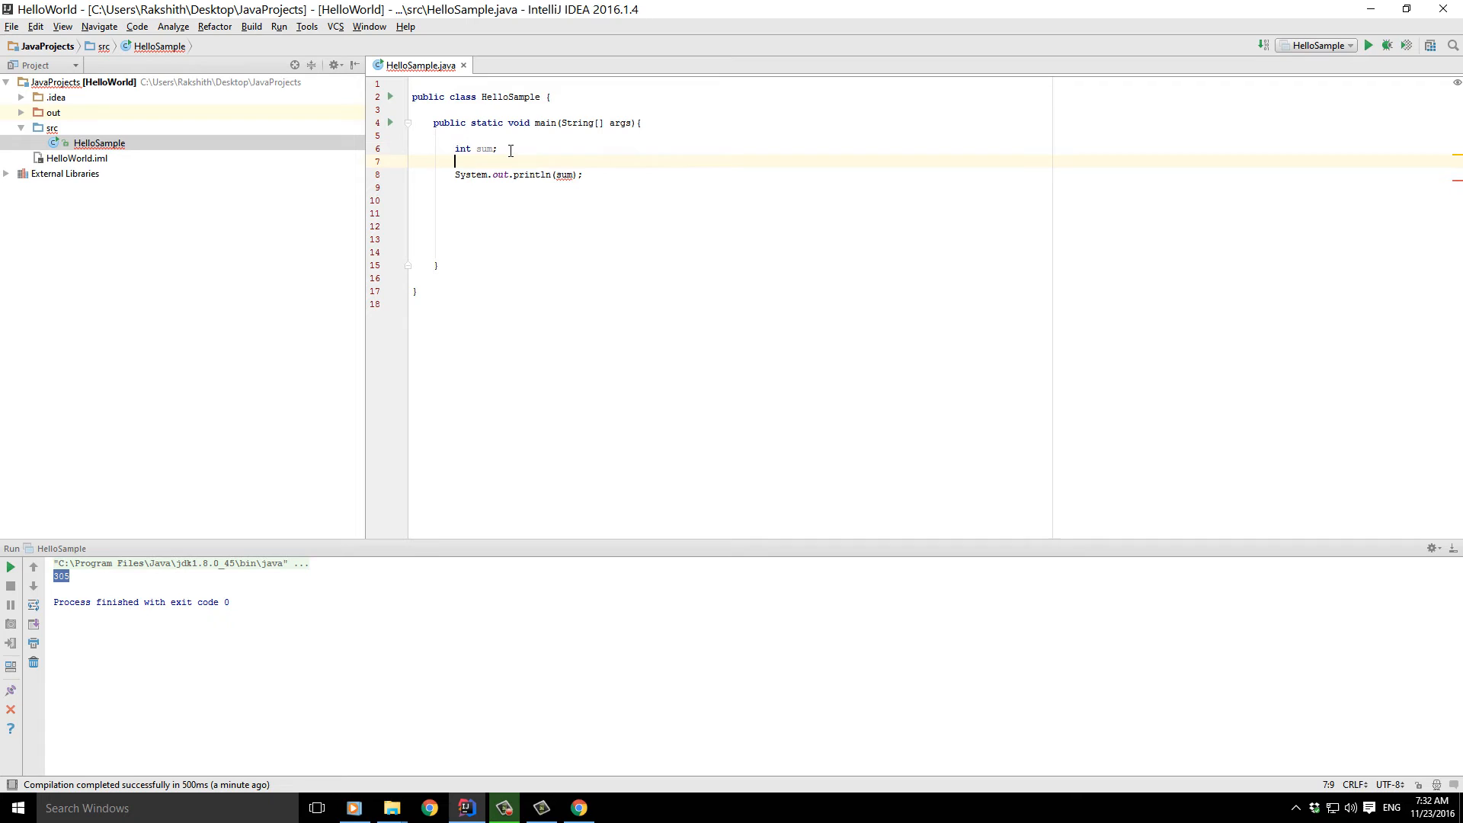
pyautogui.write('sum')
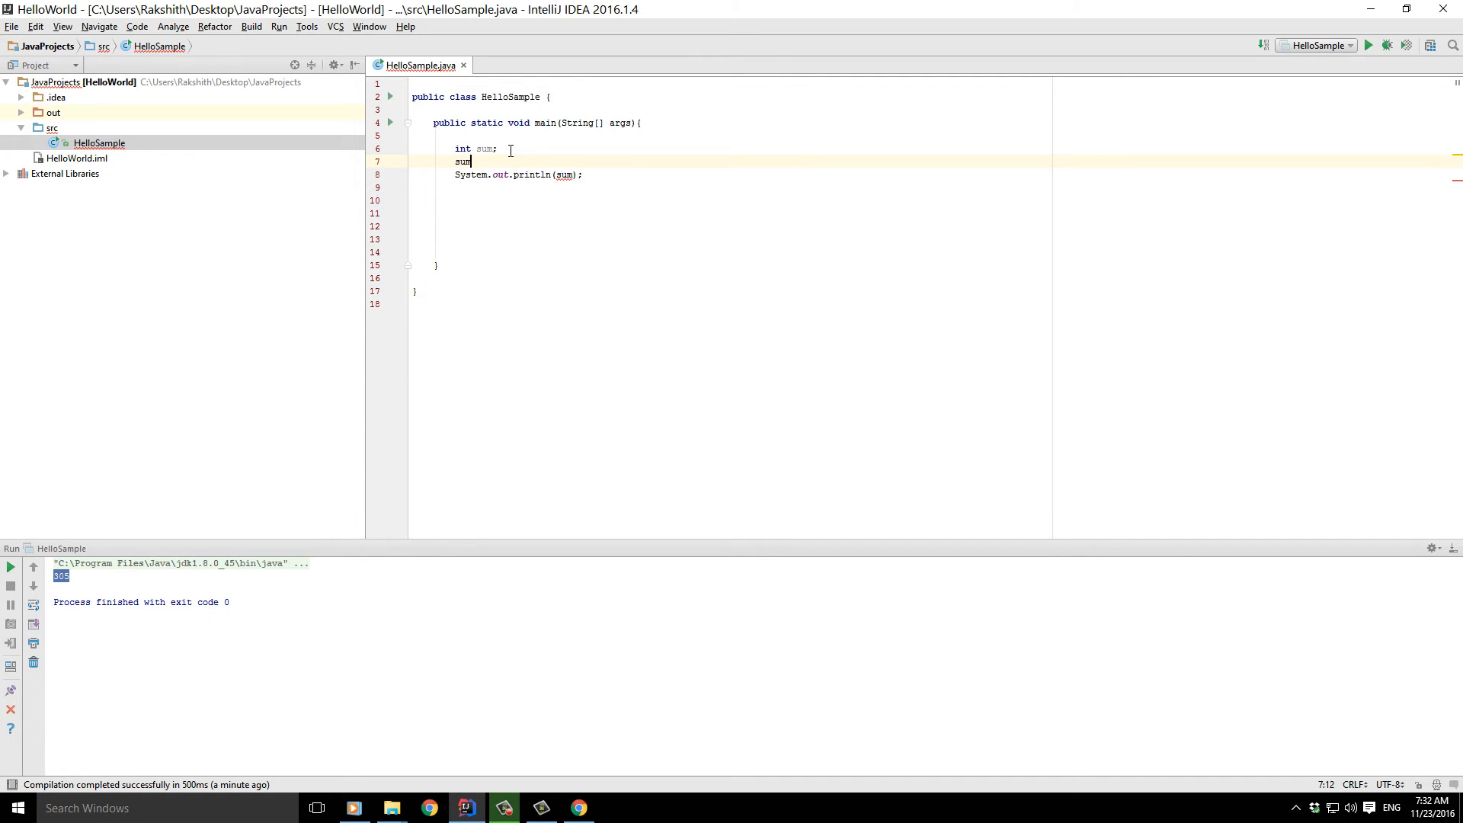
pyautogui.write('=')
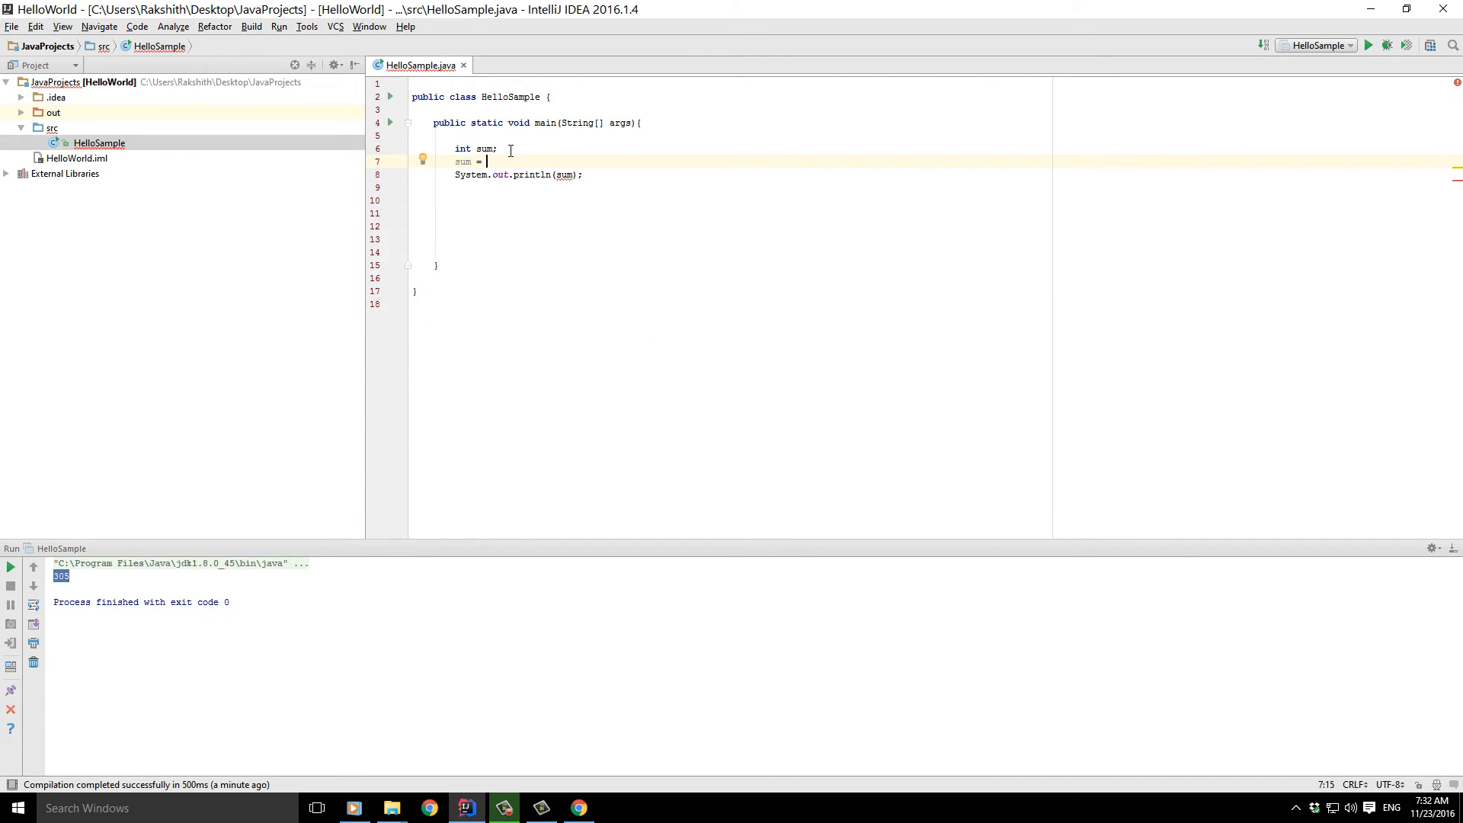
pyautogui.write('300+')
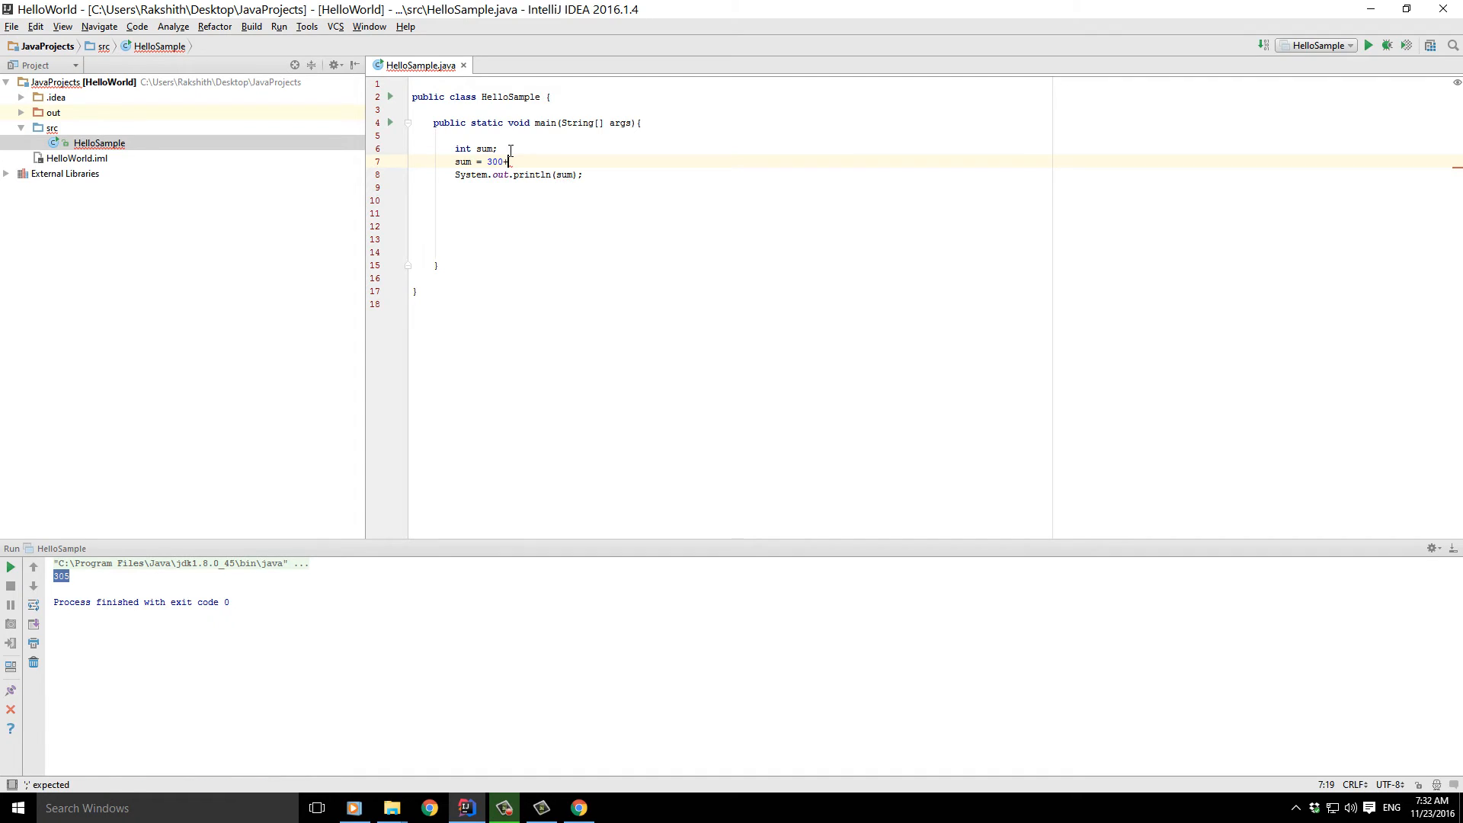
pyautogui.press('BackSpace')
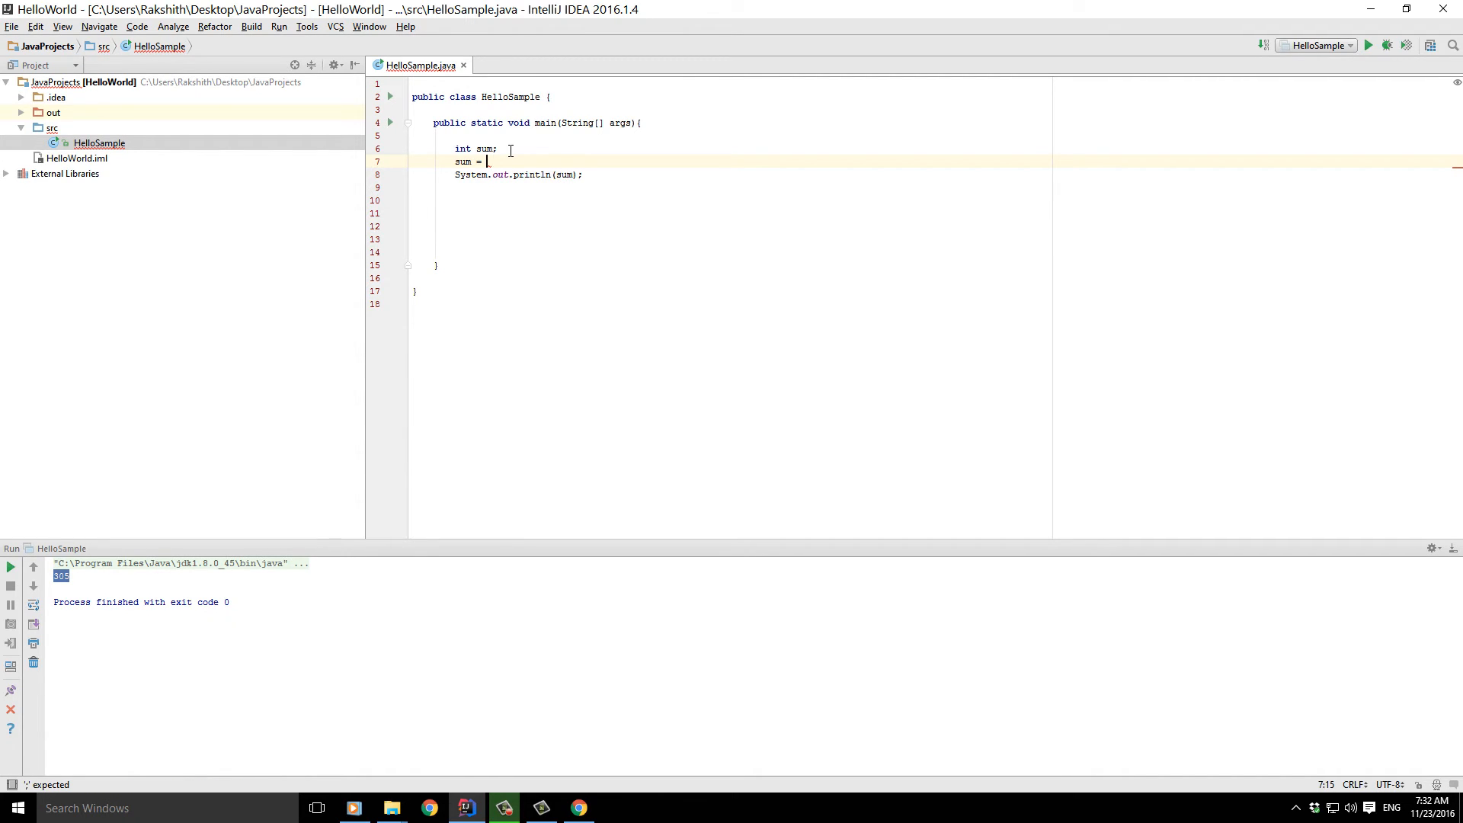
pyautogui.write('800')
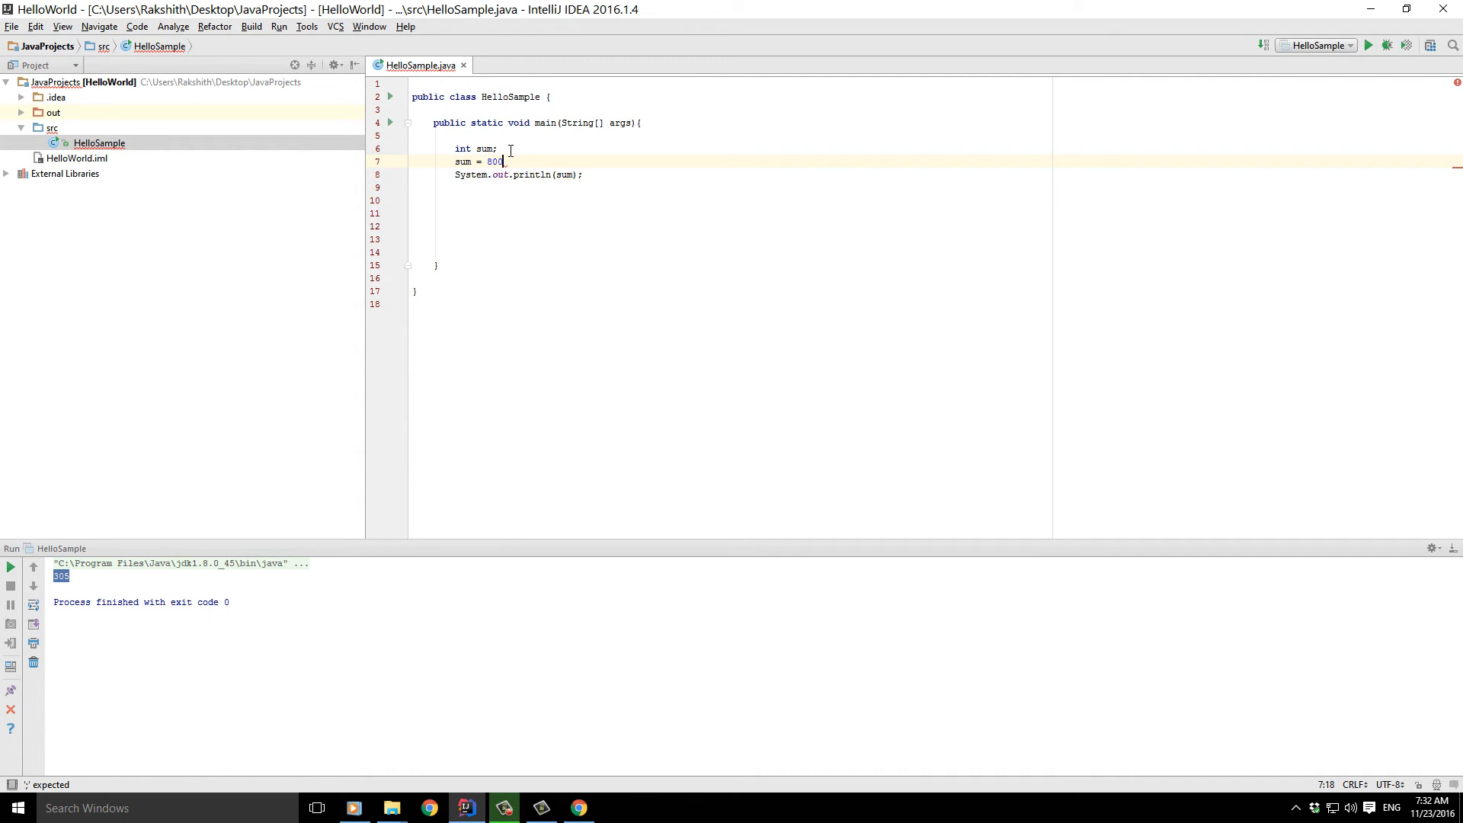
pyautogui.write('/22;')
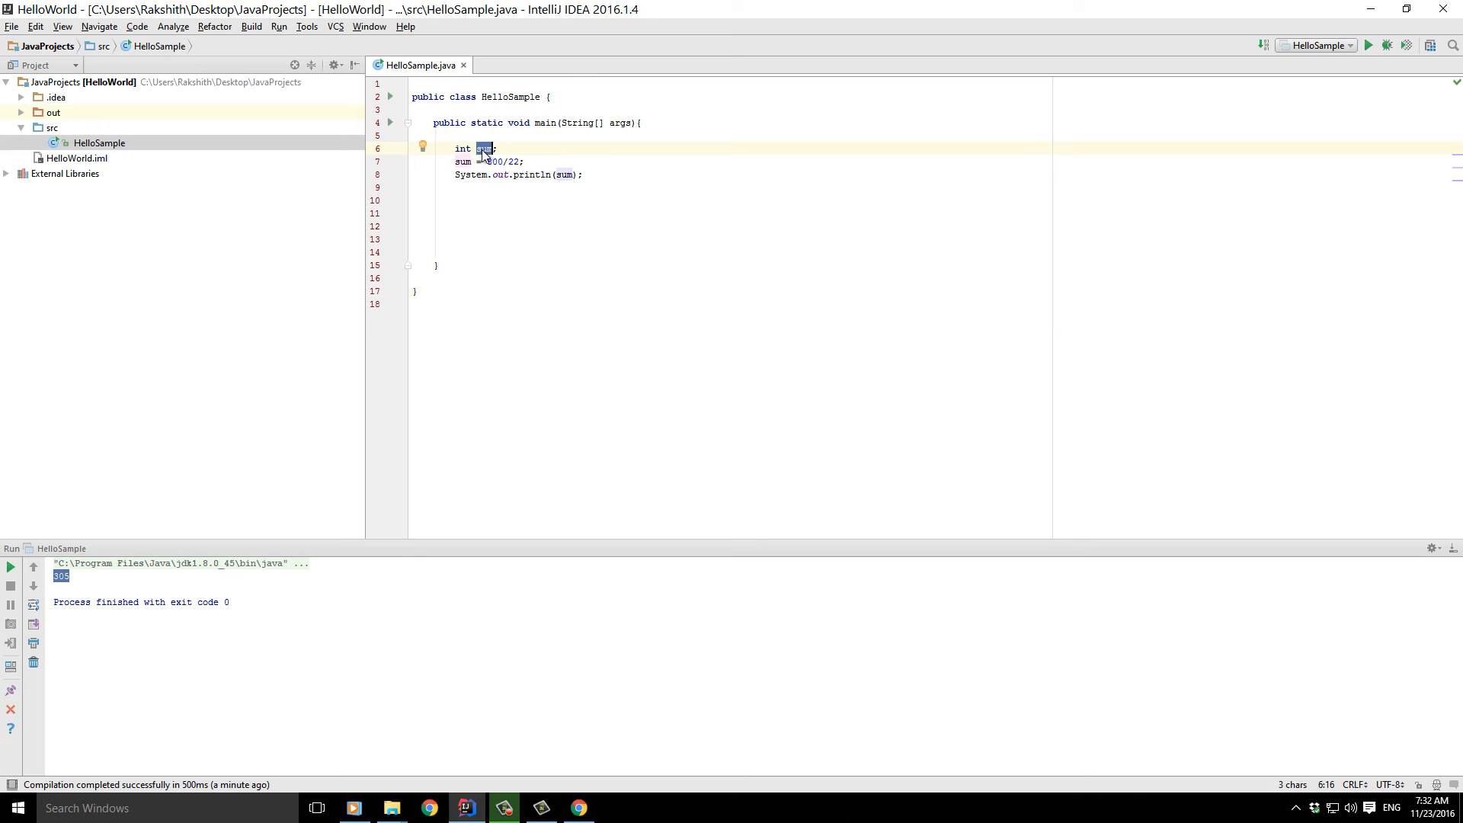
pyautogui.click(526, 161)
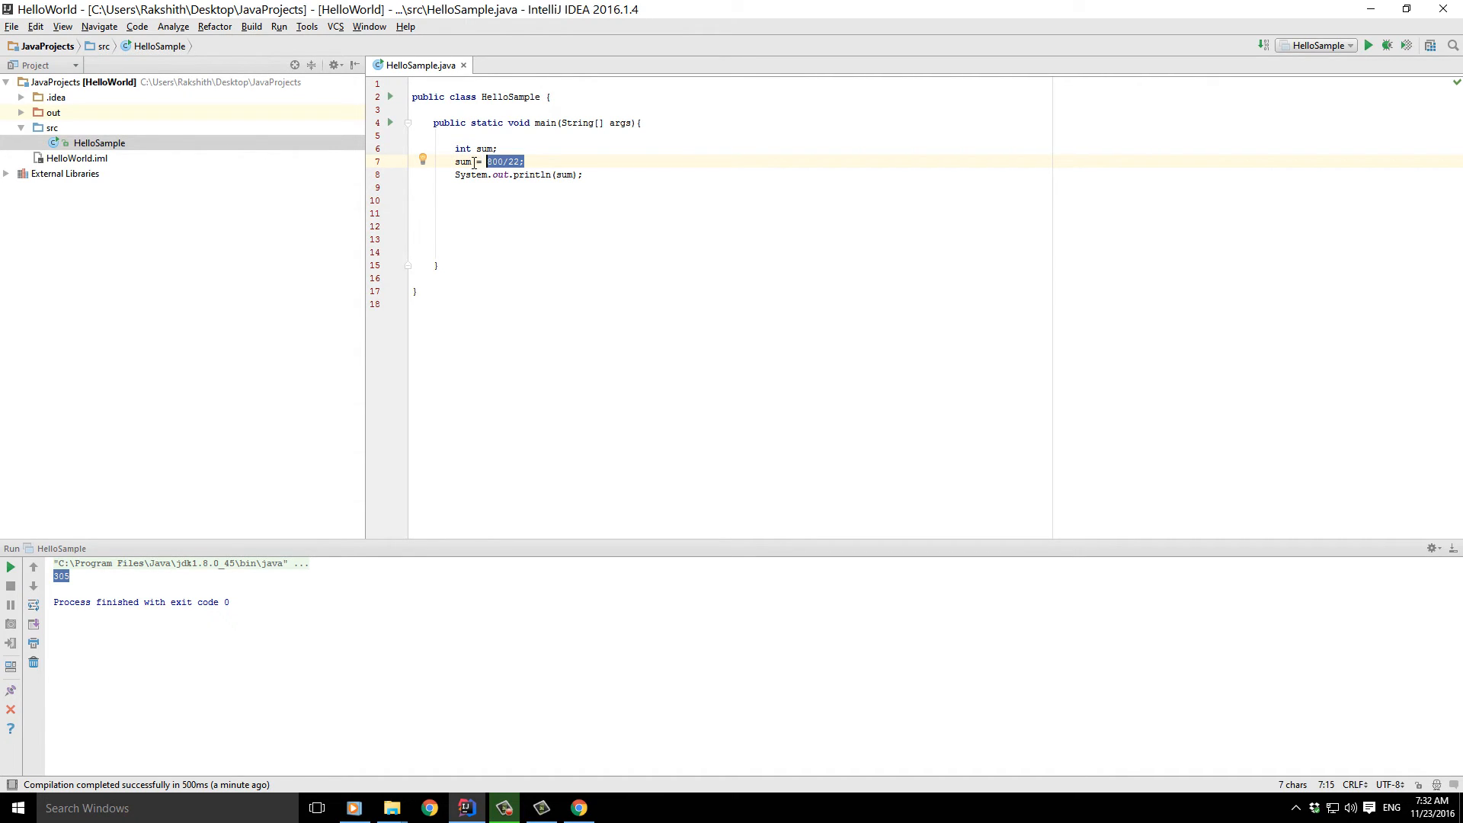
pyautogui.click(558, 160)
pyautogui.write(' //')
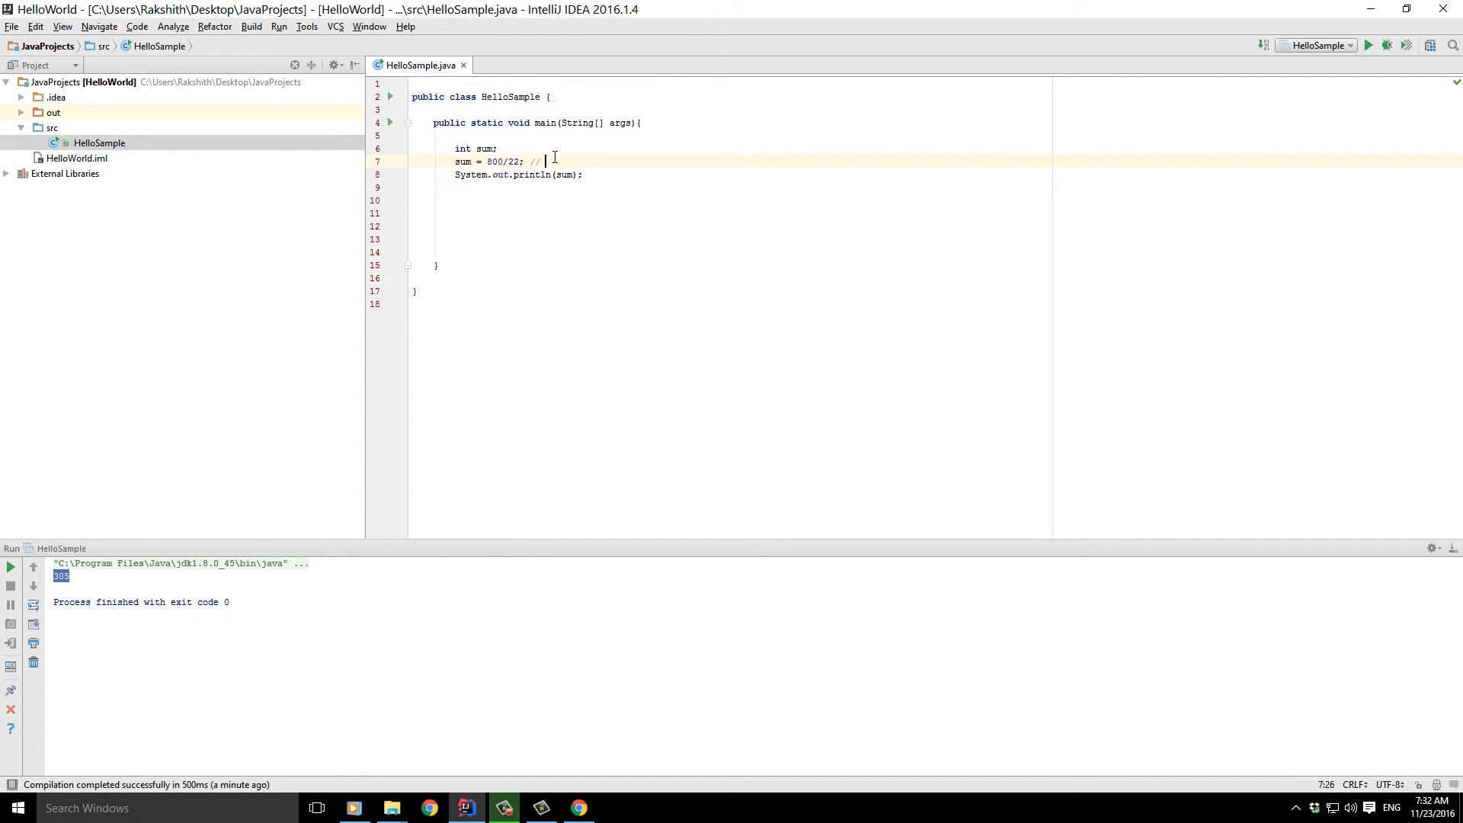
# - Add the //declaration comment after the int sum declaration line
pyautogui.click(519, 148)
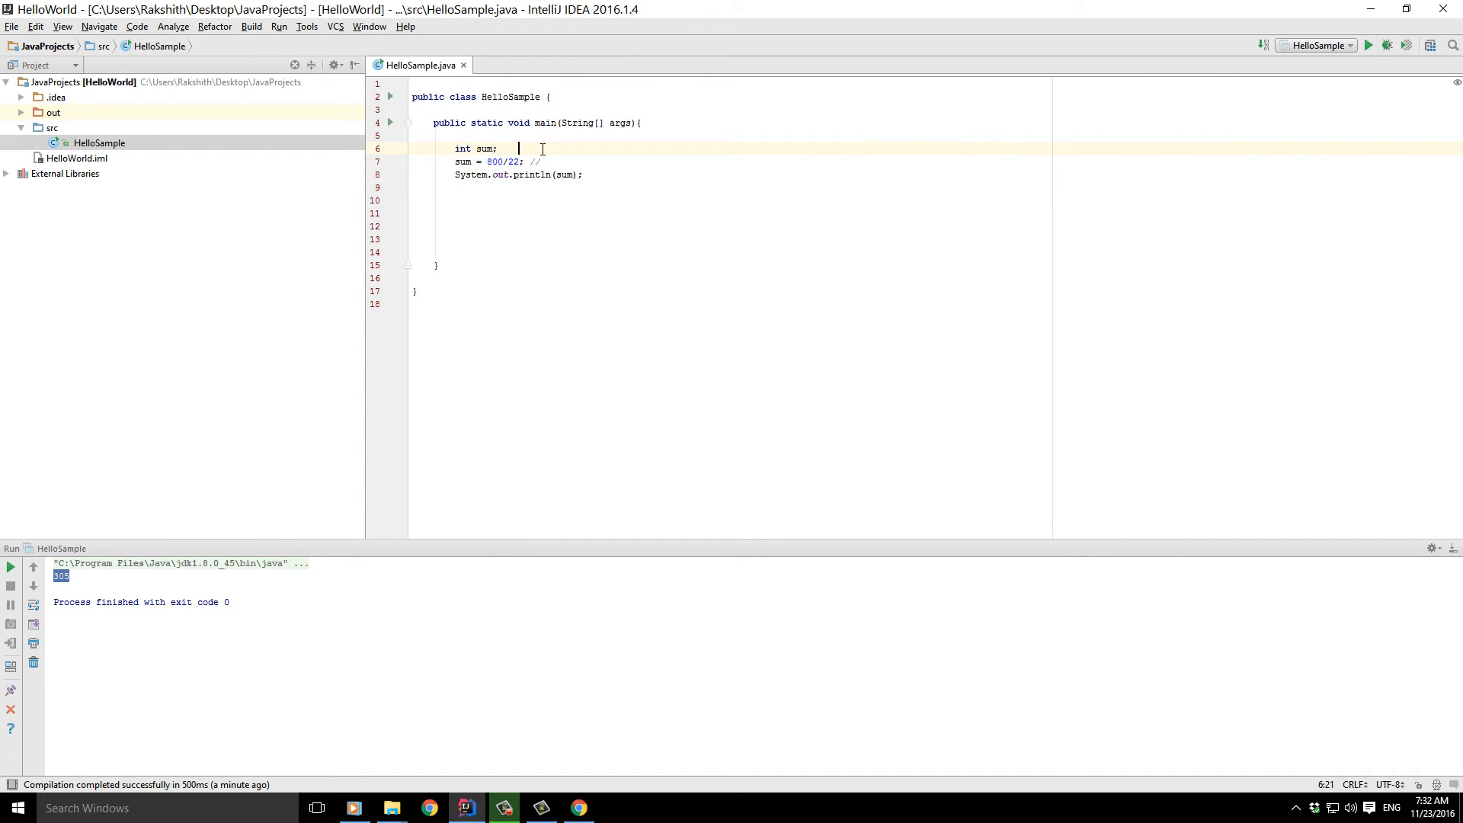
pyautogui.write('//declartion')
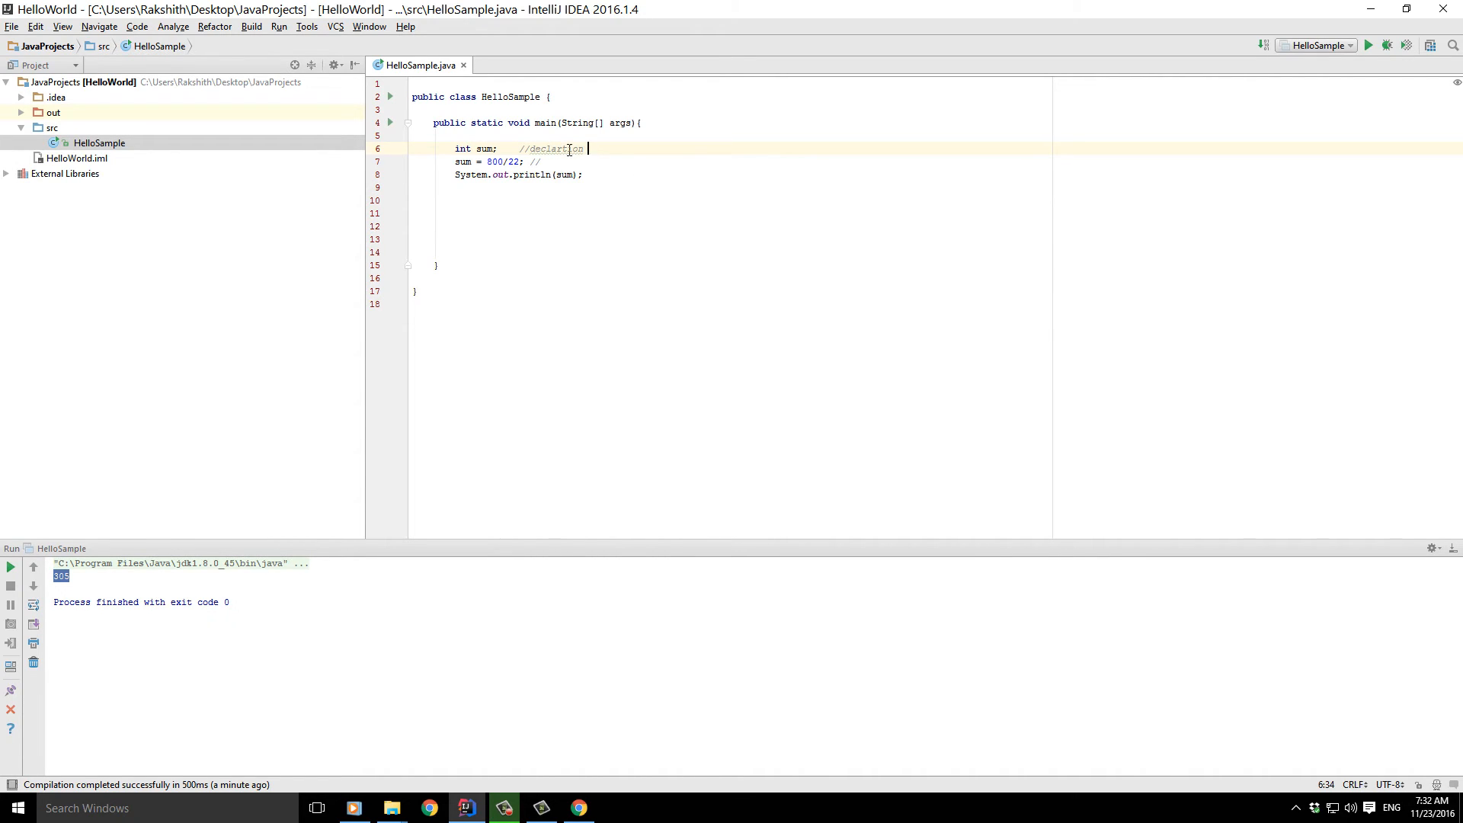
pyautogui.rightClick(569, 148)
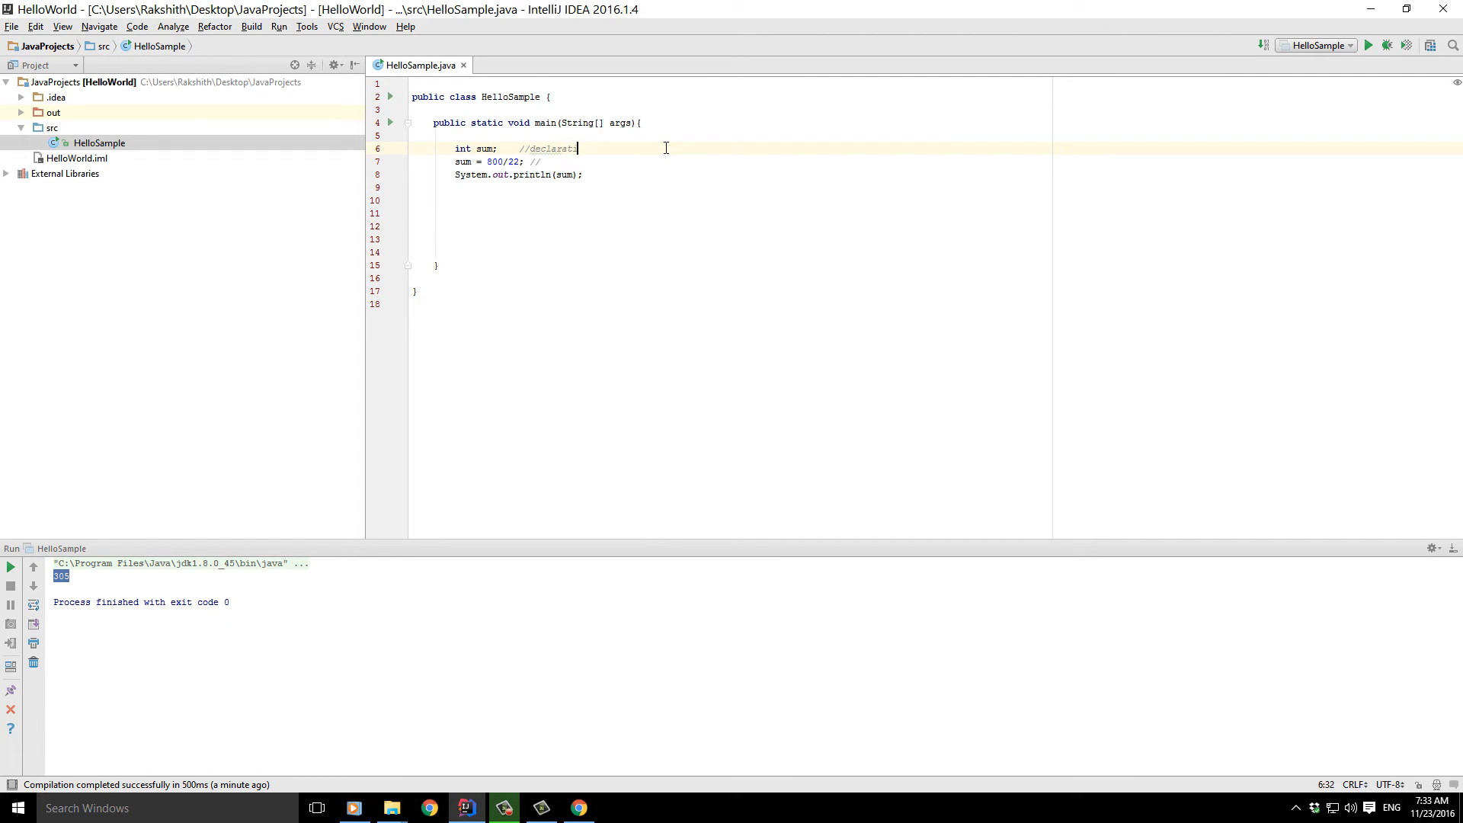
pyautogui.write('ion')
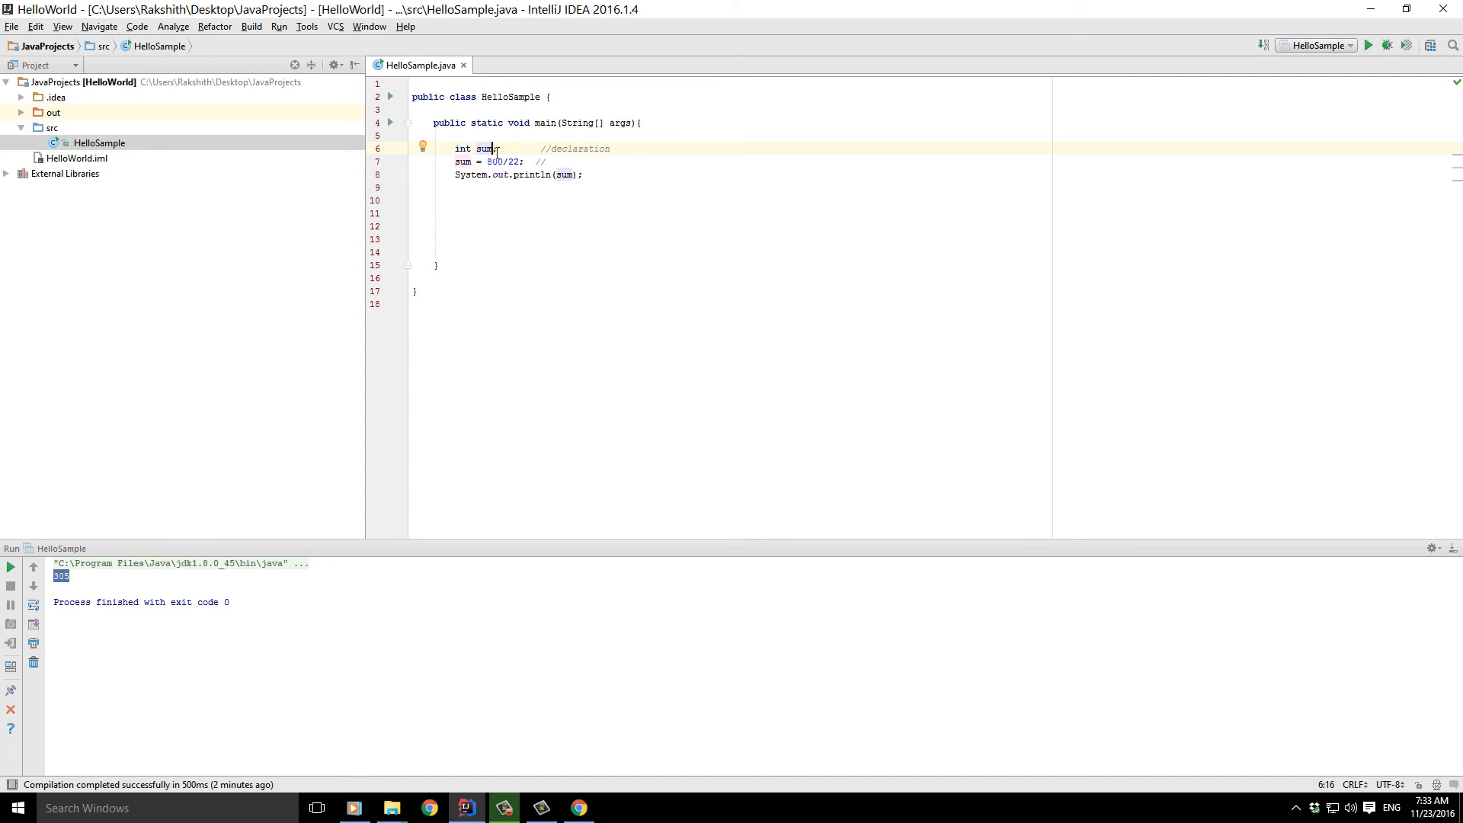
# - Point out the sum variable and move to the end of the next line
pyautogui.click(551, 162)
pyautogui.write(' assignment')
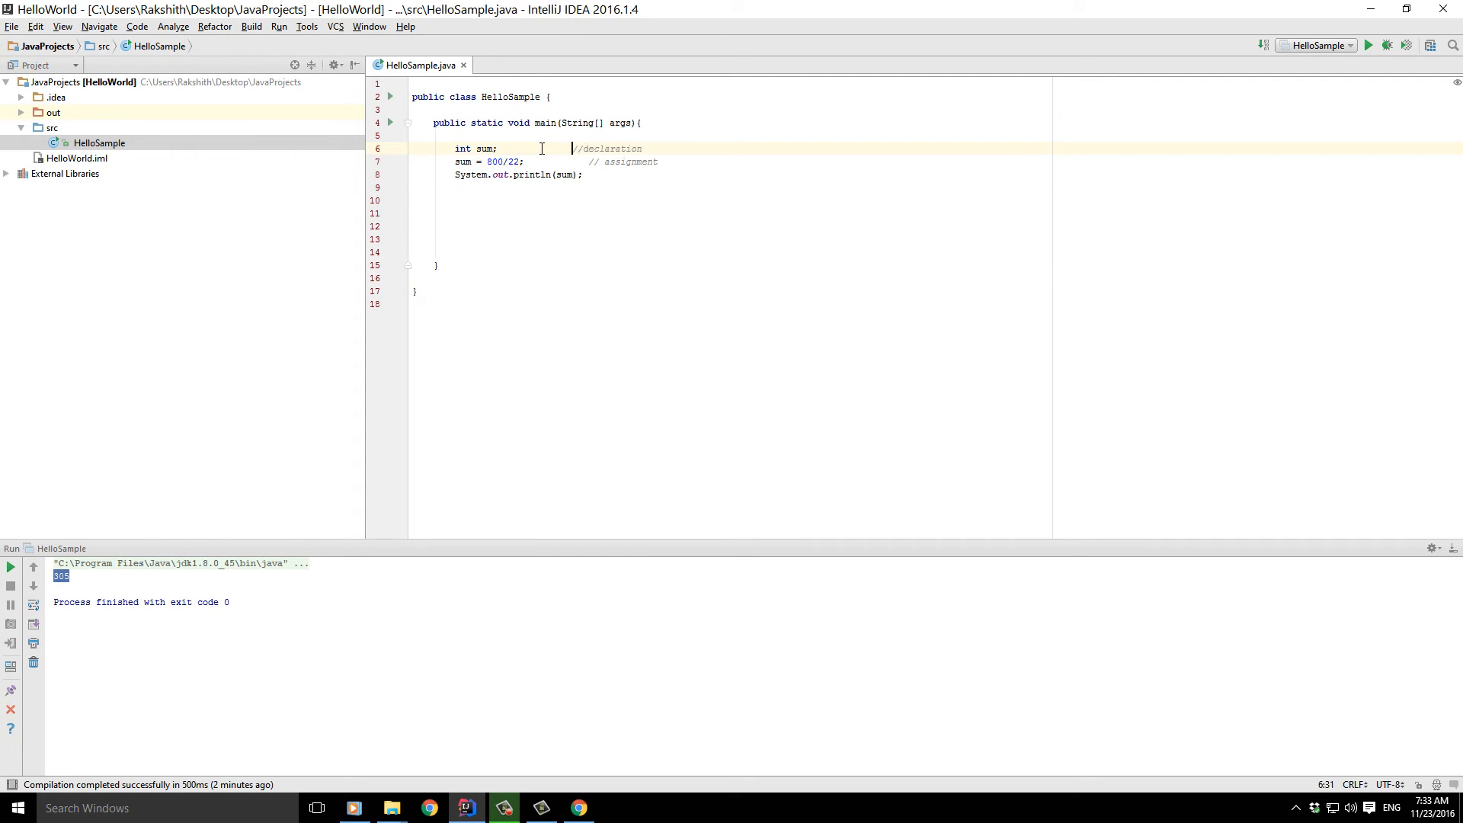
pyautogui.doubleClick(483, 148)
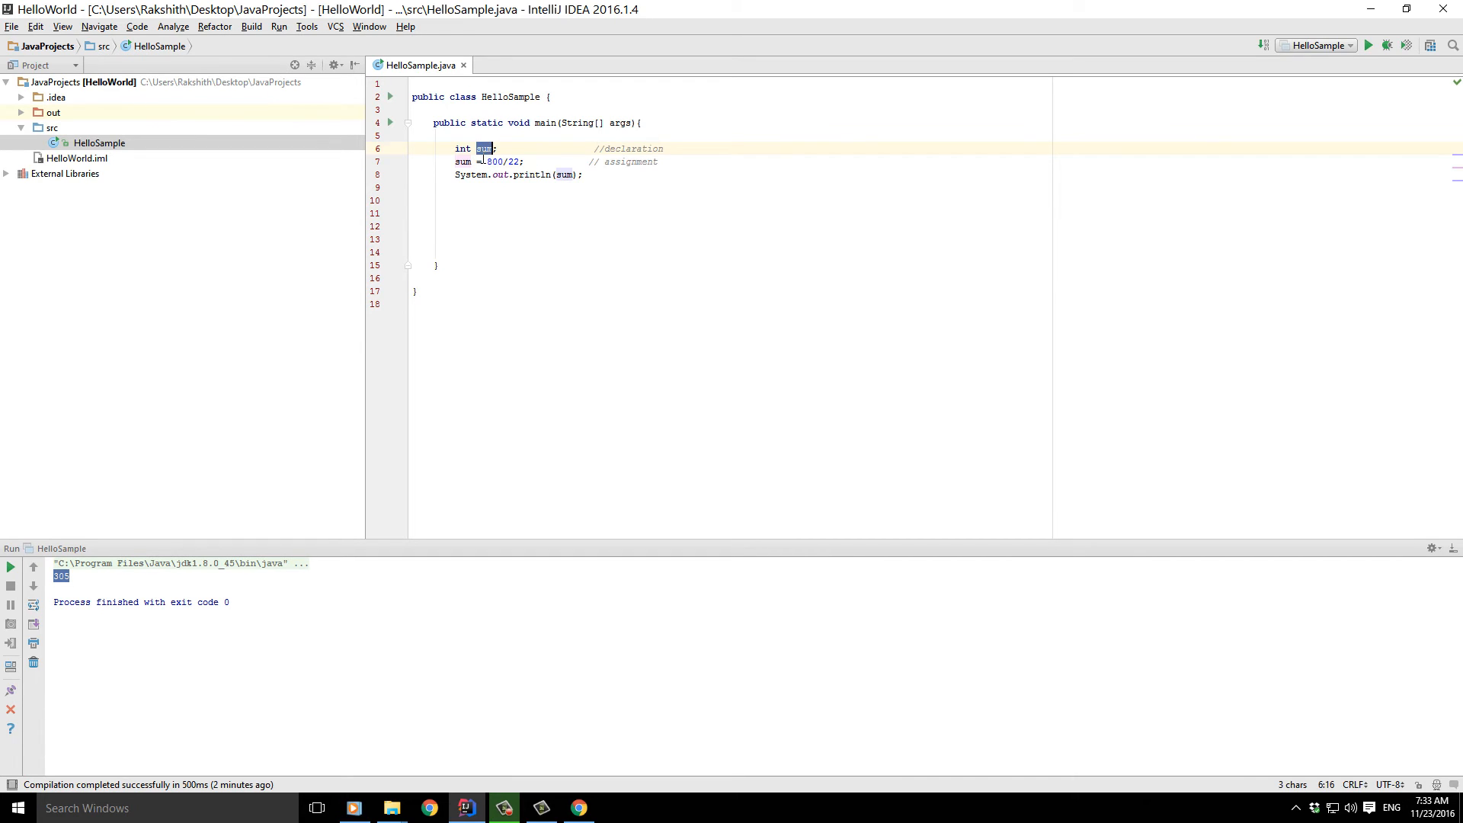
pyautogui.click(529, 162)
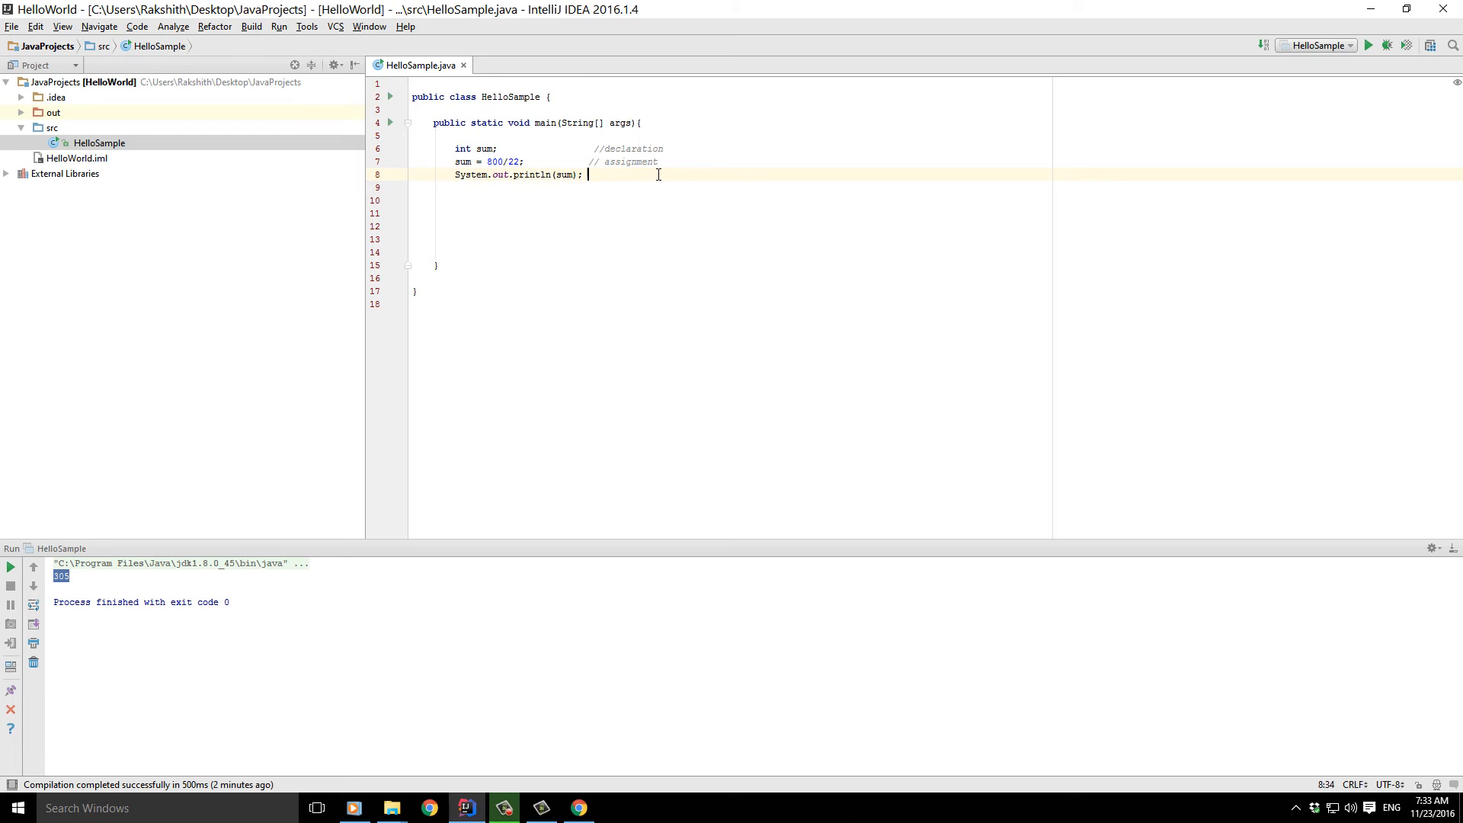
# - Add a //usage of variable comment after System.out.println(sum); and highlight int
pyautogui.write('//usage of variable')
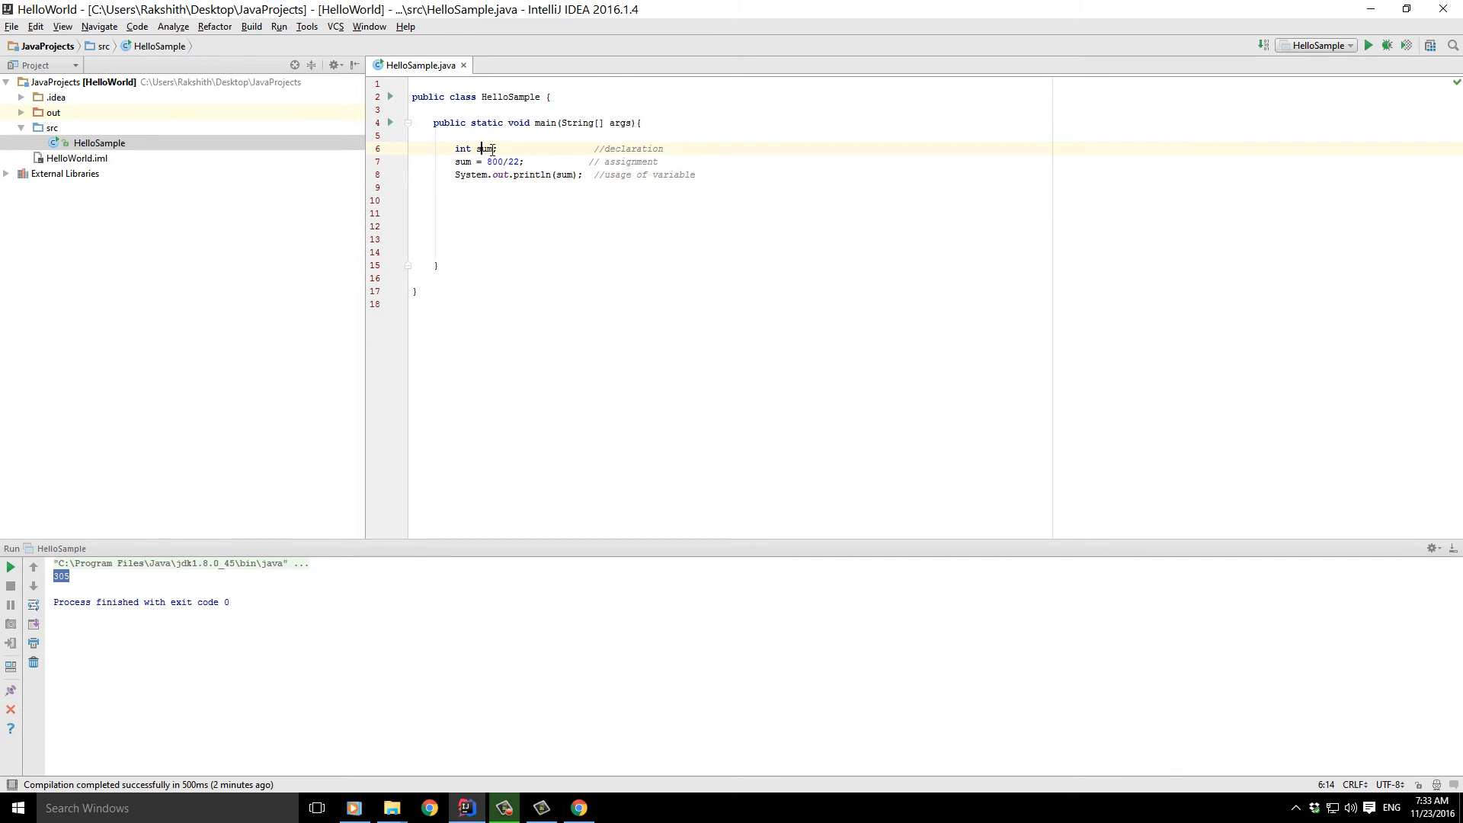
pyautogui.click(564, 176)
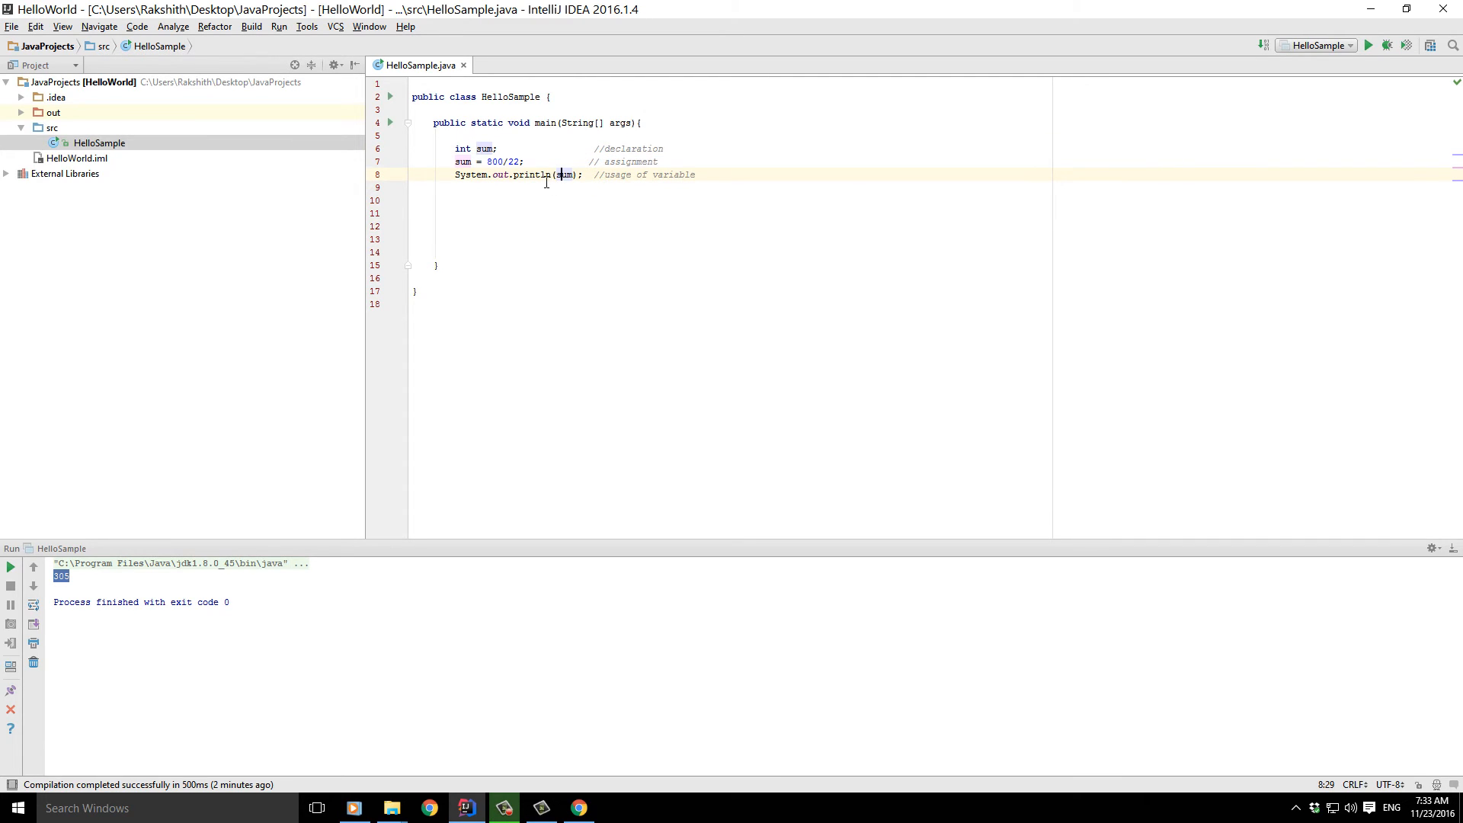
pyautogui.click(455, 199)
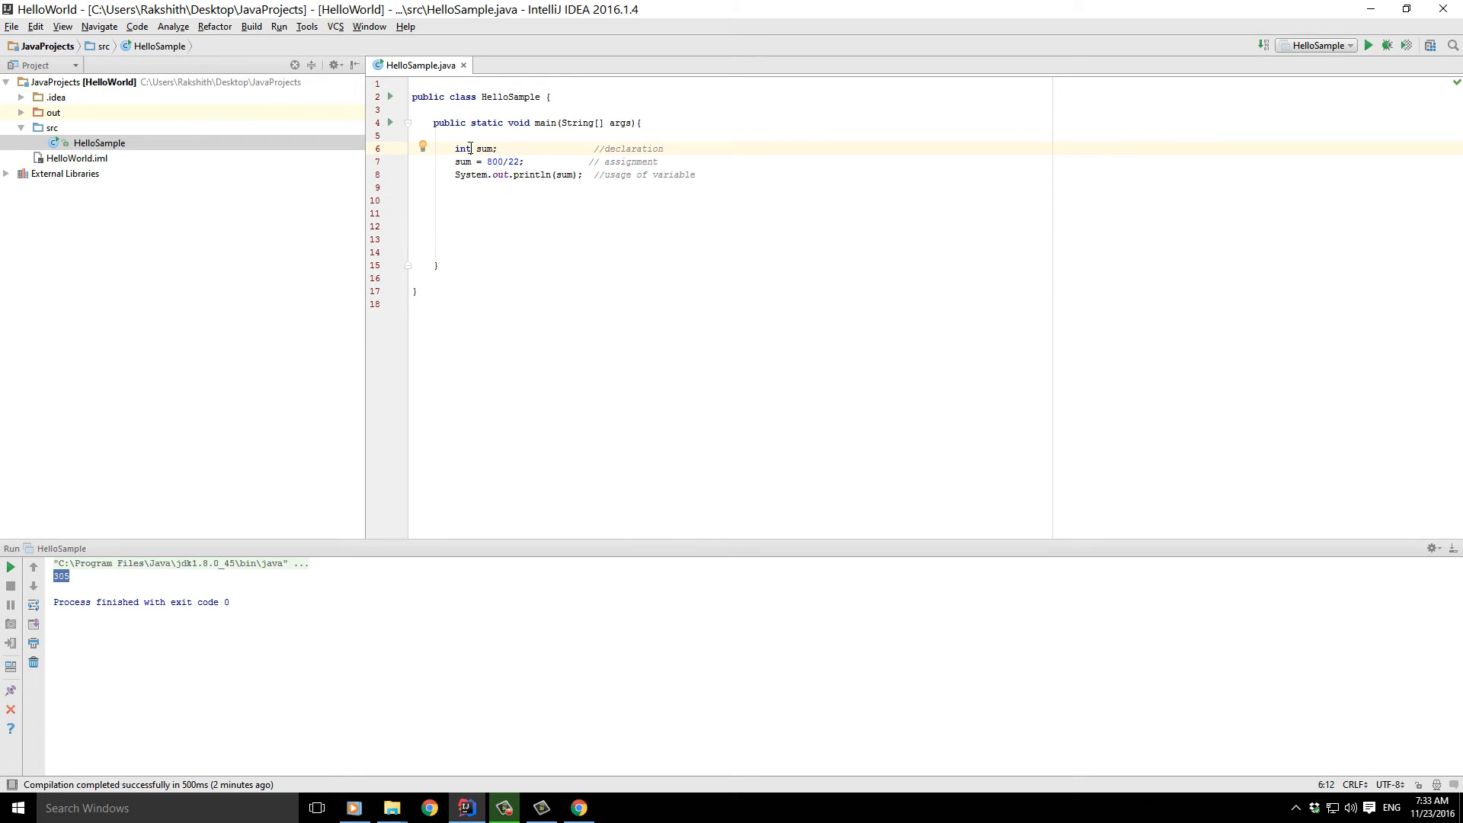
pyautogui.doubleClick(460, 148)
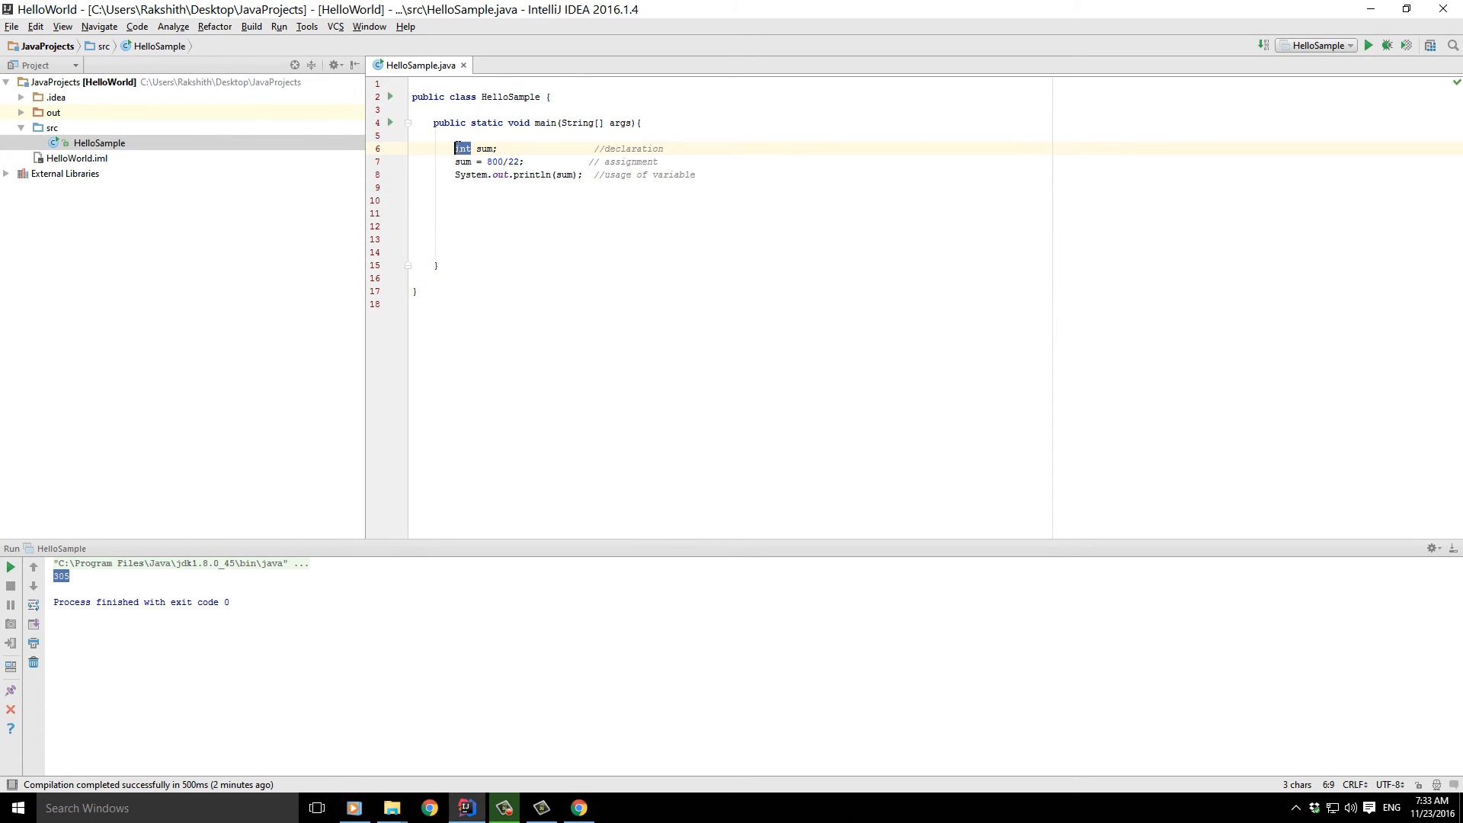
pyautogui.moveTo(462, 149)
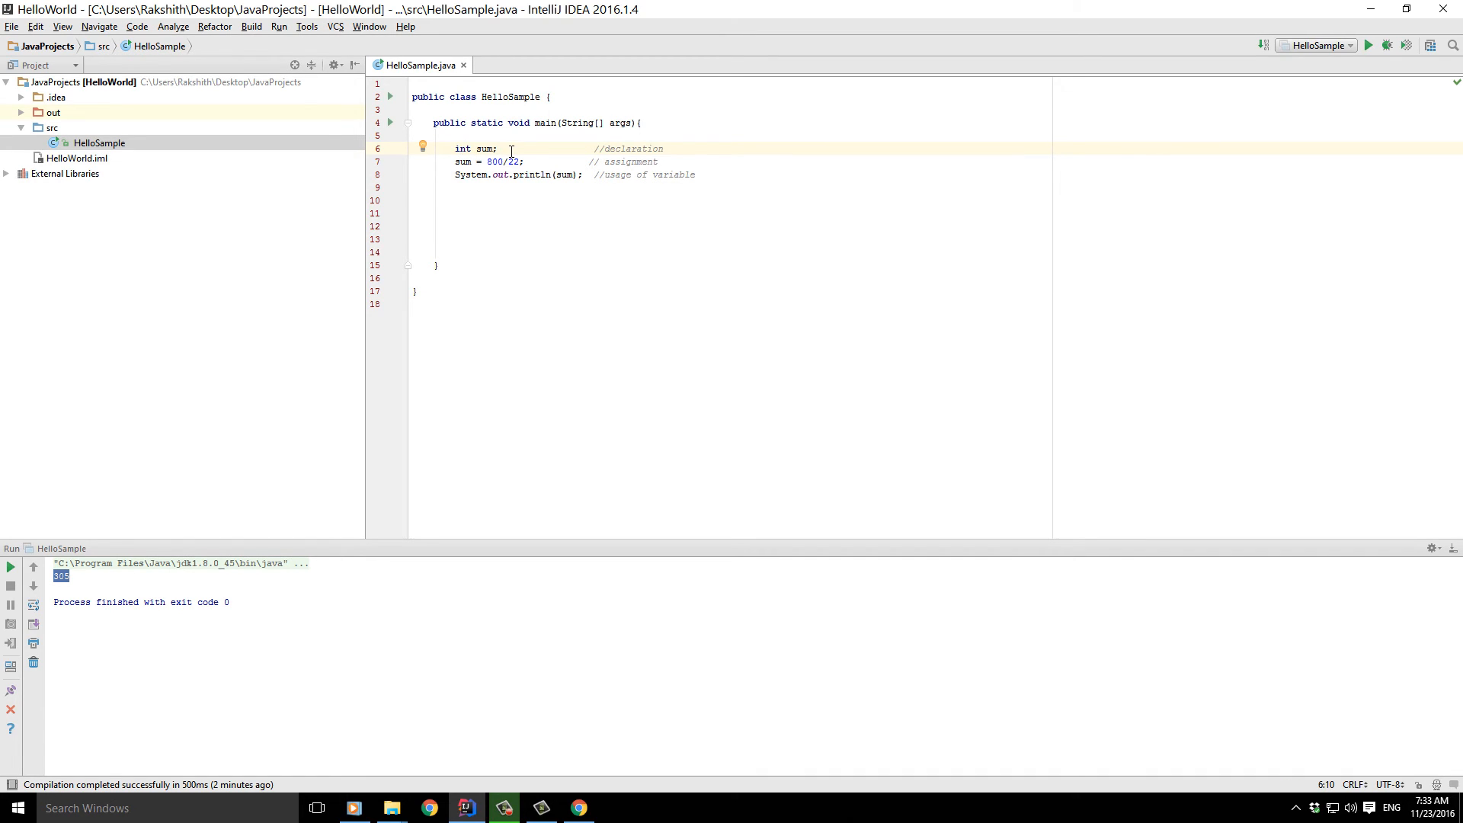
# - Extend the comment to //declaration of integer data type
pyautogui.click(668, 148)
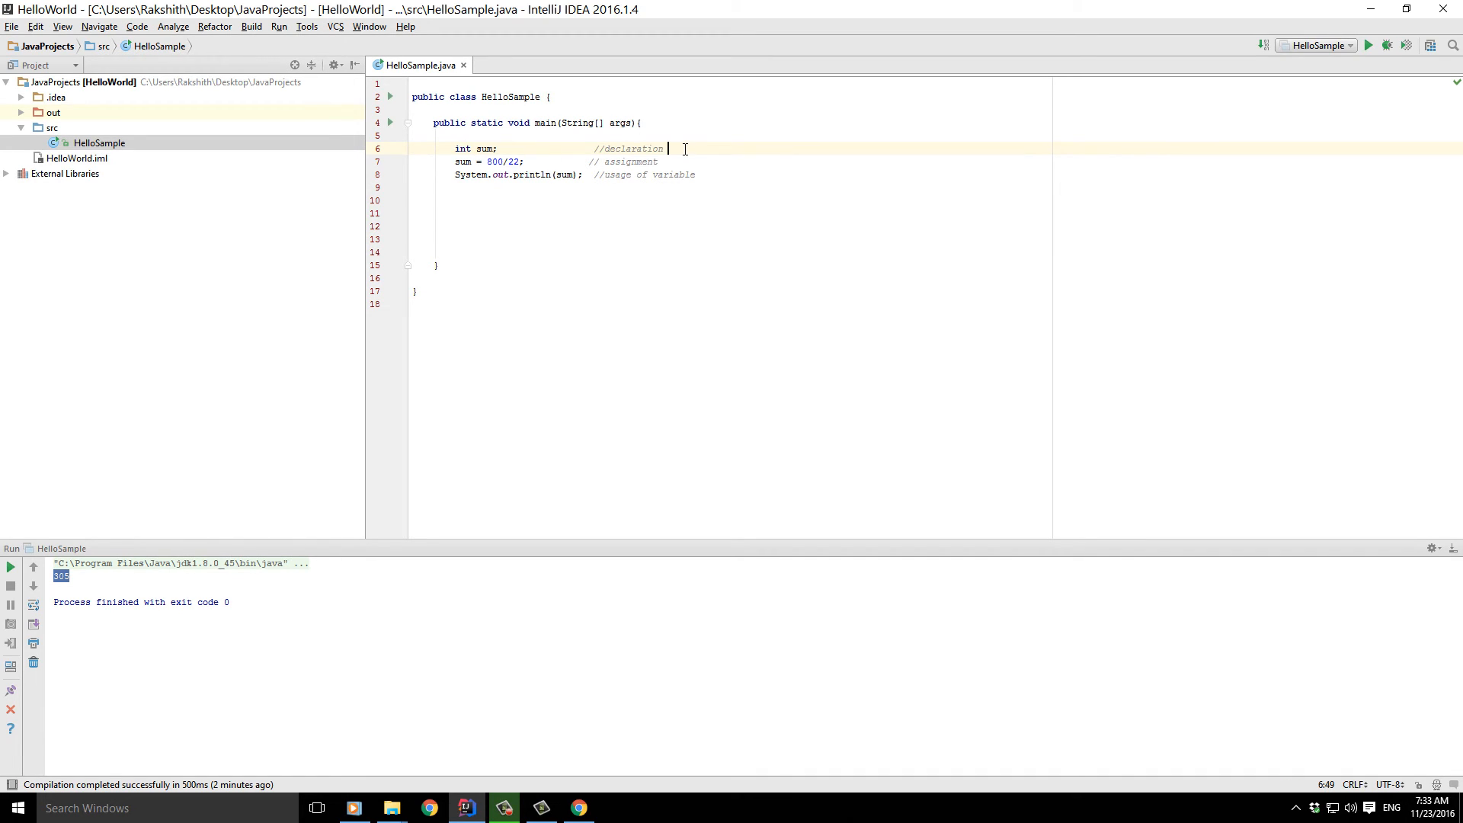
pyautogui.write('of')
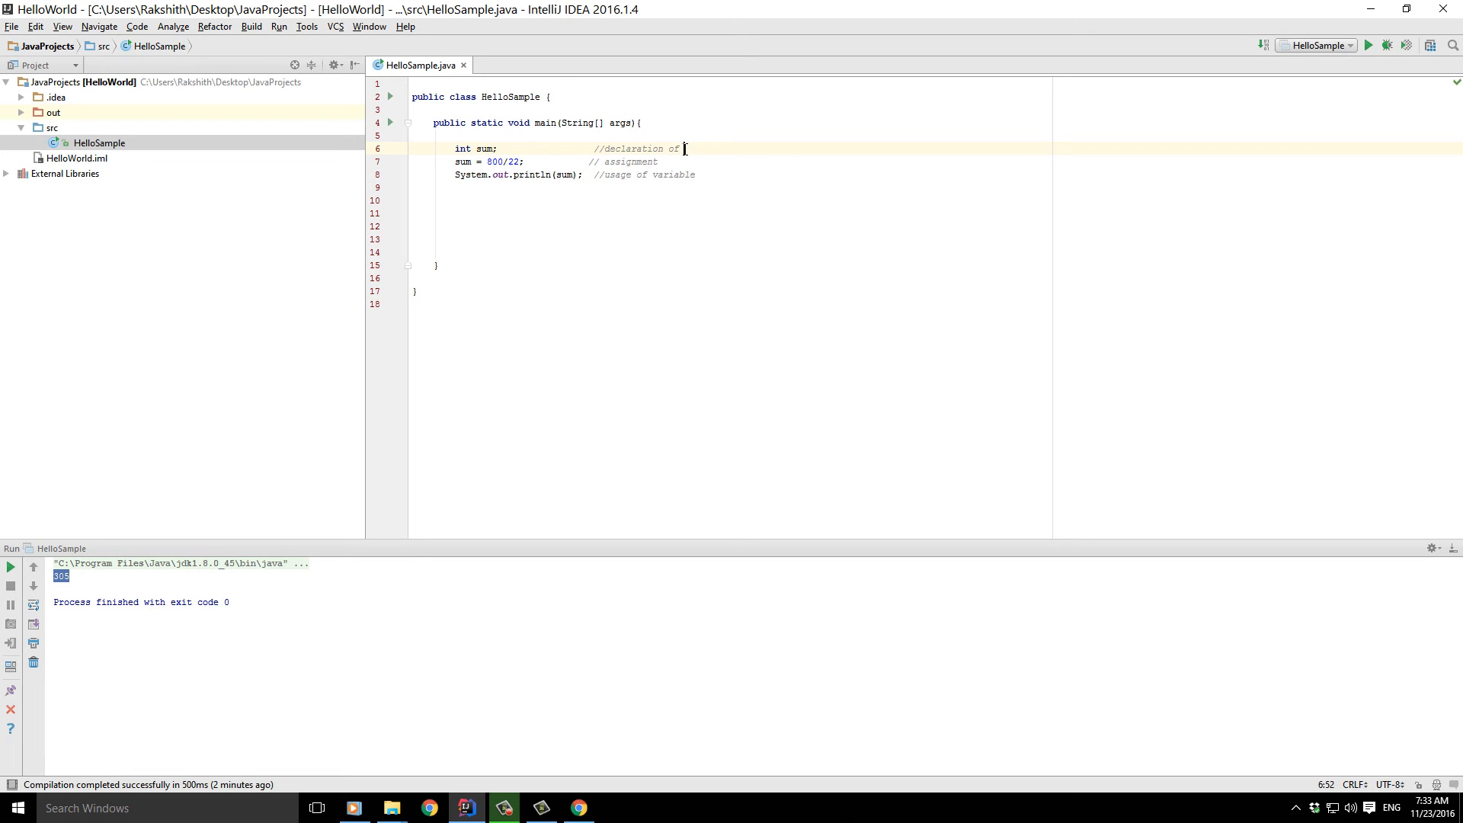
pyautogui.write('integer')
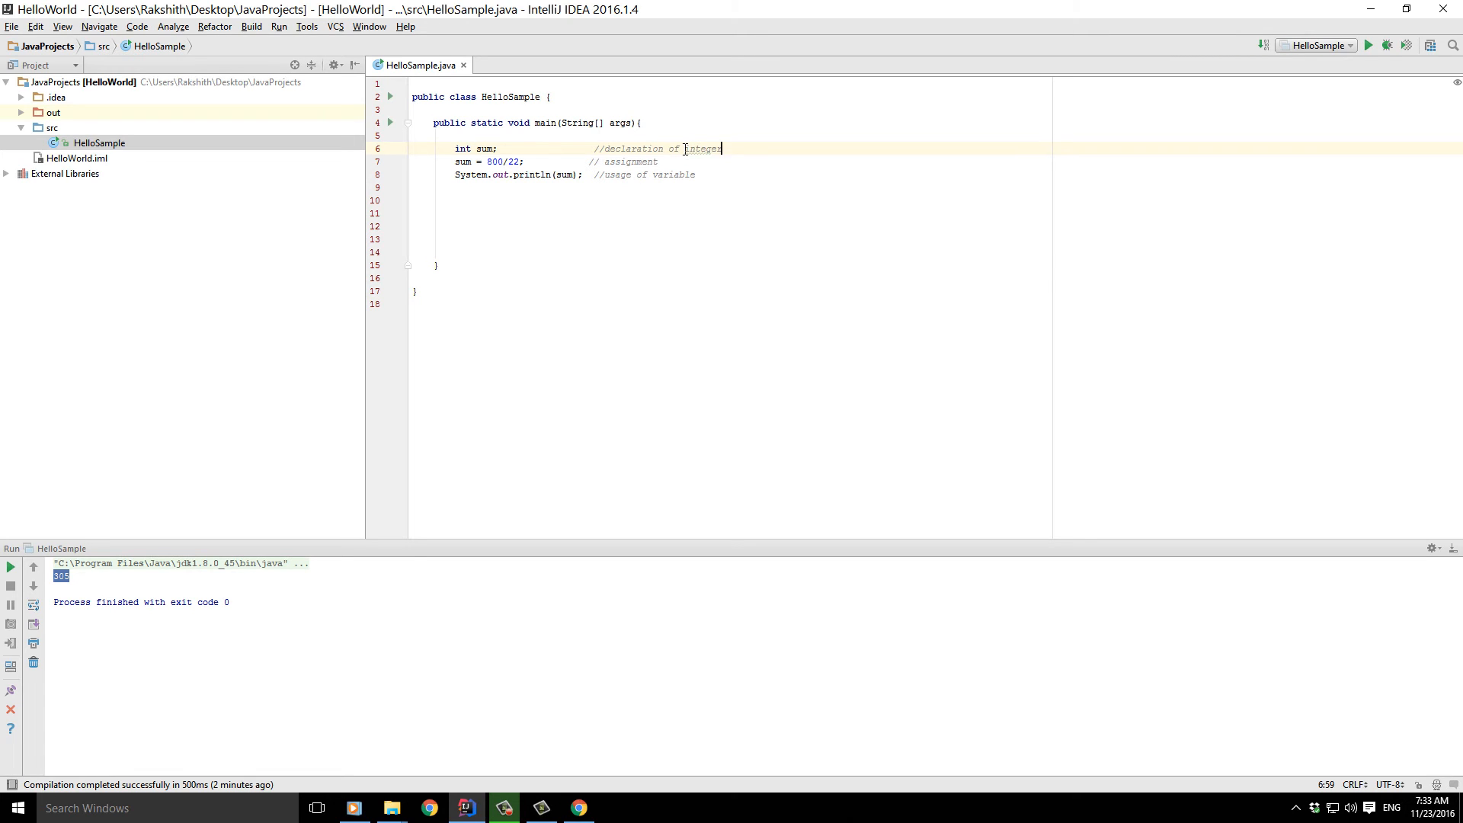
pyautogui.write('data type')
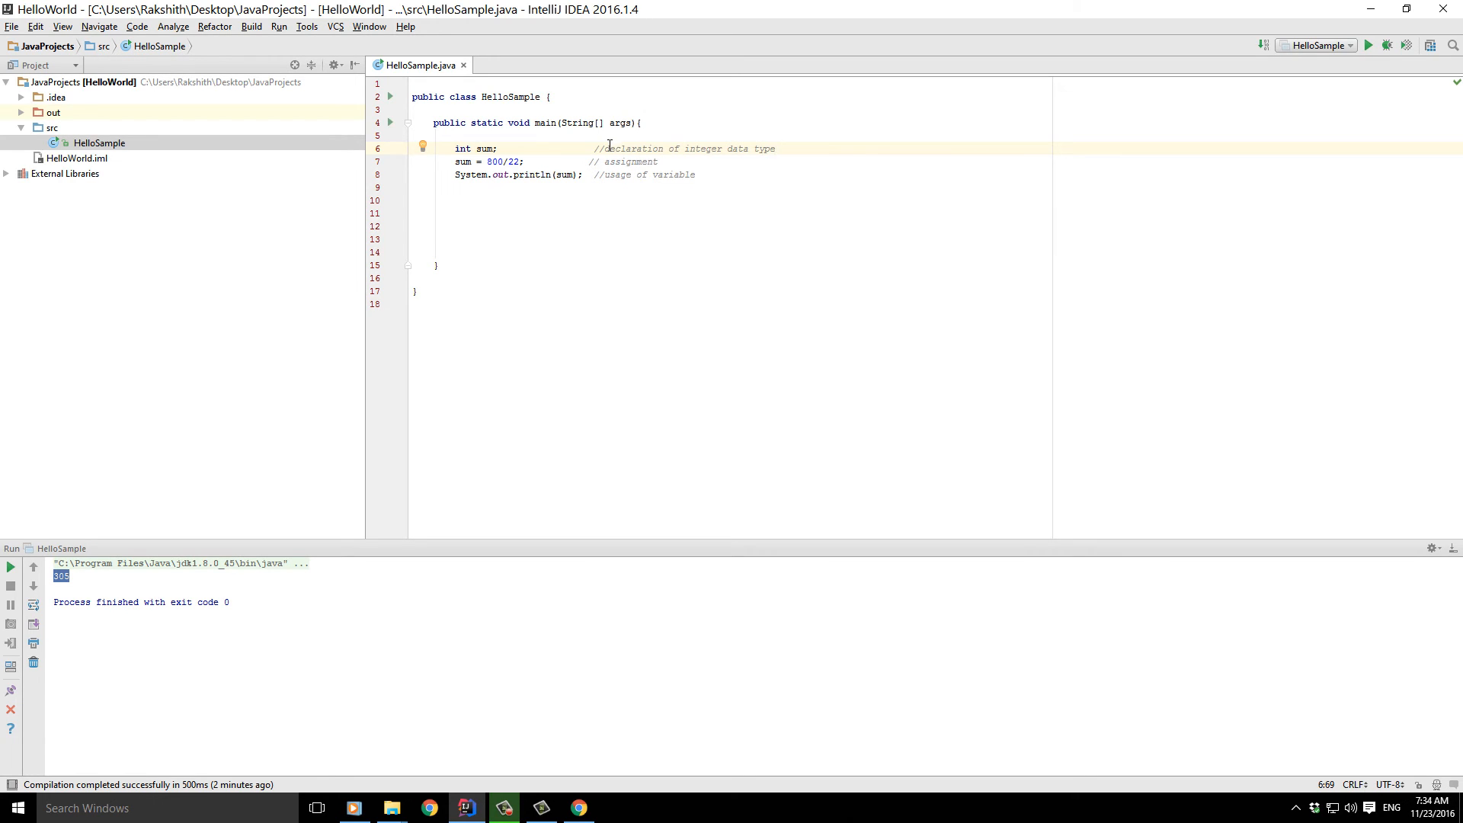
pyautogui.doubleClick(701, 148)
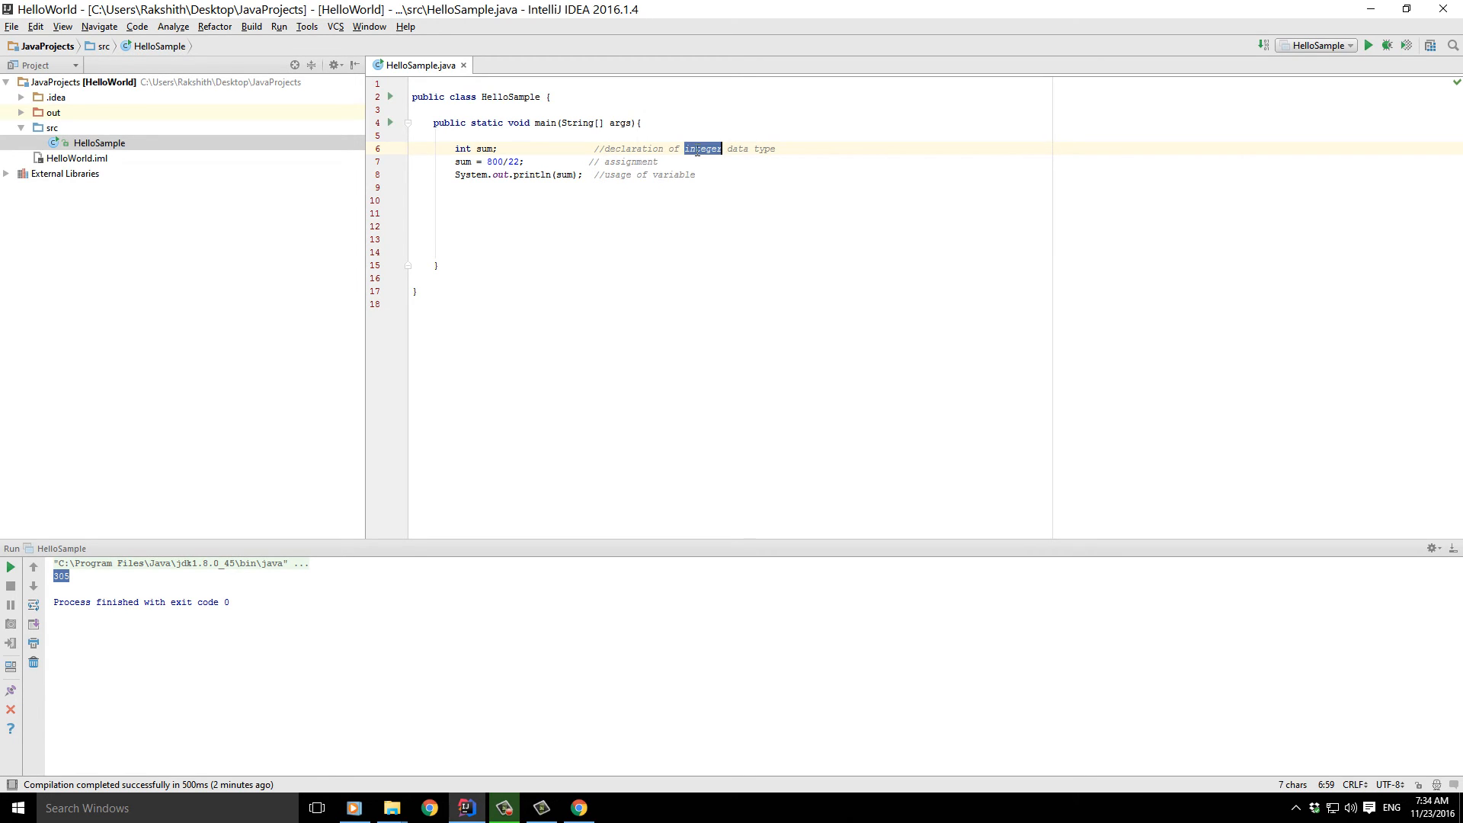
pyautogui.moveTo(698, 152)
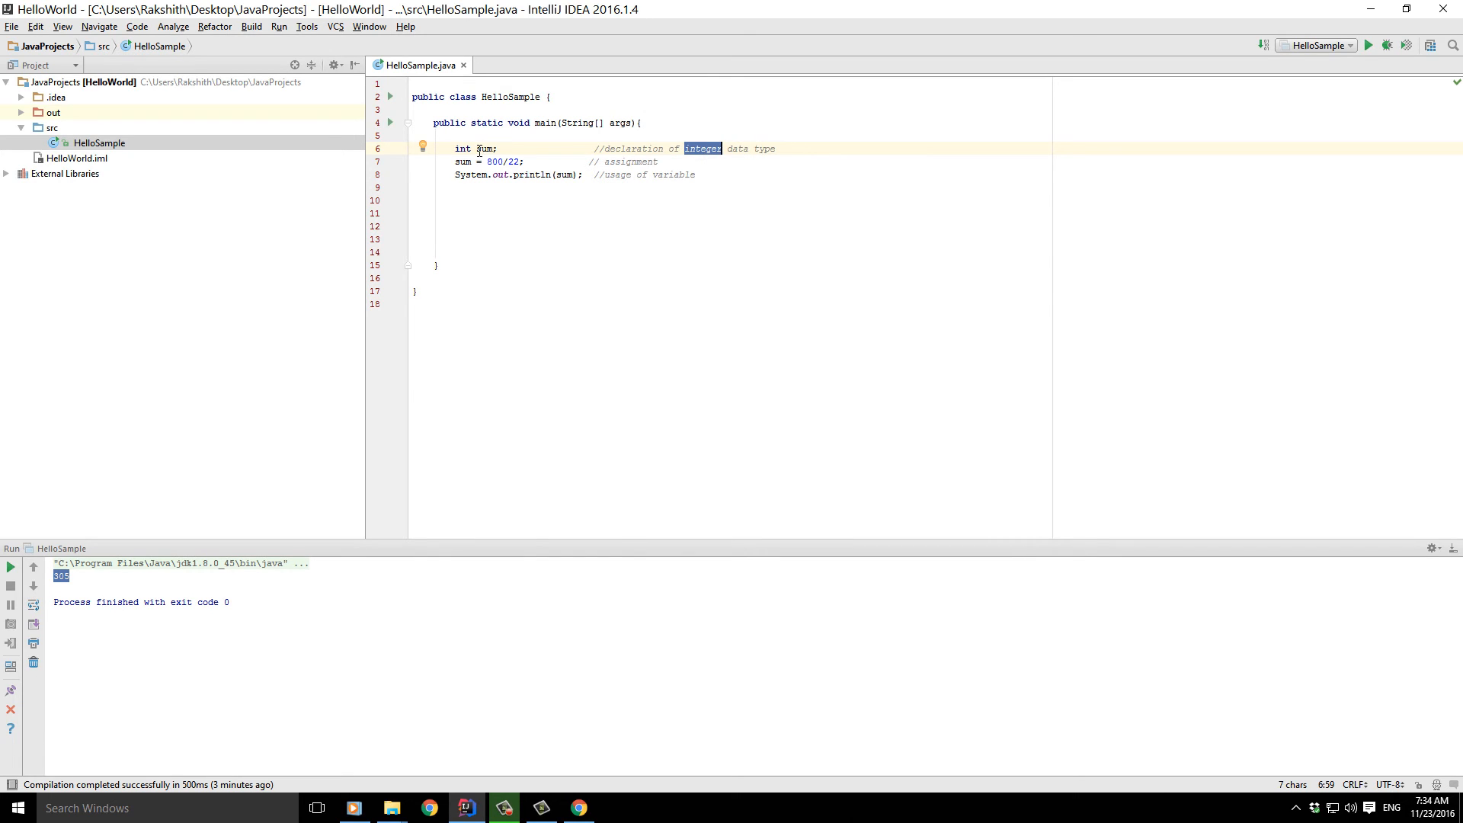
pyautogui.doubleClick(483, 148)
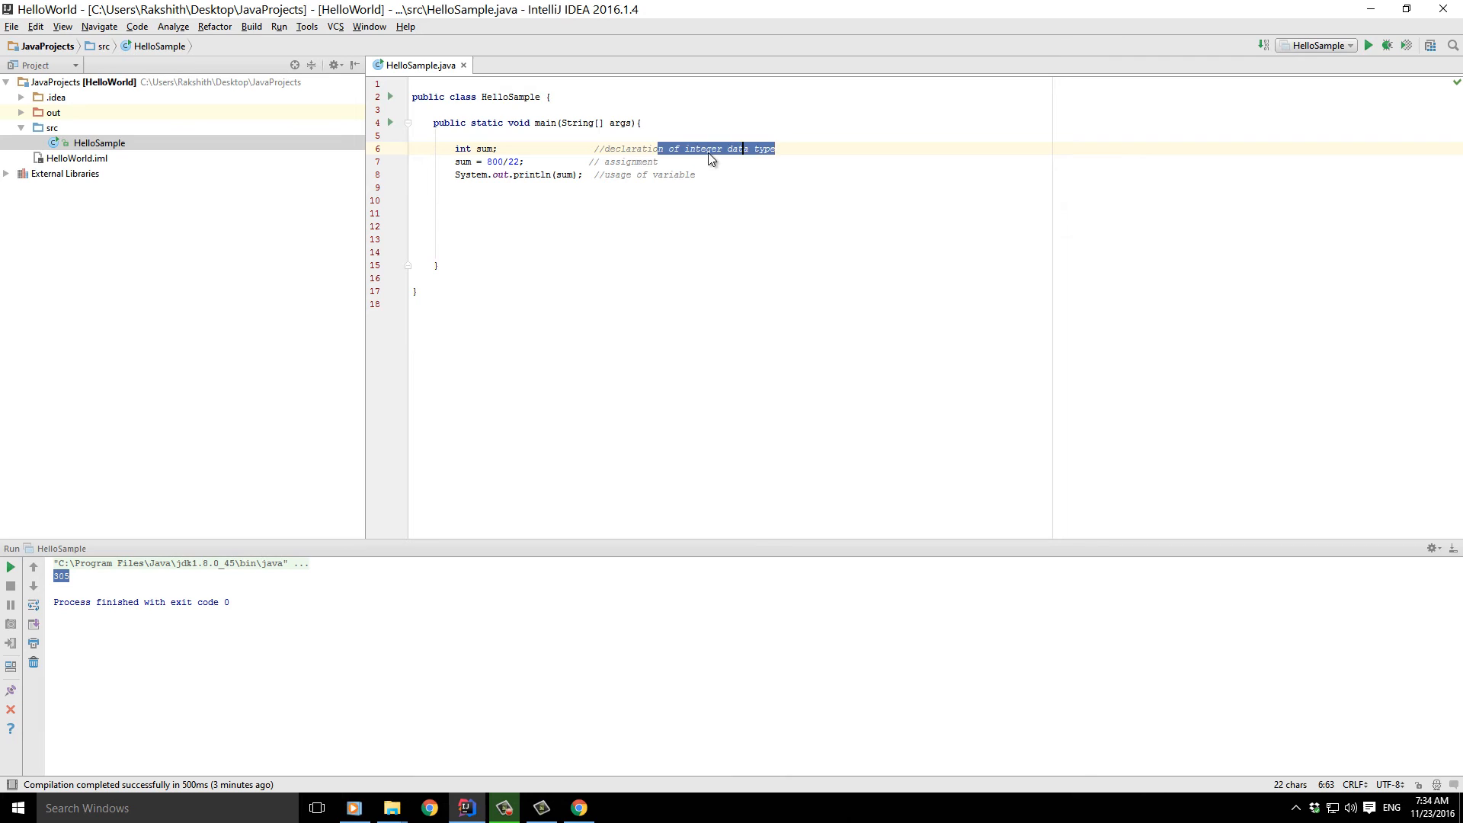
# - Append '- numbers -ve and +ve' to the comment and highlight the int keyword
pyautogui.click(779, 148)
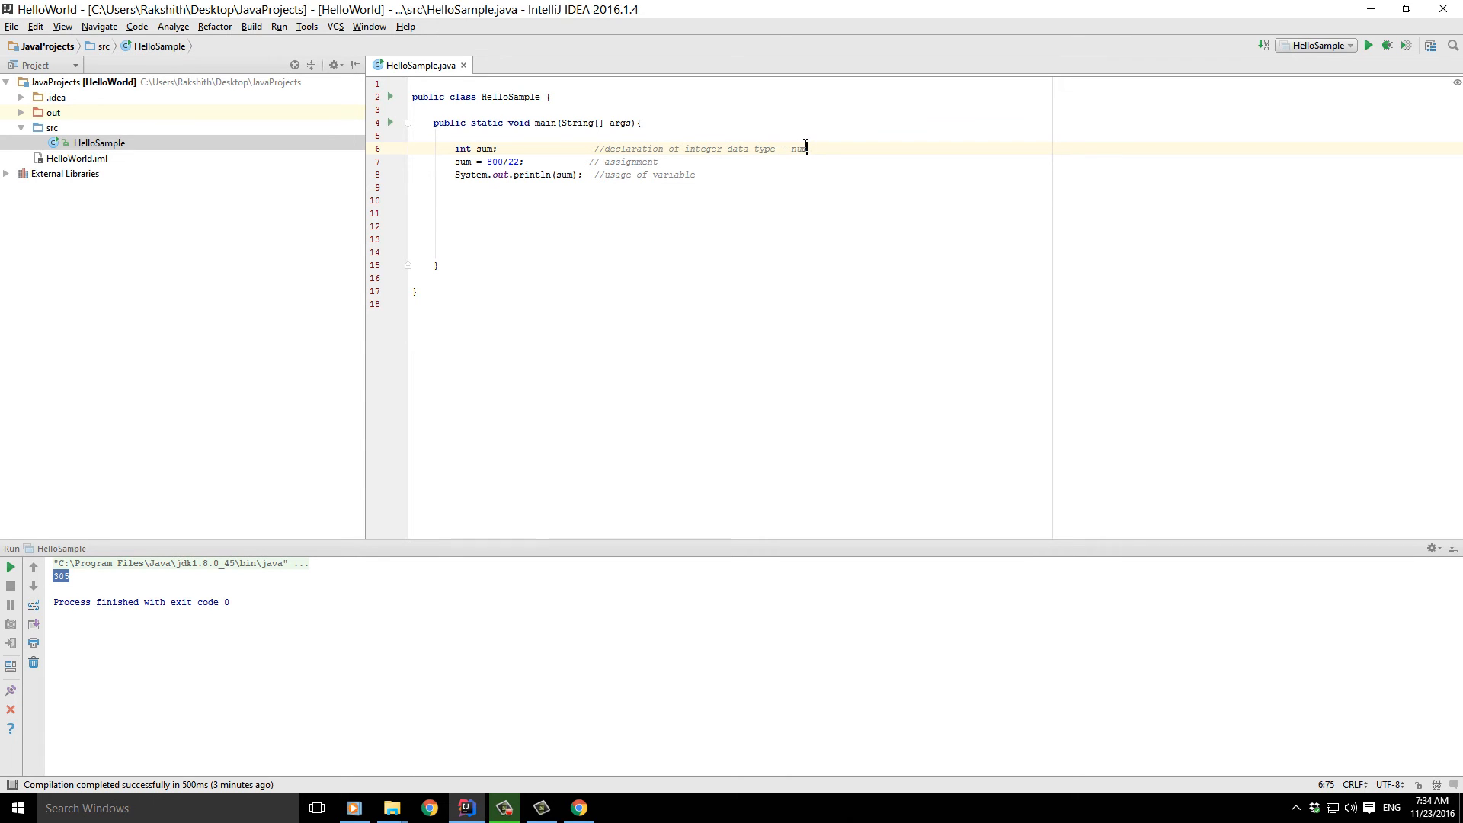
pyautogui.write('bers')
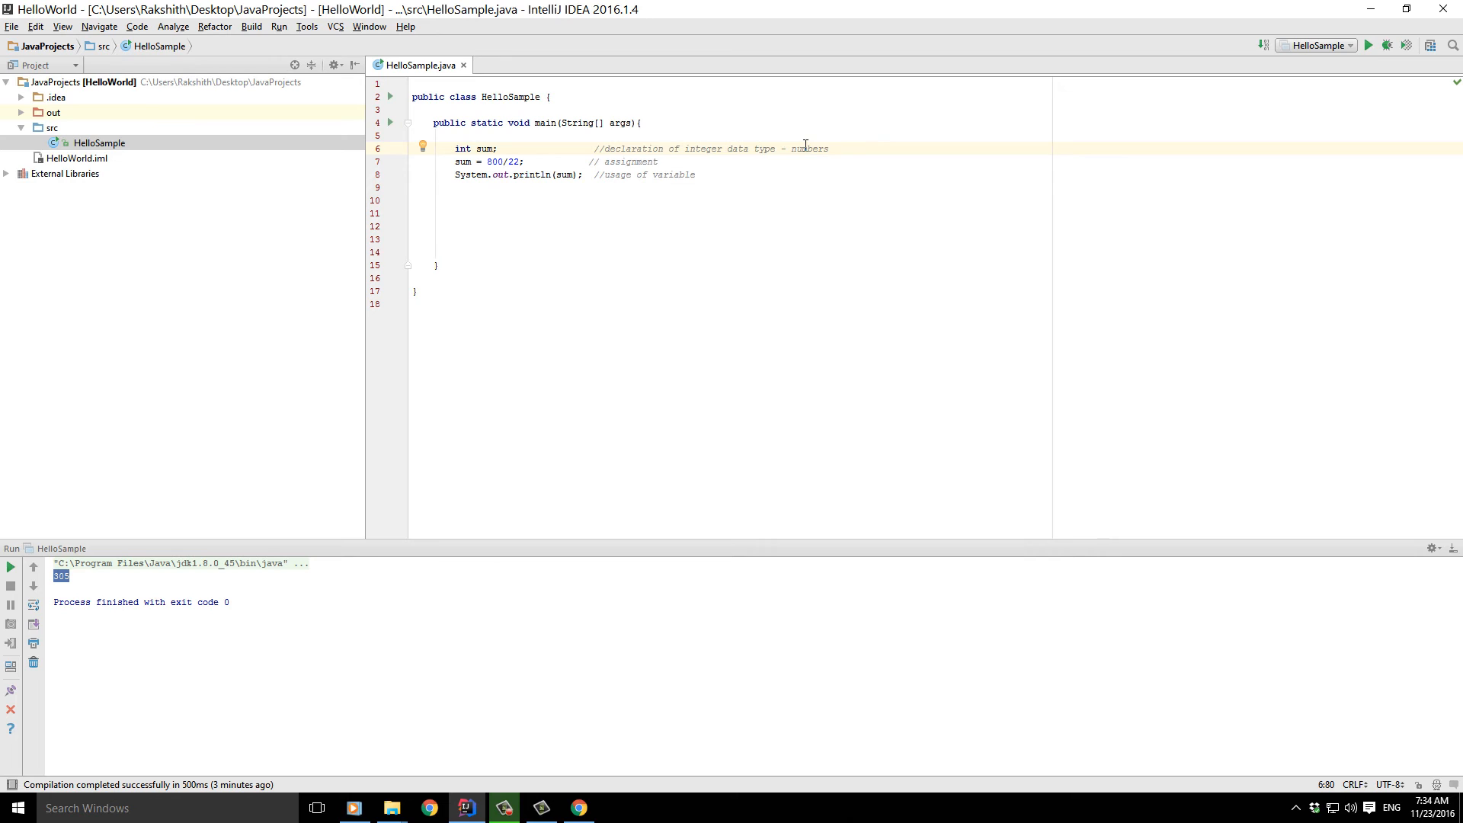
pyautogui.write('-ve a')
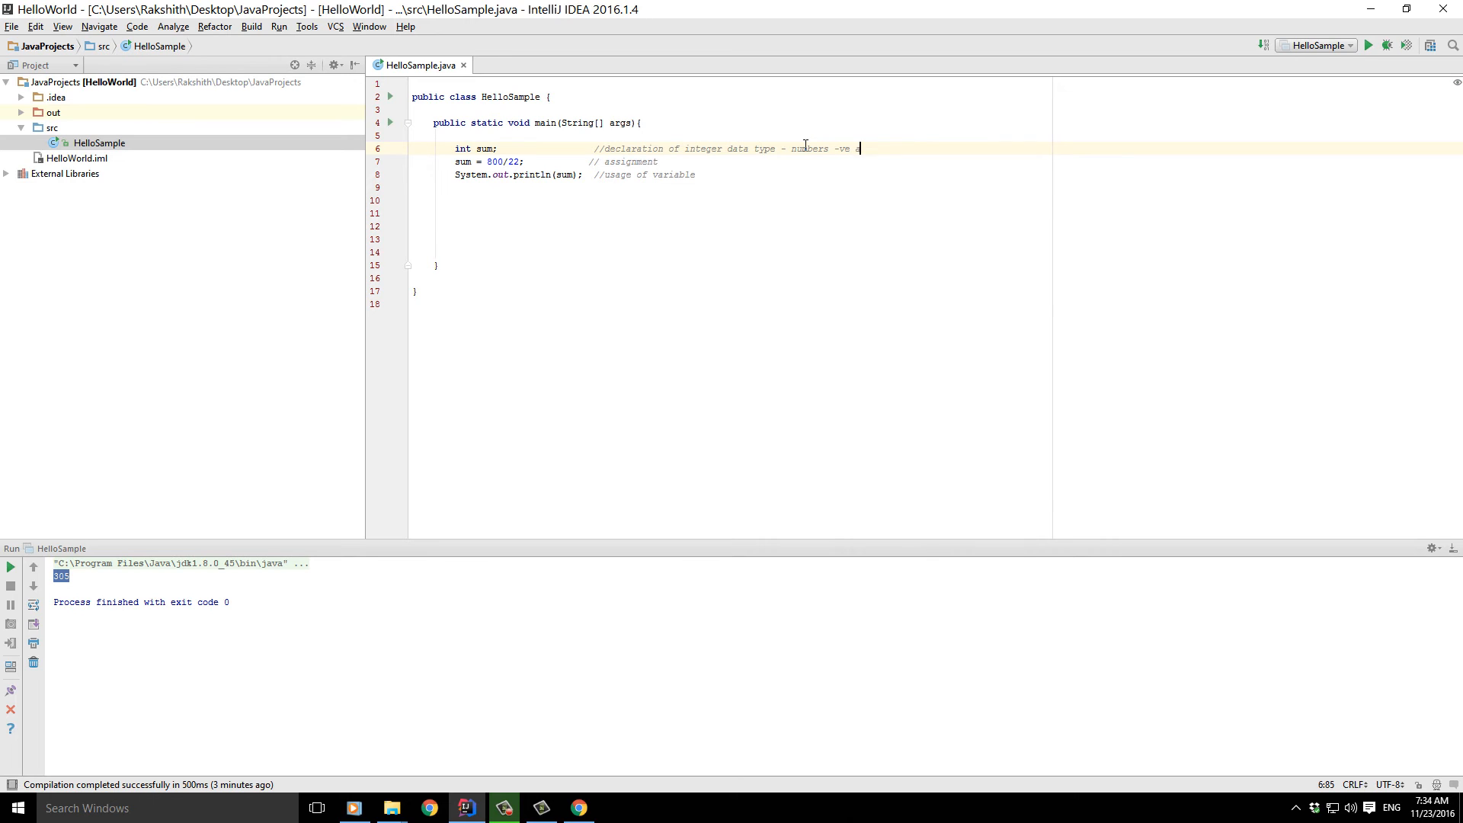
pyautogui.write('nd +v')
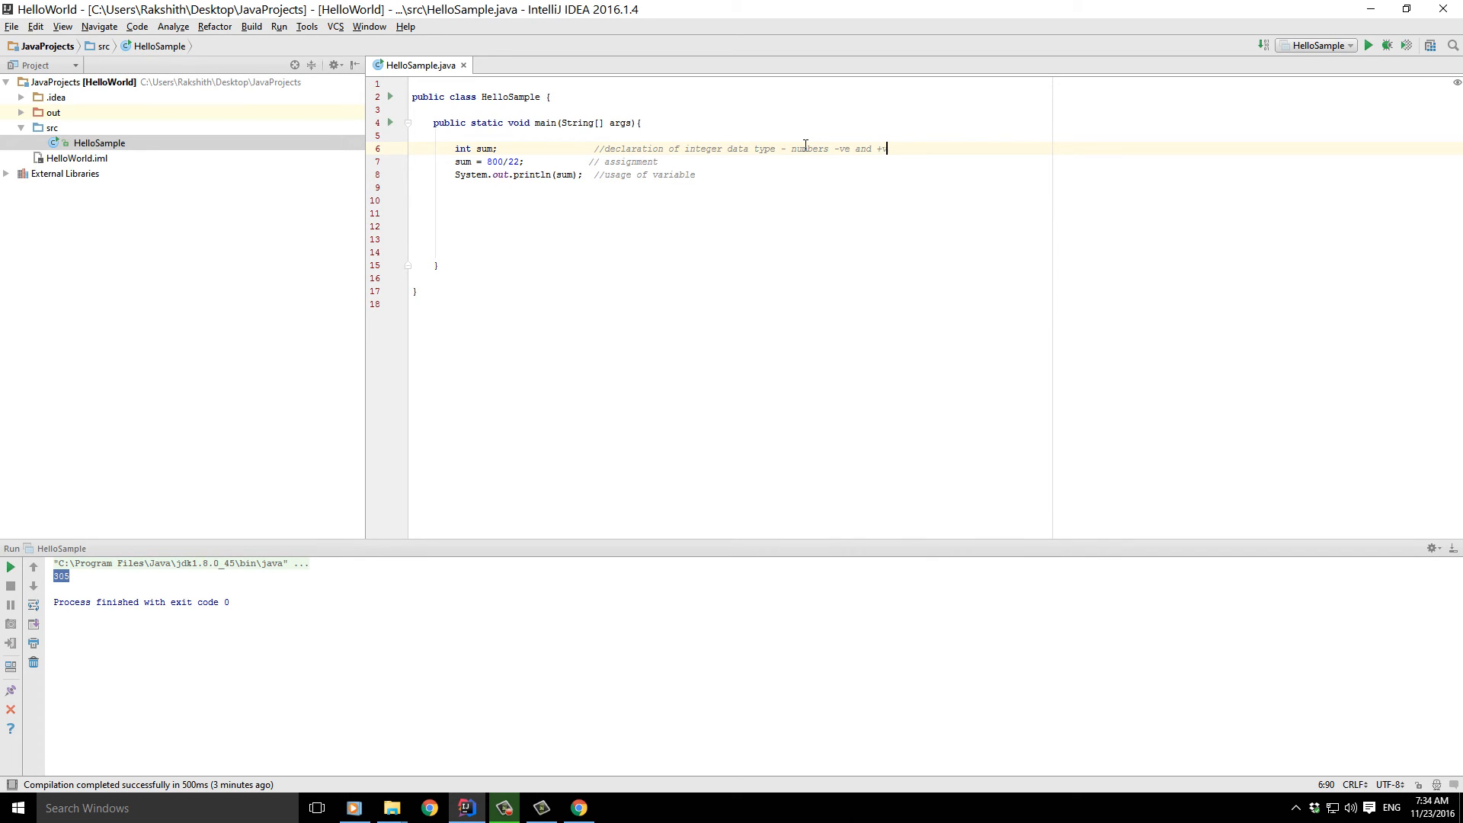
pyautogui.click(471, 148)
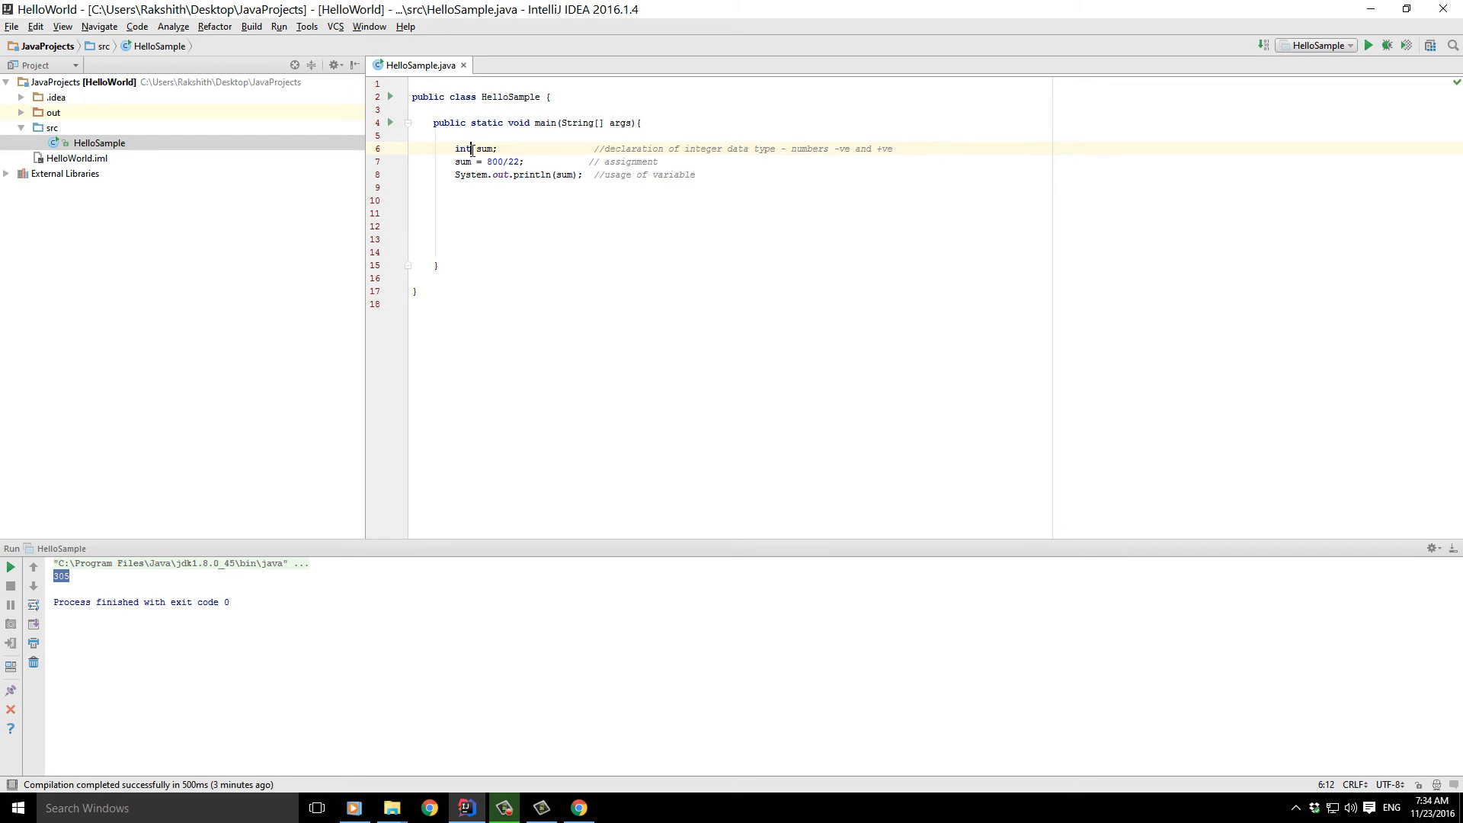
pyautogui.doubleClick(463, 148)
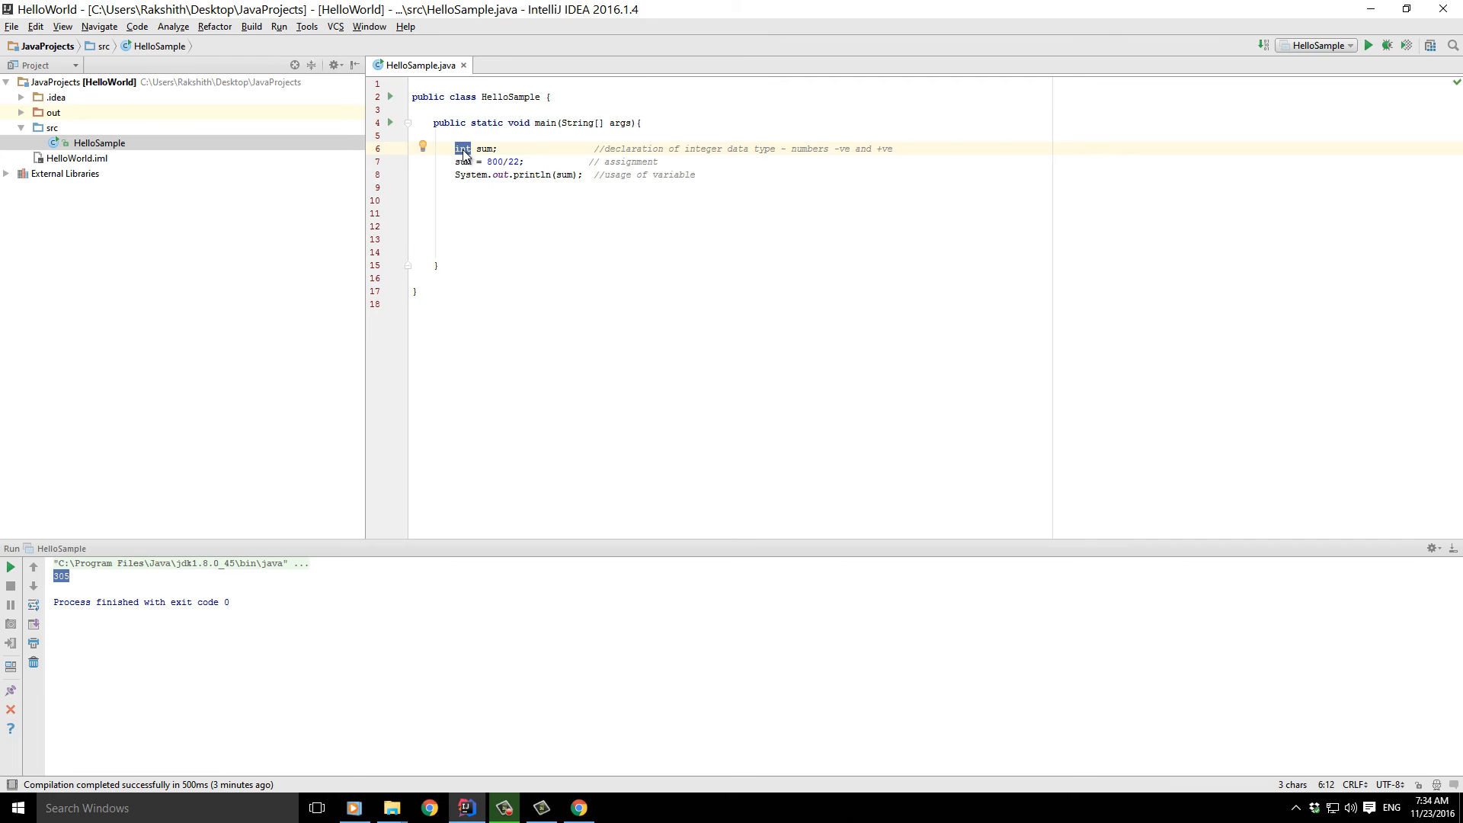
pyautogui.click(462, 148)
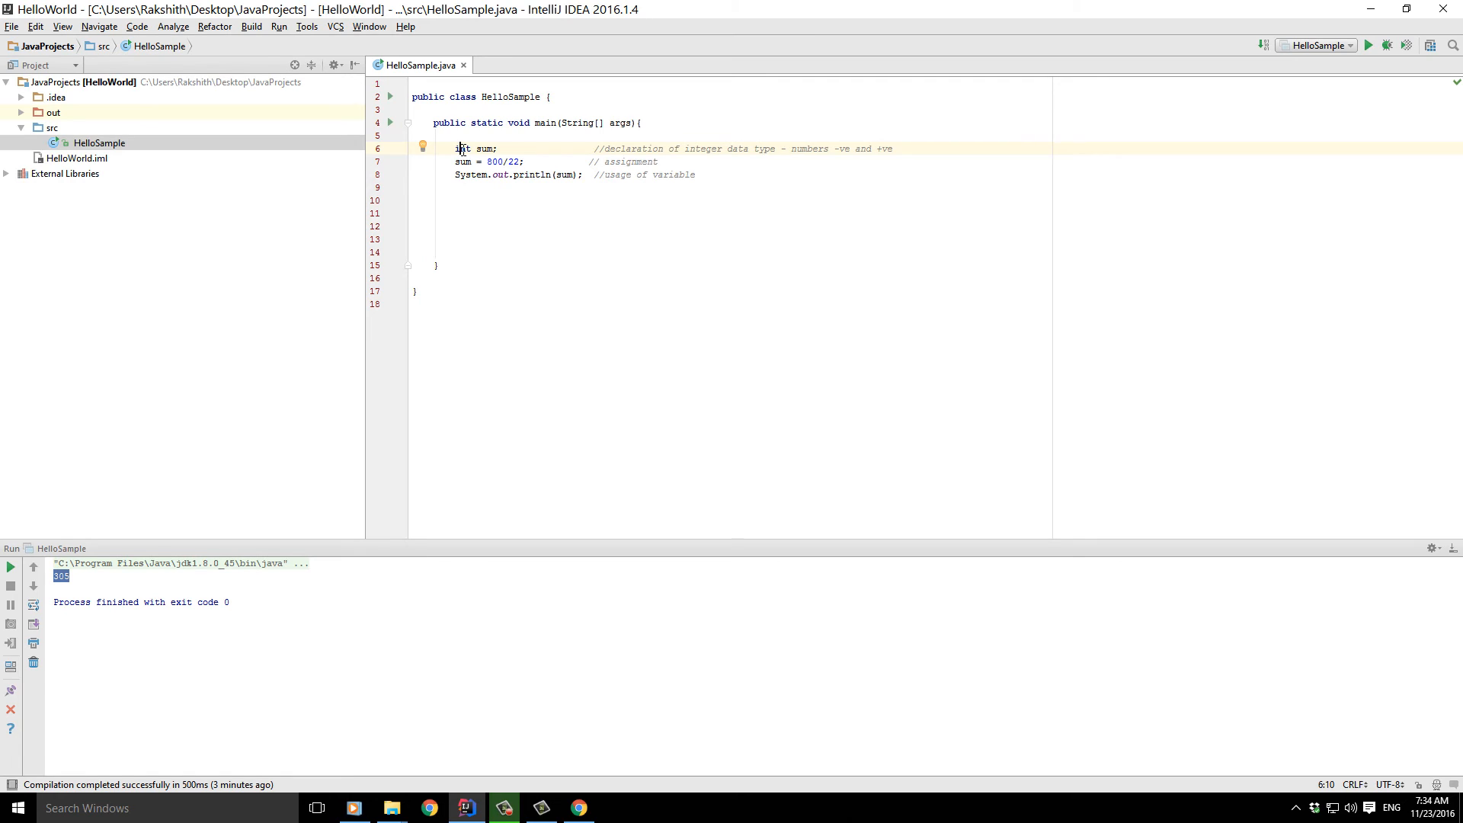
pyautogui.doubleClick(461, 148)
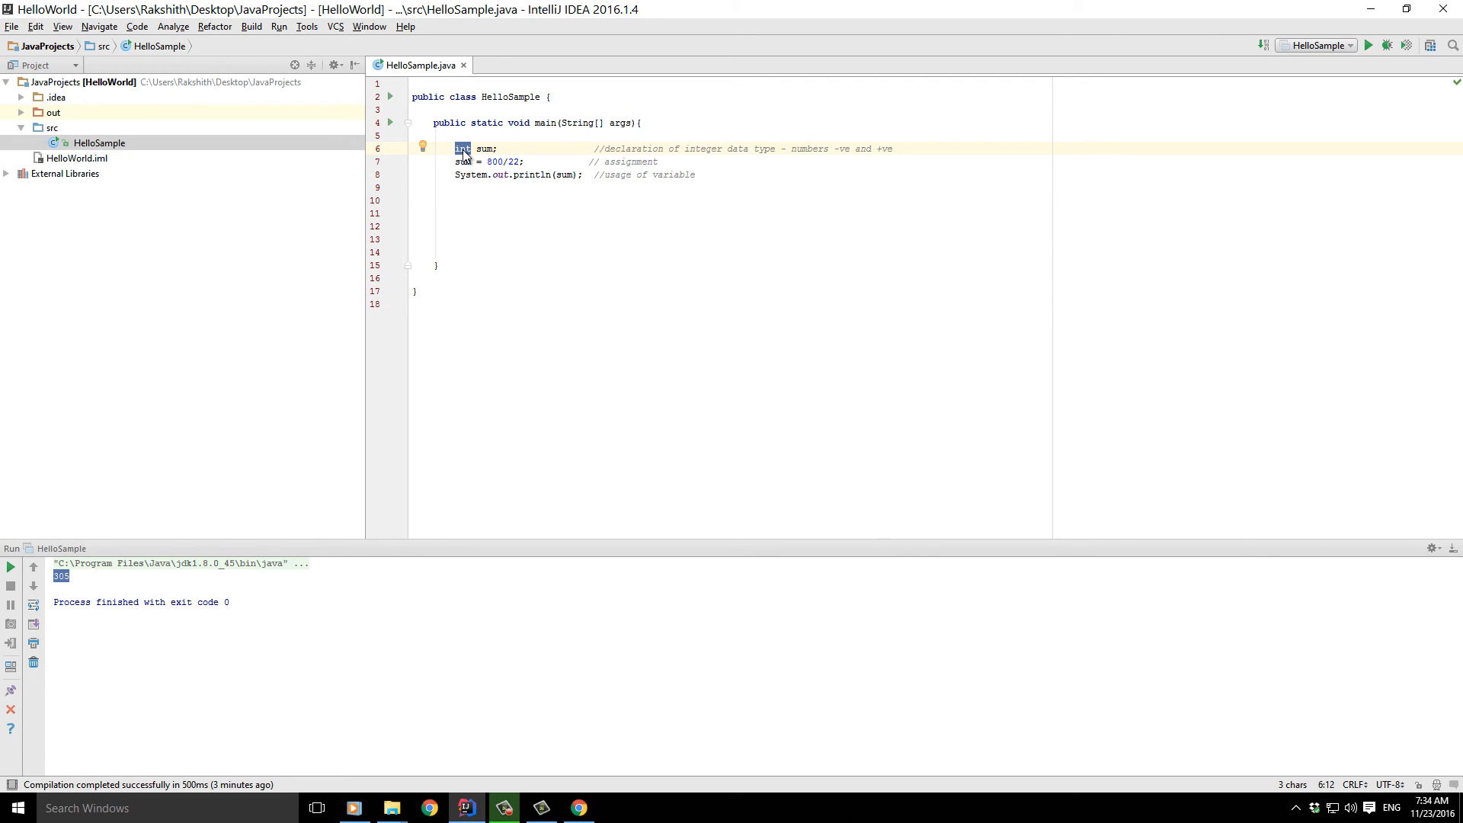
pyautogui.moveTo(619, 147)
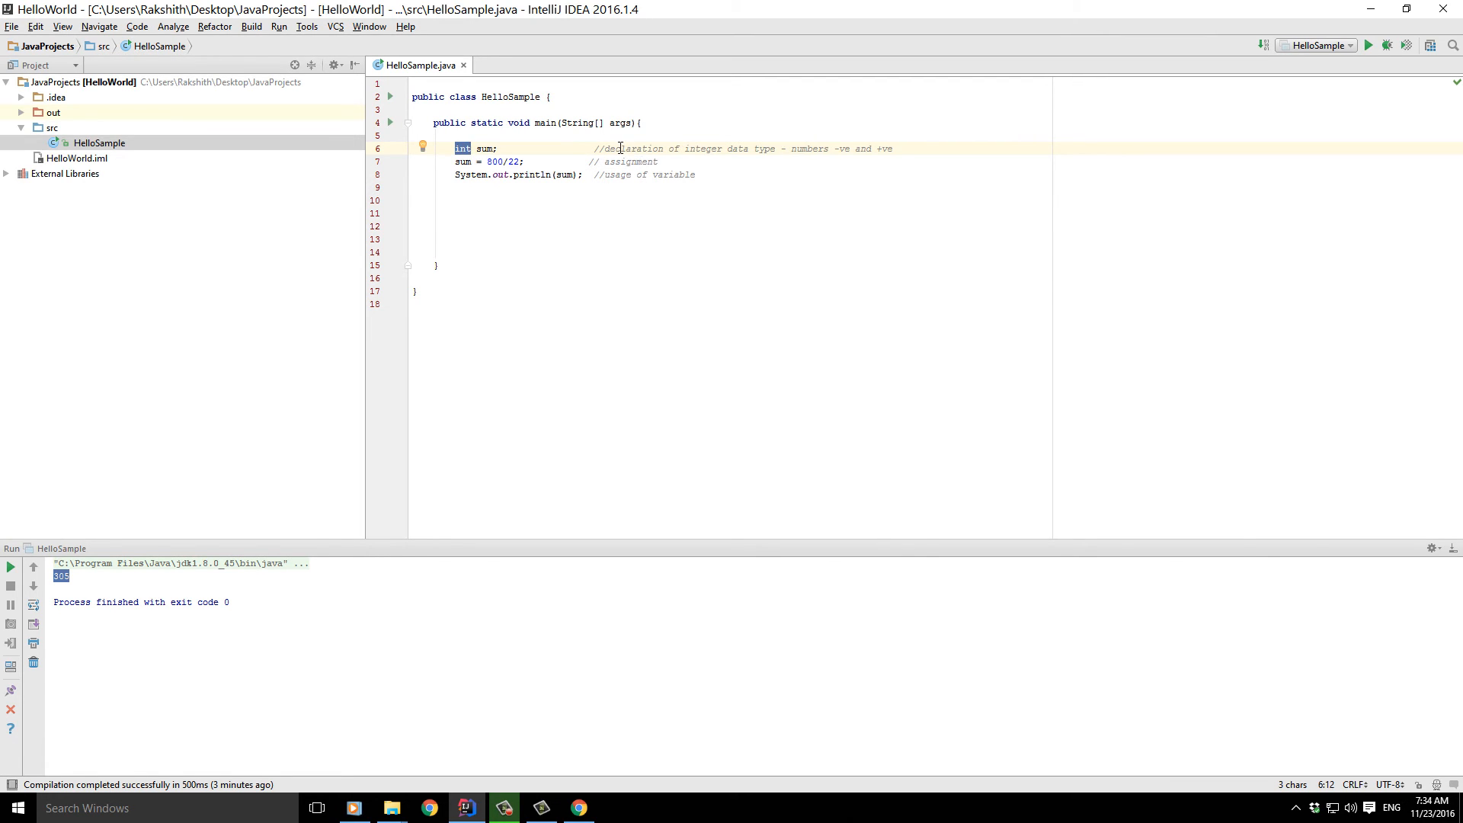
pyautogui.moveTo(683, 148)
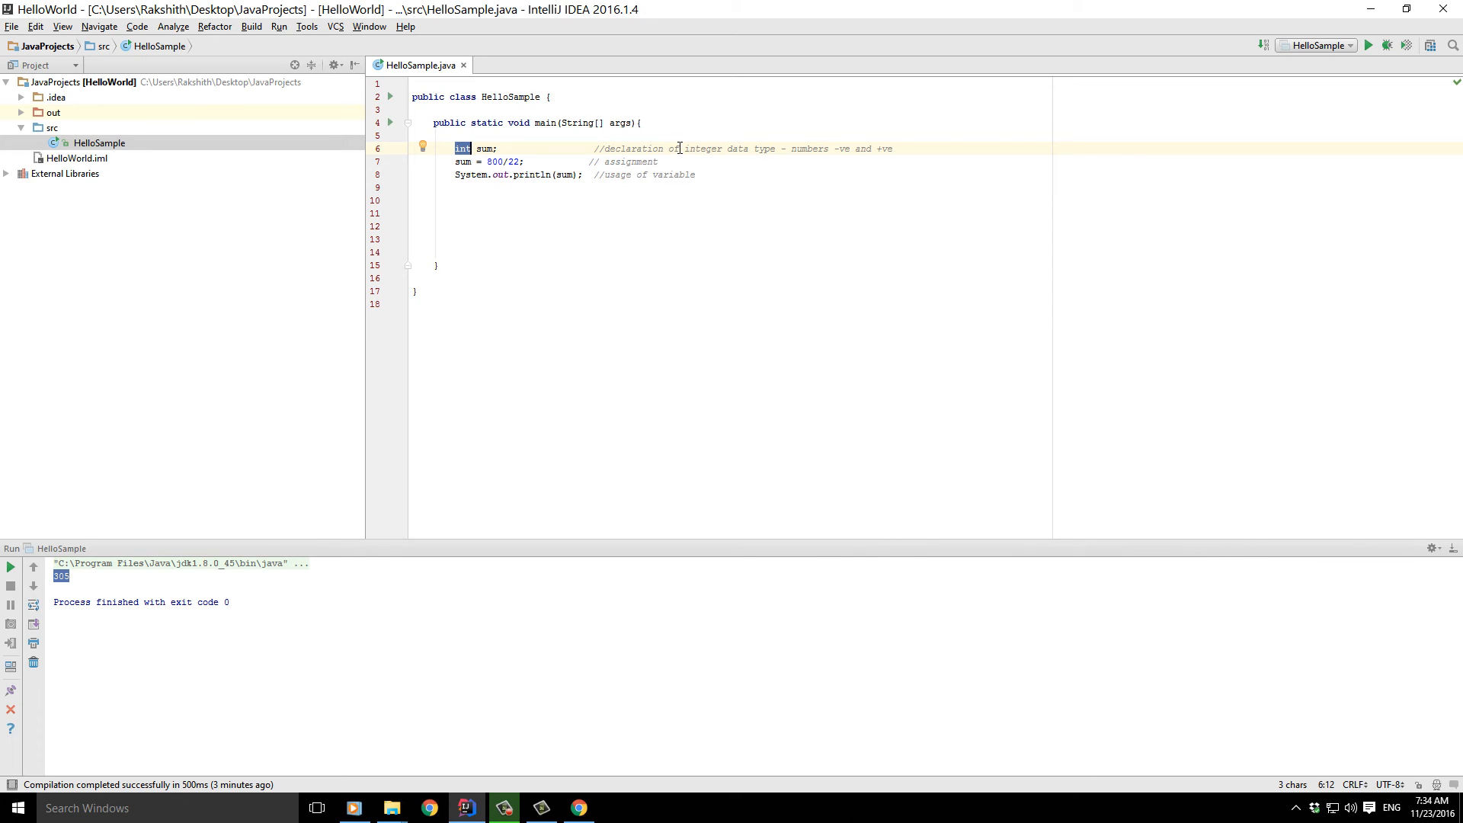
pyautogui.moveTo(908, 145)
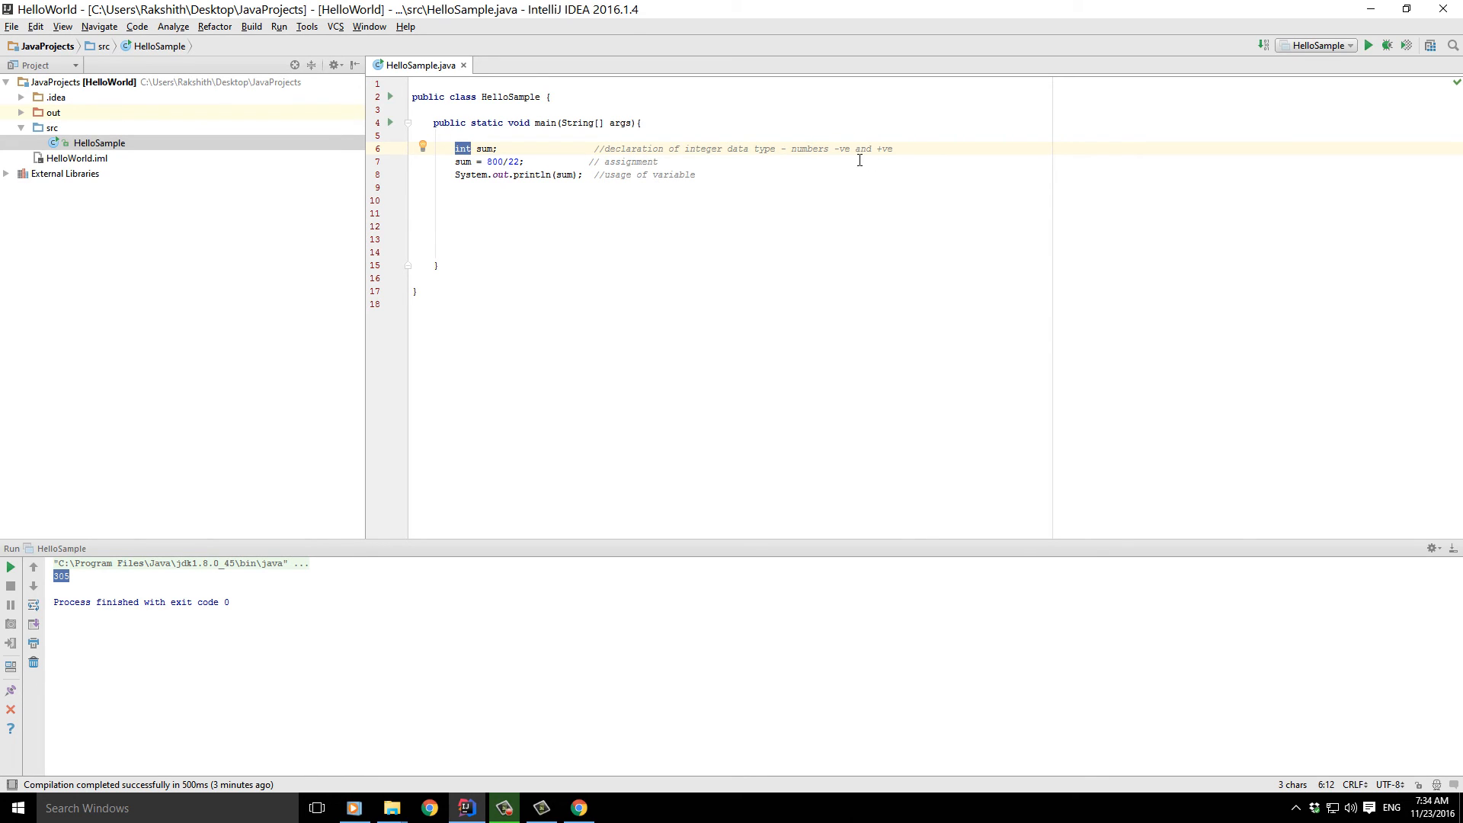
# - Continue the declaration comment with 'include' and example values 5,10, 0.6
pyautogui.click(899, 148)
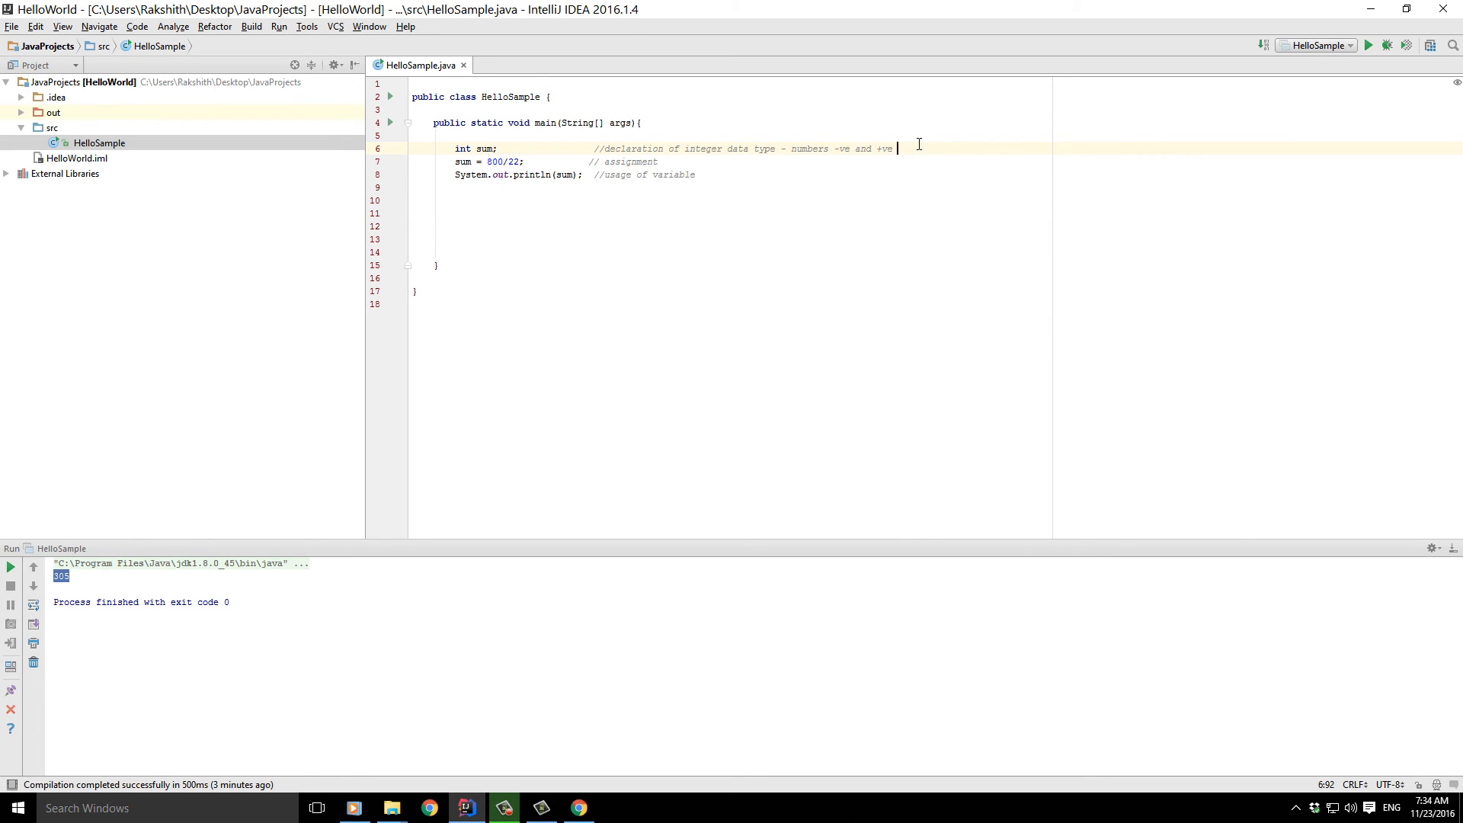
pyautogui.write('0 included')
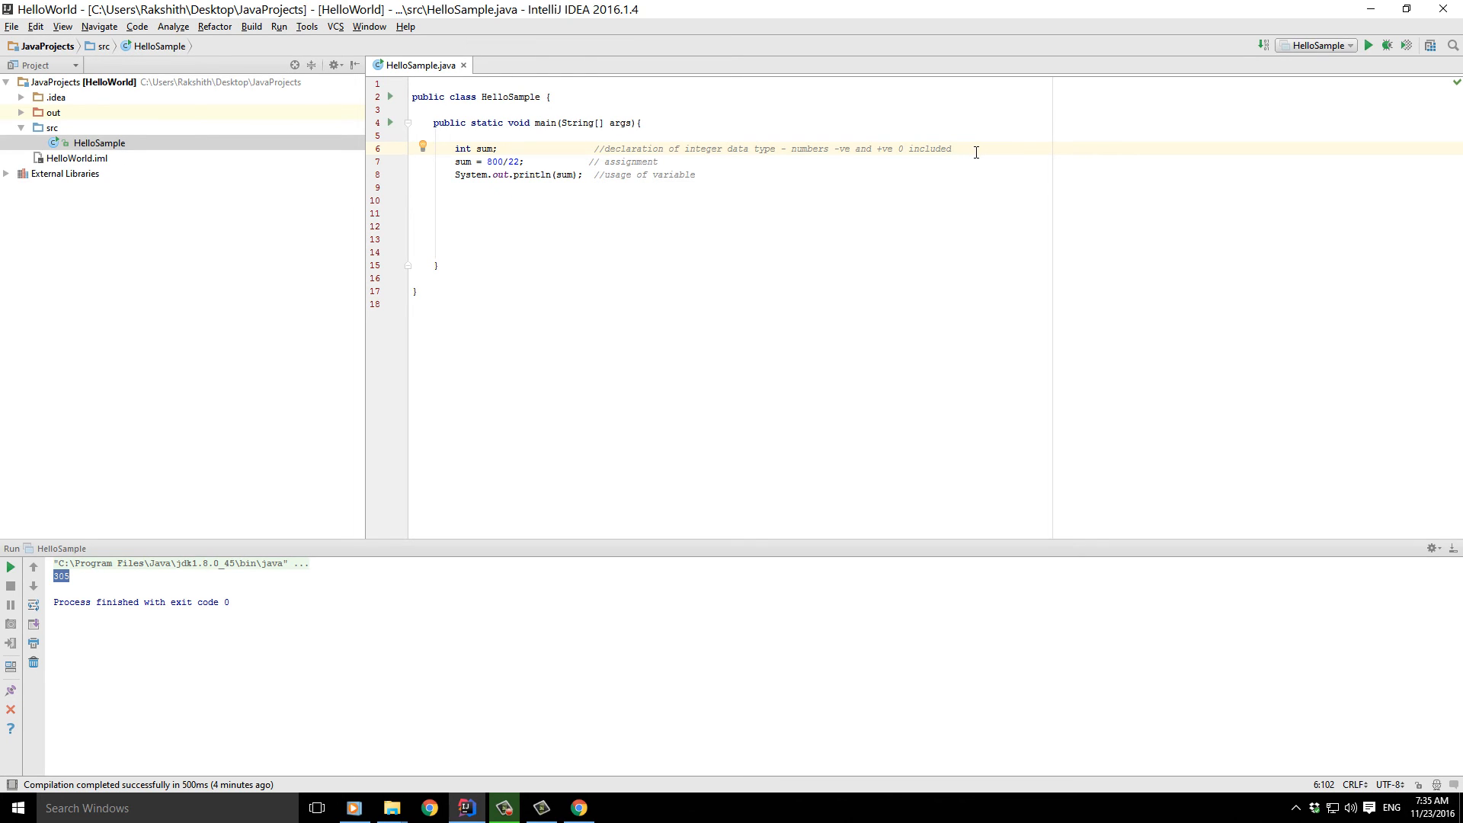
pyautogui.click(954, 148)
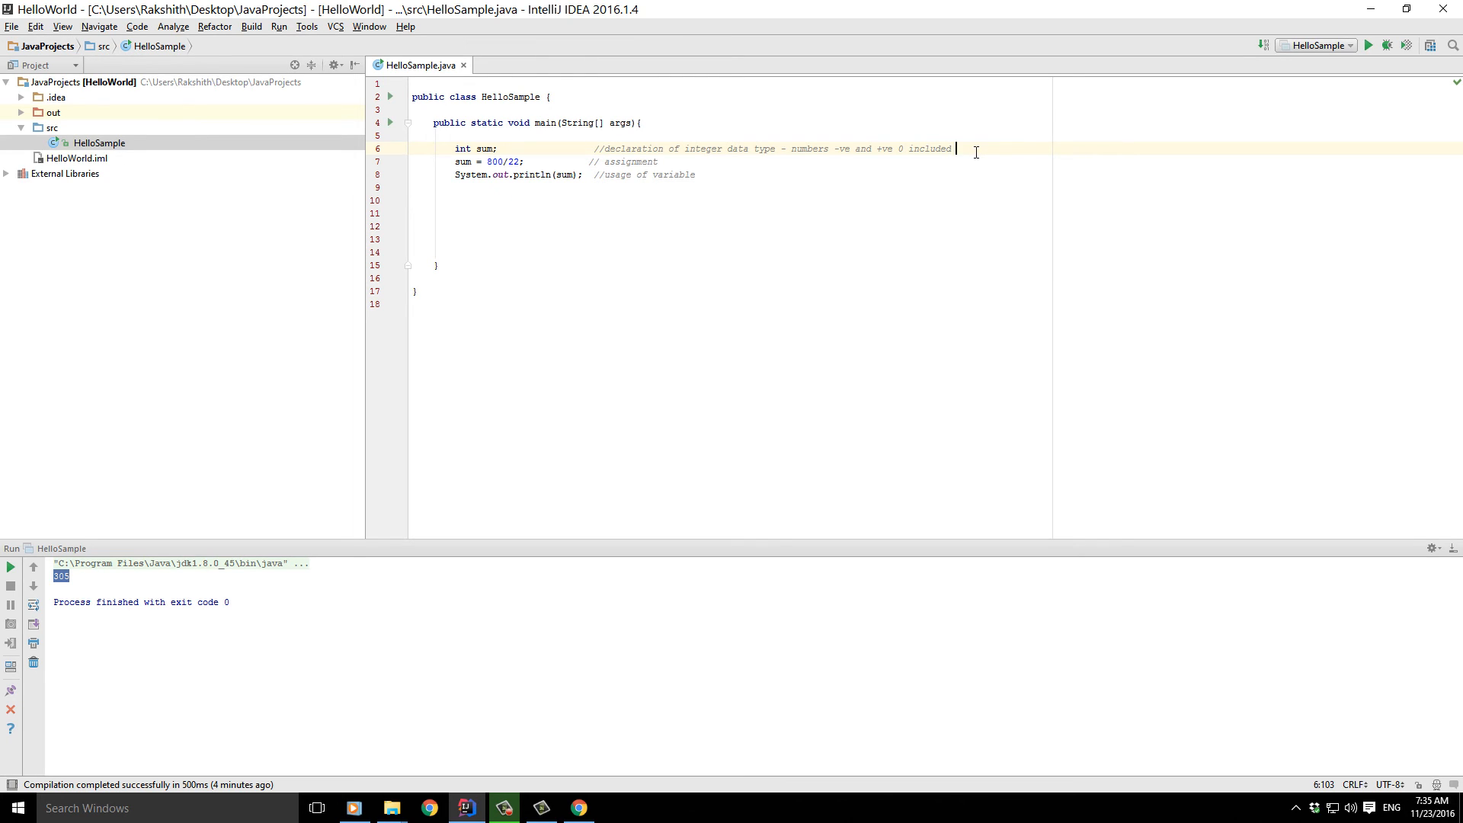
pyautogui.write('5,100')
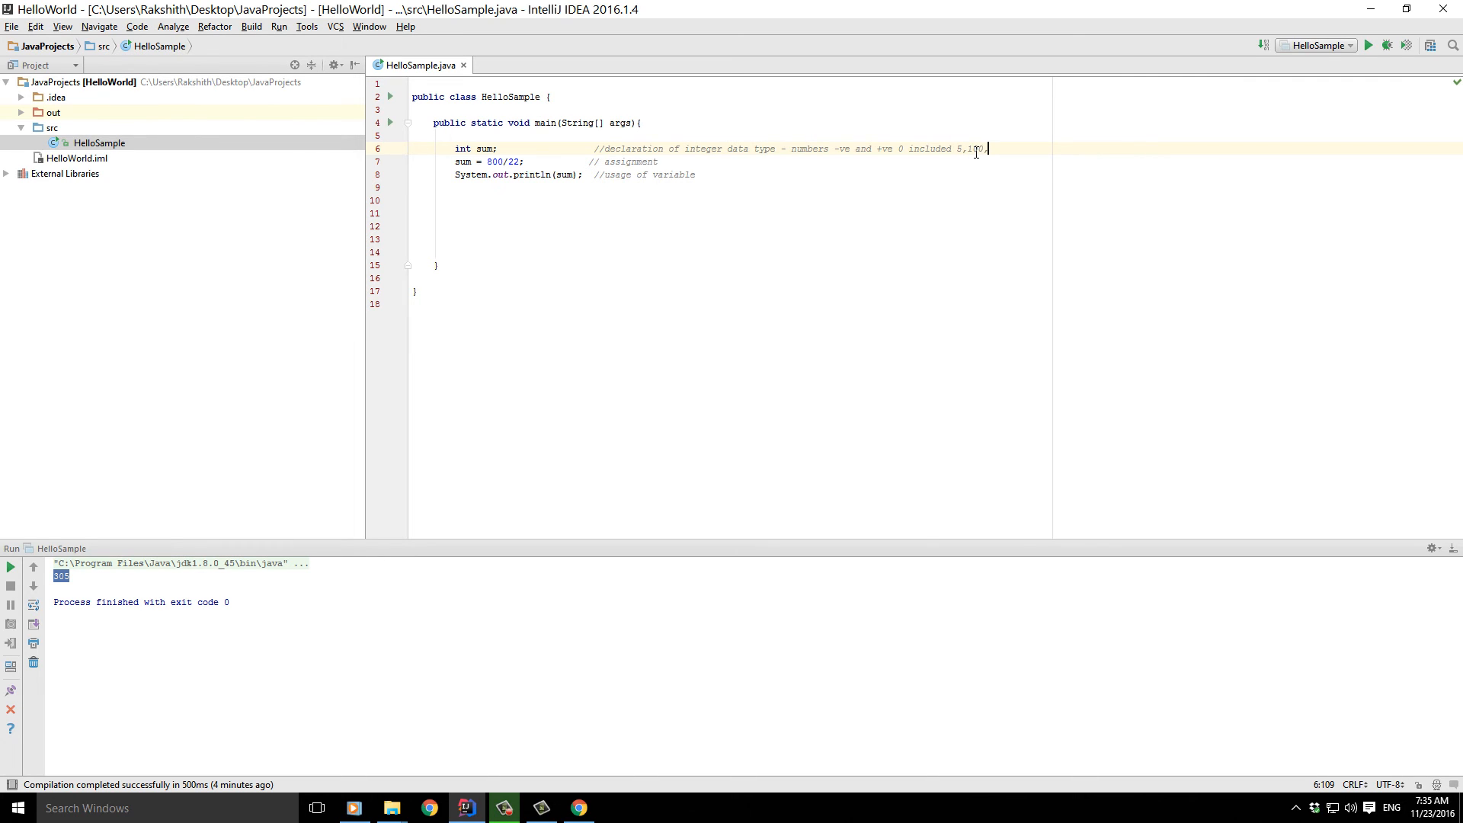
pyautogui.write(', 0.')
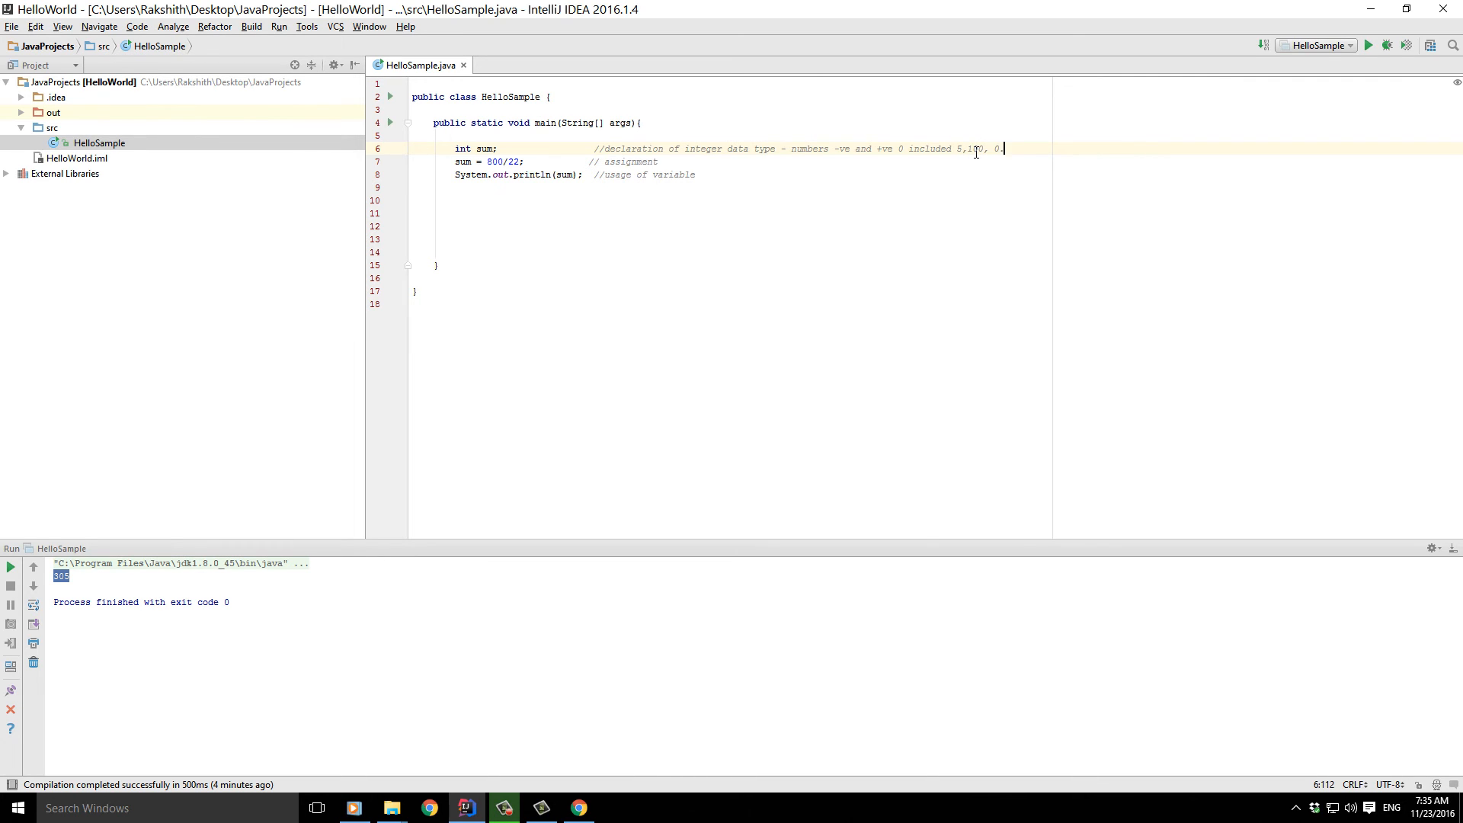
pyautogui.write('6')
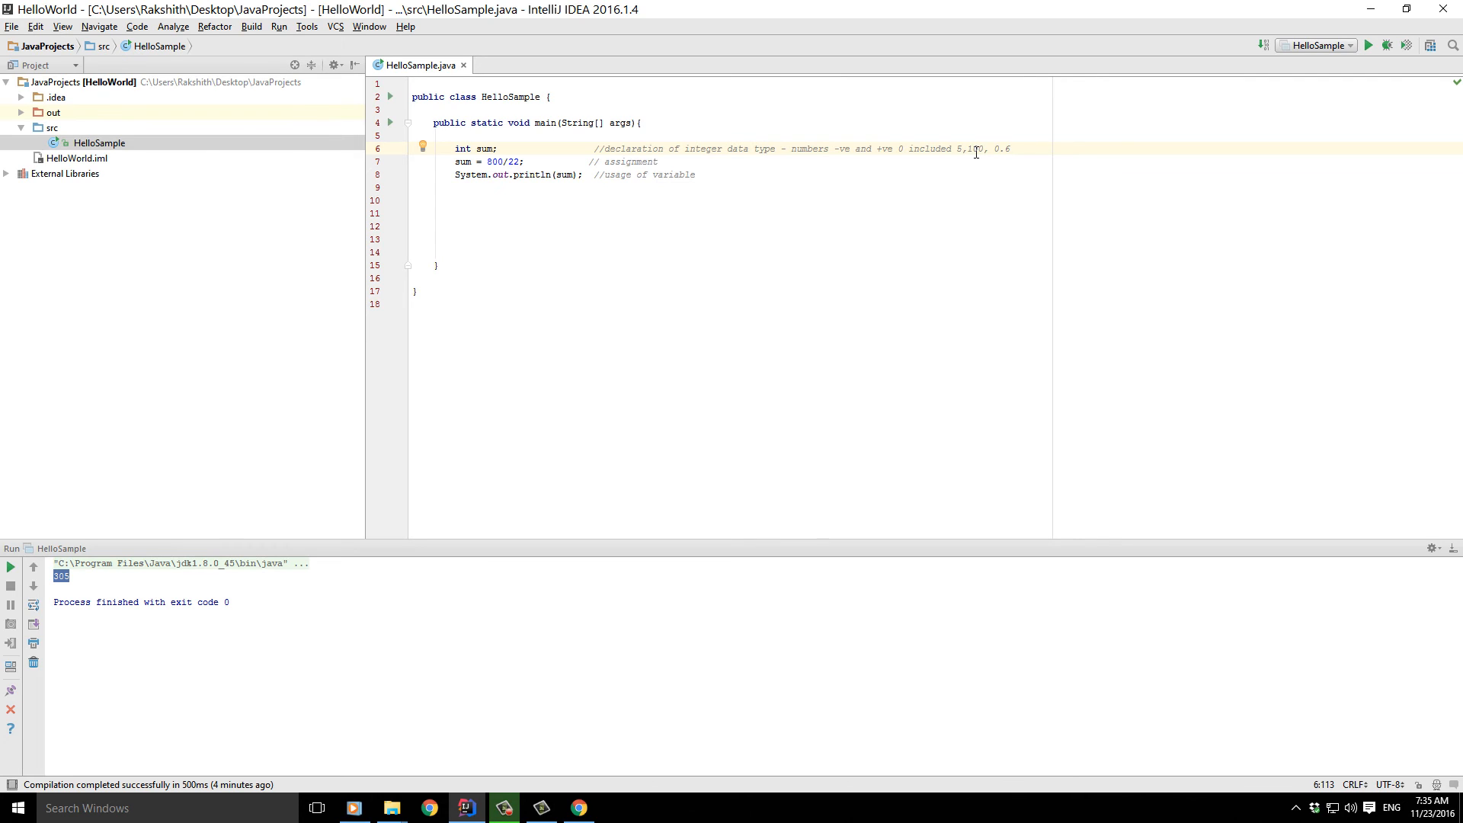
# - Note the examples as '? no', .90 no and 110 yes in the comment
pyautogui.write('?')
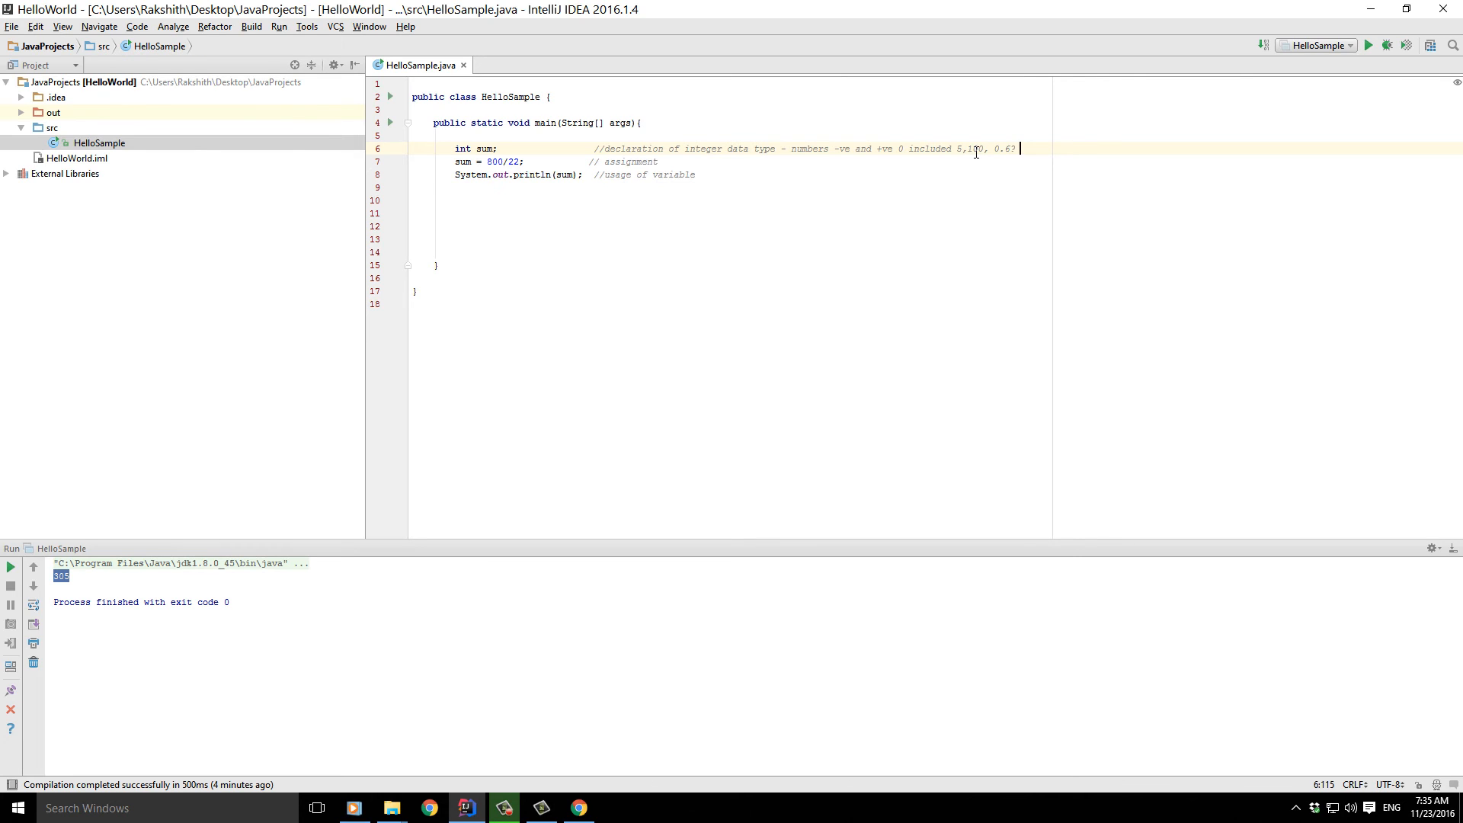
pyautogui.write('no .')
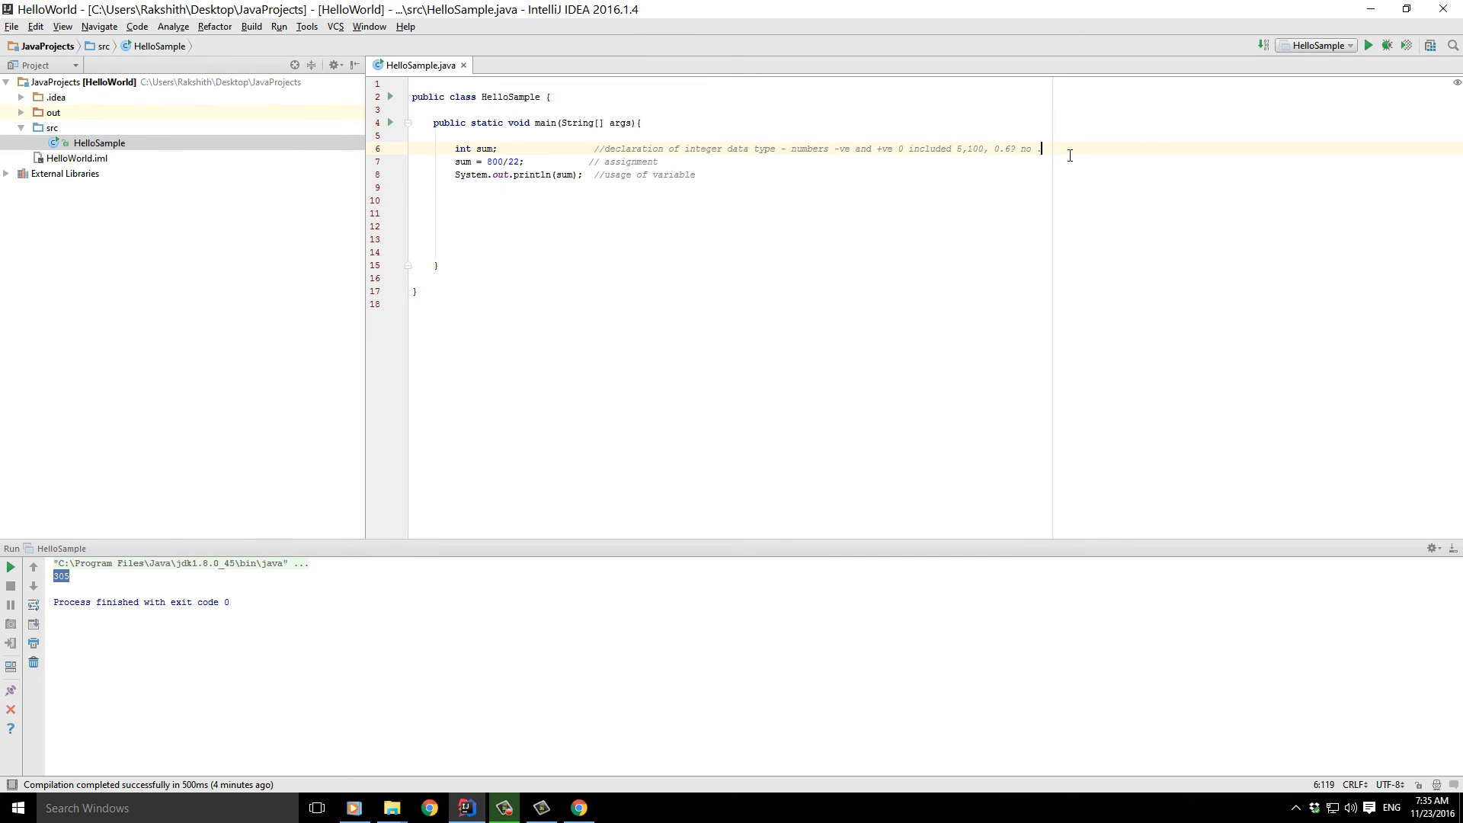
pyautogui.write('90? no')
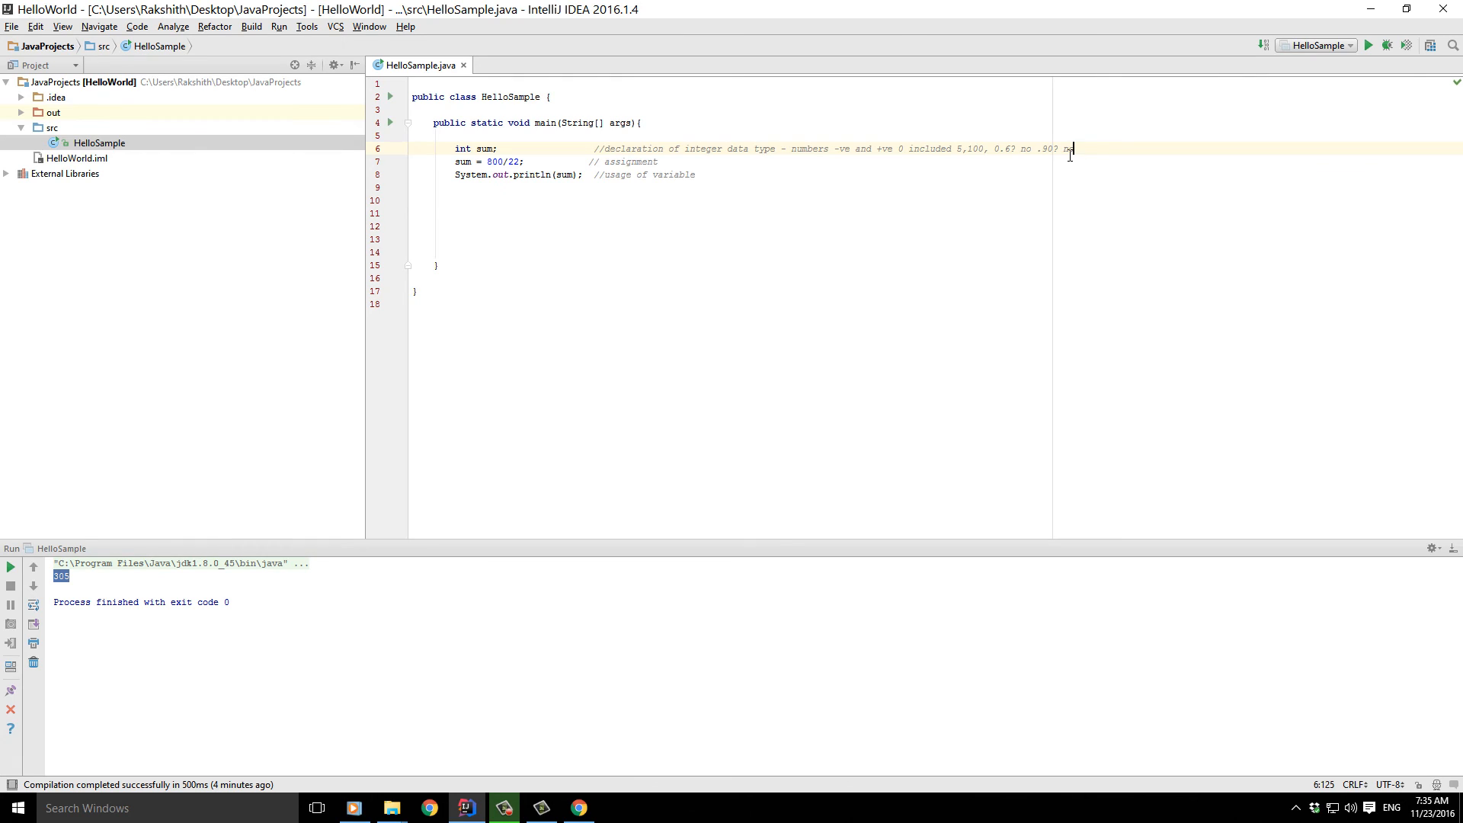
pyautogui.write('110')
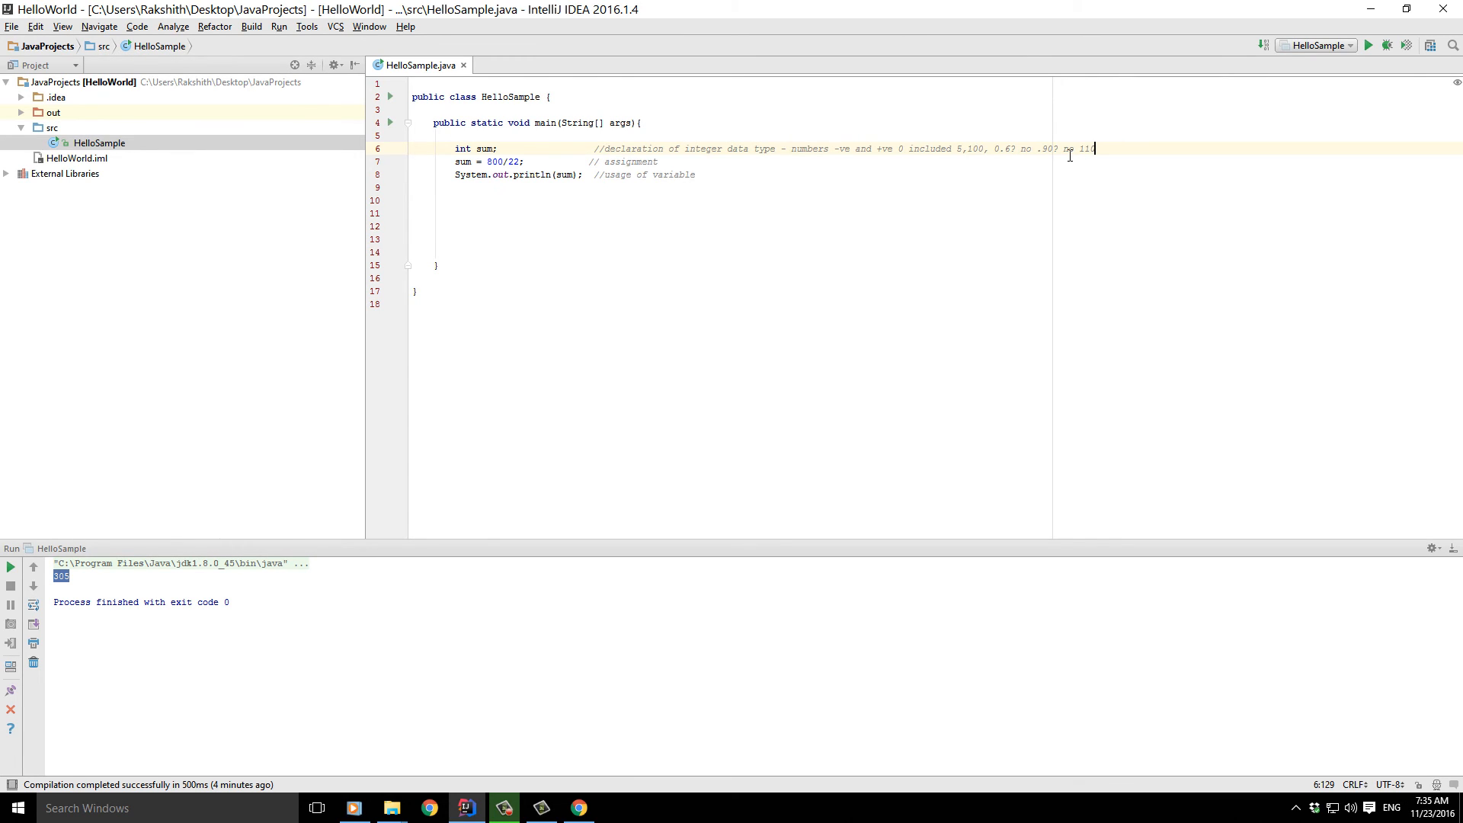
pyautogui.write('0')
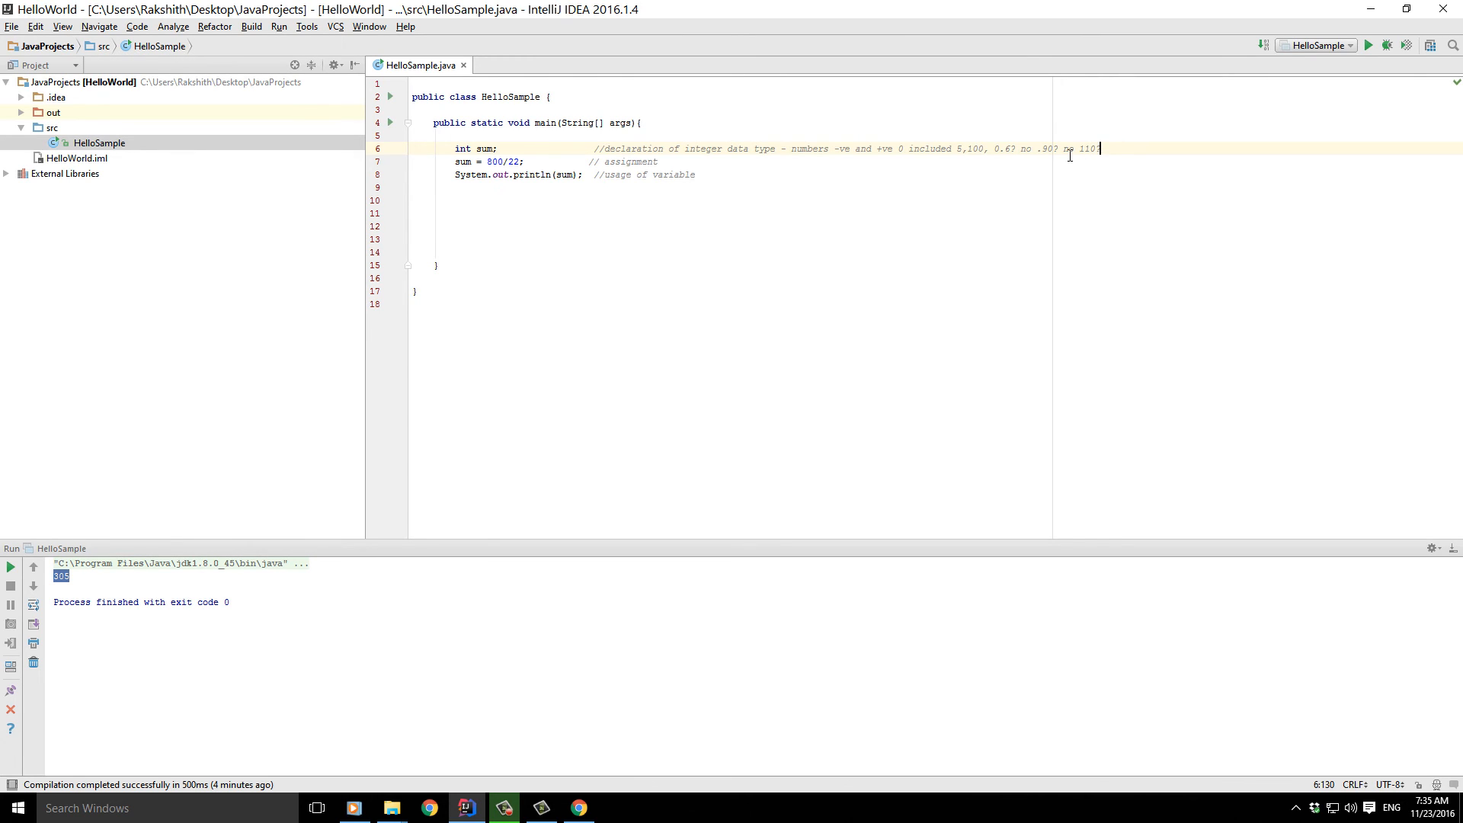
pyautogui.write('yes')
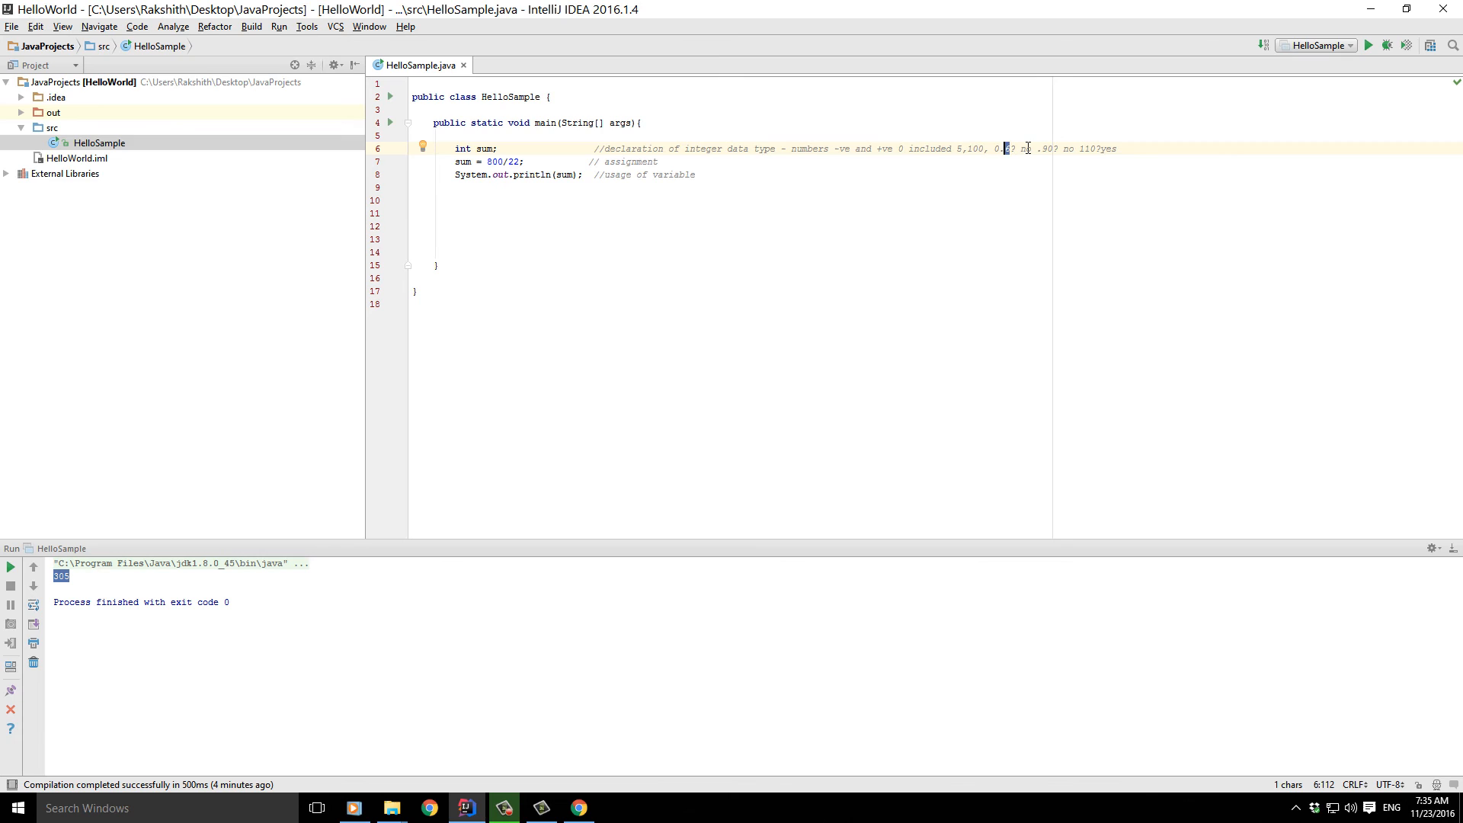
pyautogui.moveTo(690, 122)
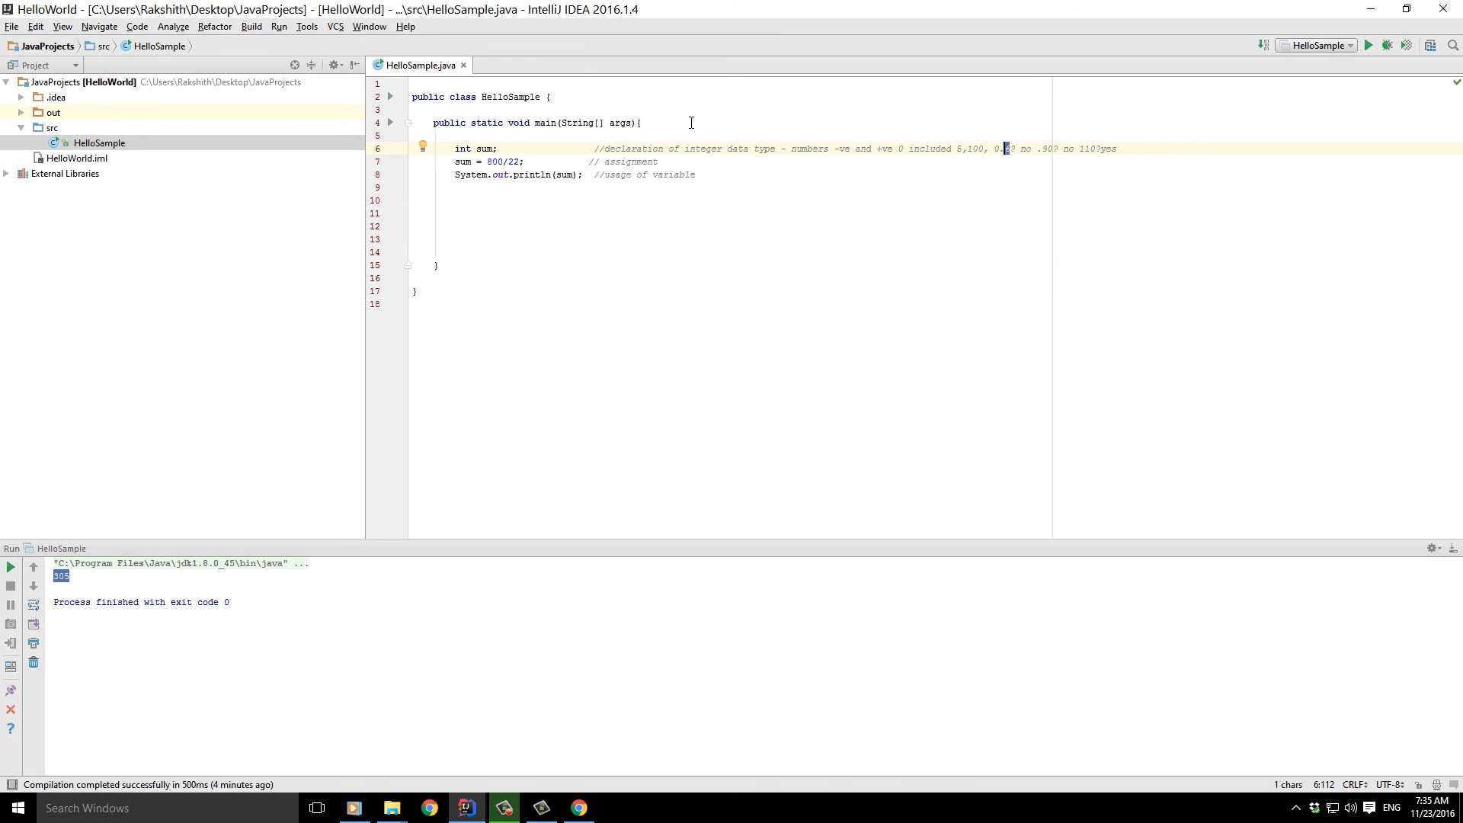
pyautogui.moveTo(464, 183)
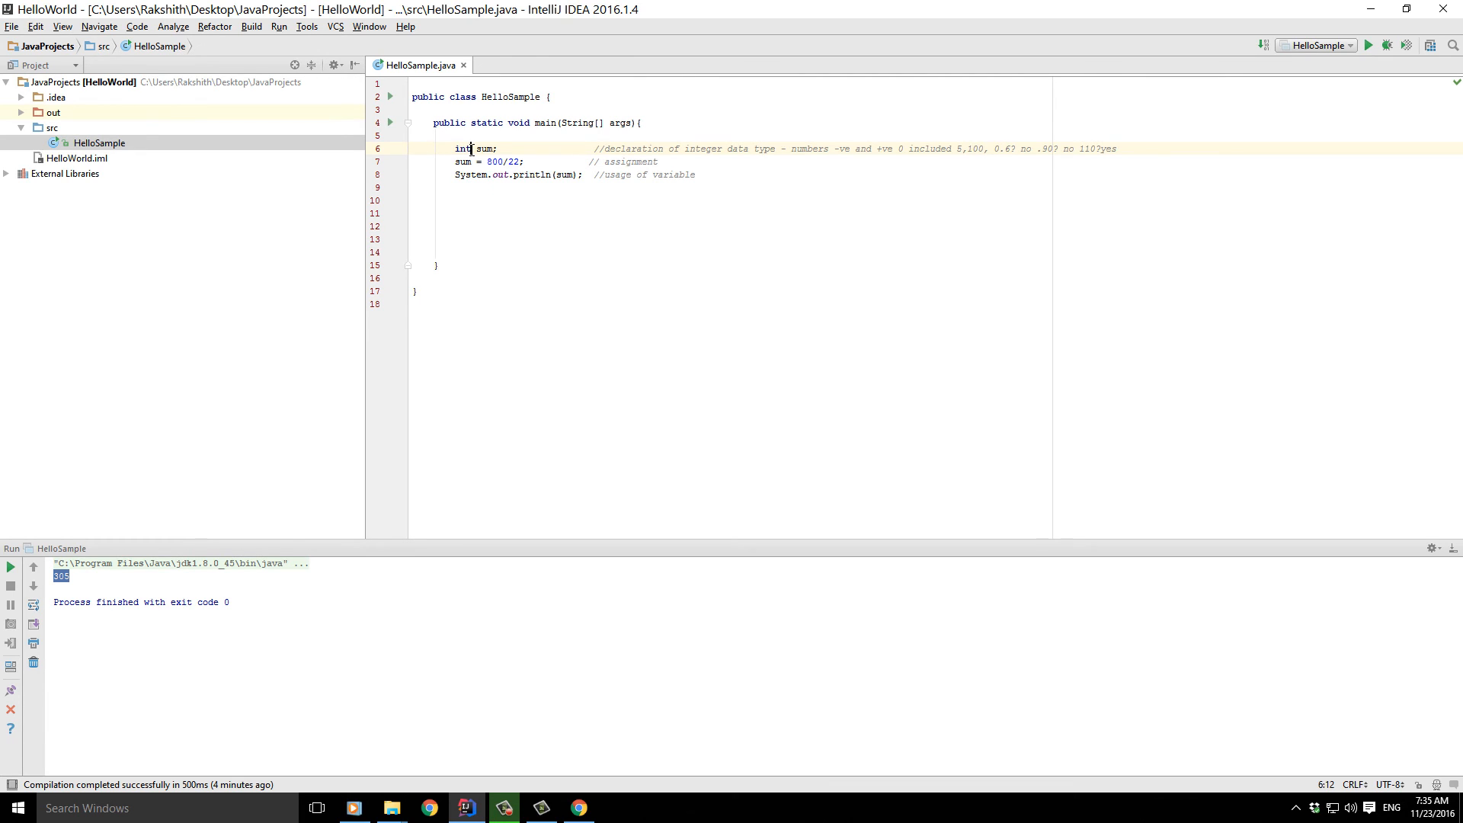
pyautogui.moveTo(764, 126)
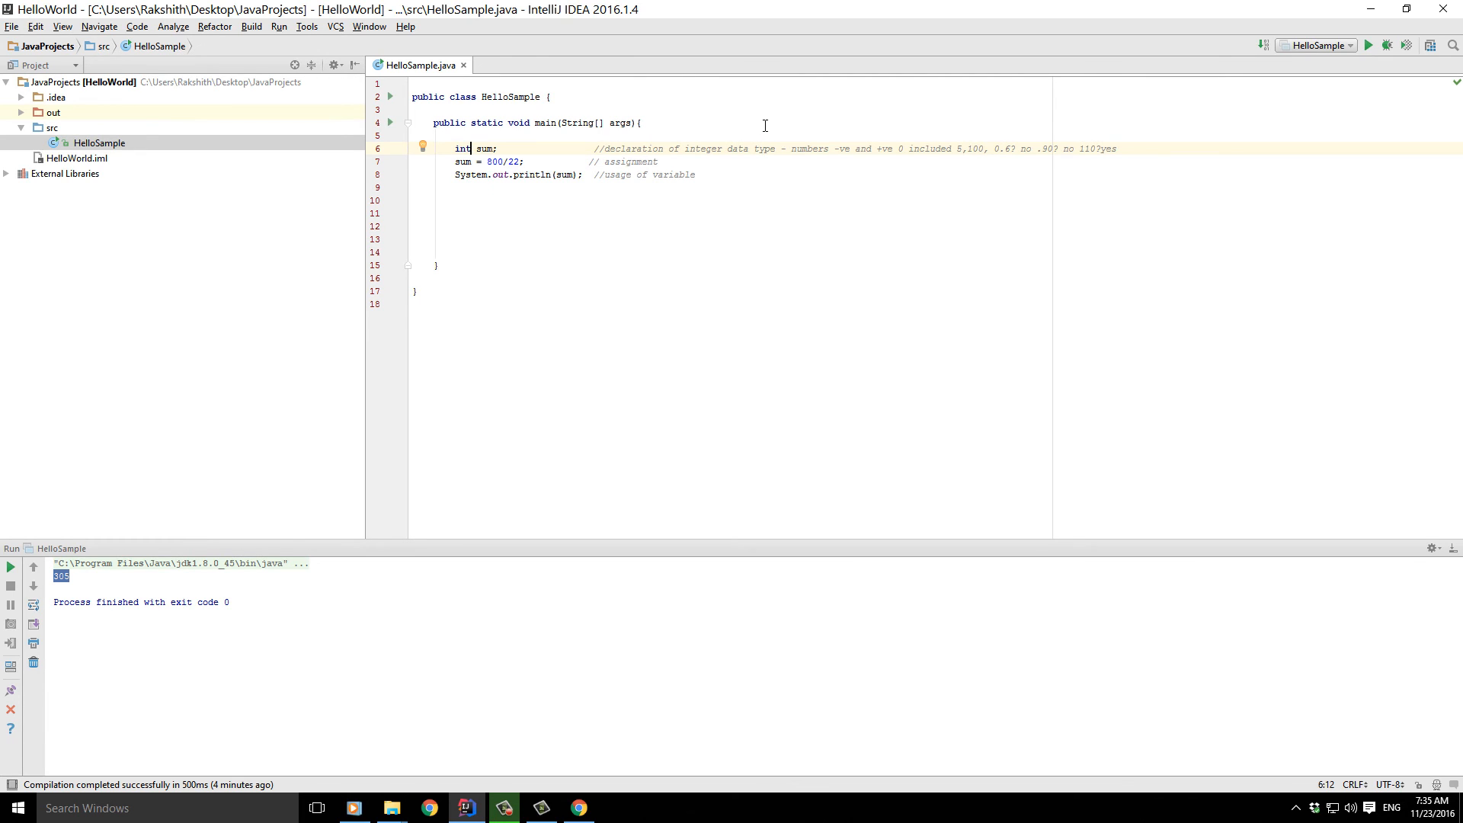
pyautogui.moveTo(476, 166)
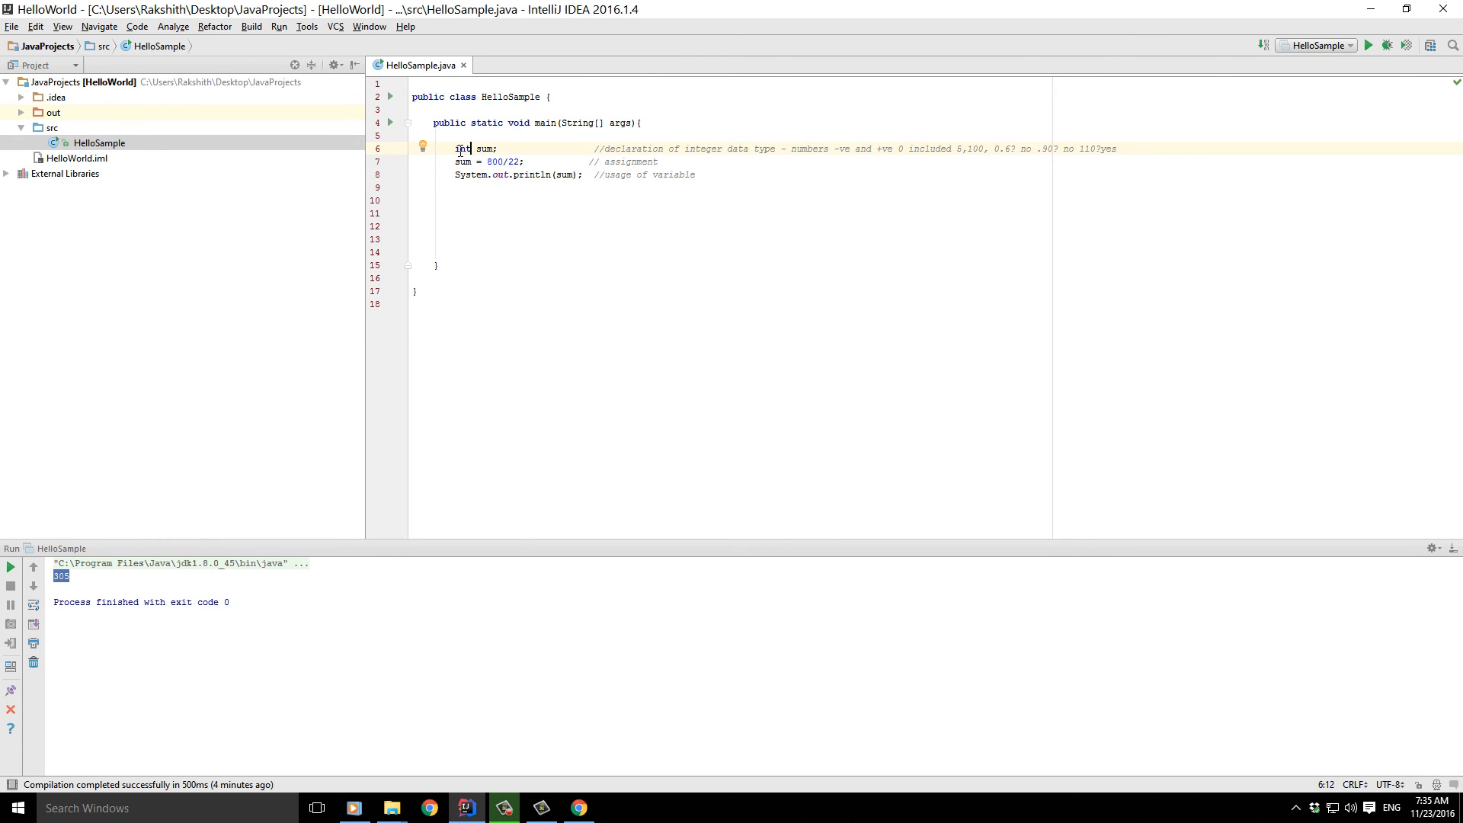
pyautogui.doubleClick(460, 148)
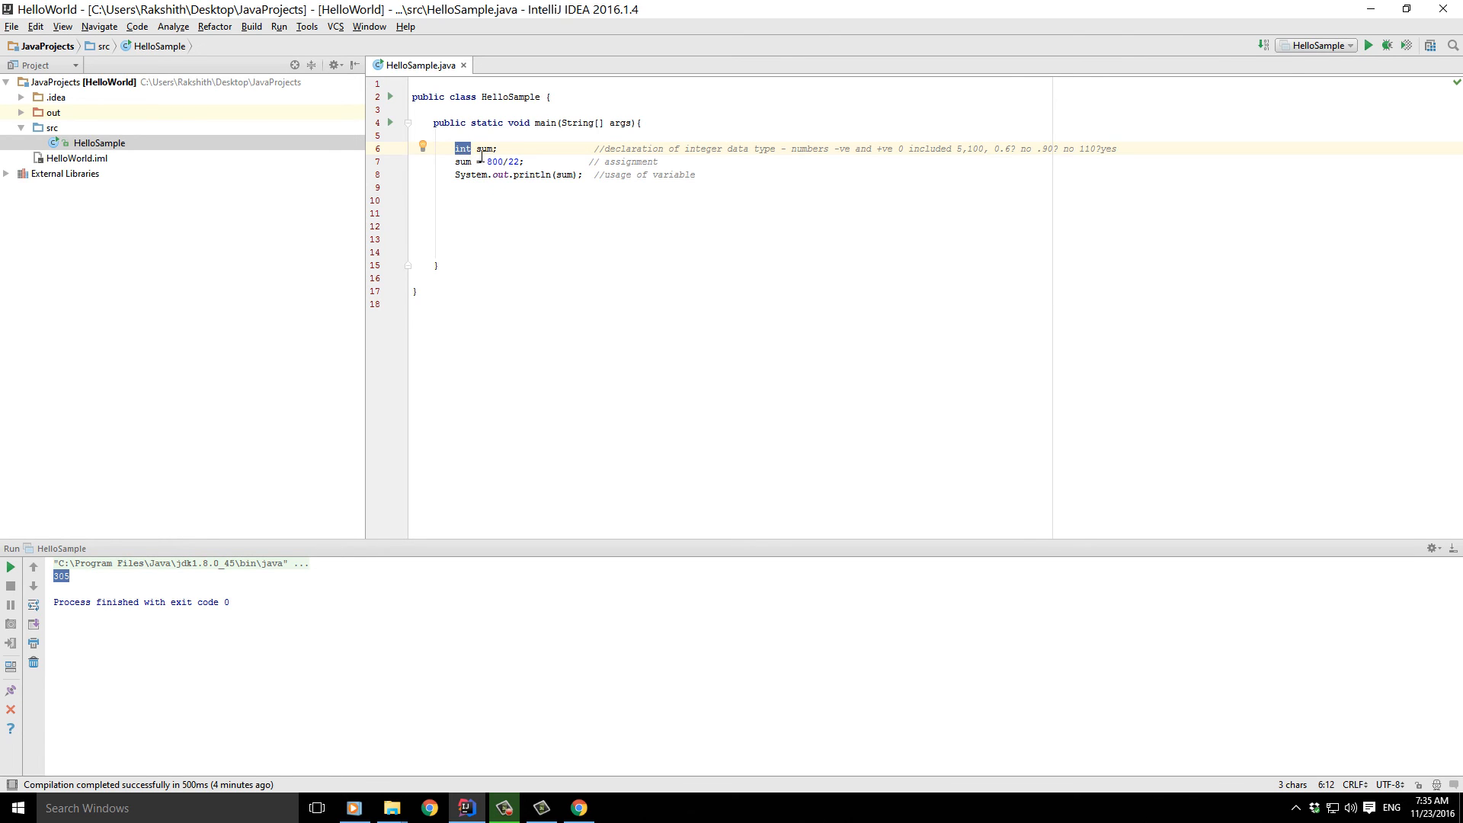
pyautogui.doubleClick(485, 148)
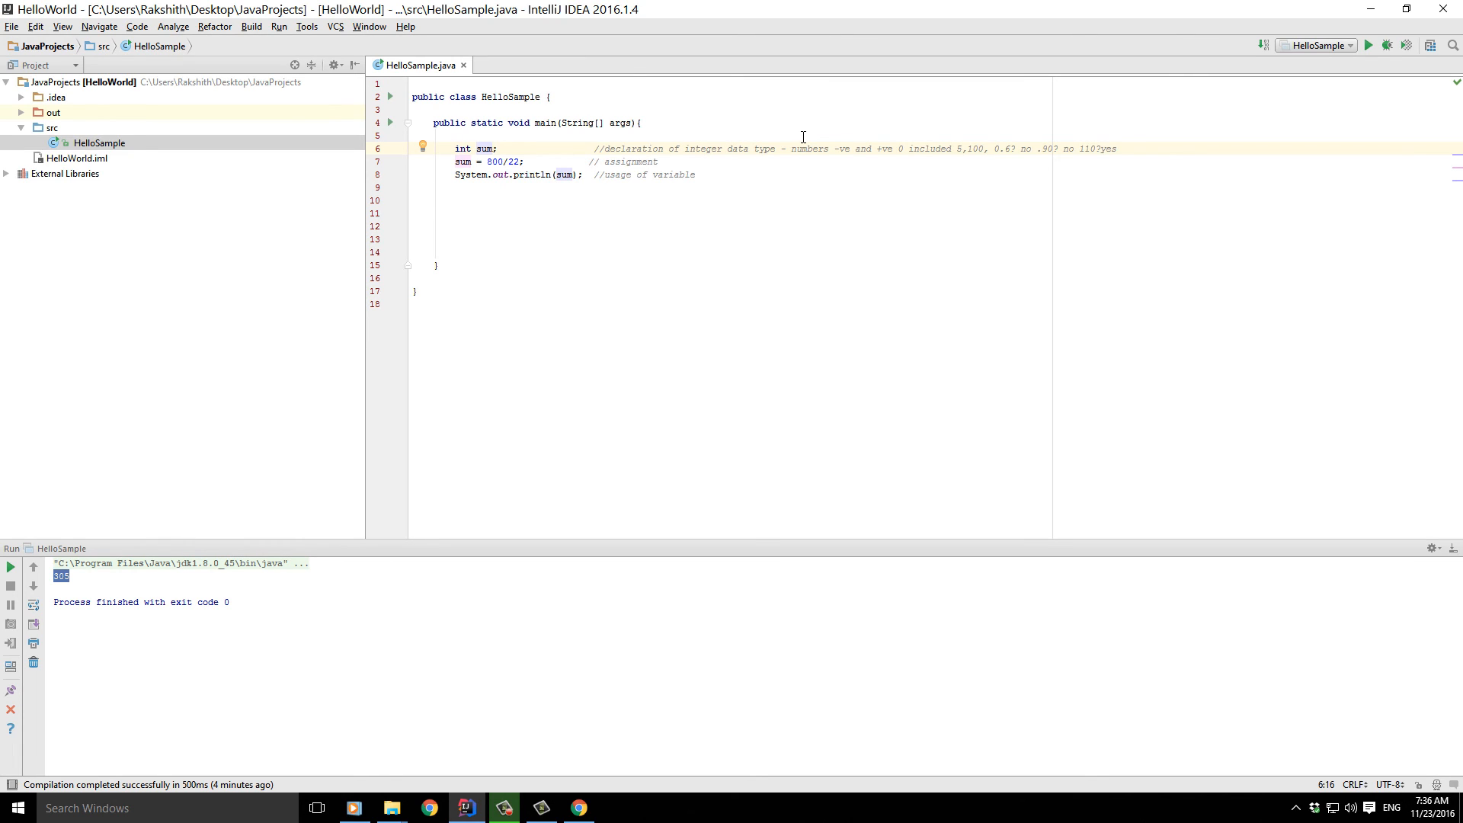
pyautogui.moveTo(1033, 139)
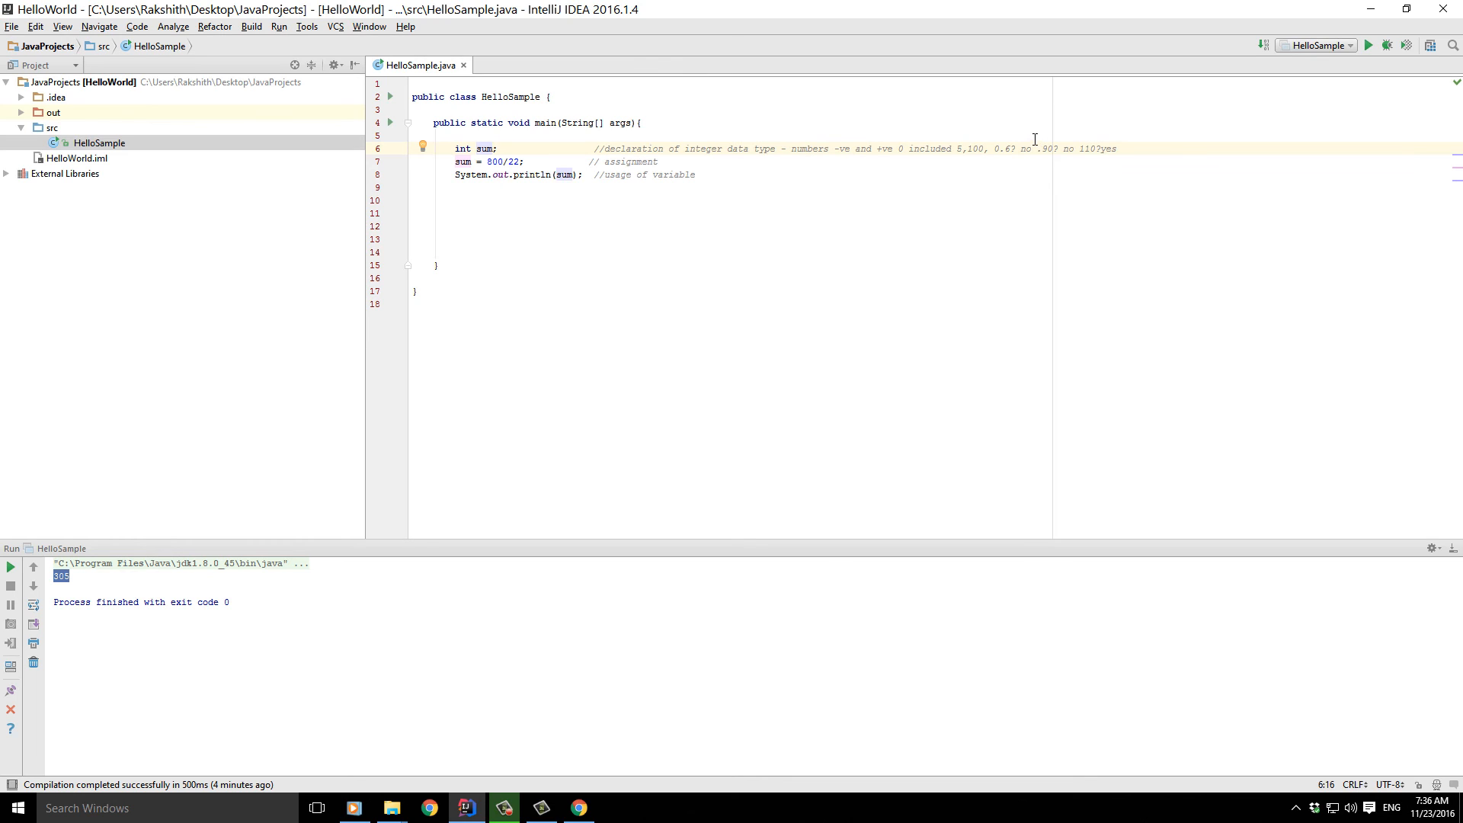
pyautogui.moveTo(913, 151)
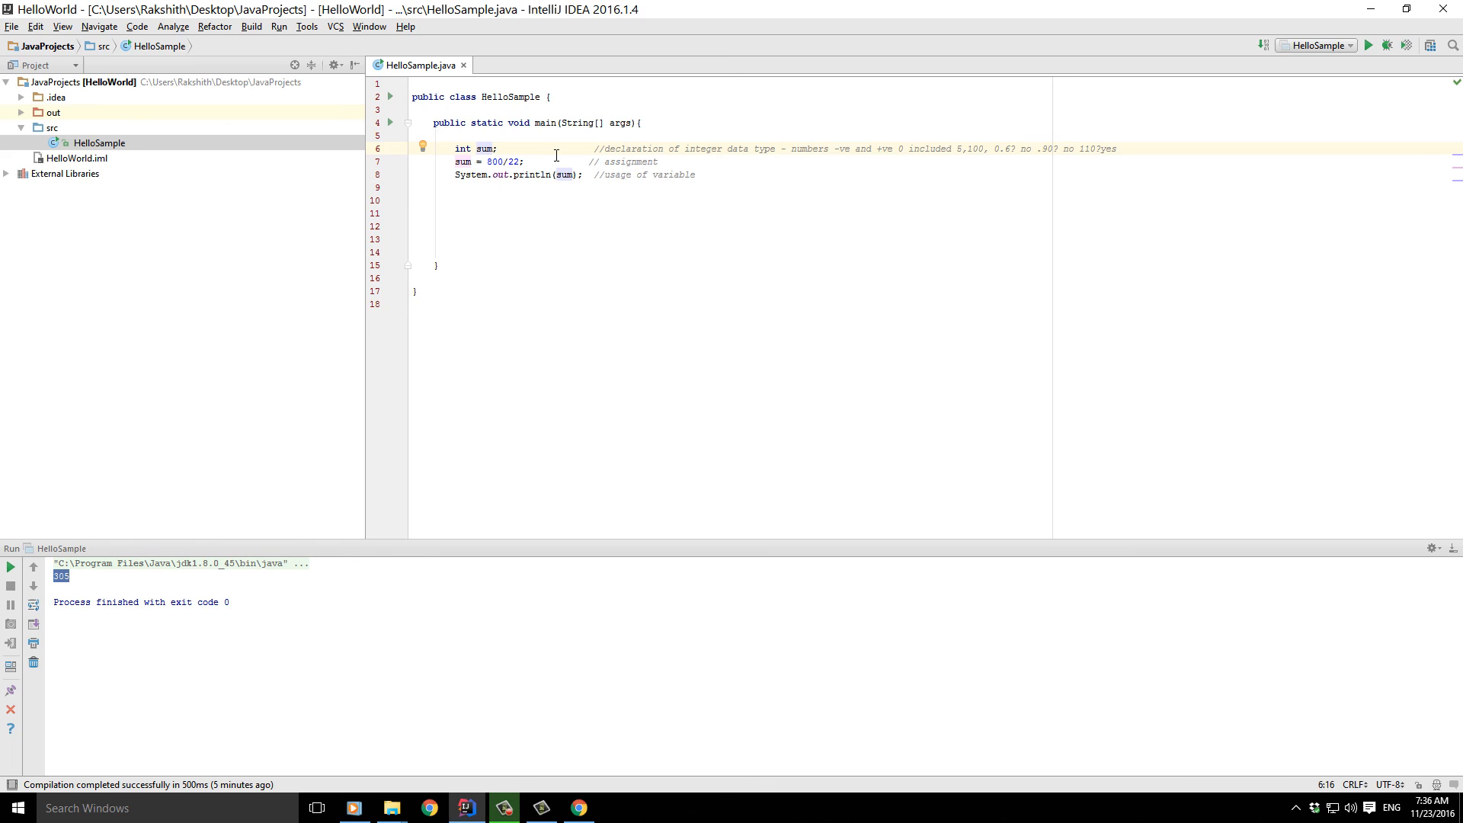
pyautogui.doubleClick(483, 148)
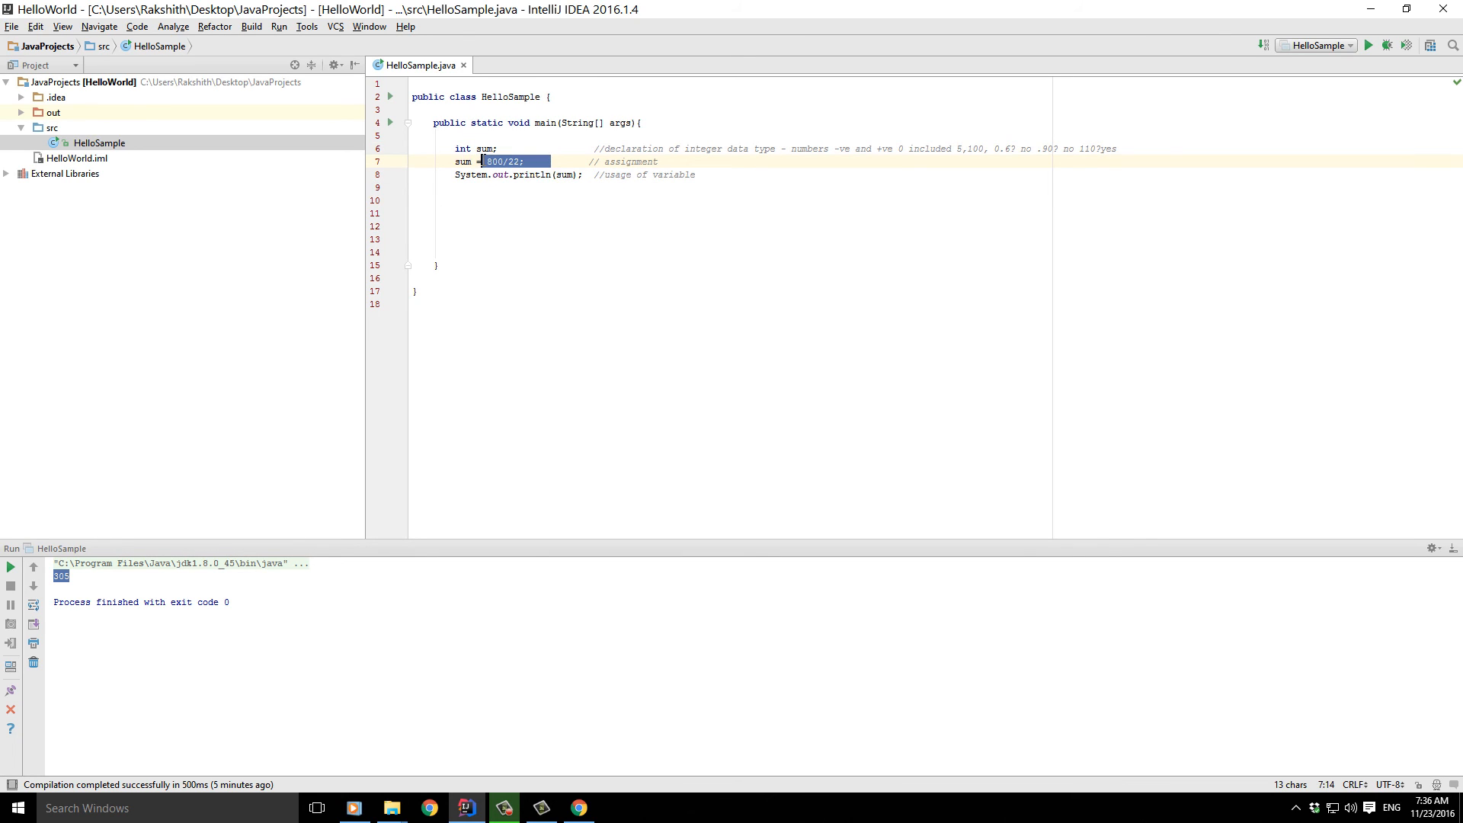
# - Remove the 800/22 assignment and run the file, showing sum might not be initialized
pyautogui.press('Delete')
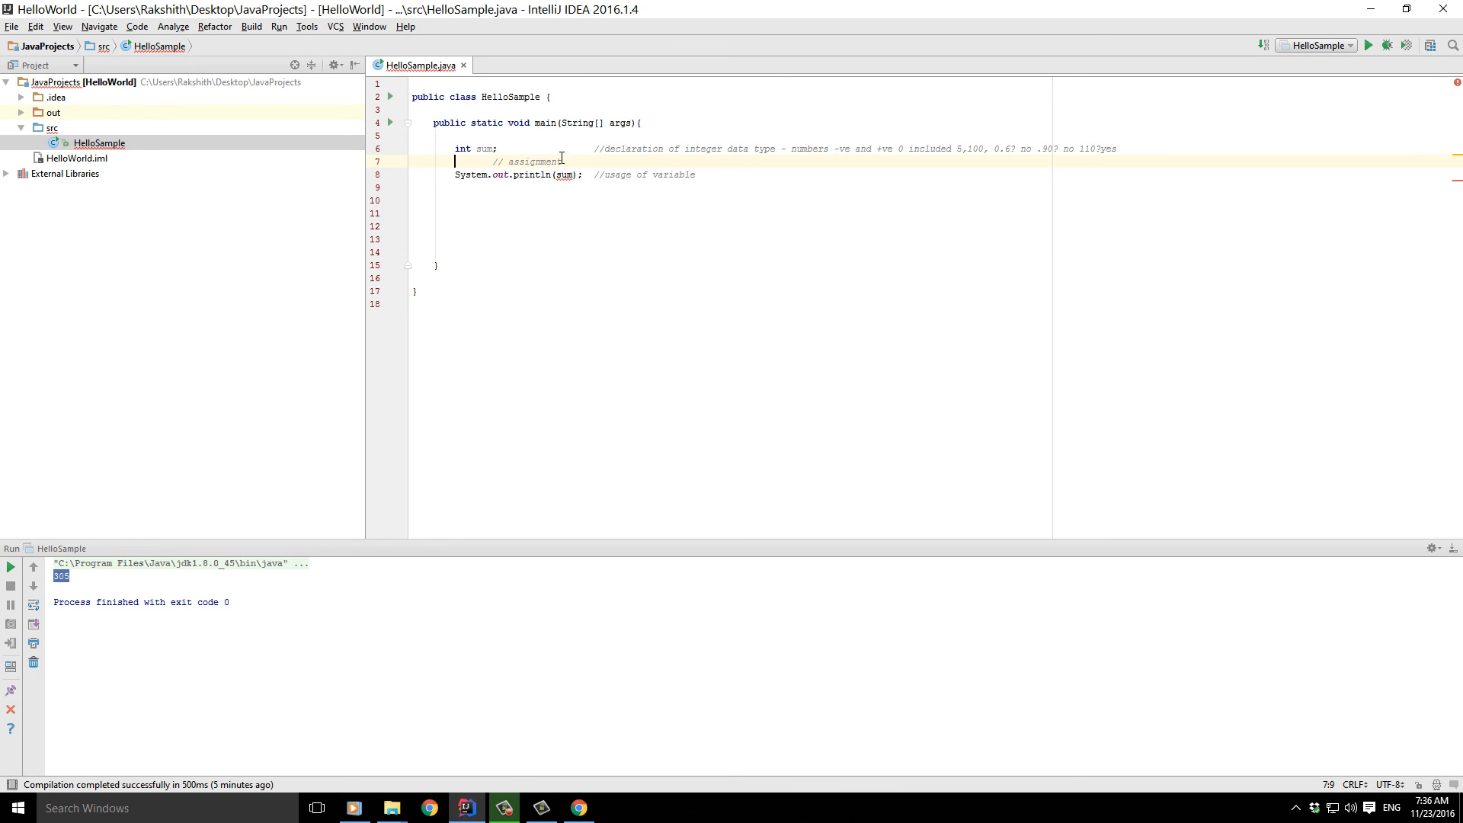
pyautogui.rightClick(559, 158)
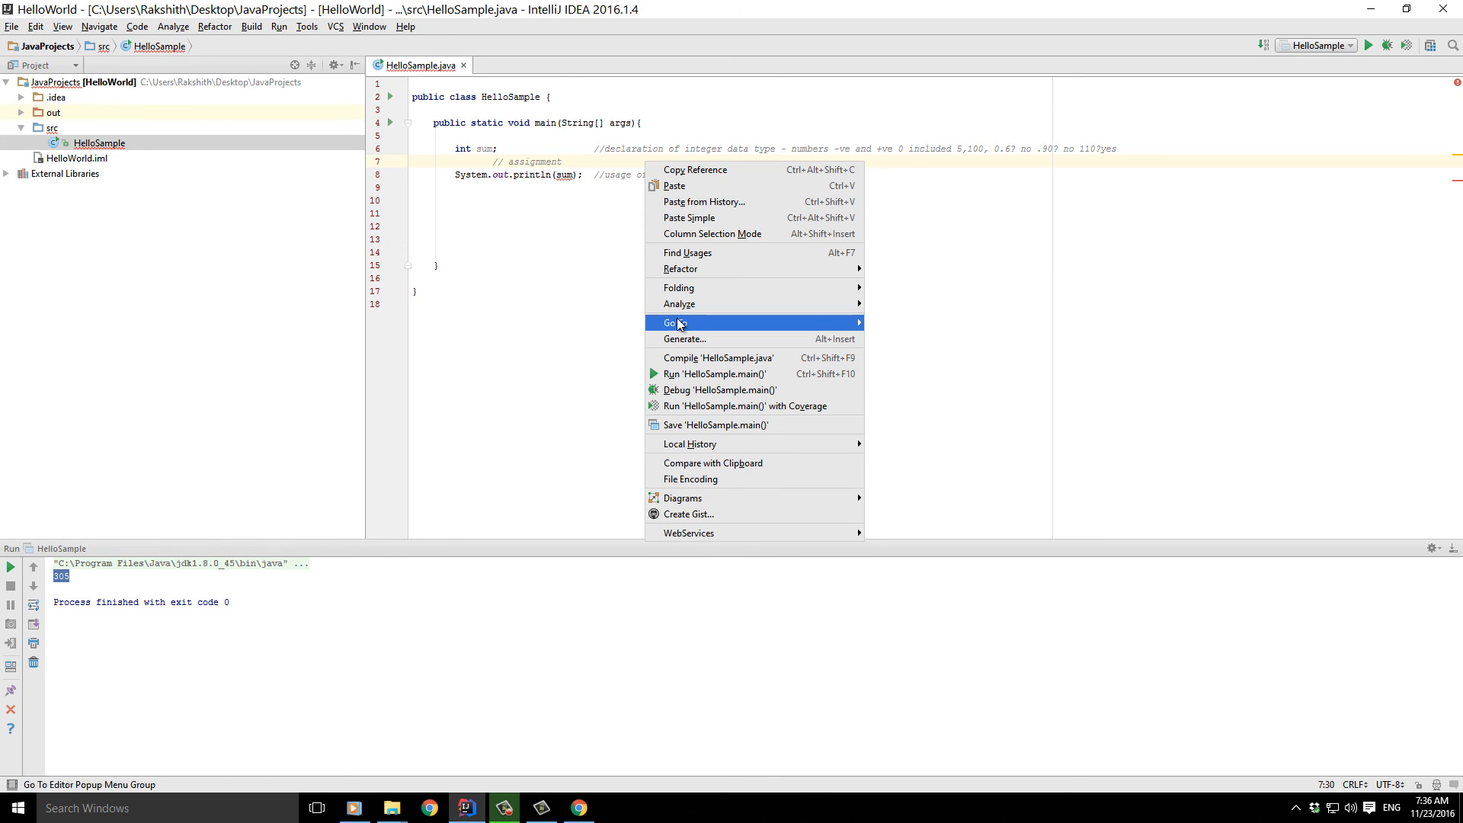
pyautogui.click(718, 357)
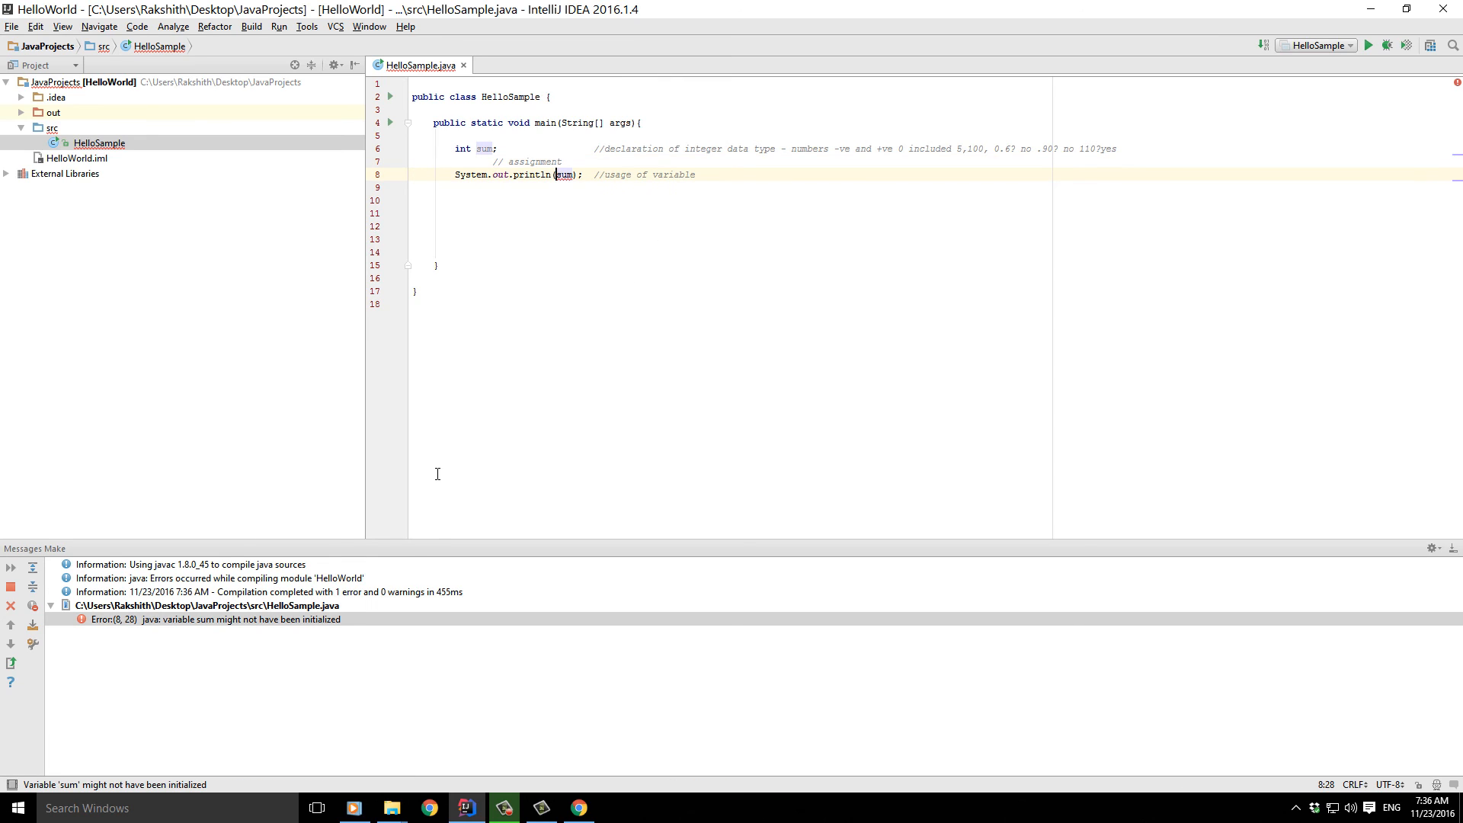
pyautogui.moveTo(669, 380)
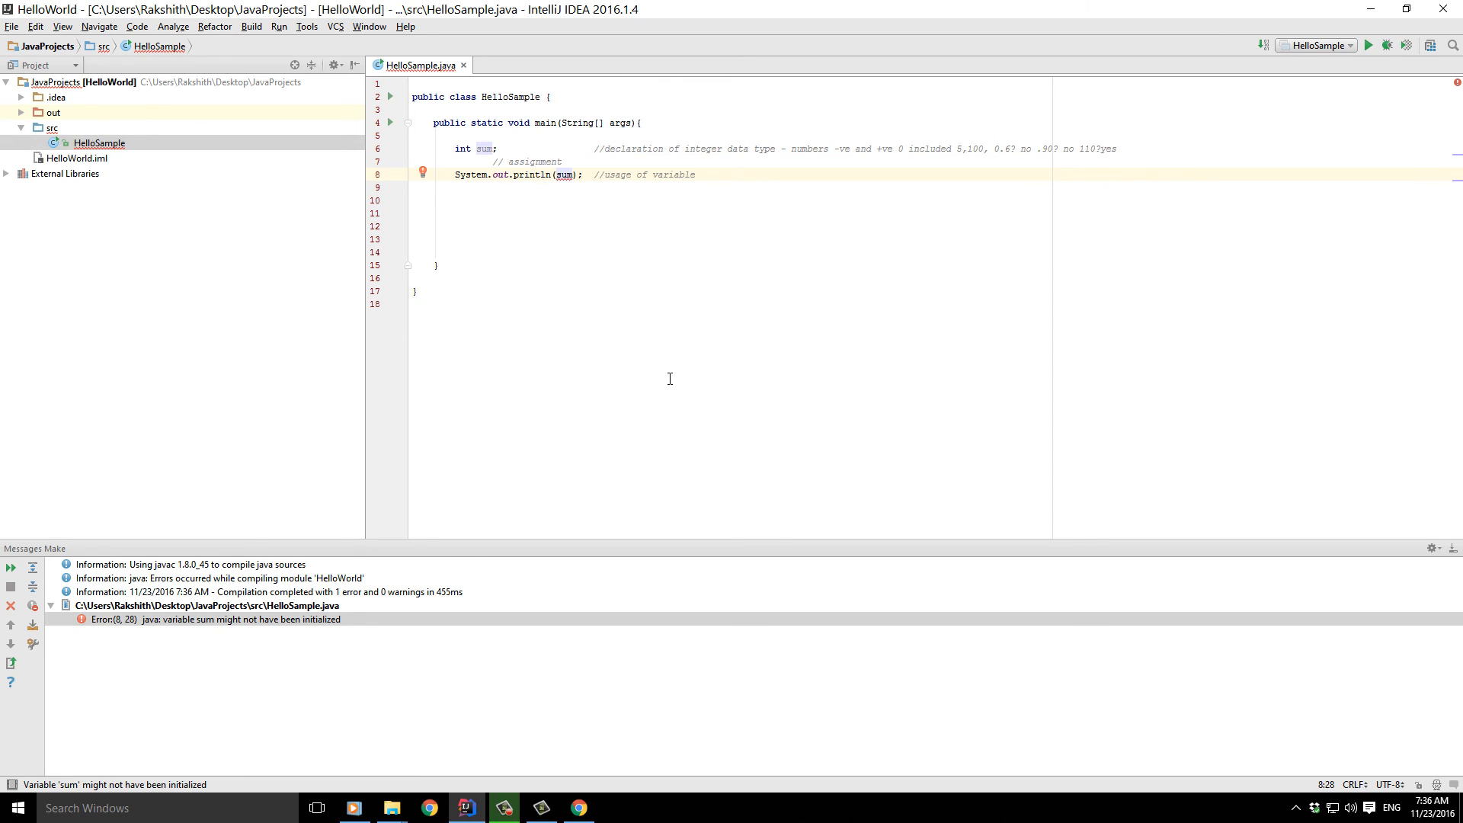
pyautogui.moveTo(610, 436)
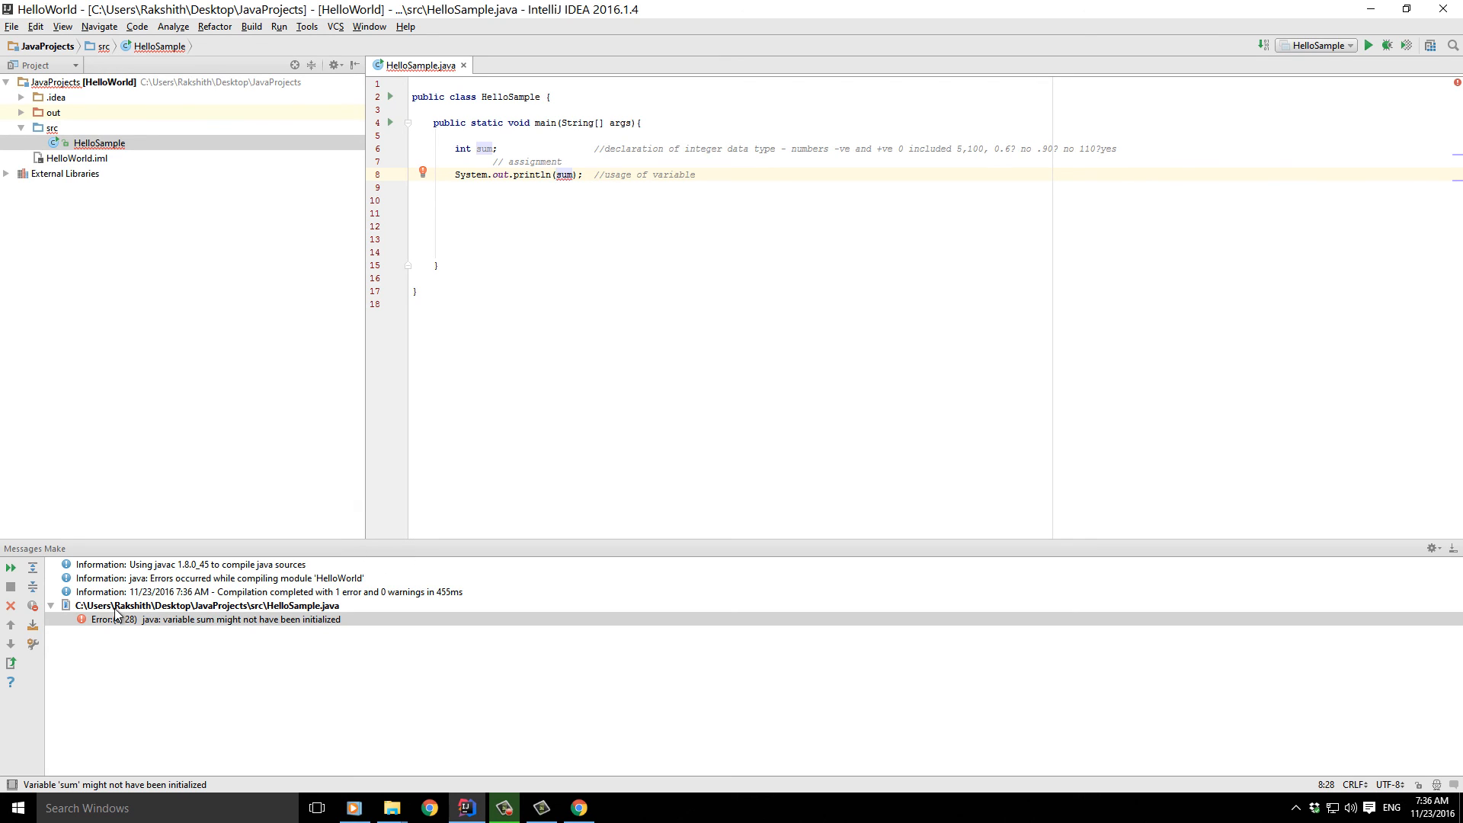
pyautogui.moveTo(102, 631)
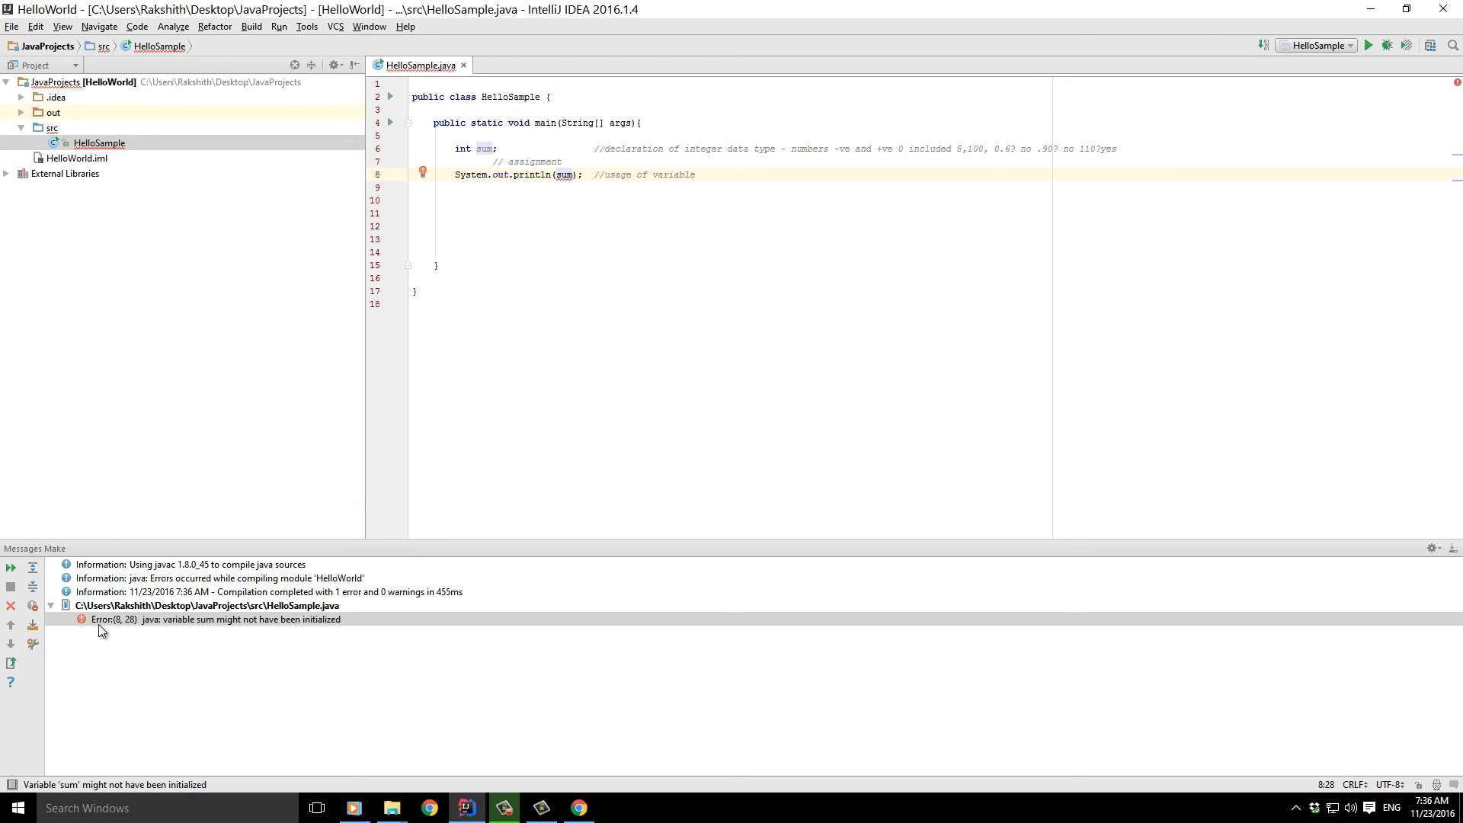
pyautogui.moveTo(148, 629)
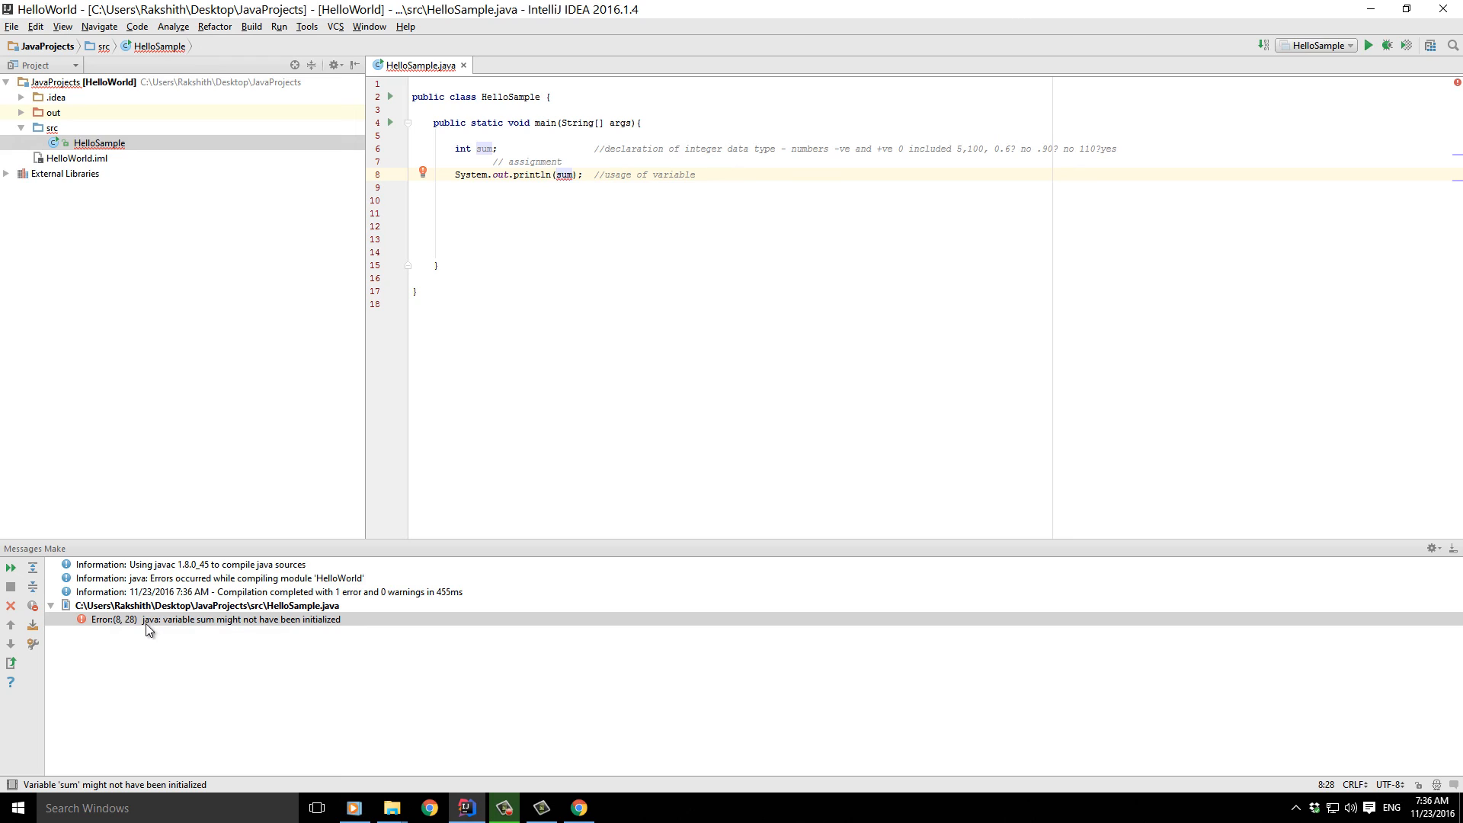
pyautogui.moveTo(187, 629)
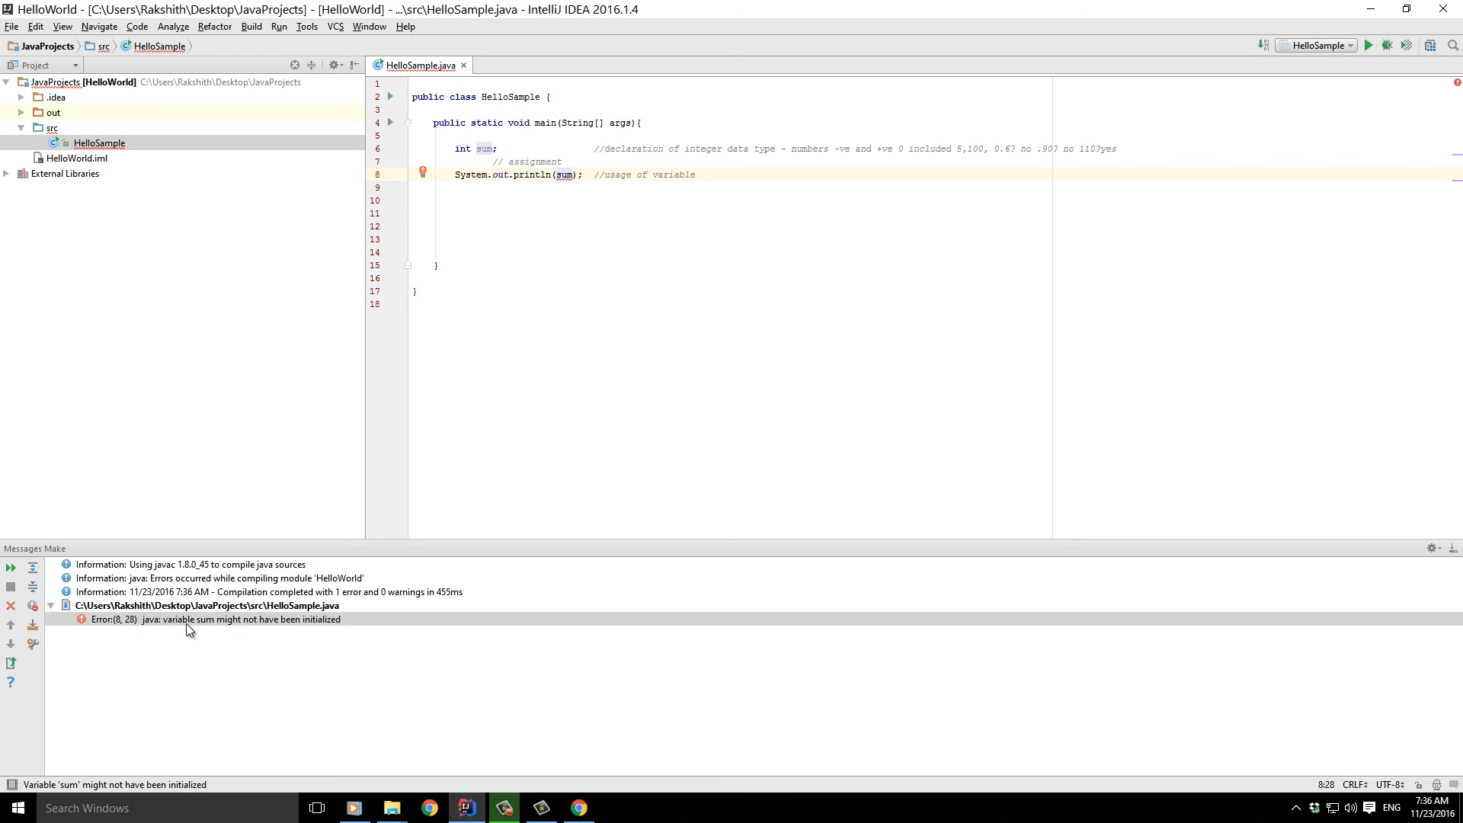
pyautogui.moveTo(327, 627)
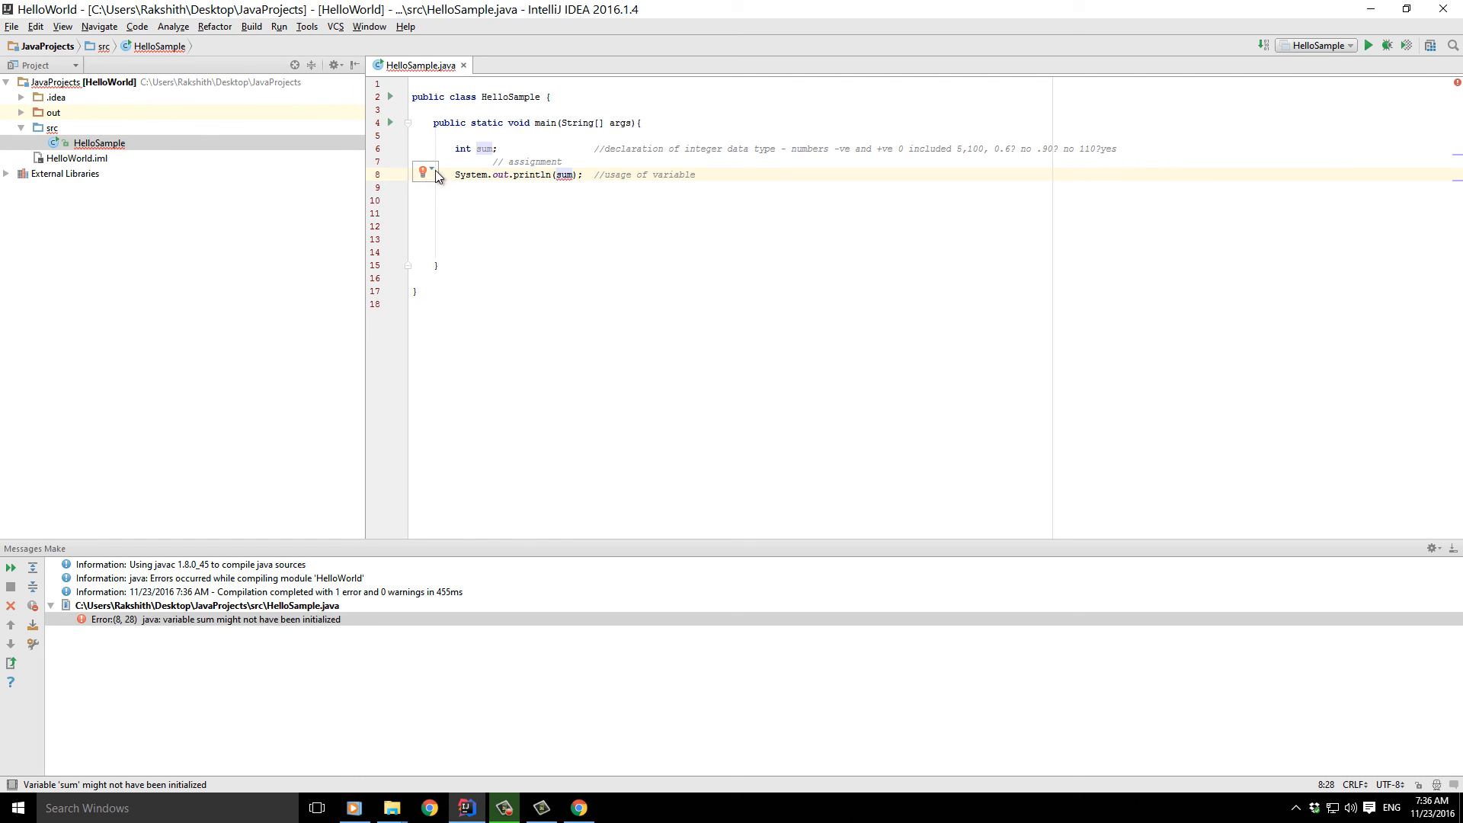
pyautogui.click(476, 162)
pyautogui.write('sum        ')
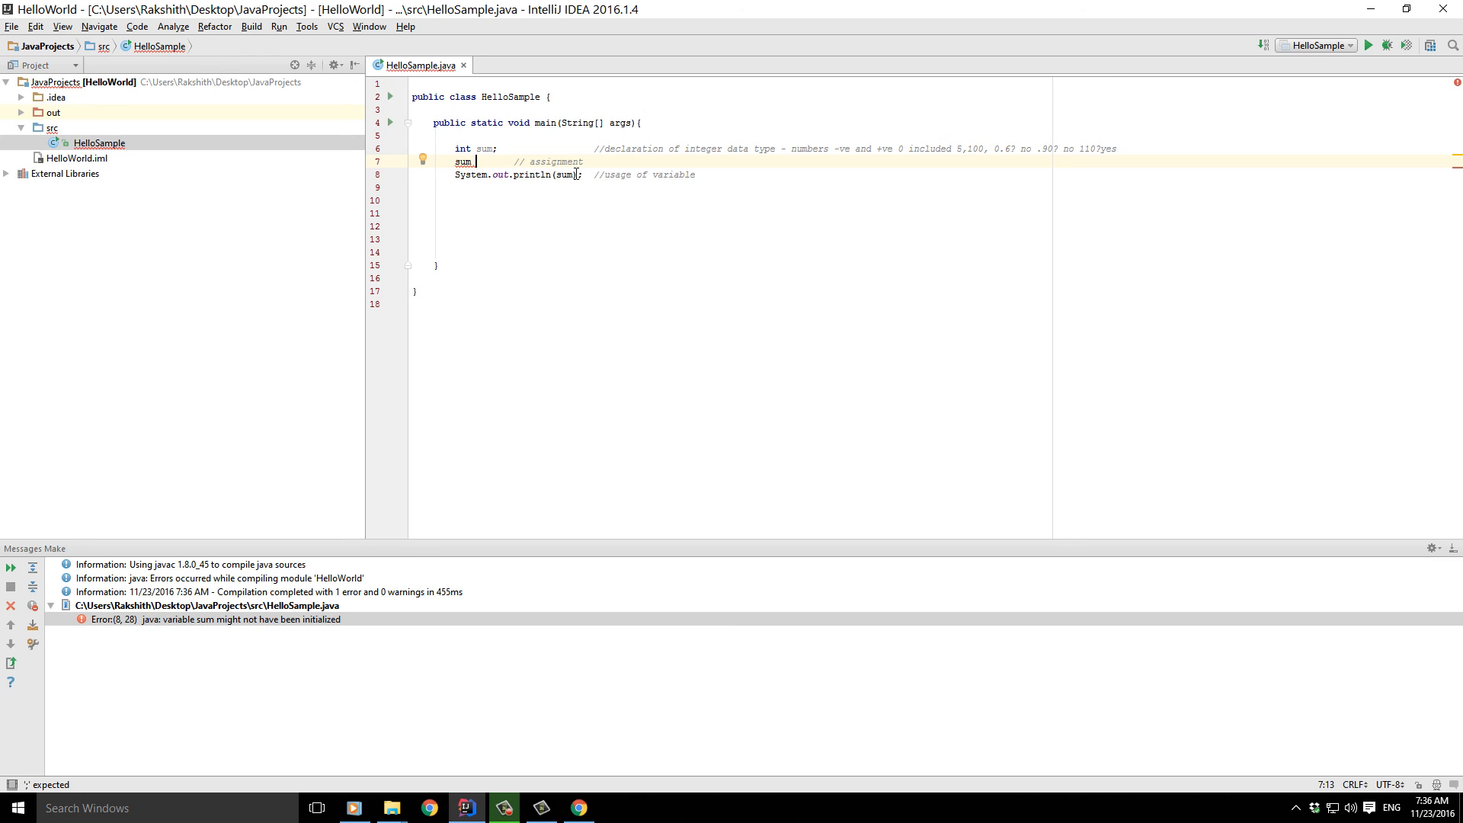
# - Assign sum = 50/6; and run HelloSample
pyautogui.write('=')
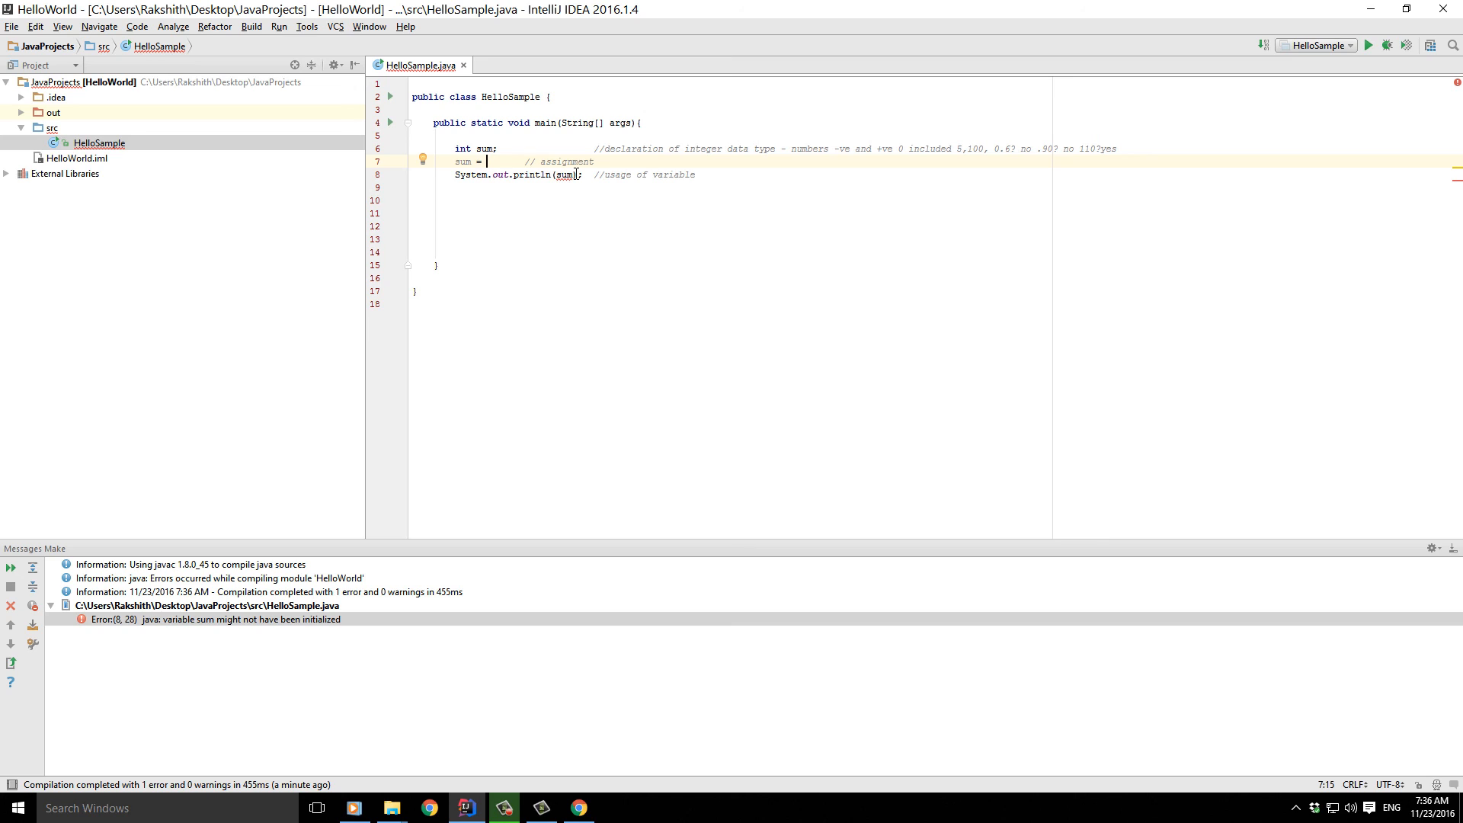
pyautogui.write('50/')
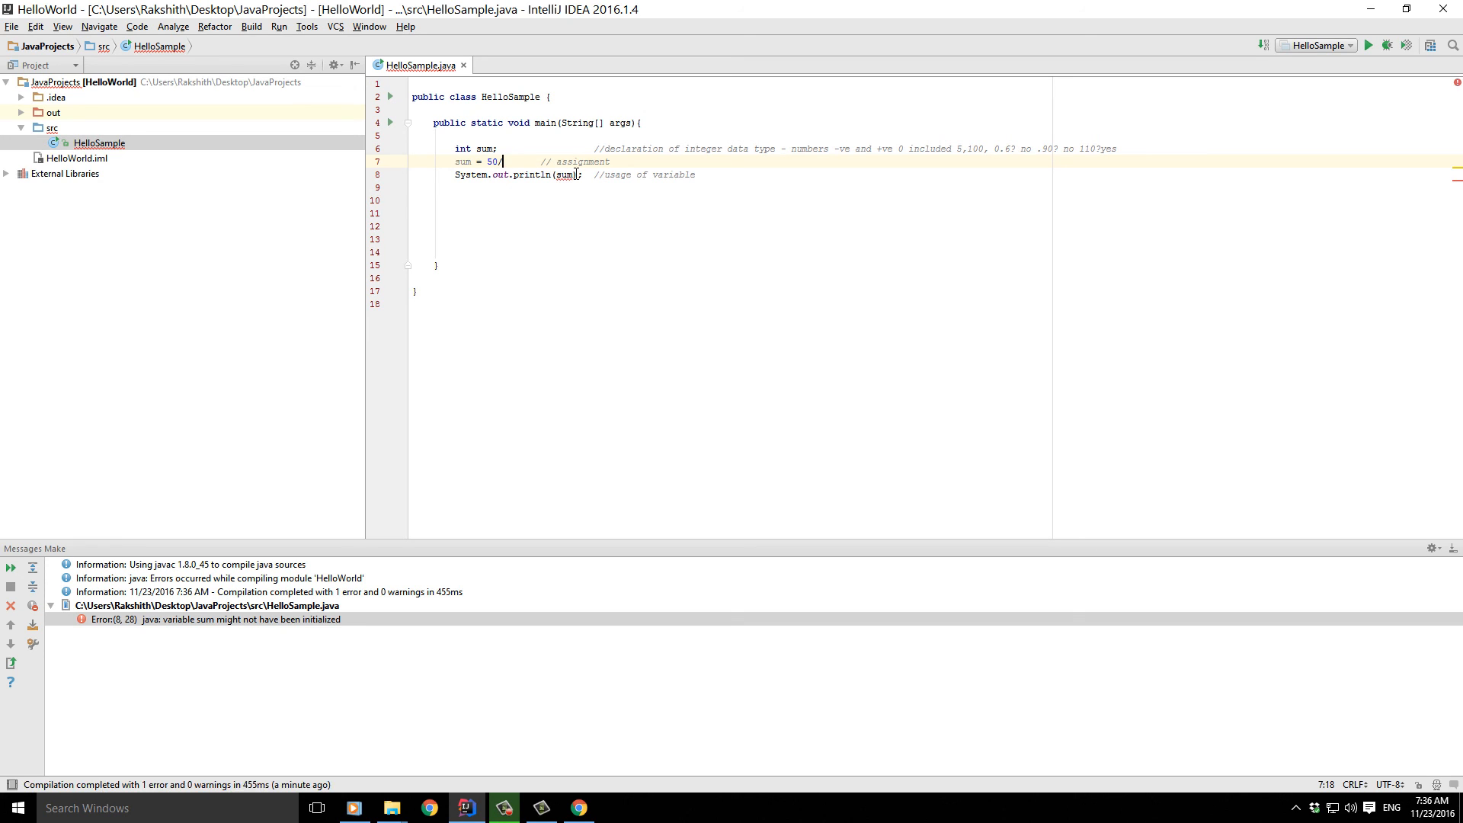
pyautogui.write('6')
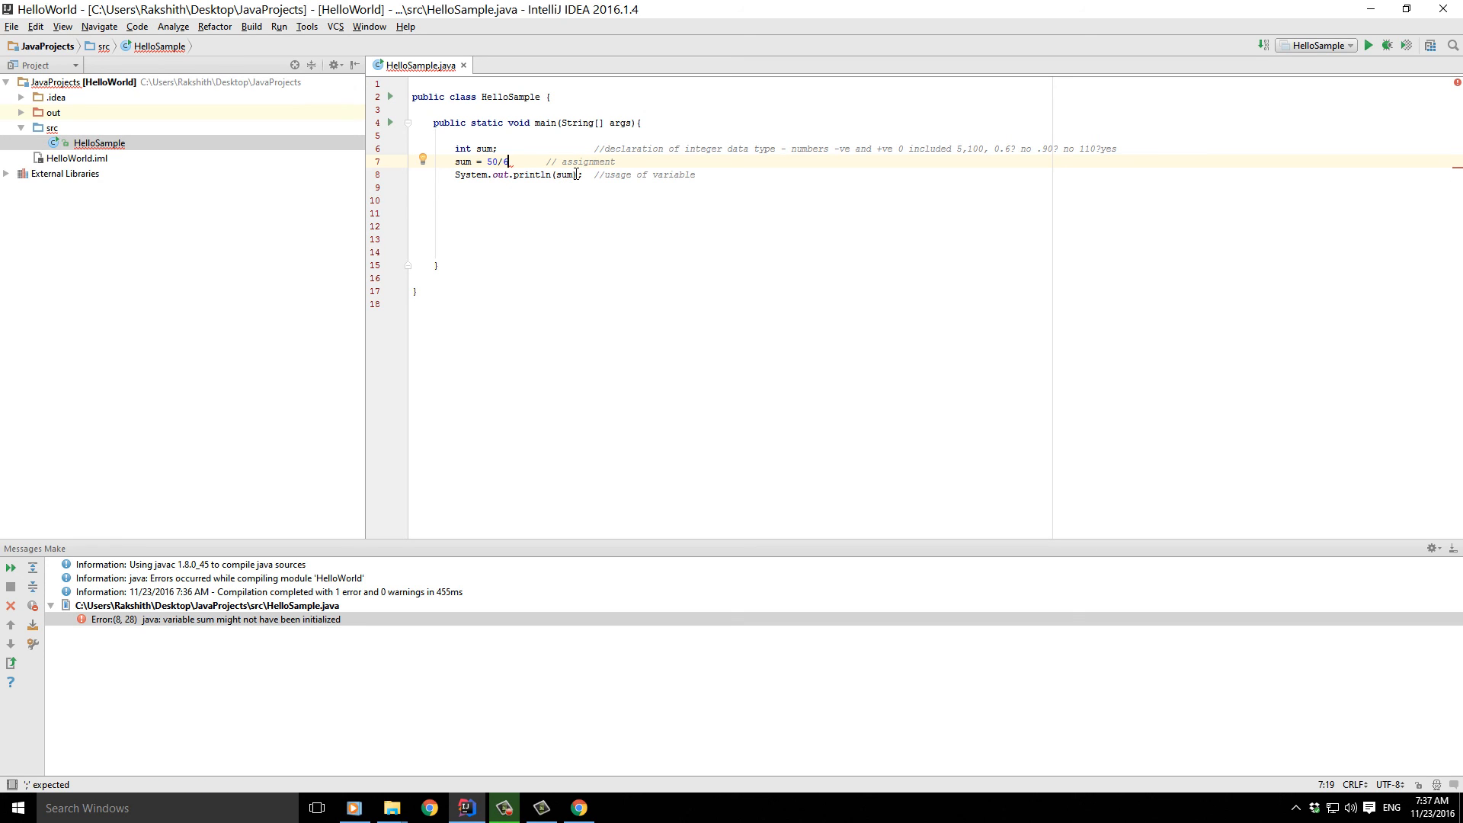
pyautogui.write(';')
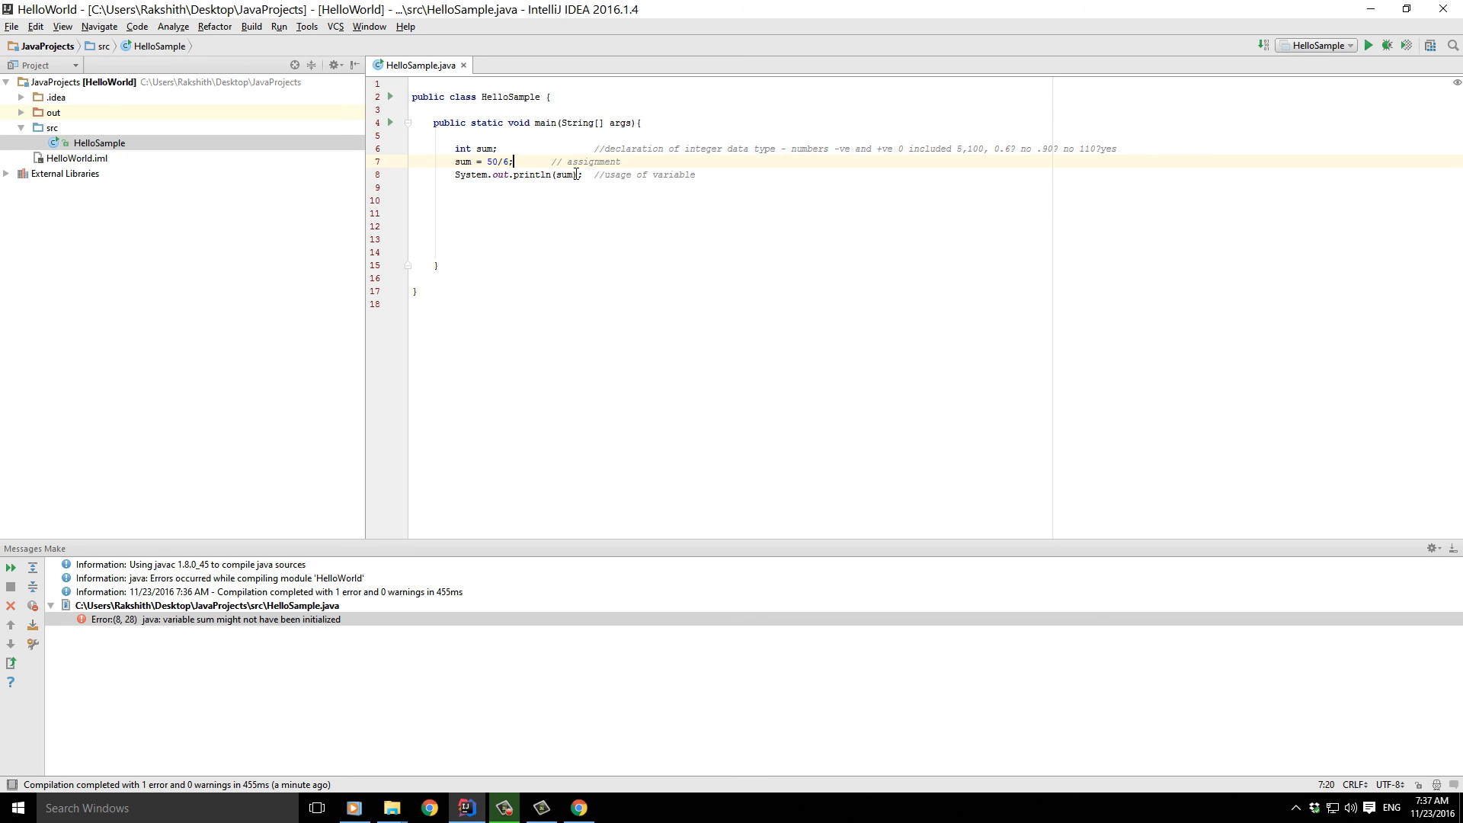
pyautogui.doubleClick(563, 174)
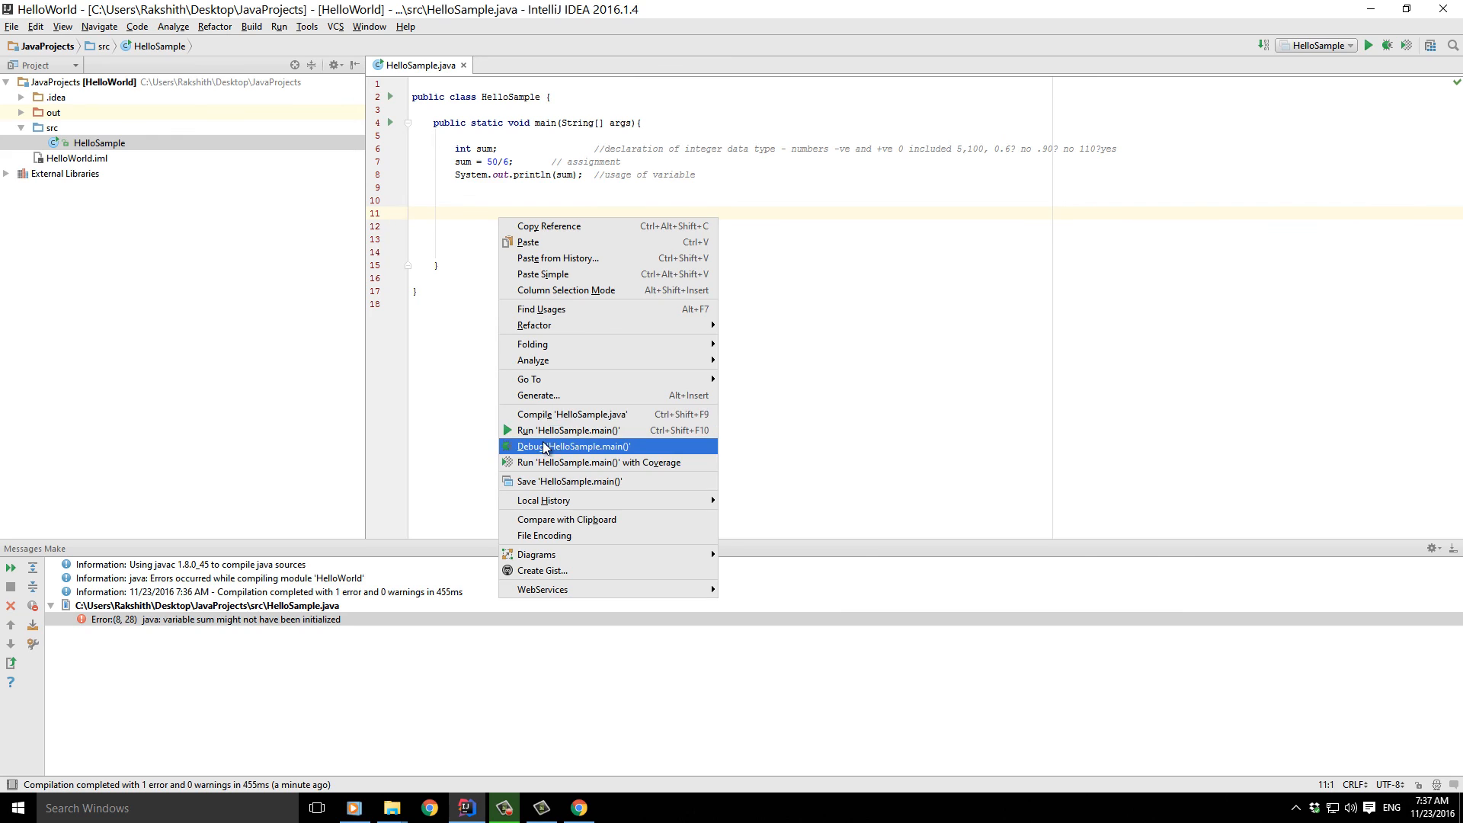
pyautogui.click(567, 430)
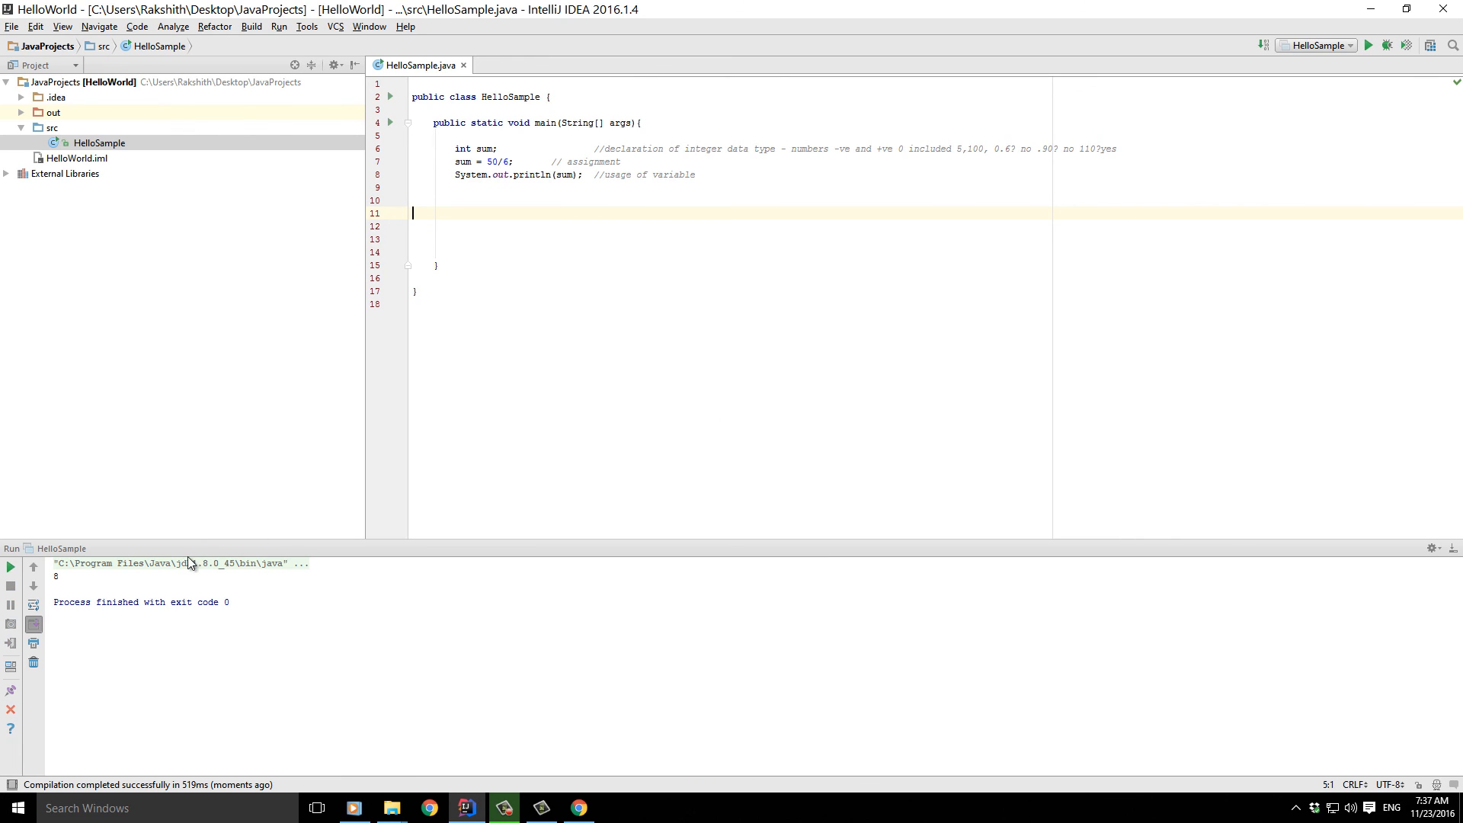
# - Highlight the printed result 8 and launch Calculator to check 50 divided by 6
pyautogui.click(547, 240)
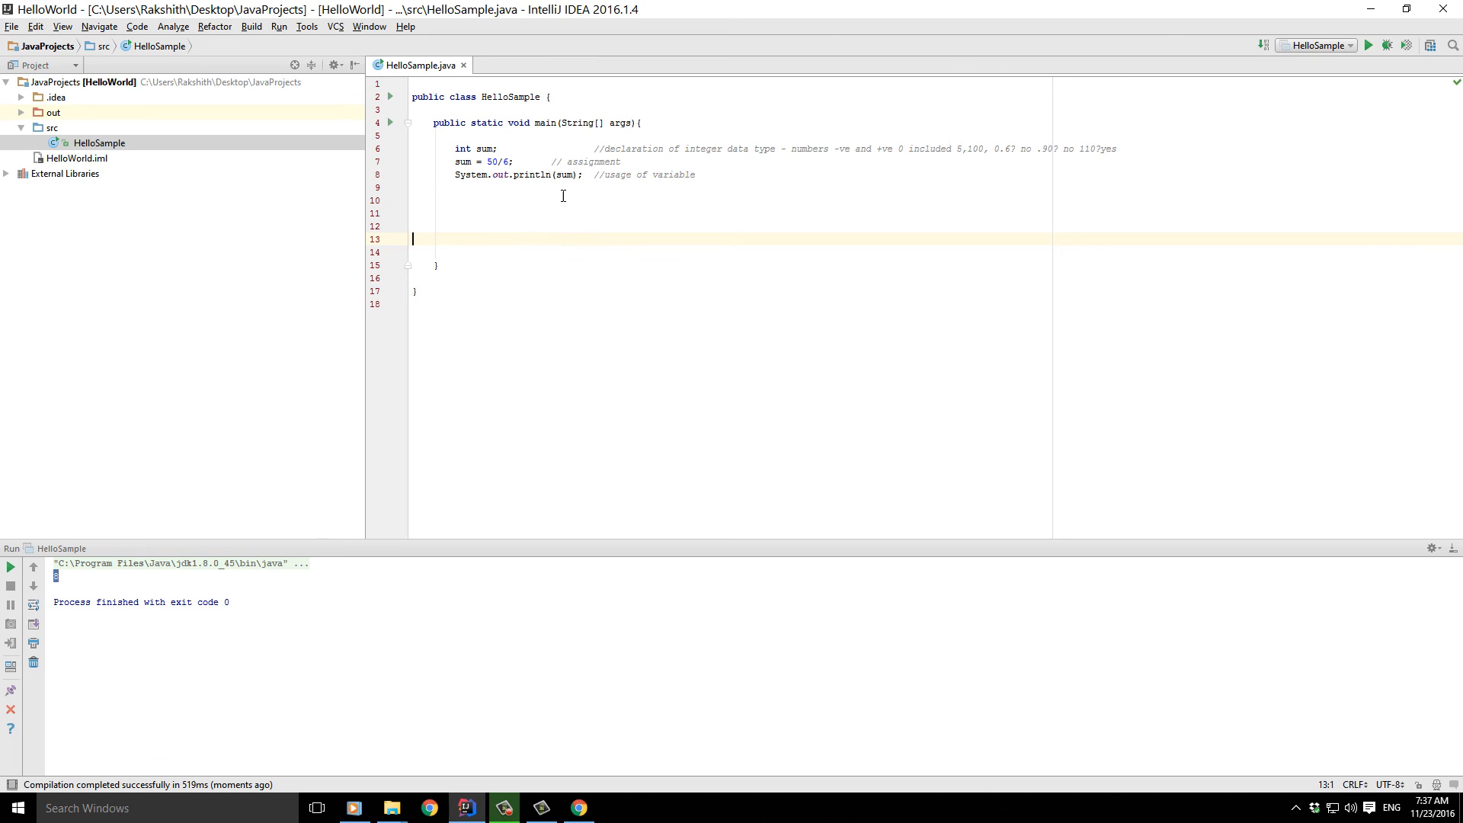
pyautogui.click(421, 186)
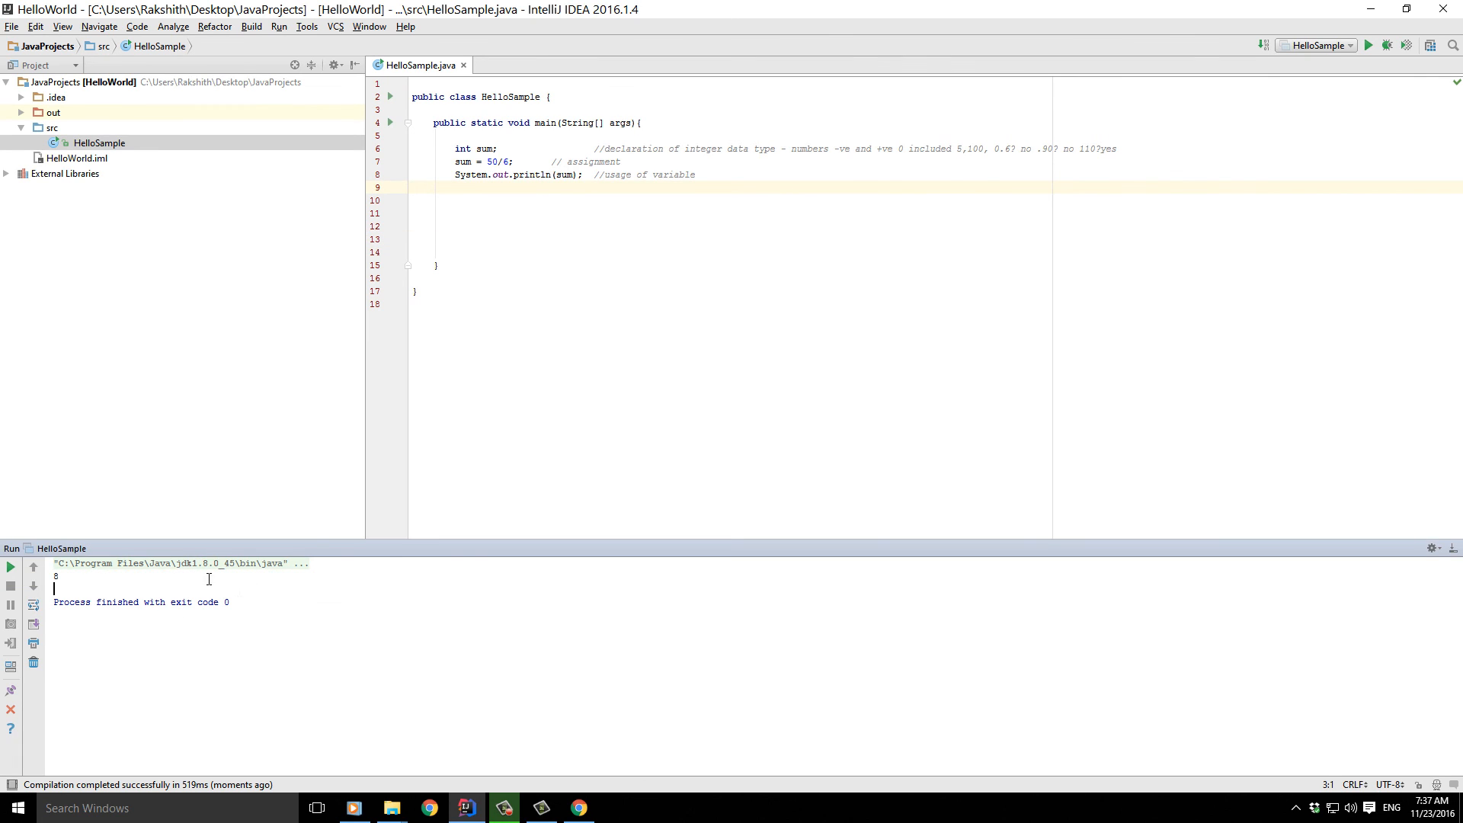
pyautogui.doubleClick(497, 160)
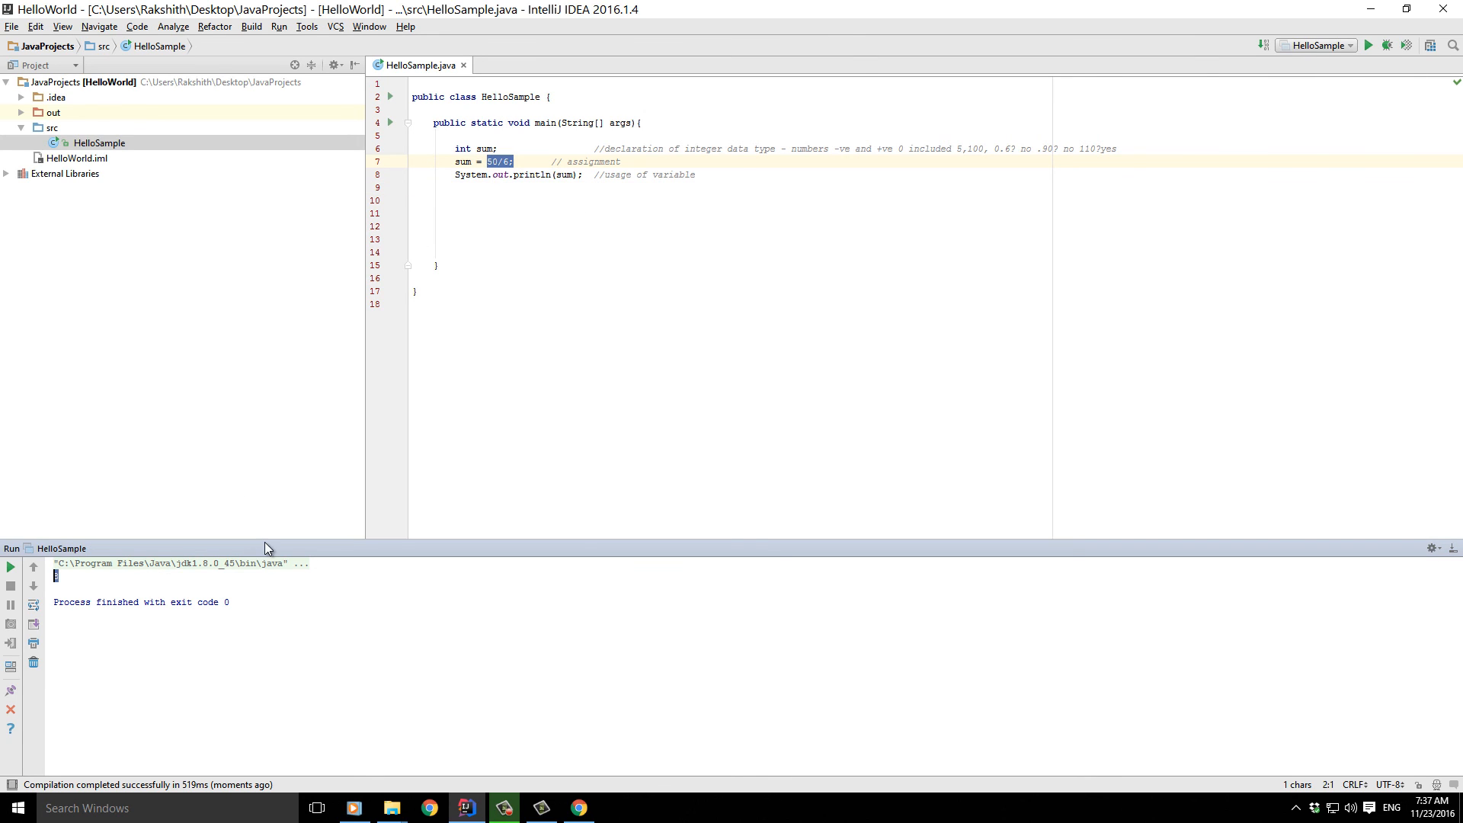
pyautogui.click(475, 186)
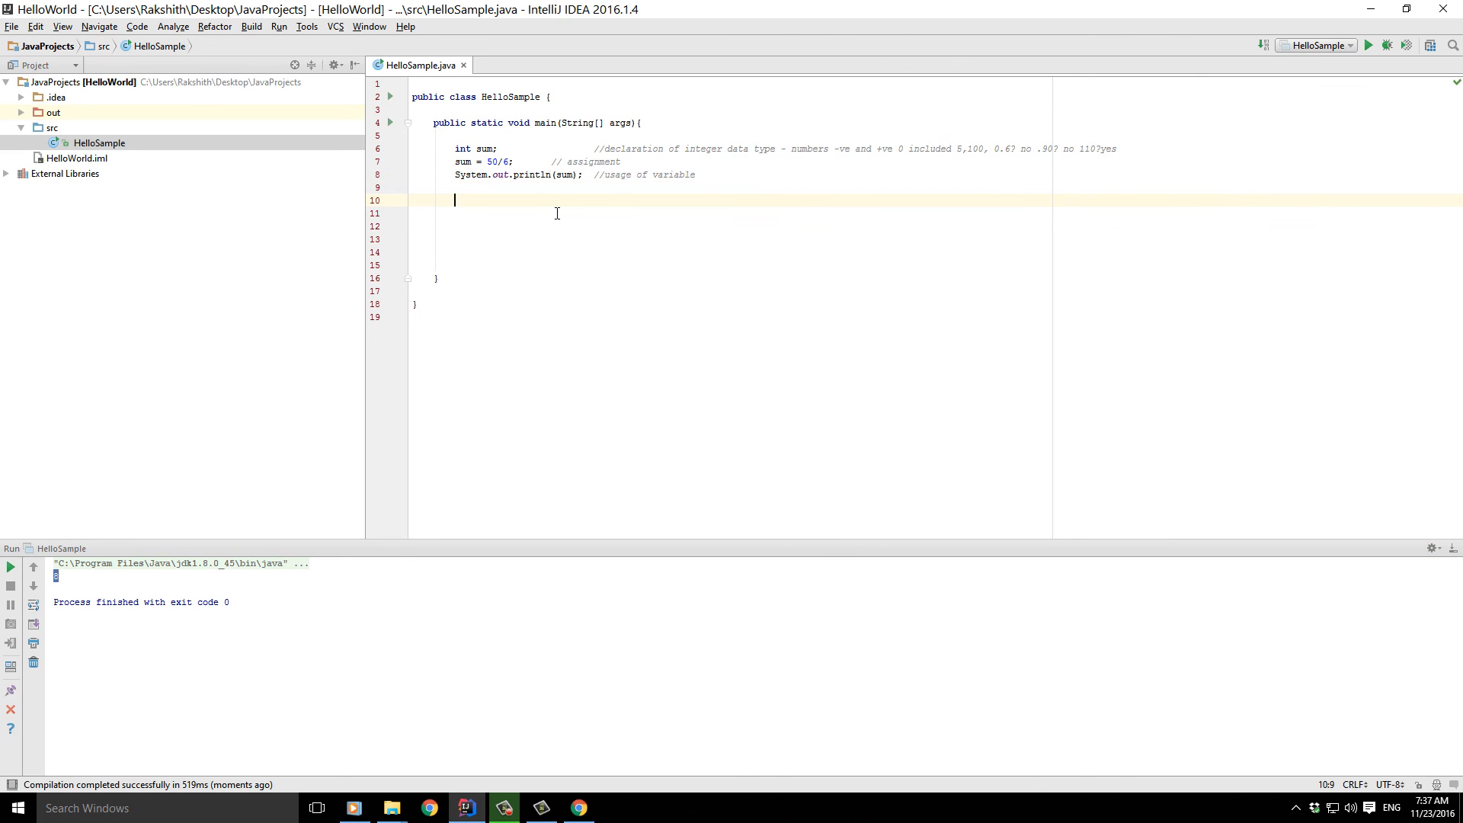
pyautogui.moveTo(467, 218)
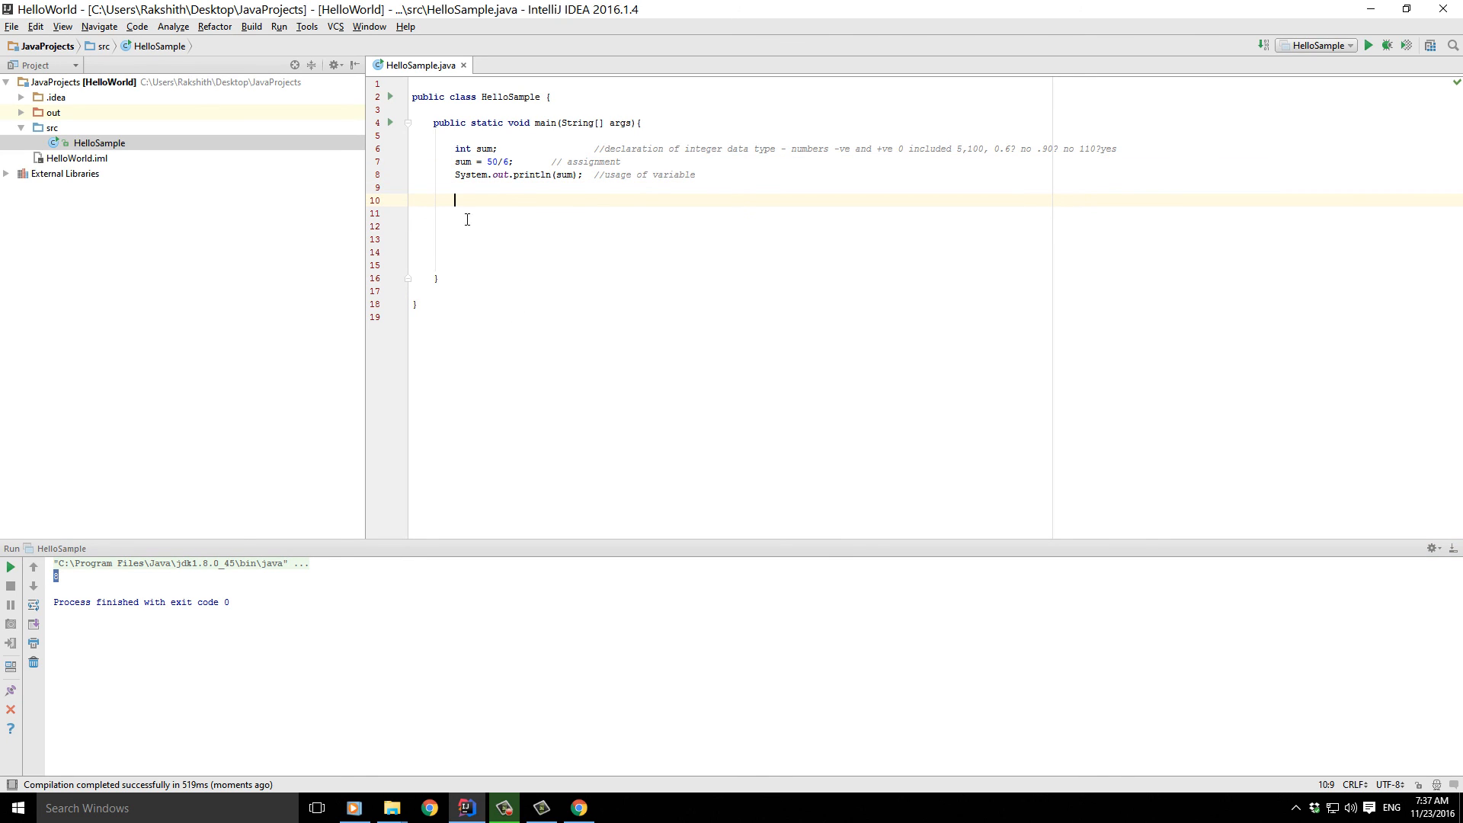
pyautogui.click(15, 808)
pyautogui.write('5')
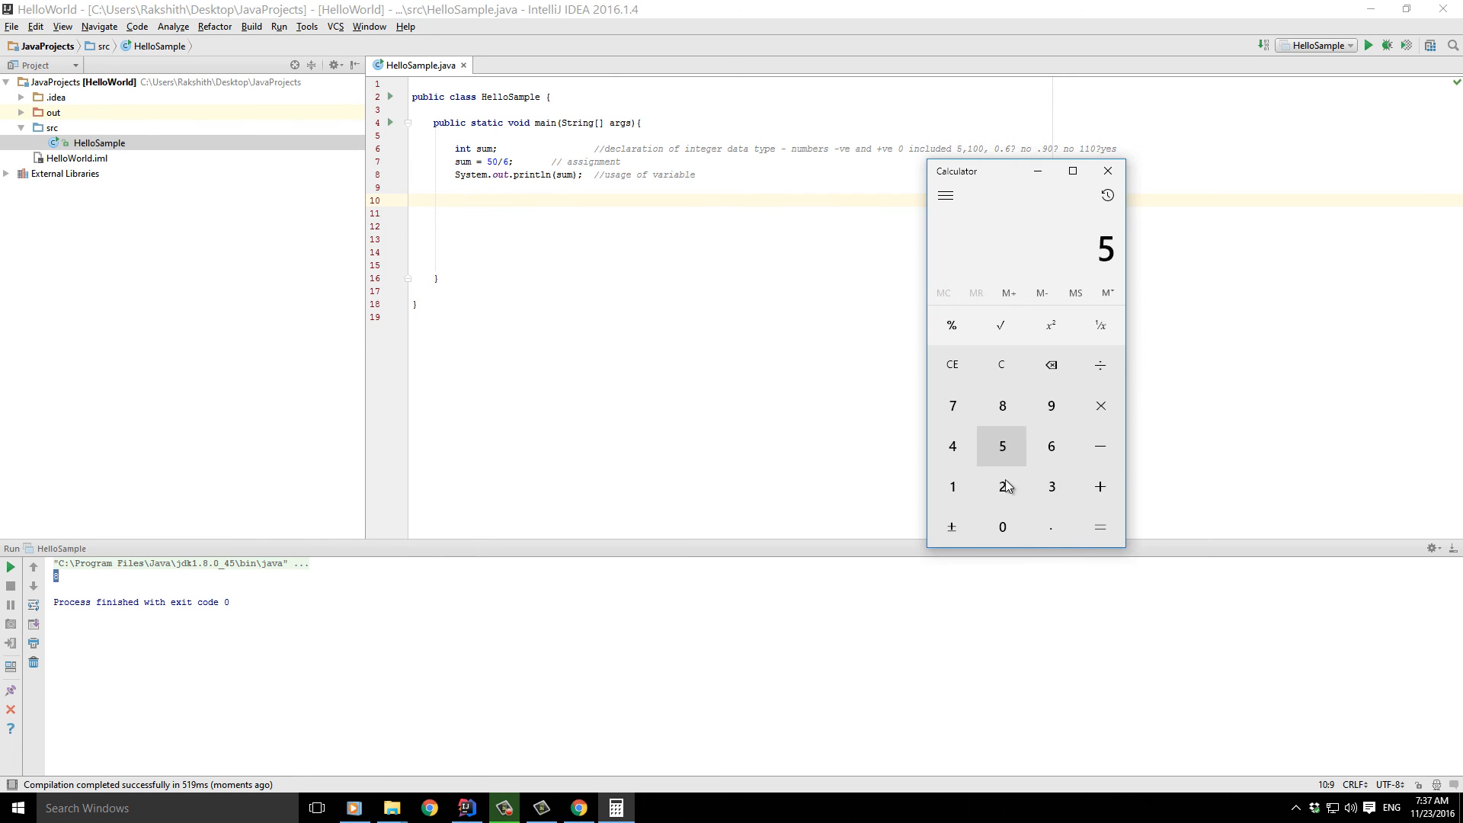
# - Compute 50 ÷ 6 in Calculator, giving 8.333333333333333
pyautogui.click(1099, 526)
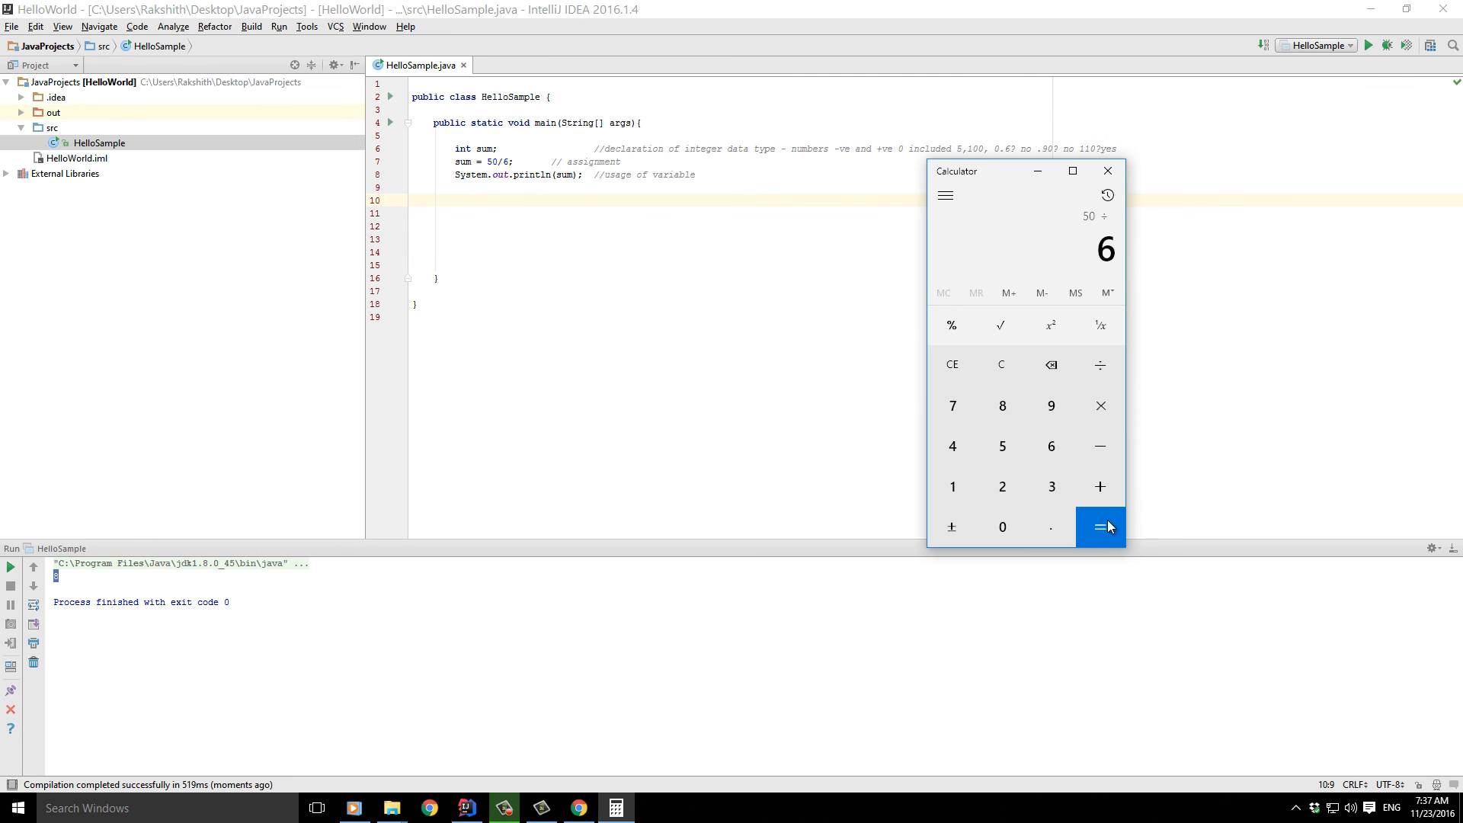
pyautogui.click(1101, 528)
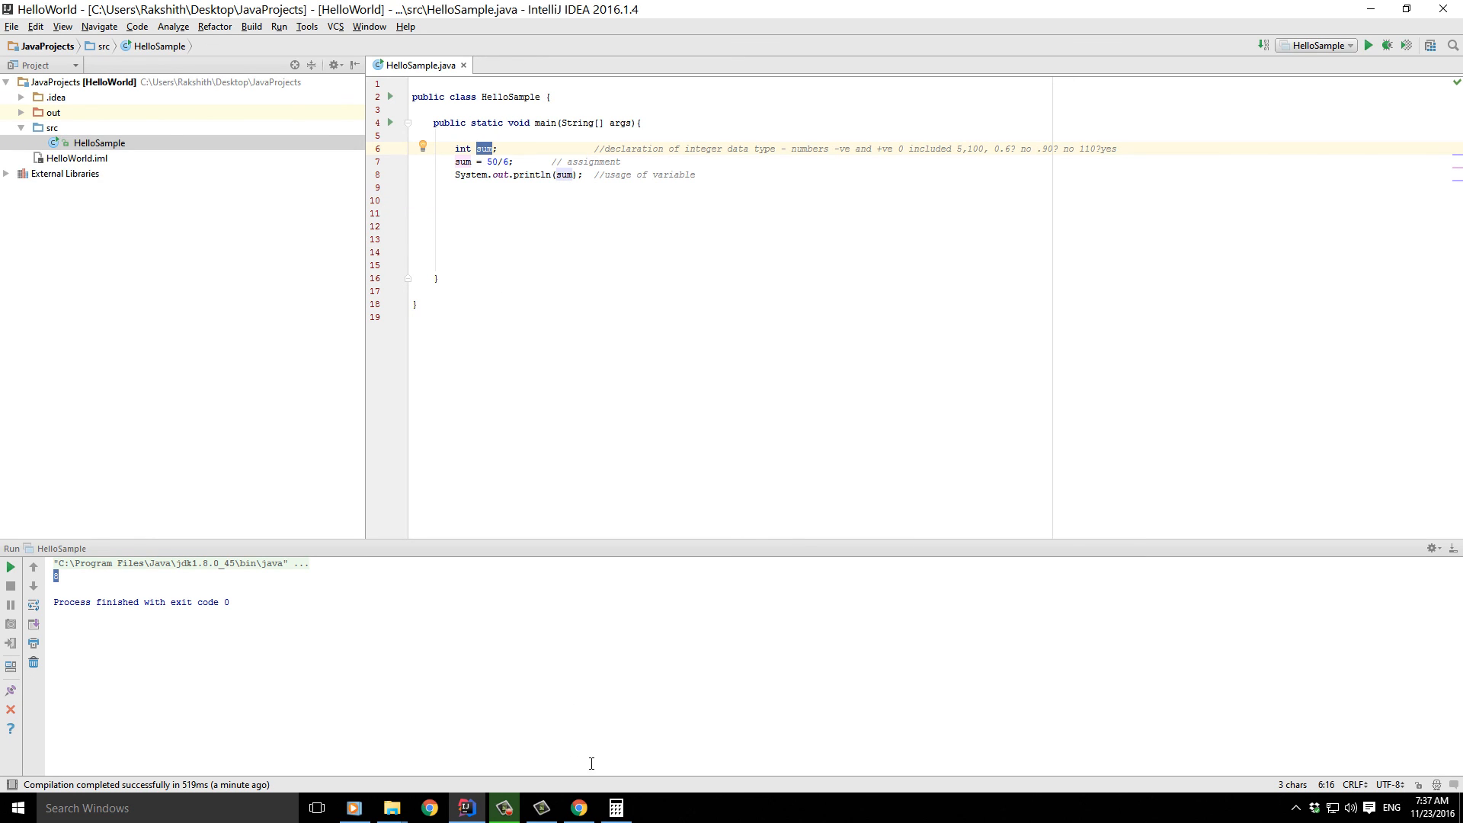
pyautogui.click(614, 808)
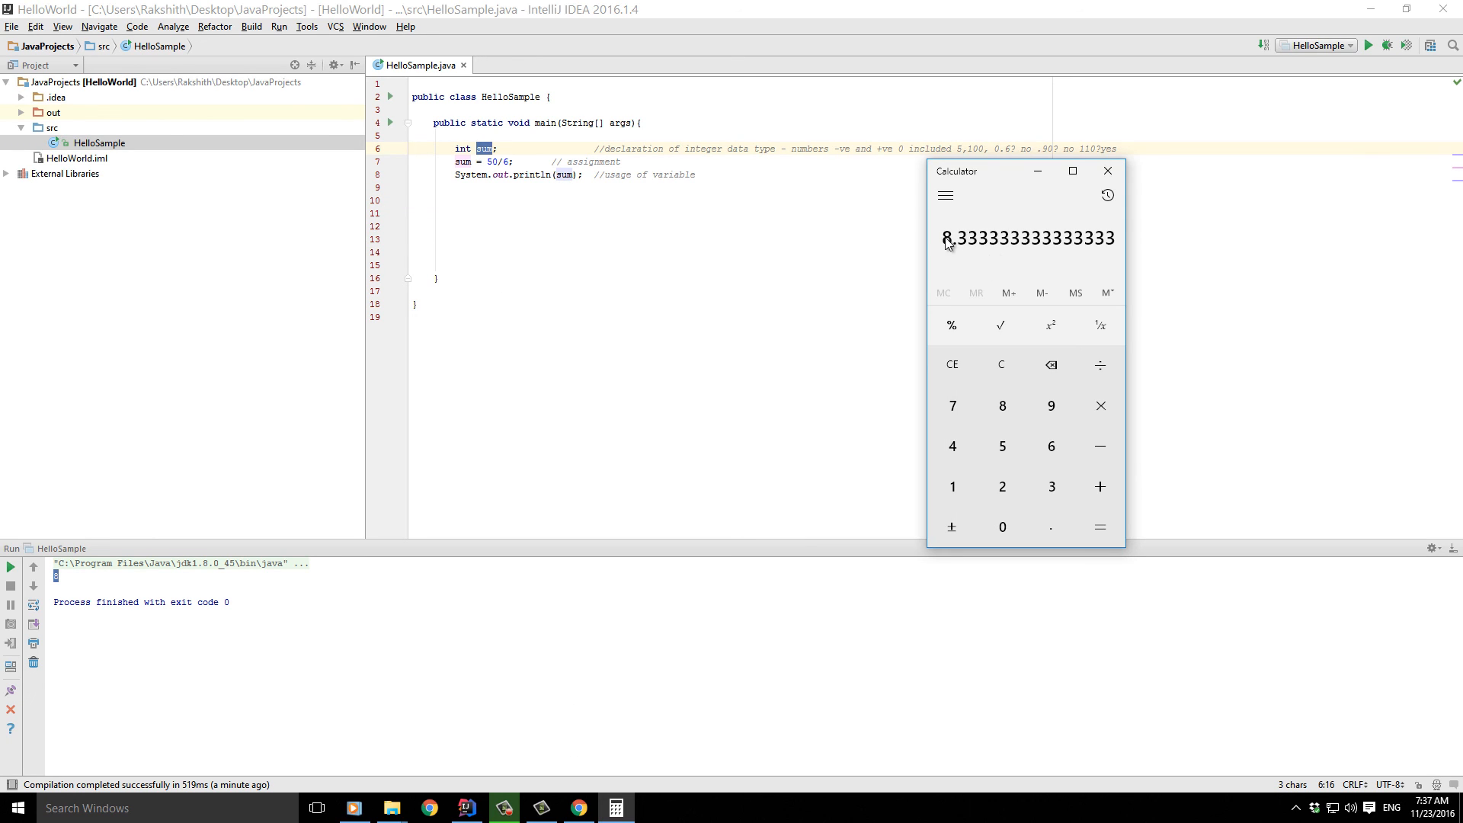
pyautogui.moveTo(1013, 253)
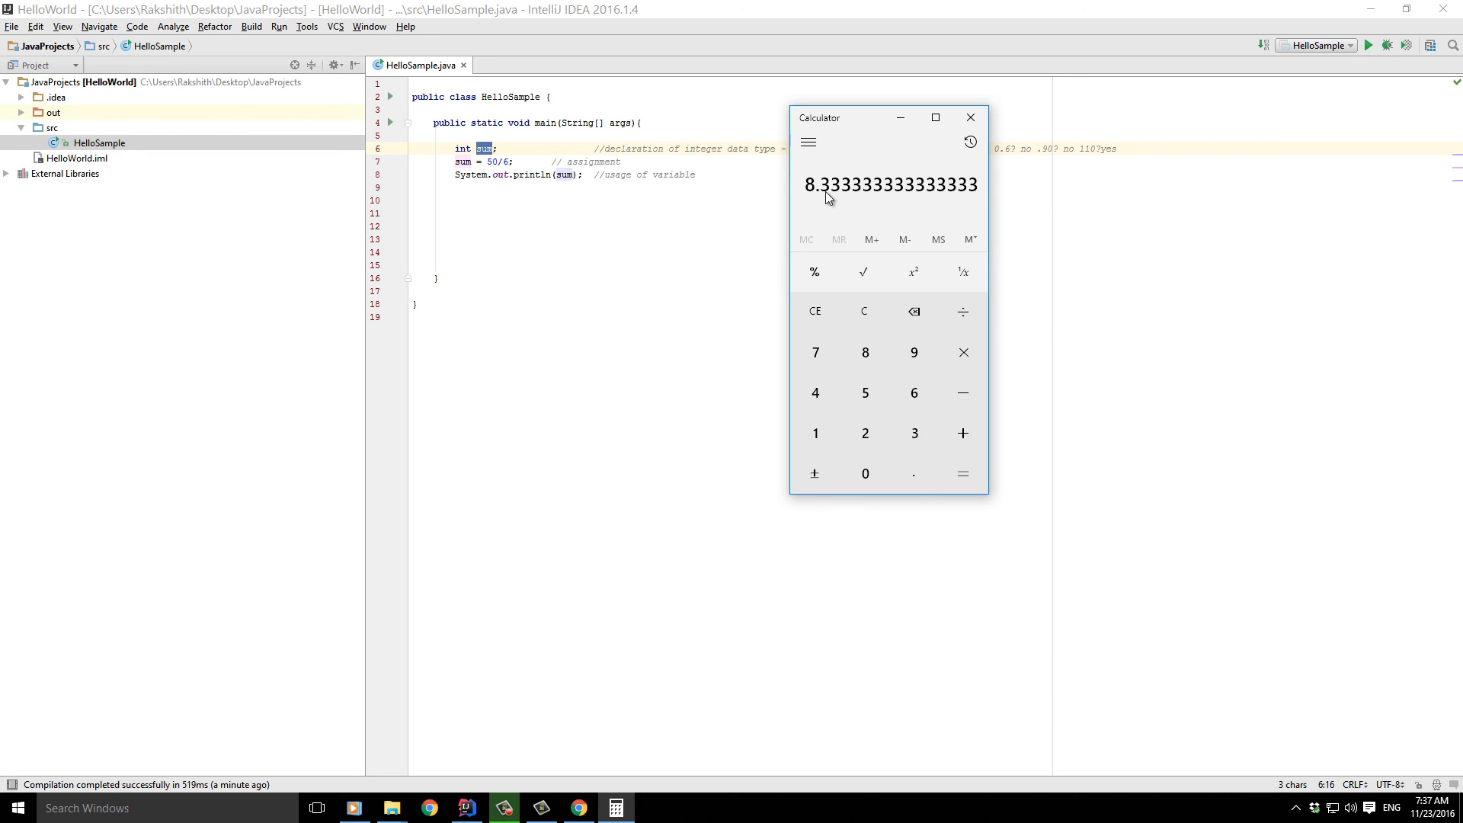
pyautogui.moveTo(897, 199)
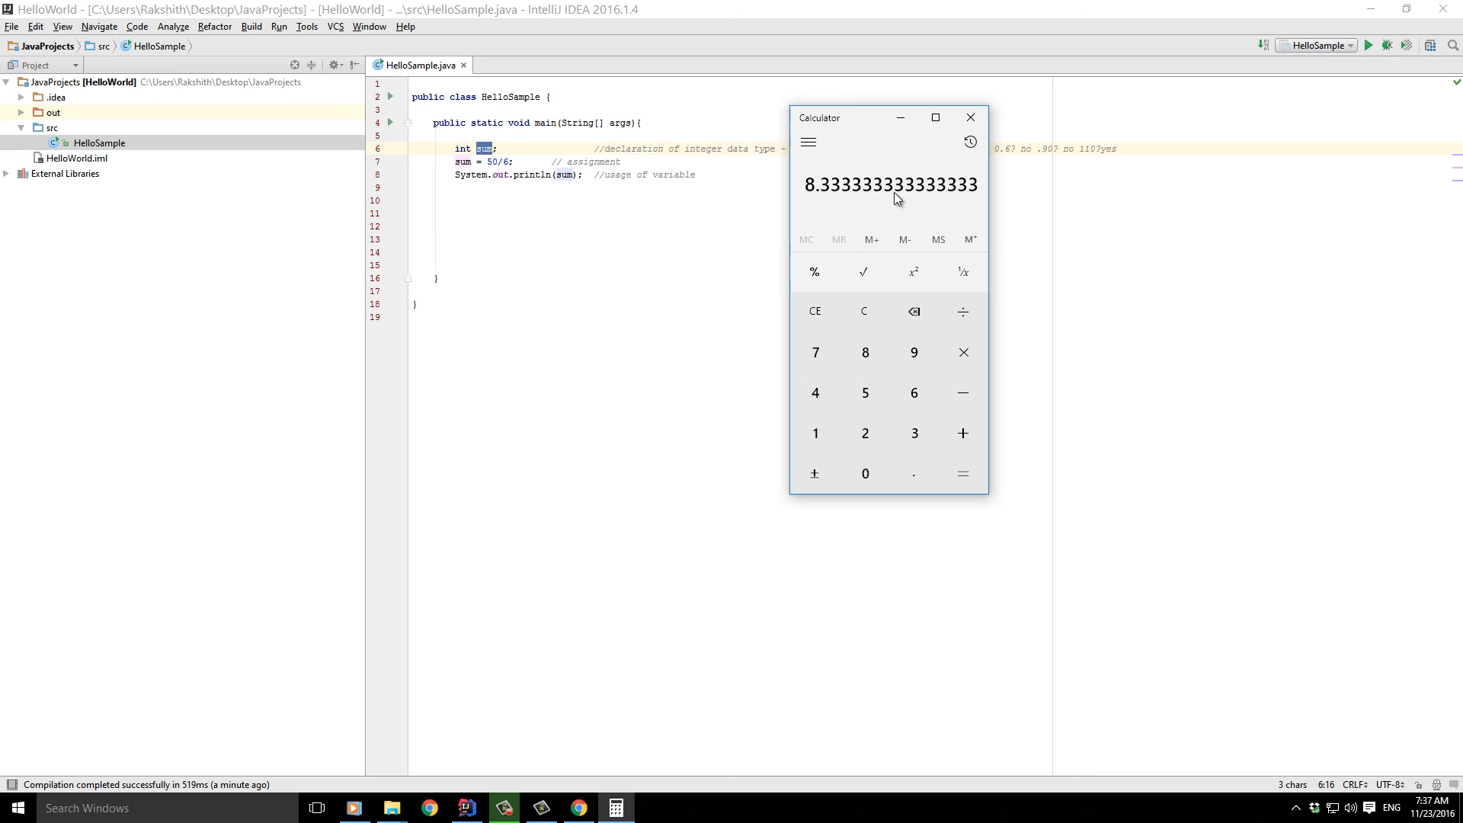
pyautogui.moveTo(466, 147)
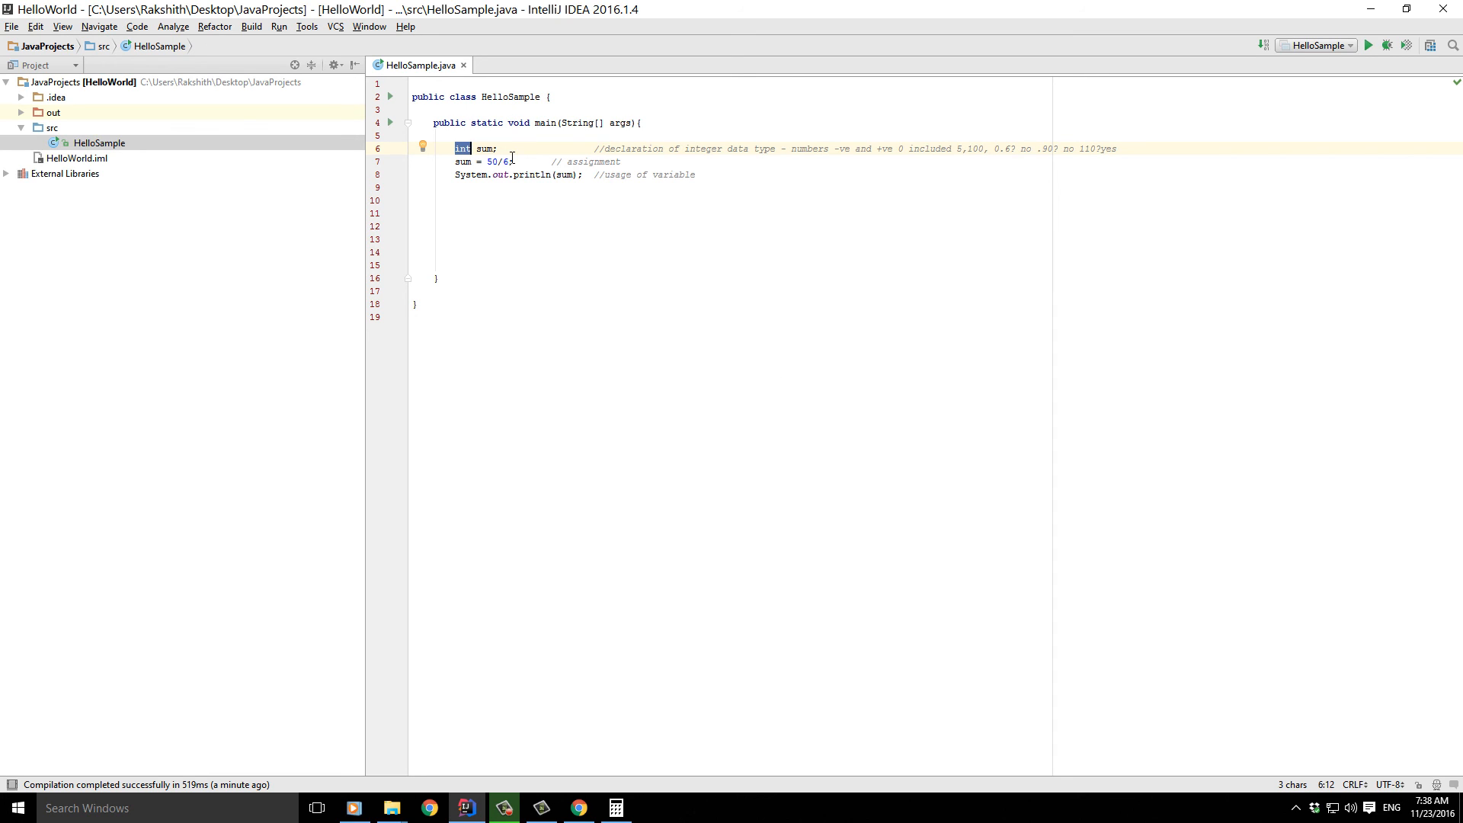
# - Declare sum as float and rerun HelloSample, highlighting the printed 8.0
pyautogui.write('float')
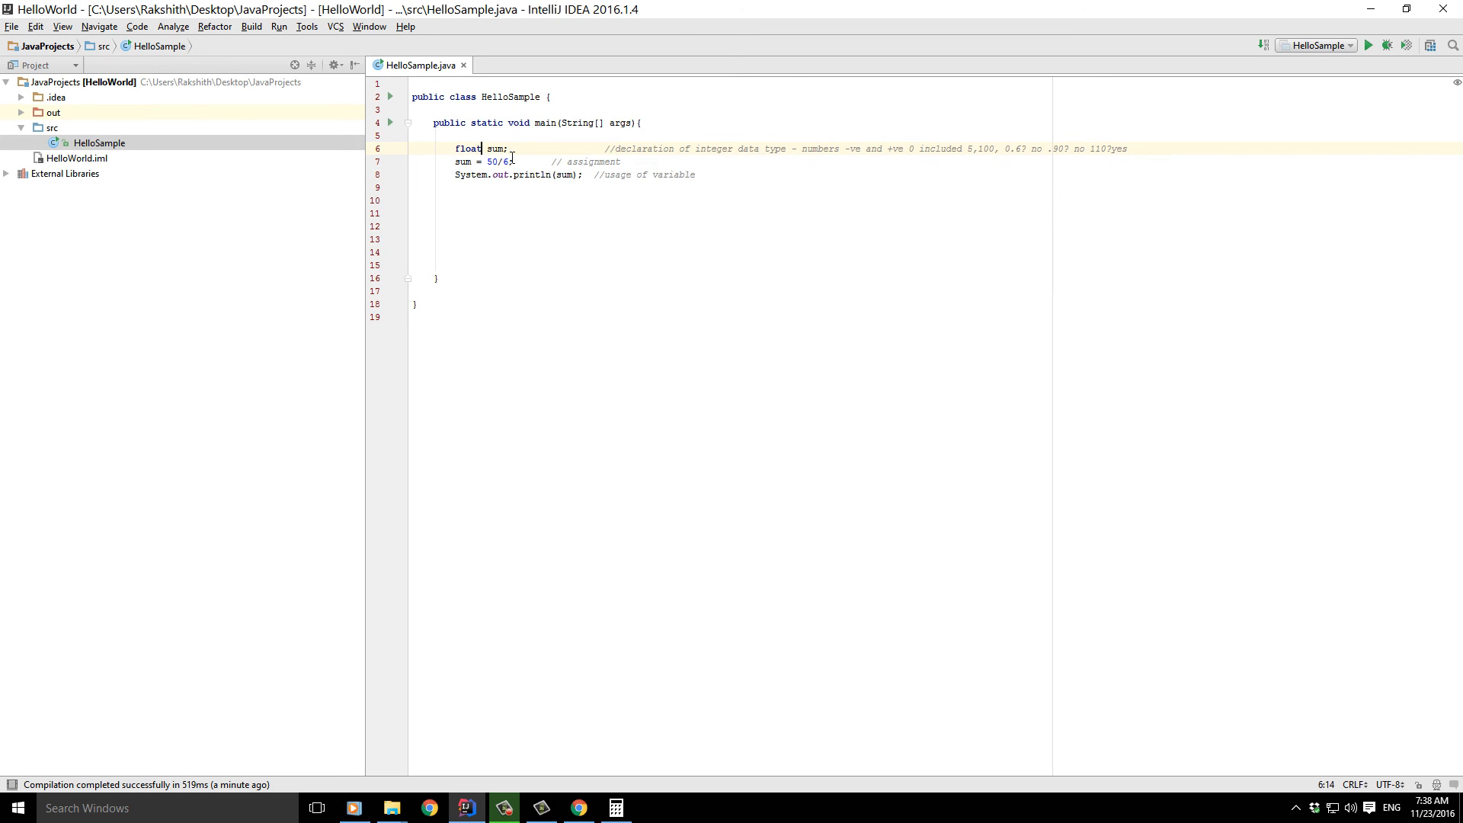
pyautogui.doubleClick(467, 148)
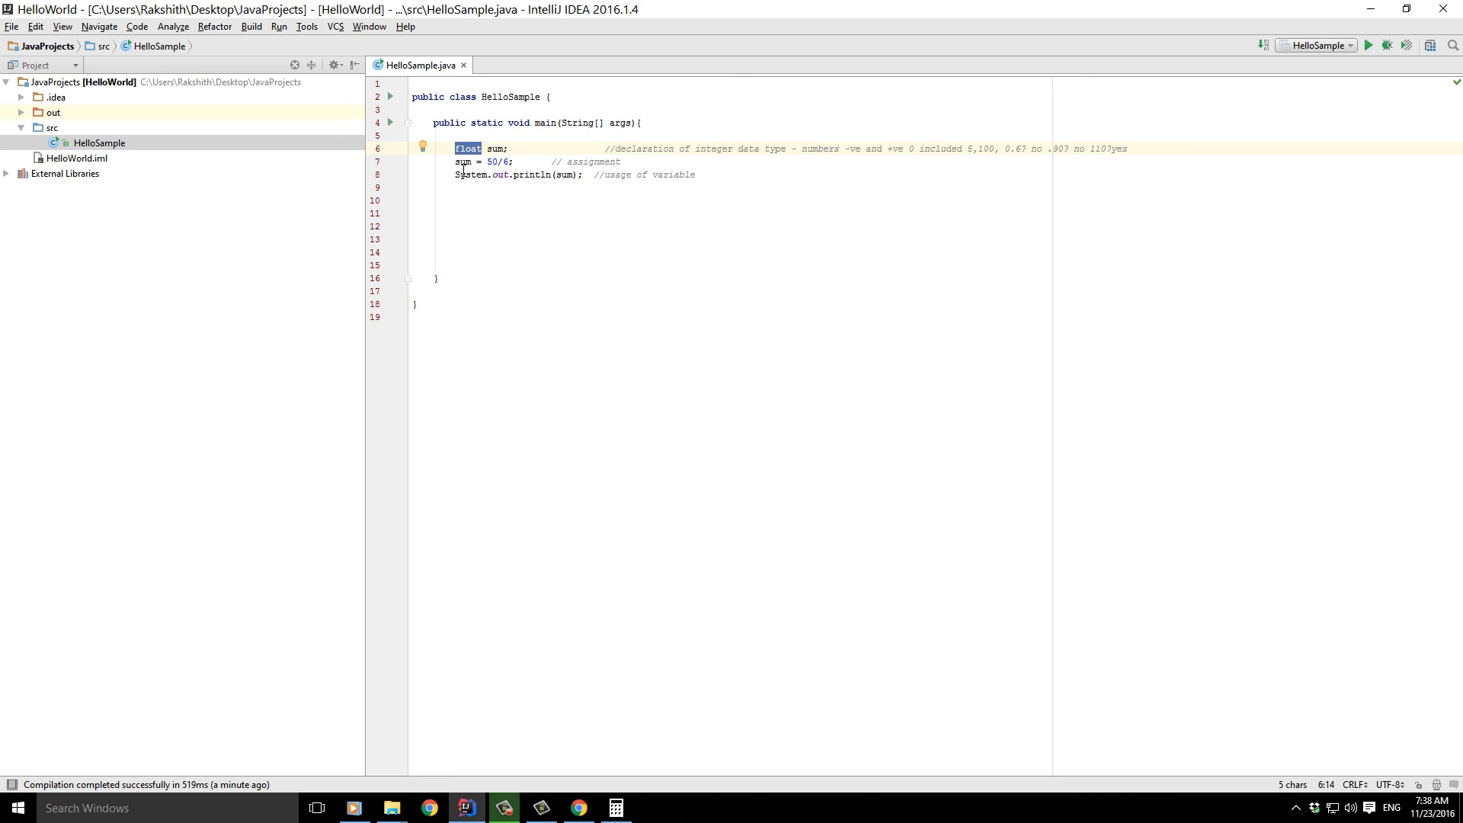
pyautogui.rightClick(517, 227)
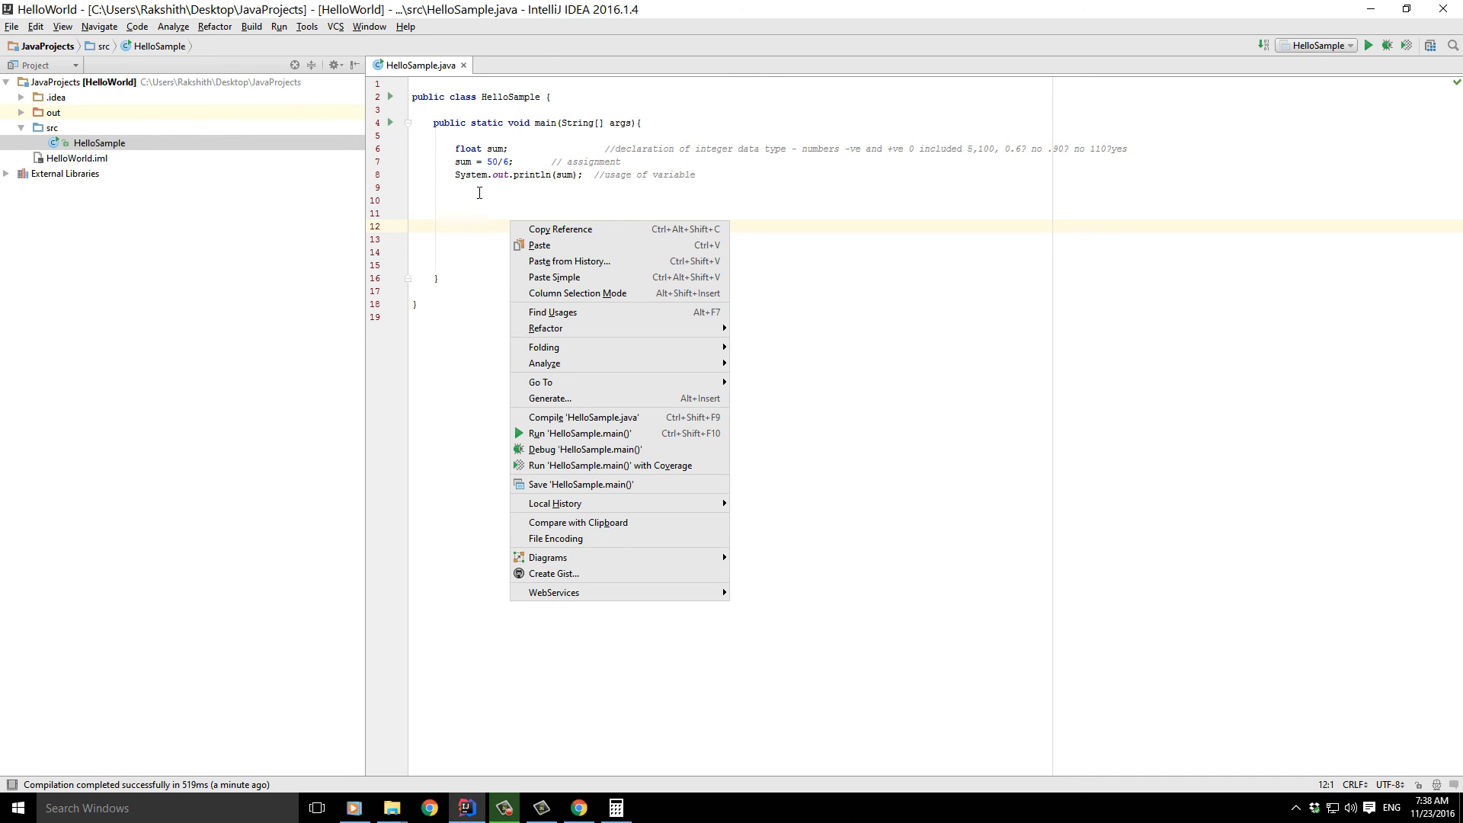
pyautogui.click(505, 225)
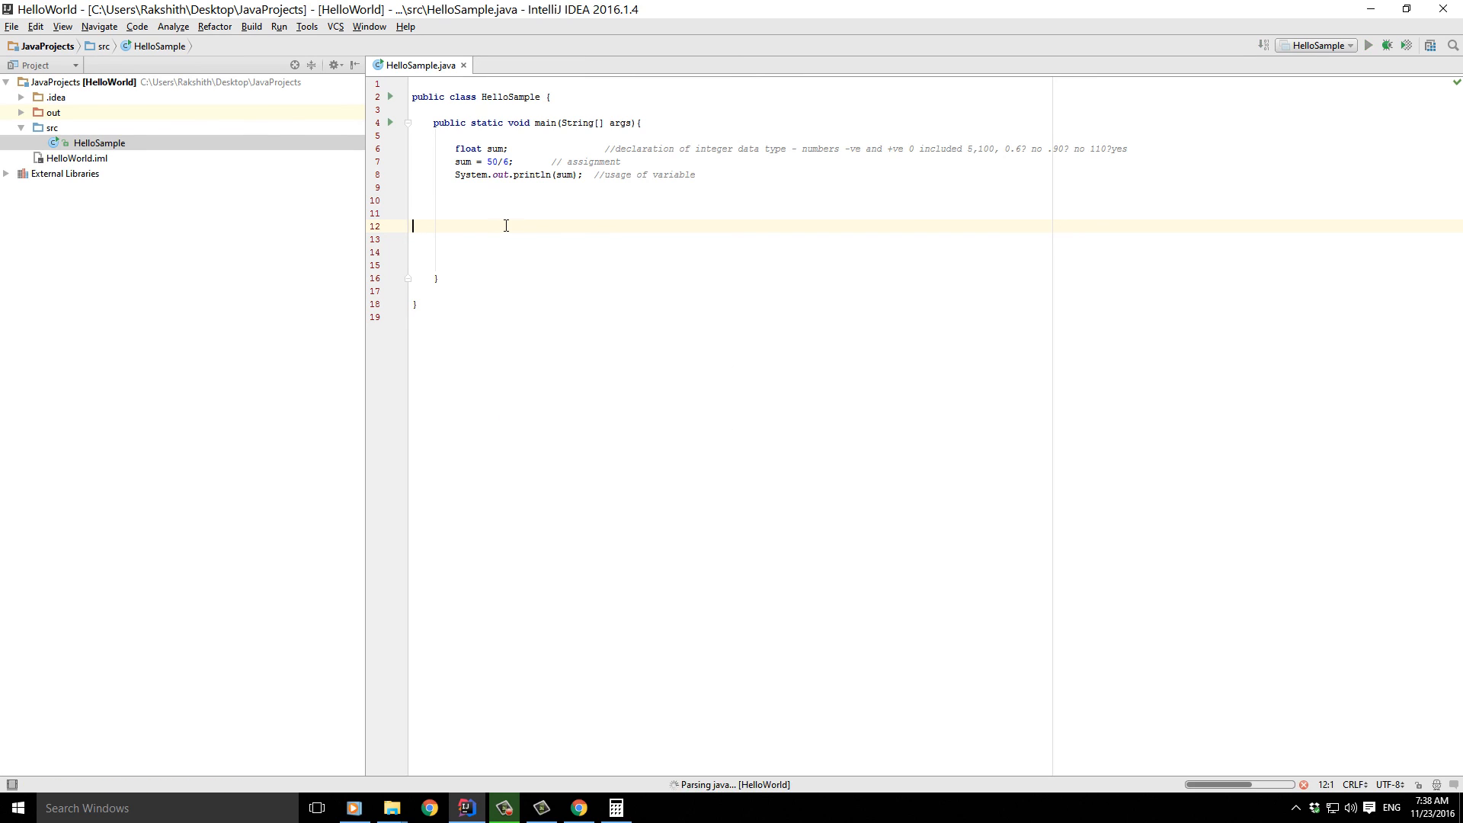
pyautogui.click(1369, 44)
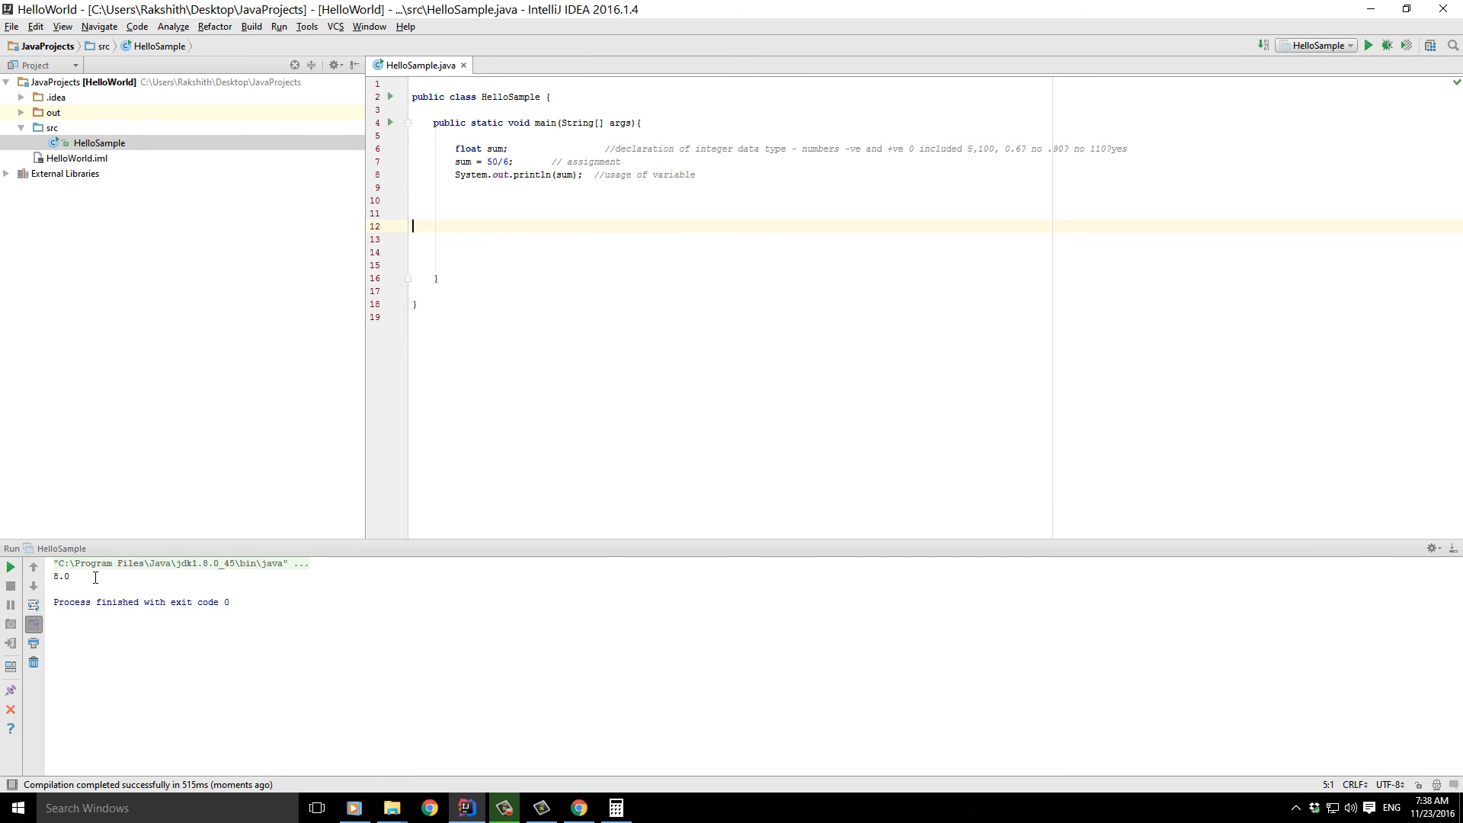
pyautogui.doubleClick(61, 577)
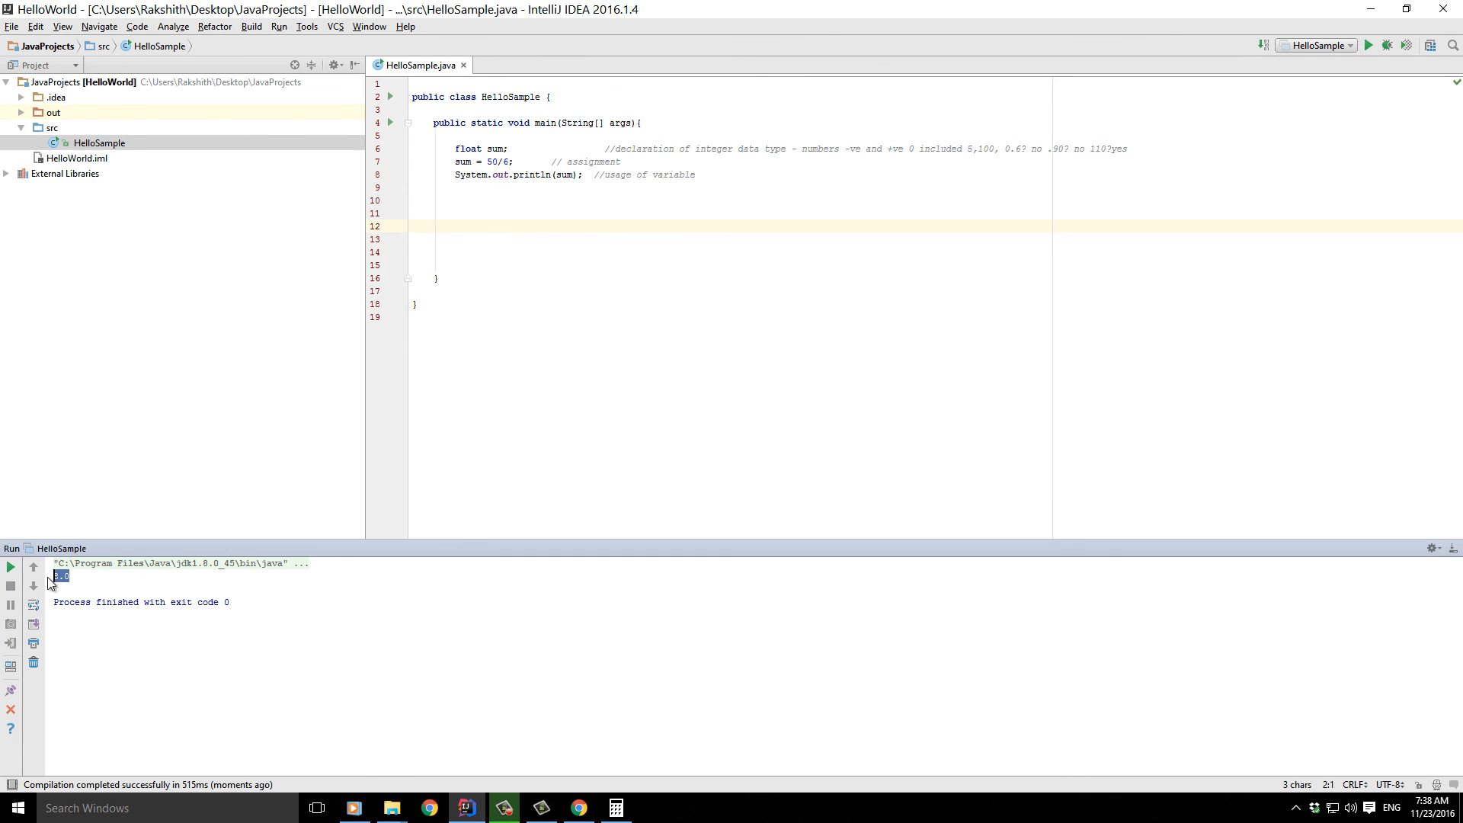